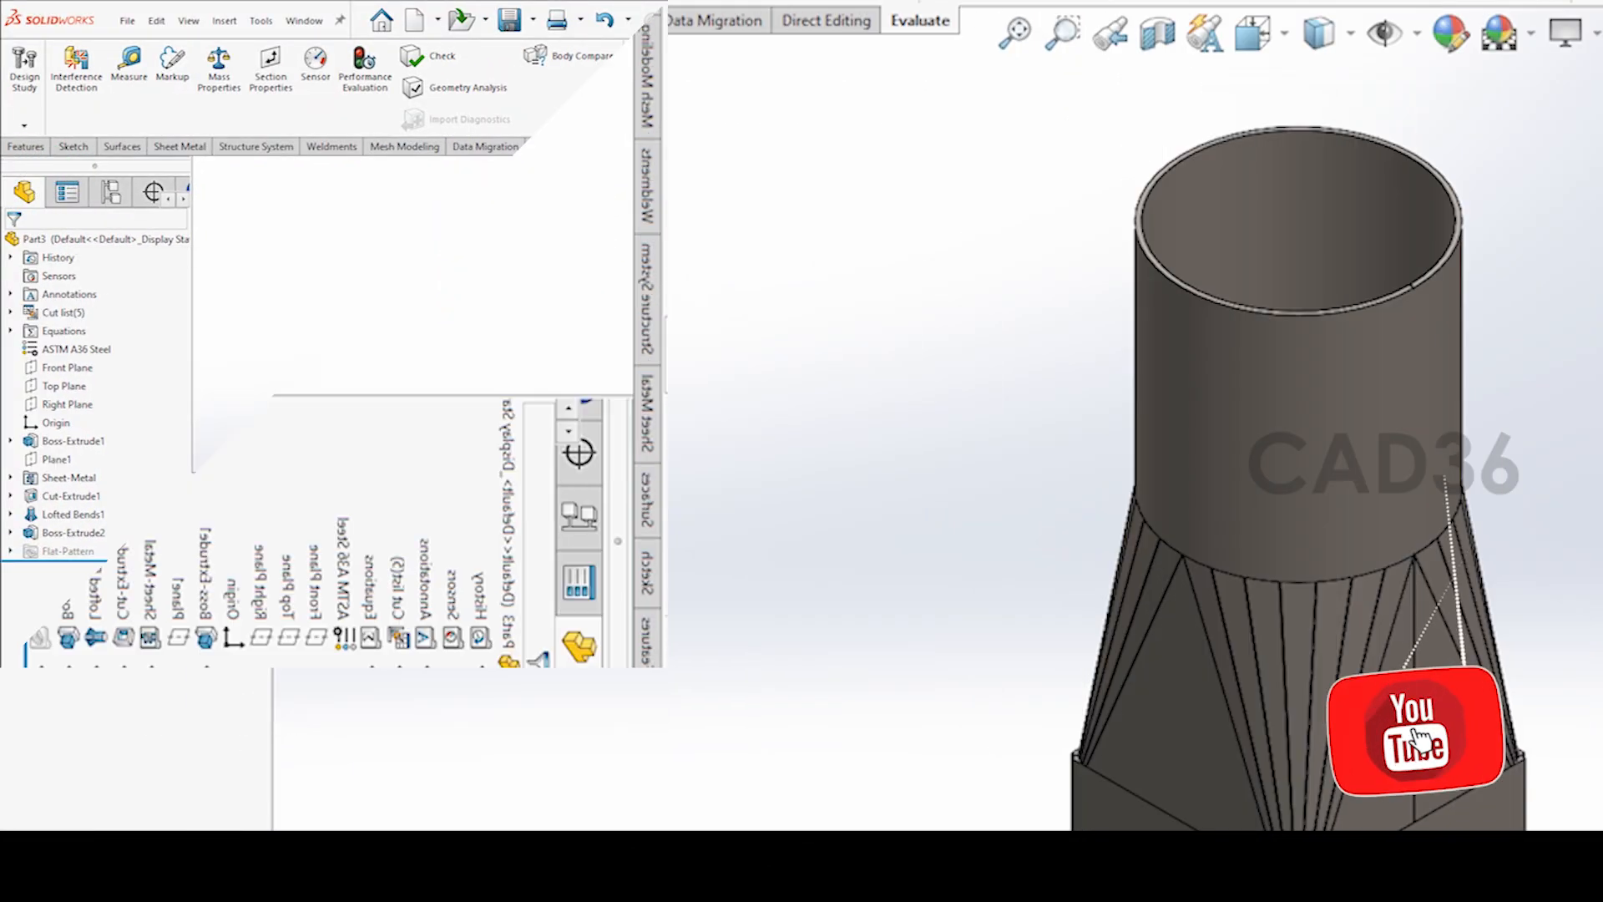
Create a new blank part document
{"action": "left_click", "coordinate": [217, 67]}
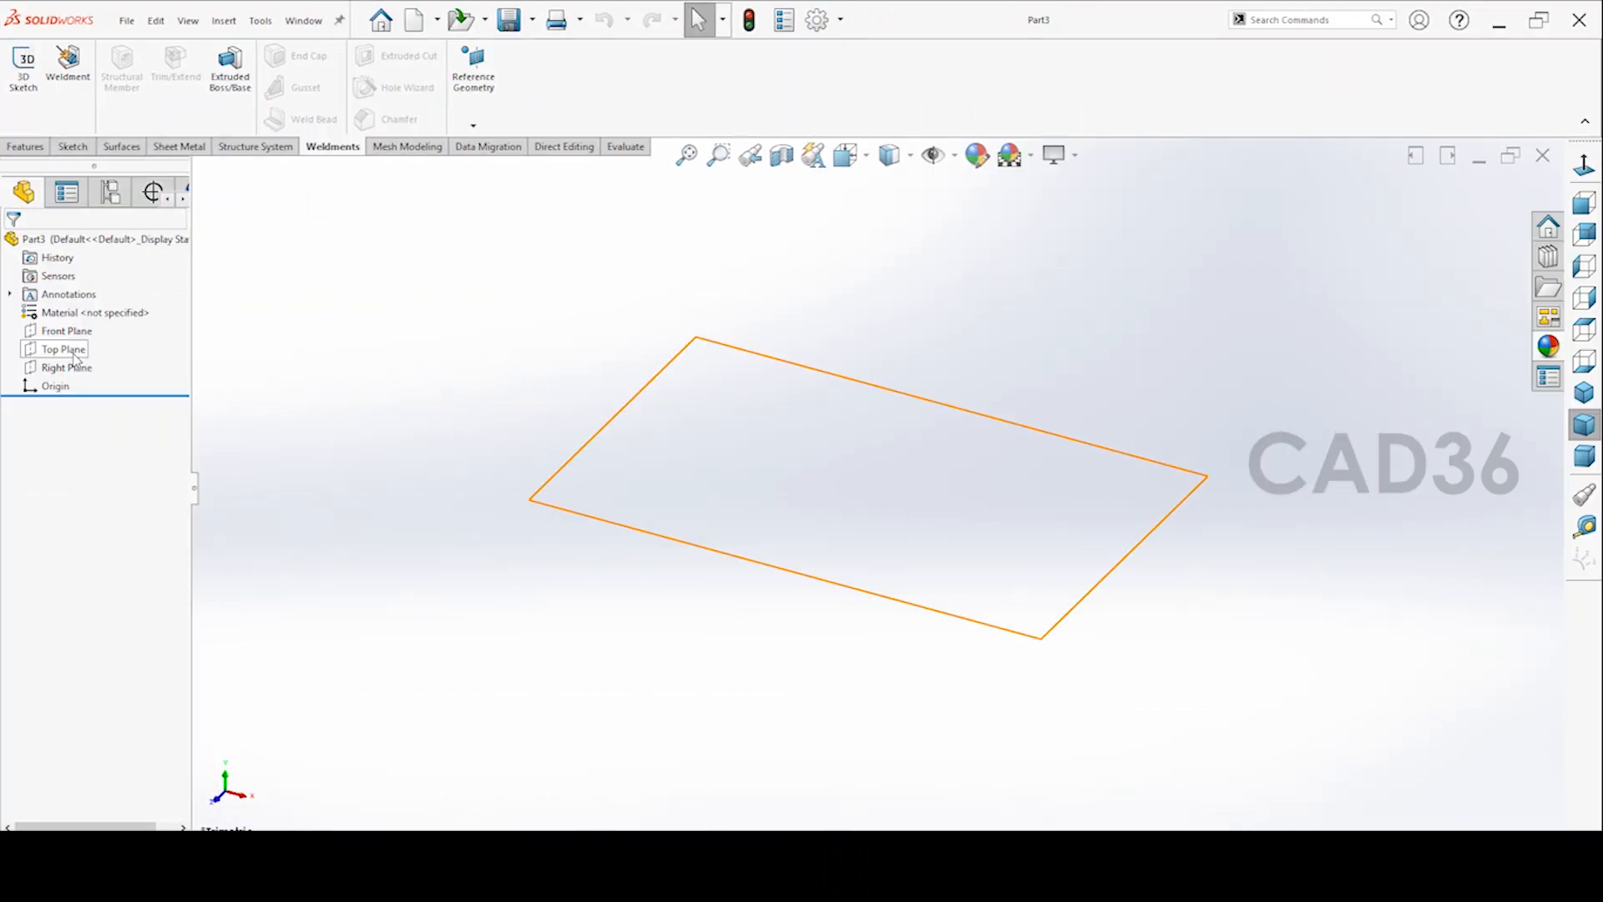
On the Top Plane, sketch a 300 mm diameter circle and offset it into a thin ring
{"action": "right_click", "coordinate": [62, 349]}
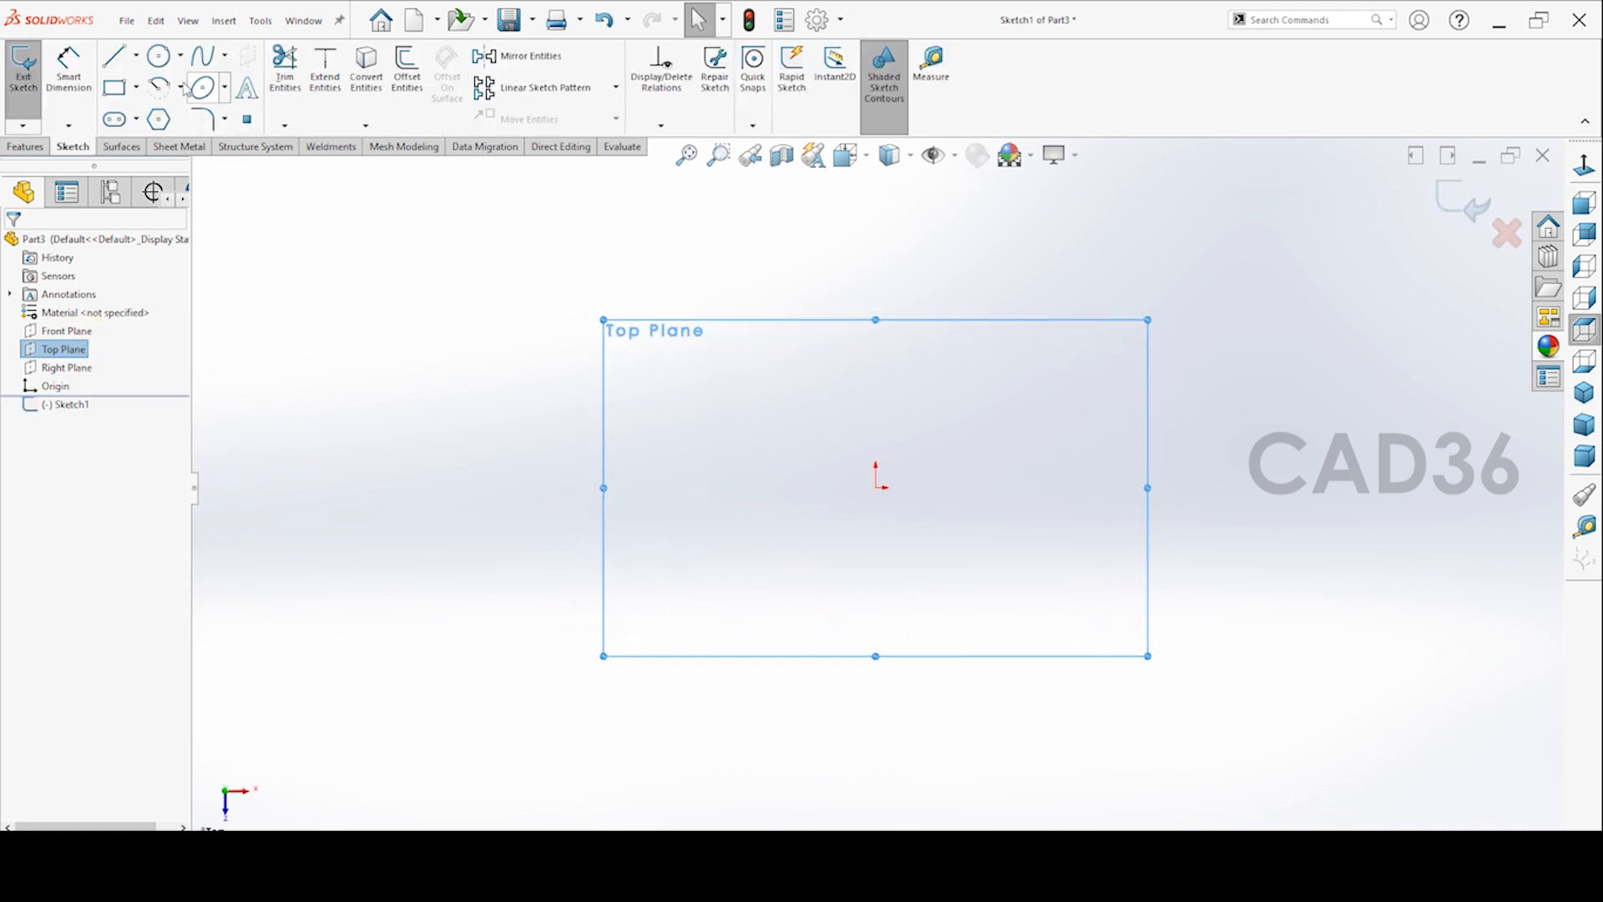
{"action": "left_click", "coordinate": [156, 55]}
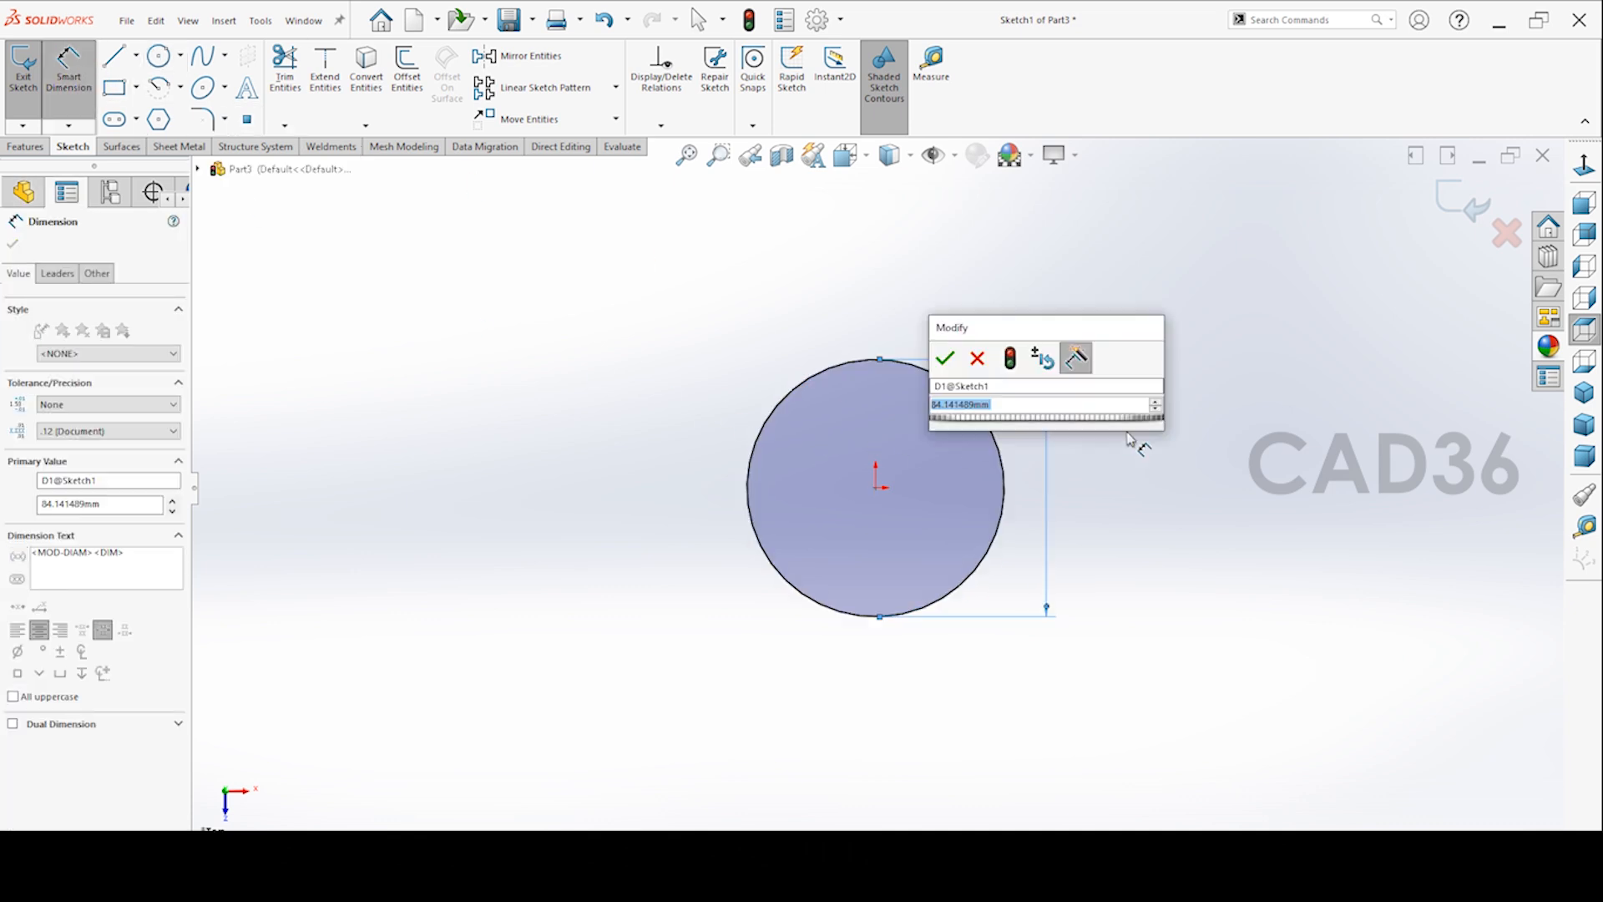
{"action": "left_click", "coordinate": [943, 359]}
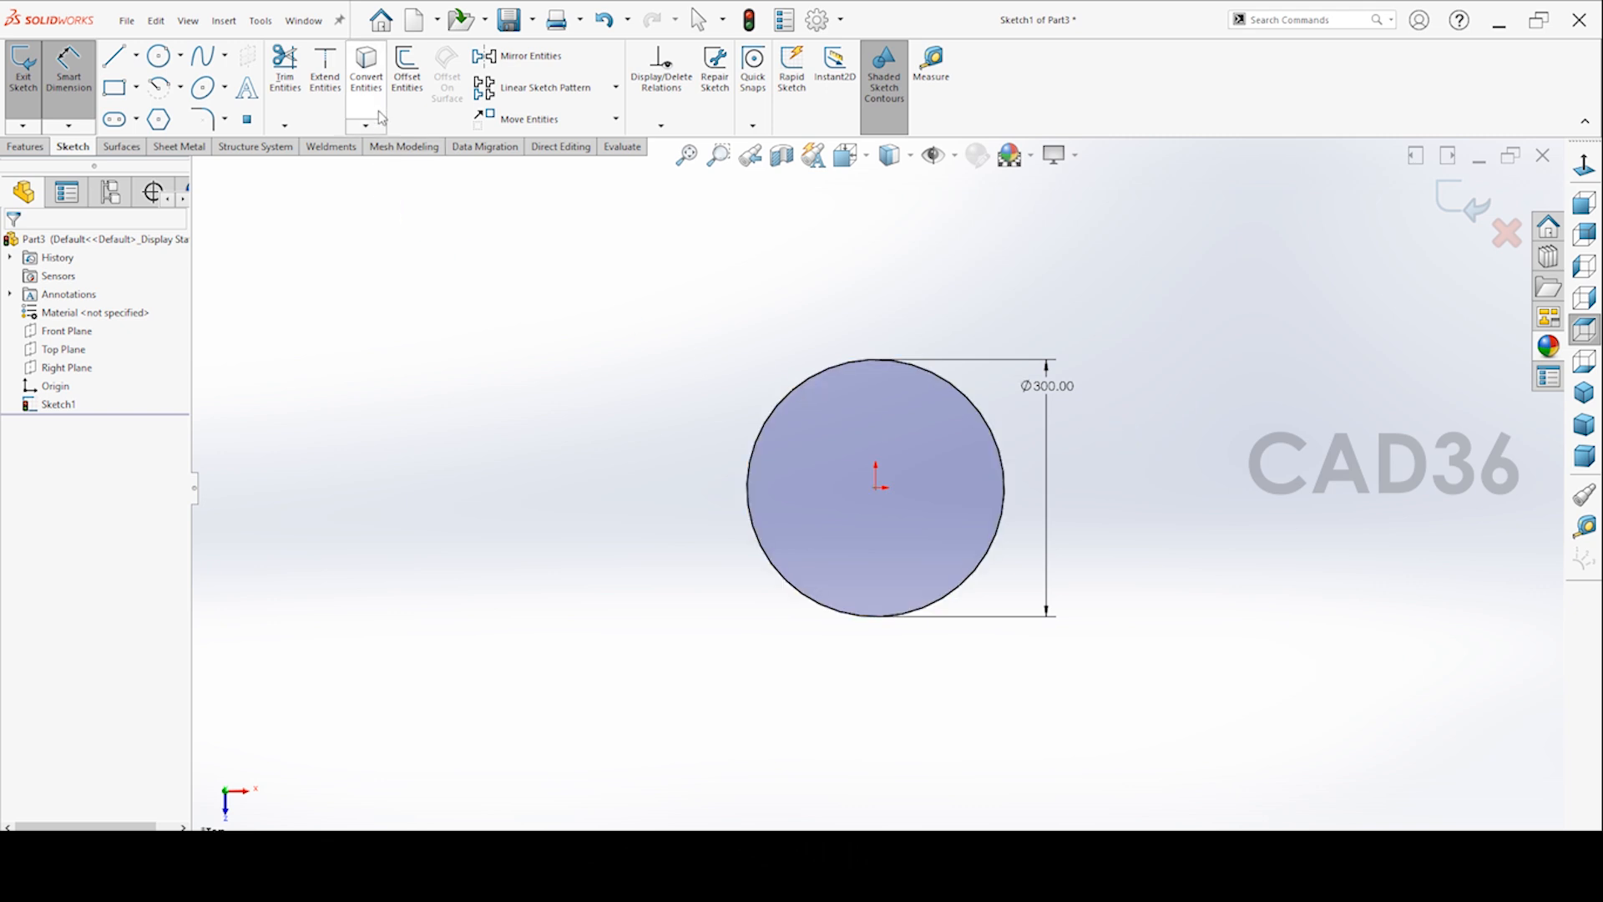
{"action": "left_click", "coordinate": [406, 68]}
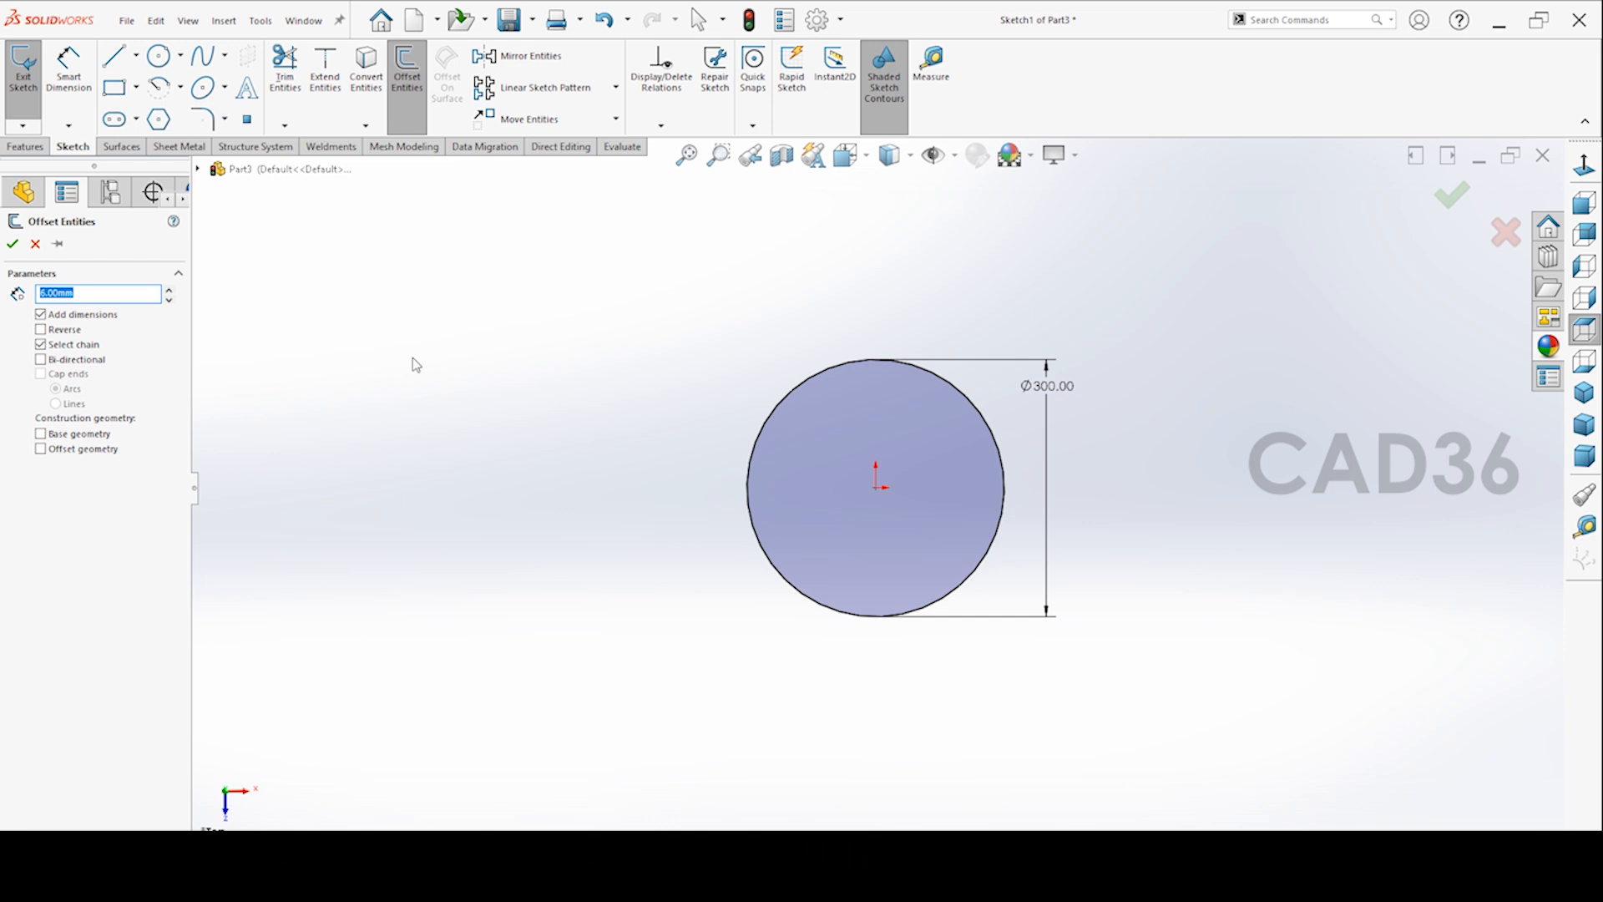
{"action": "left_click", "coordinate": [13, 243]}
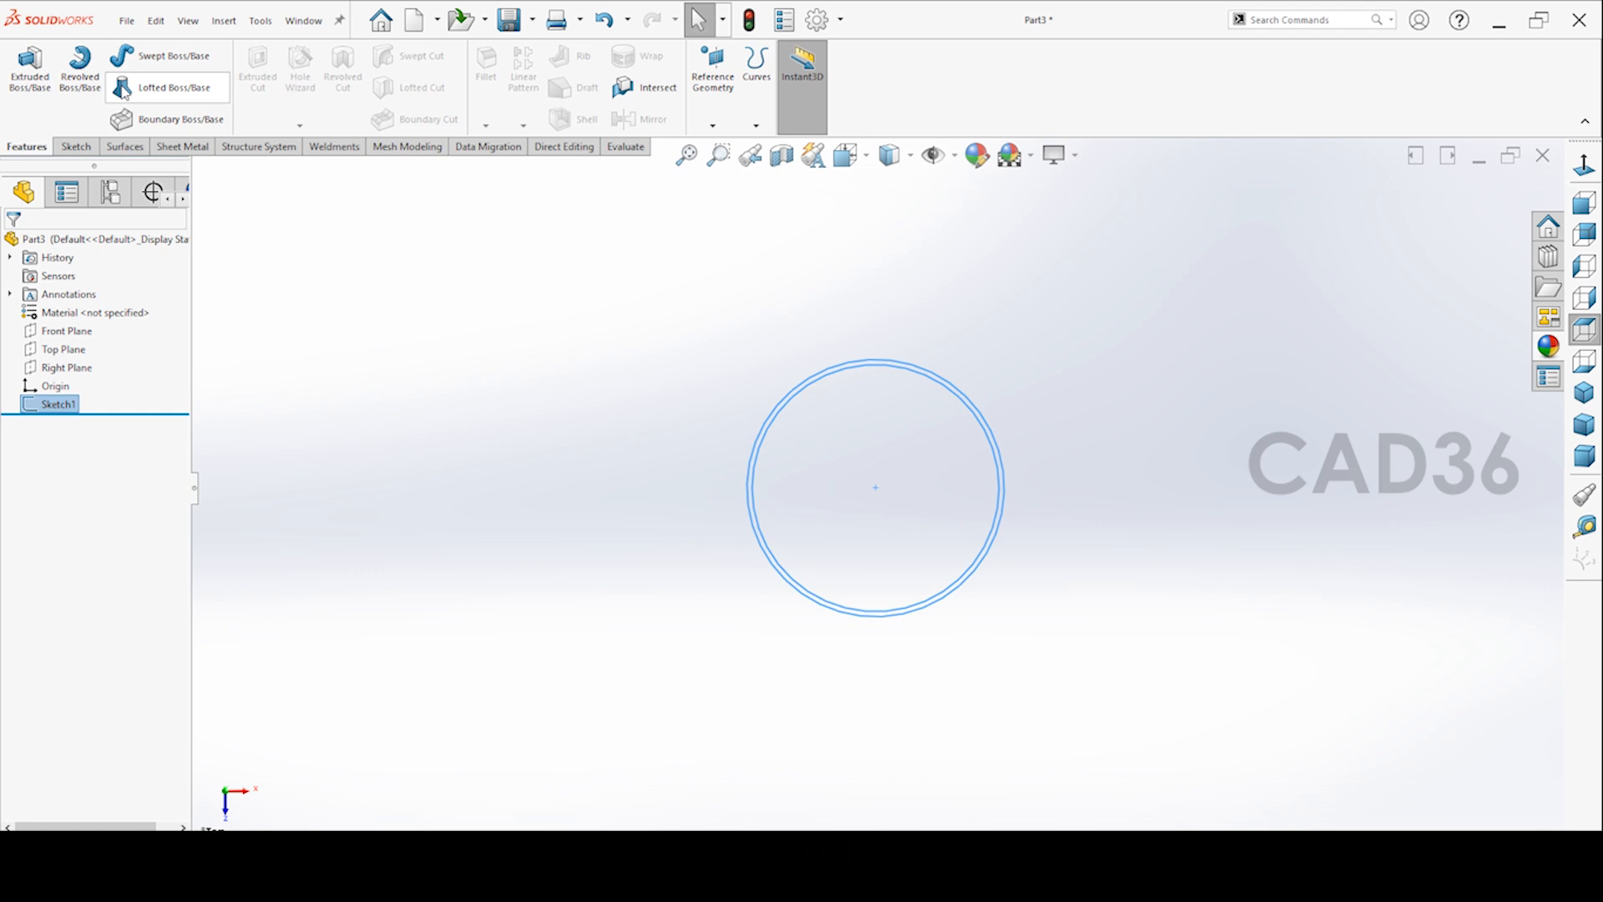
Extrude Sketch1 into a thin-walled tube and start a new Top Plane sketch
{"action": "left_click", "coordinate": [28, 69]}
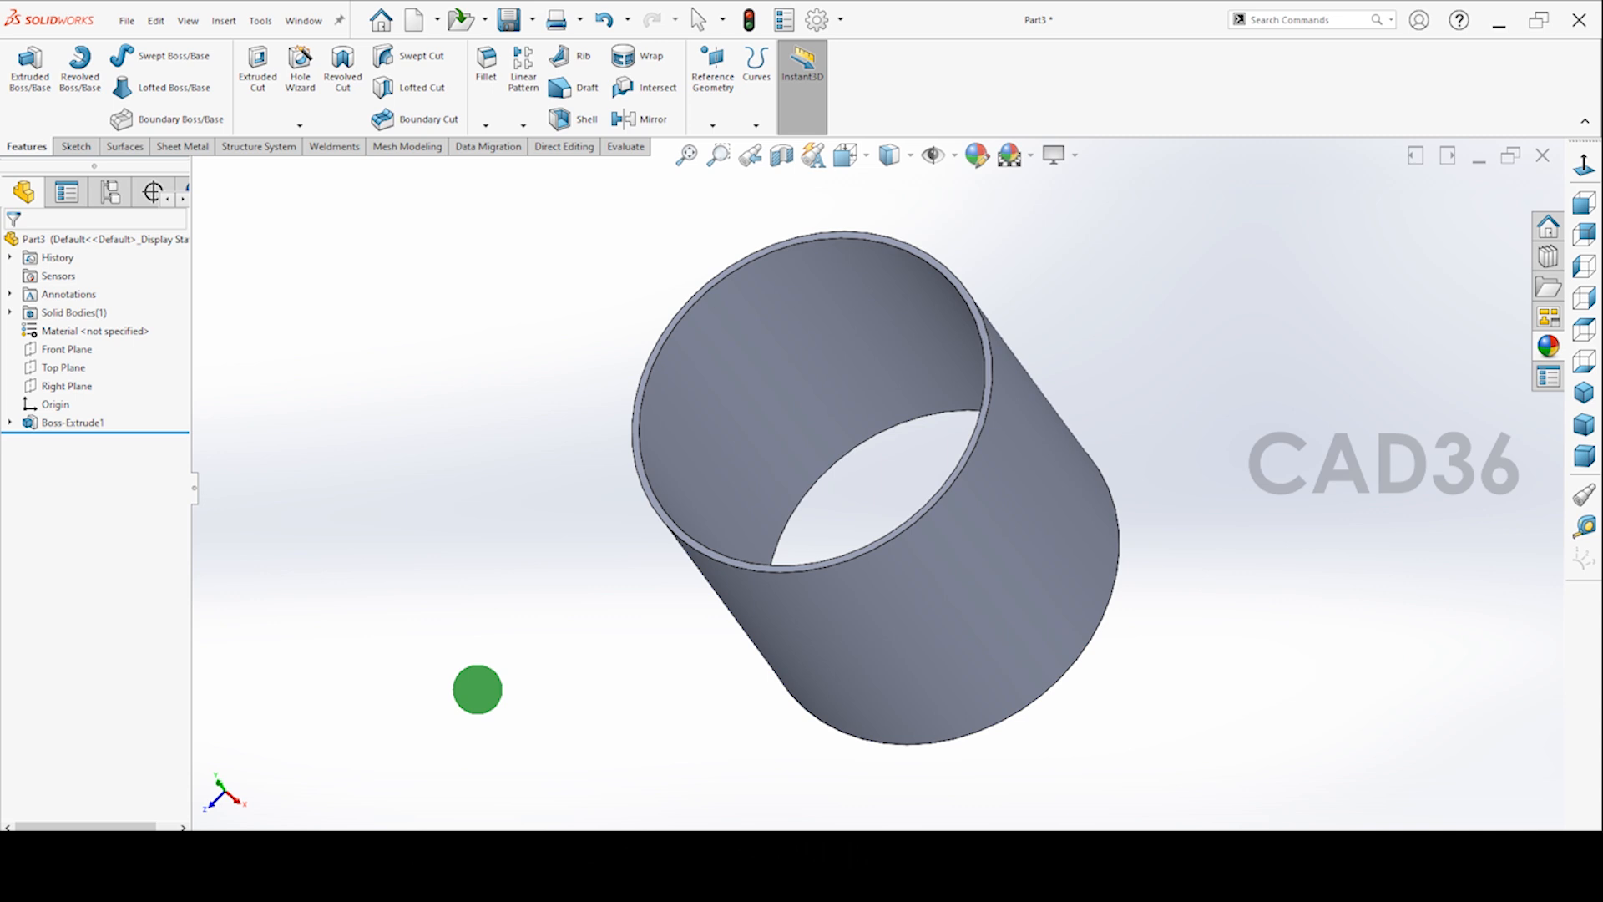
{"action": "left_click", "coordinate": [64, 367]}
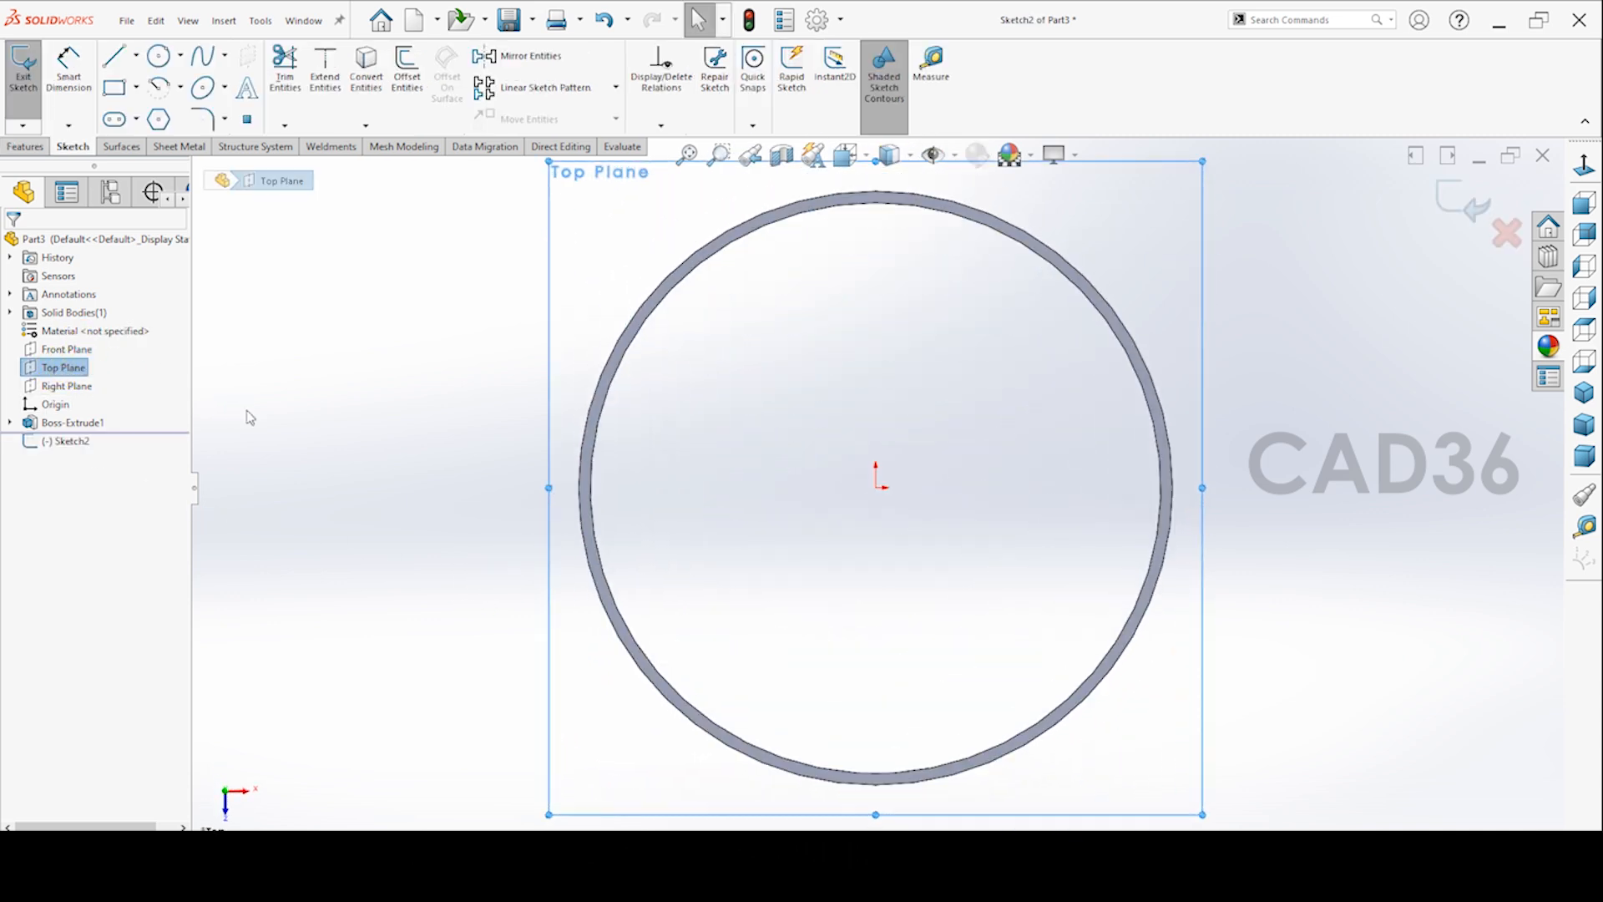
Convert the tube's circular edge into Sketch2 and exit the sketch
{"action": "left_click", "coordinate": [365, 72]}
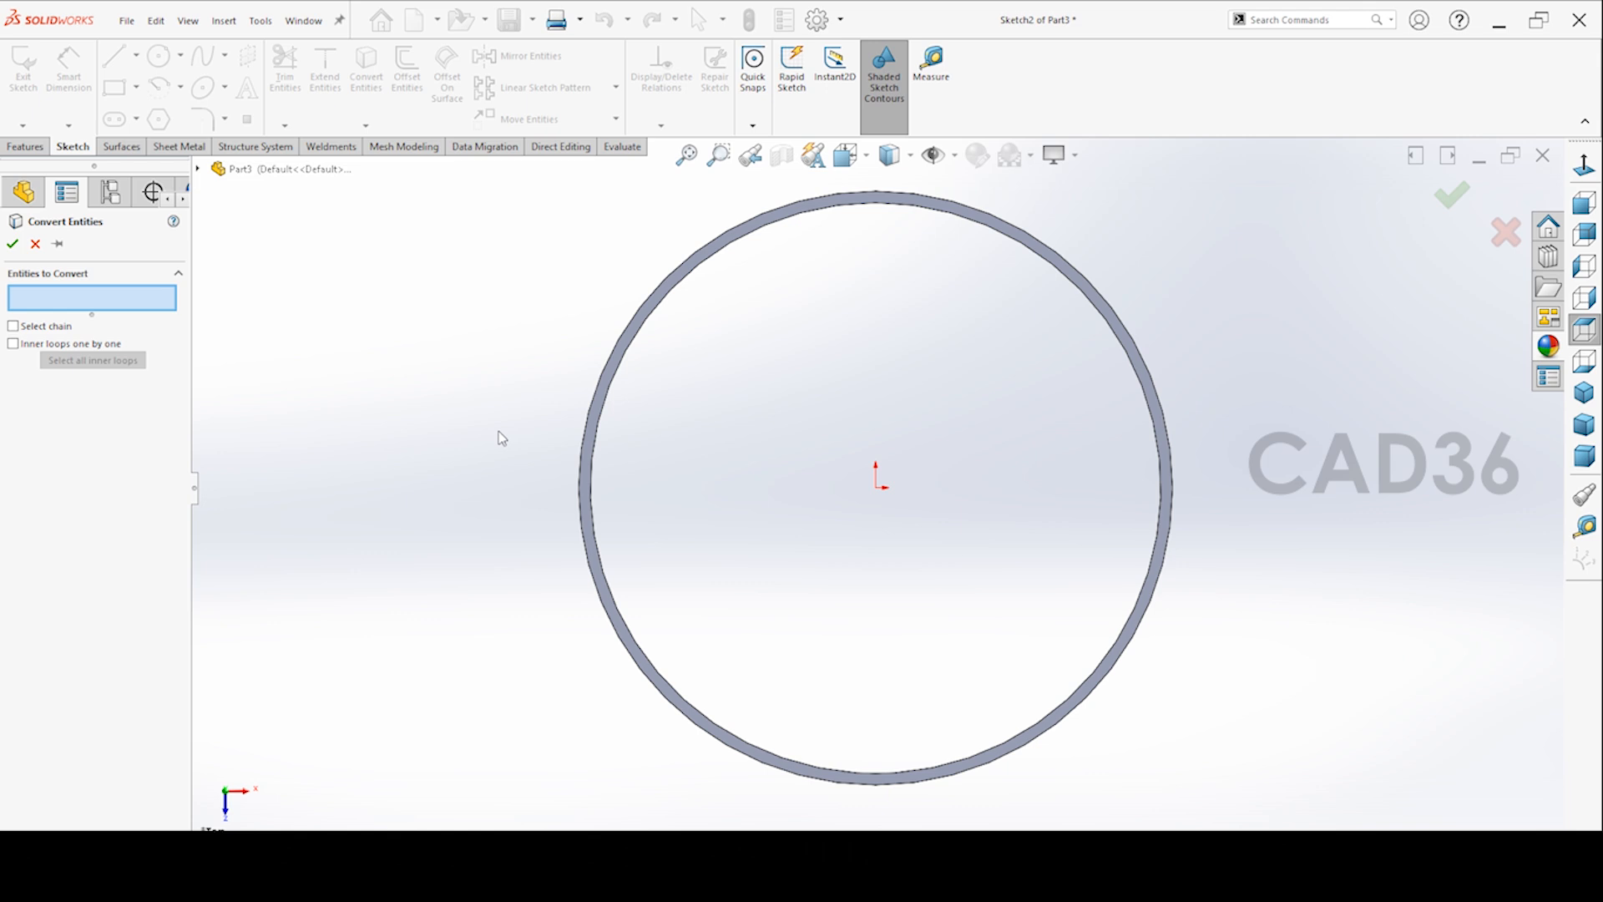
{"action": "mouse_move", "coordinate": [586, 508]}
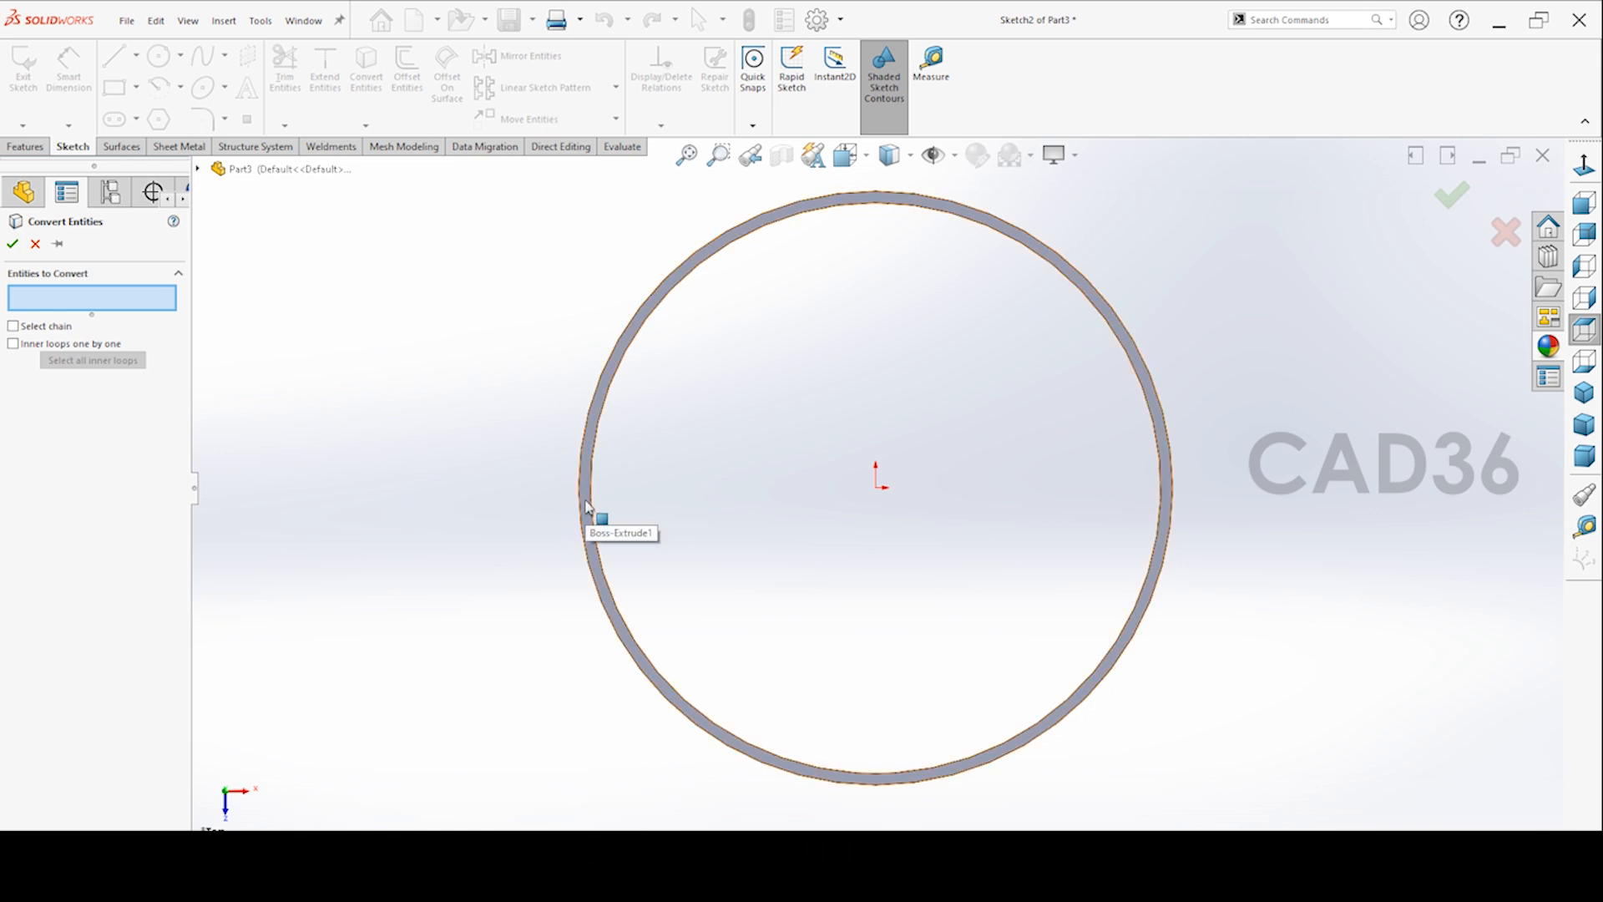
{"action": "left_click", "coordinate": [586, 508]}
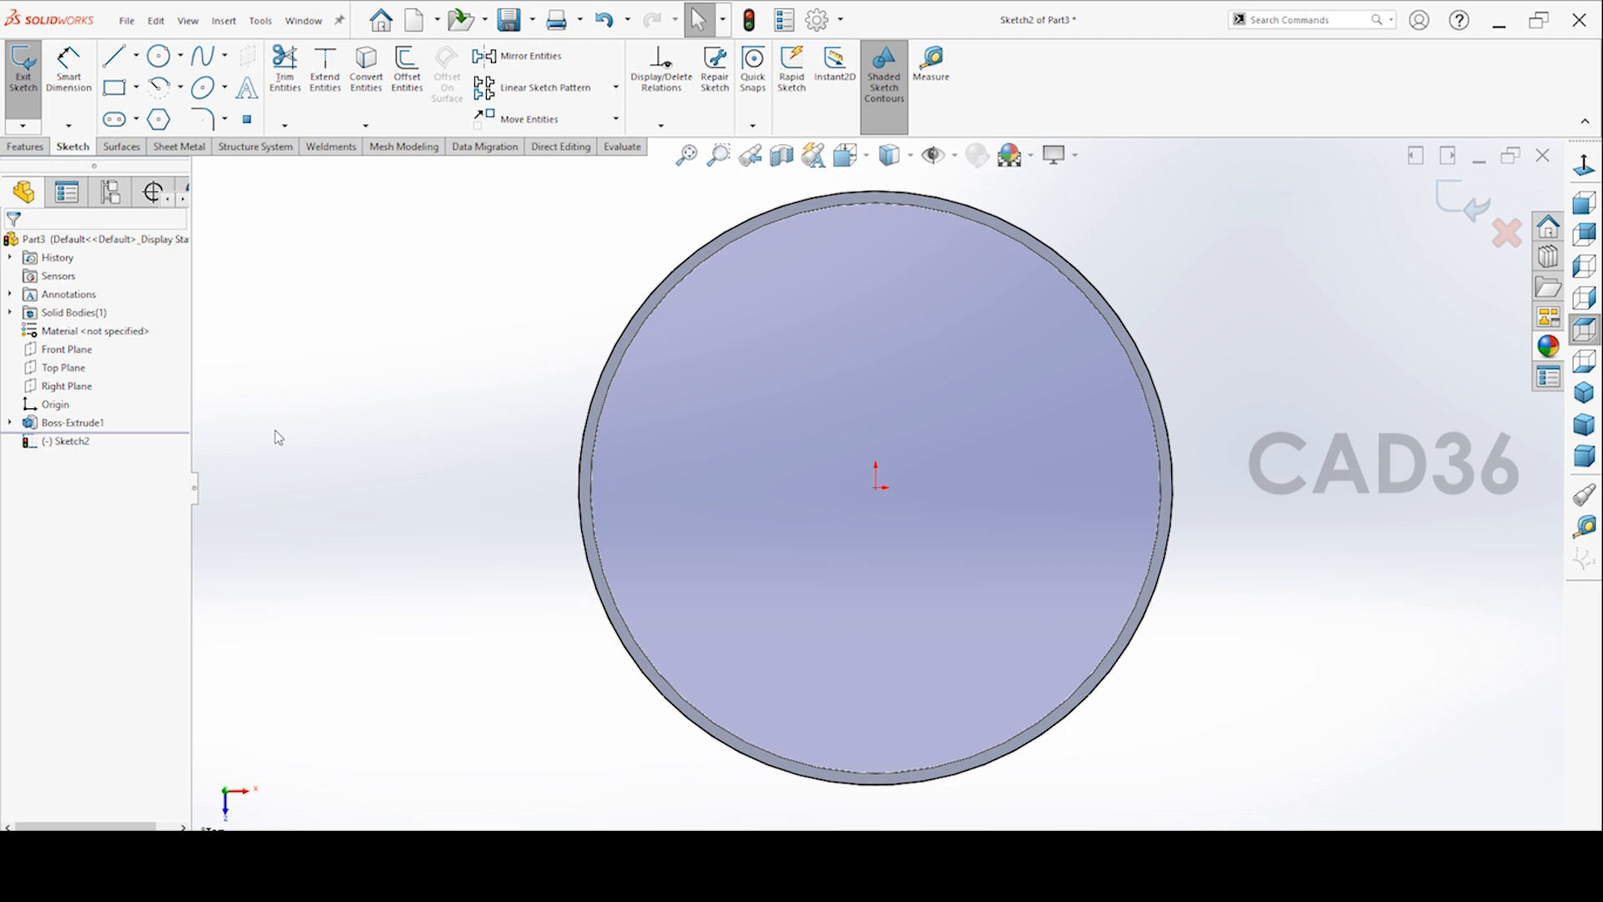
{"action": "left_click", "coordinate": [22, 69]}
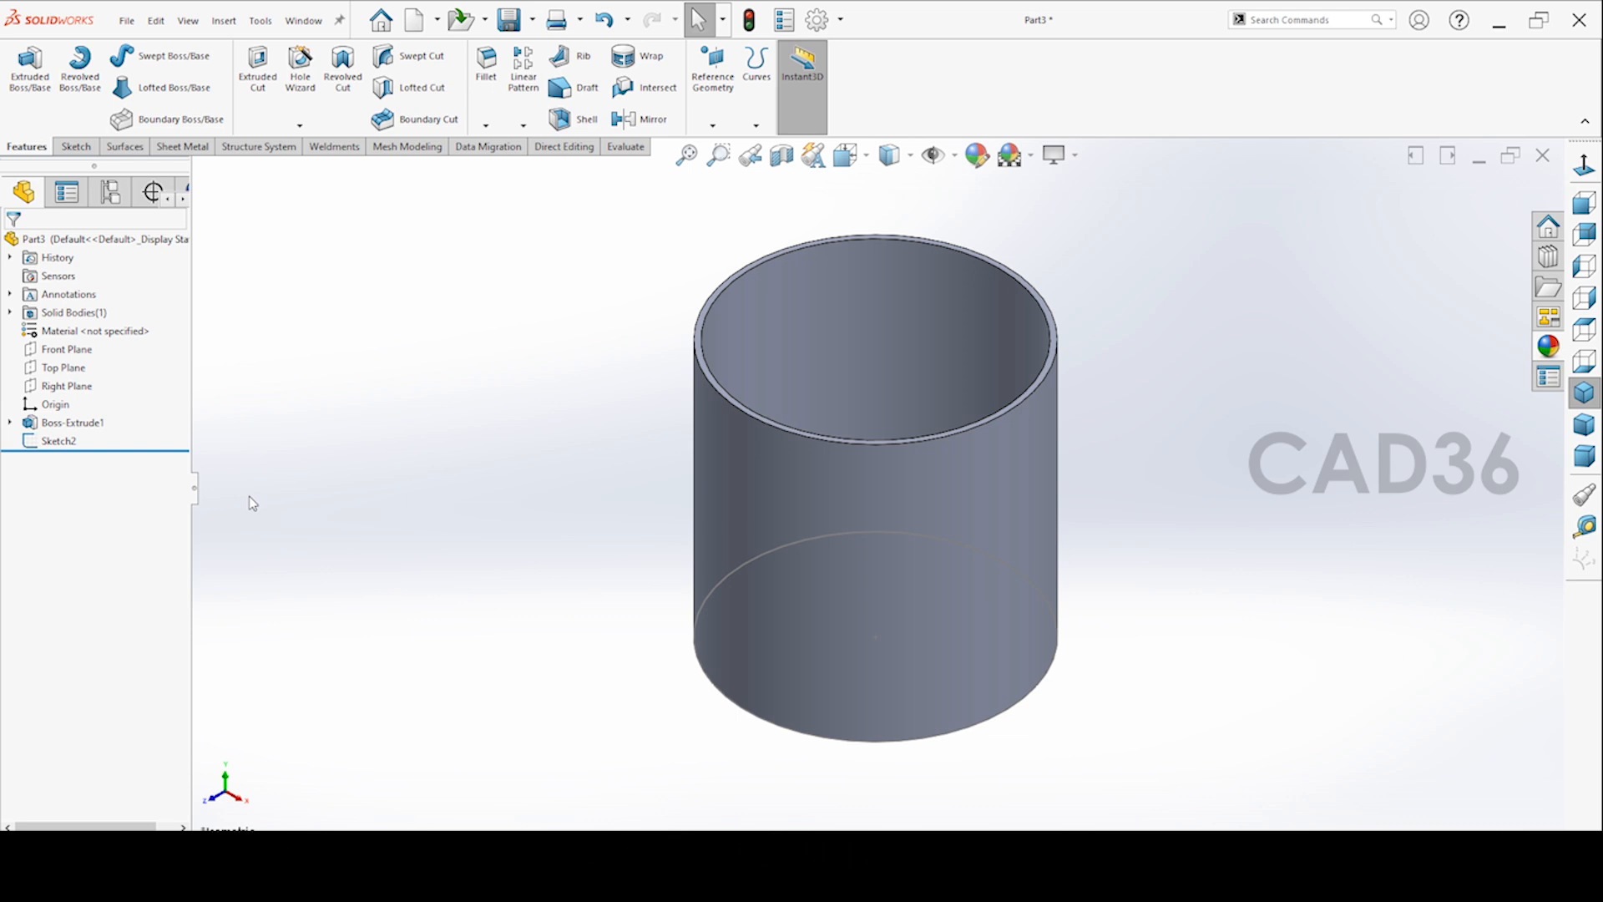
Create Plane1 offset 300 mm from the Top Plane and start a sketch on it
{"action": "left_click", "coordinate": [64, 367]}
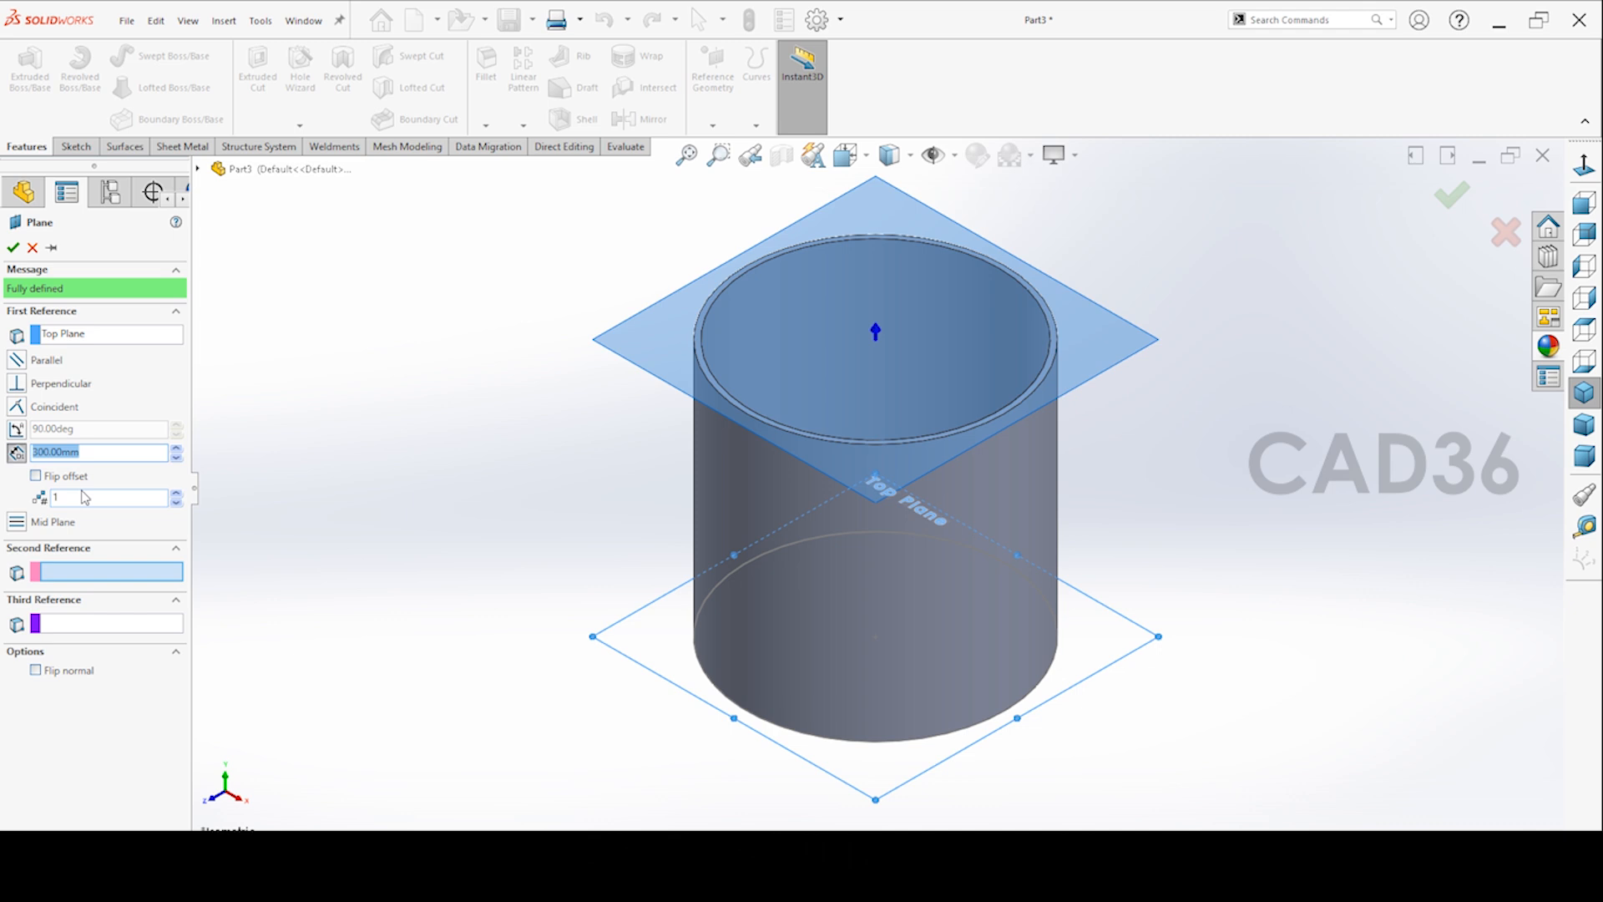
{"action": "left_click", "coordinate": [36, 475]}
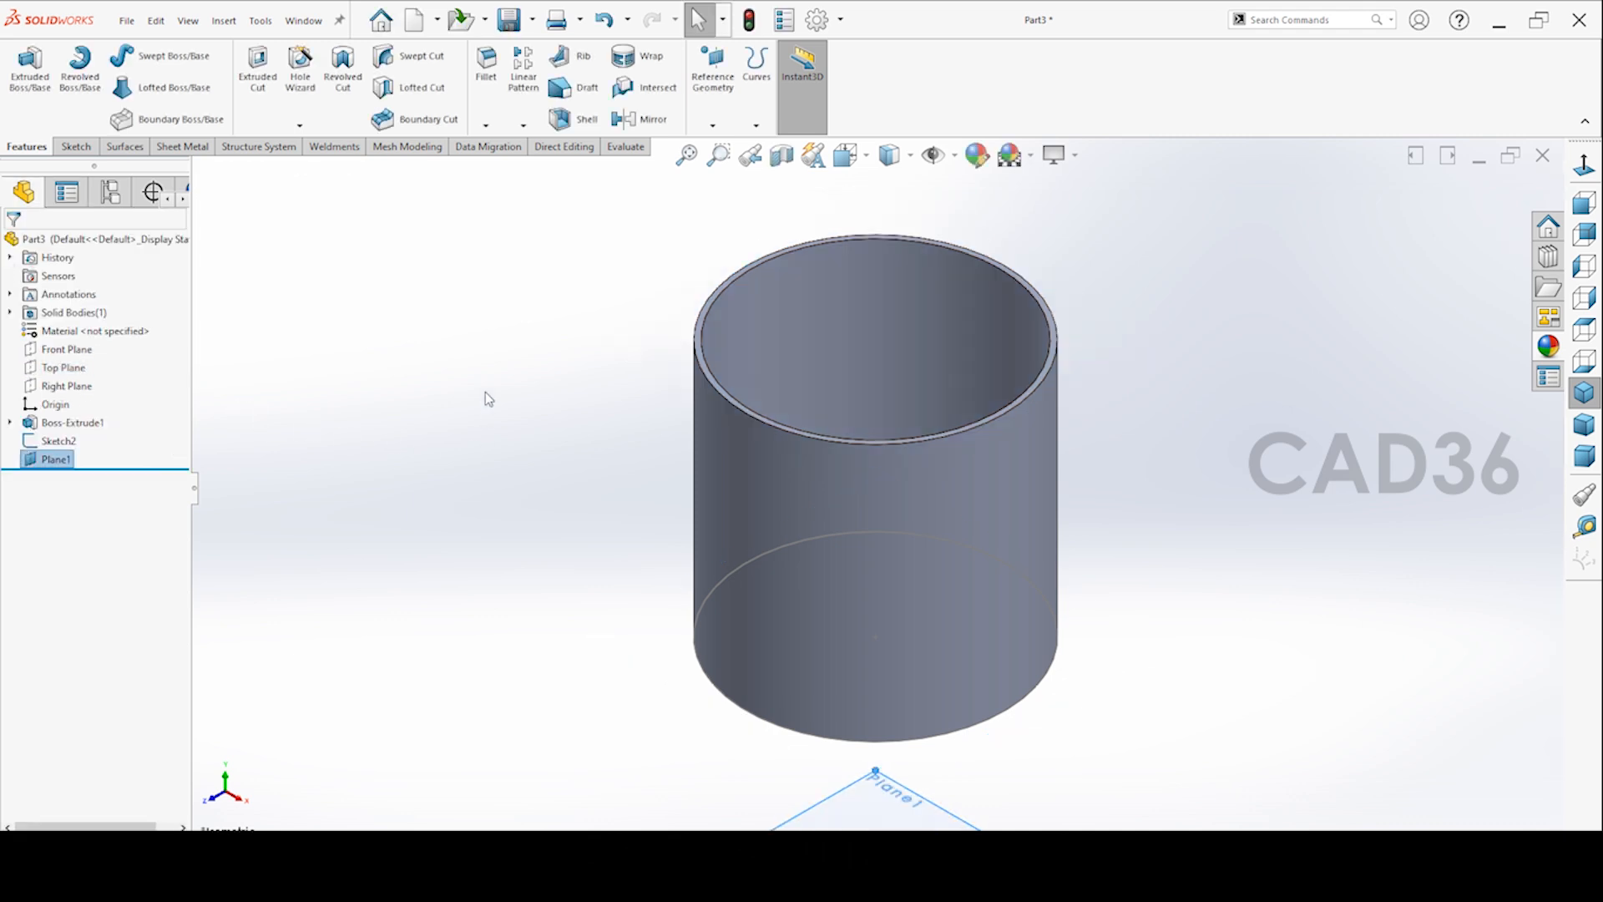
{"action": "left_click", "coordinate": [875, 797]}
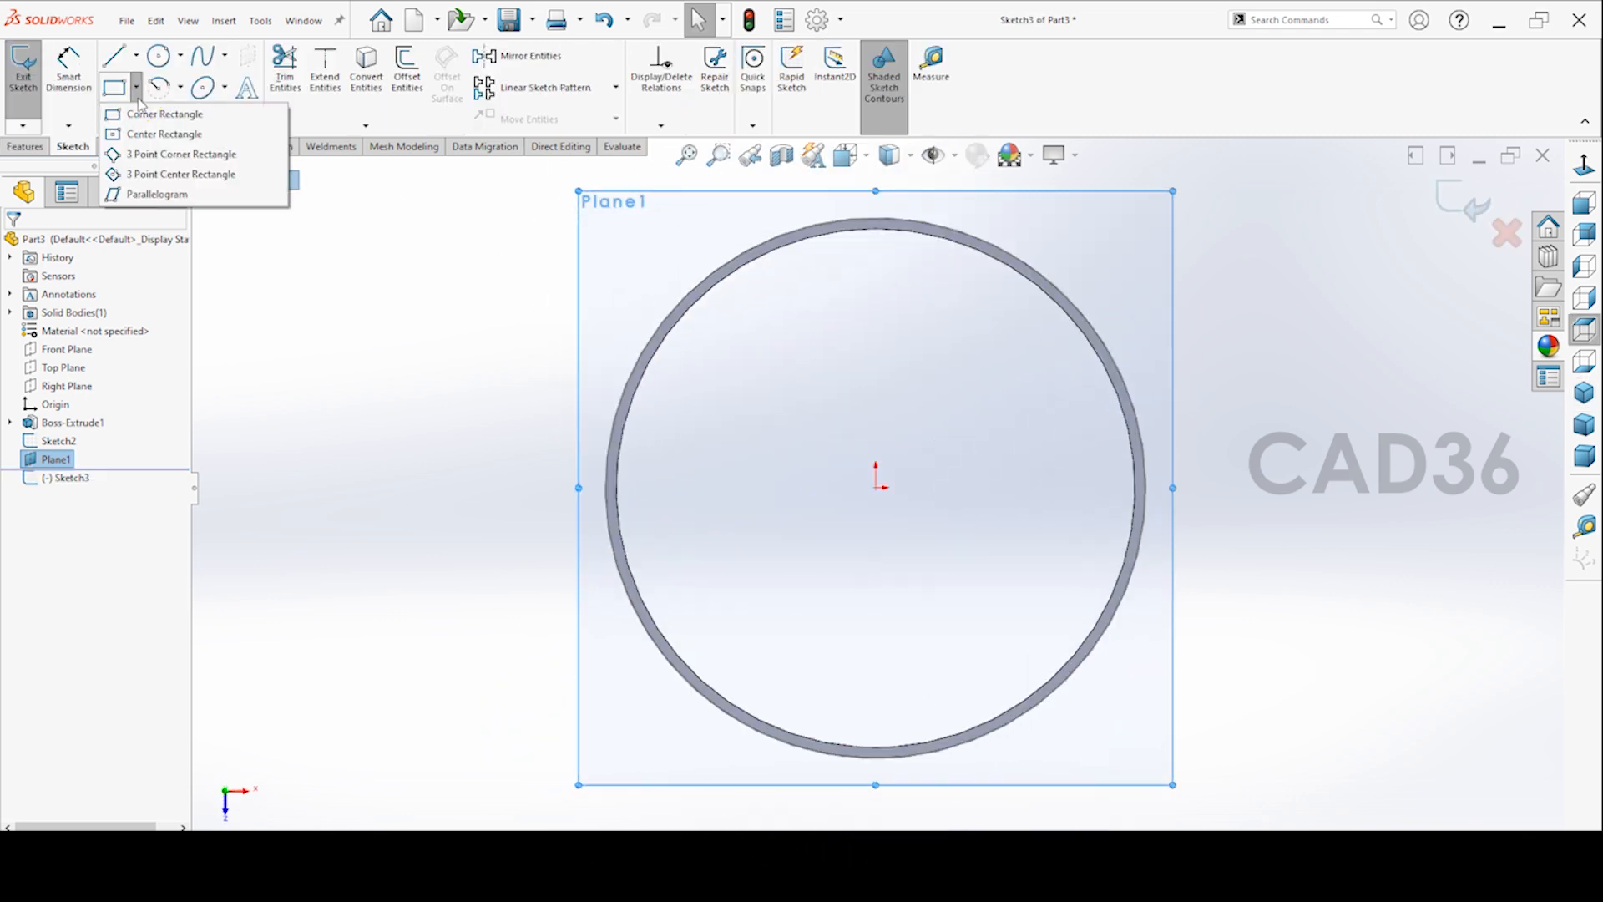
Draw a center rectangle from the origin with 300 mm sides
{"action": "left_click", "coordinate": [164, 133]}
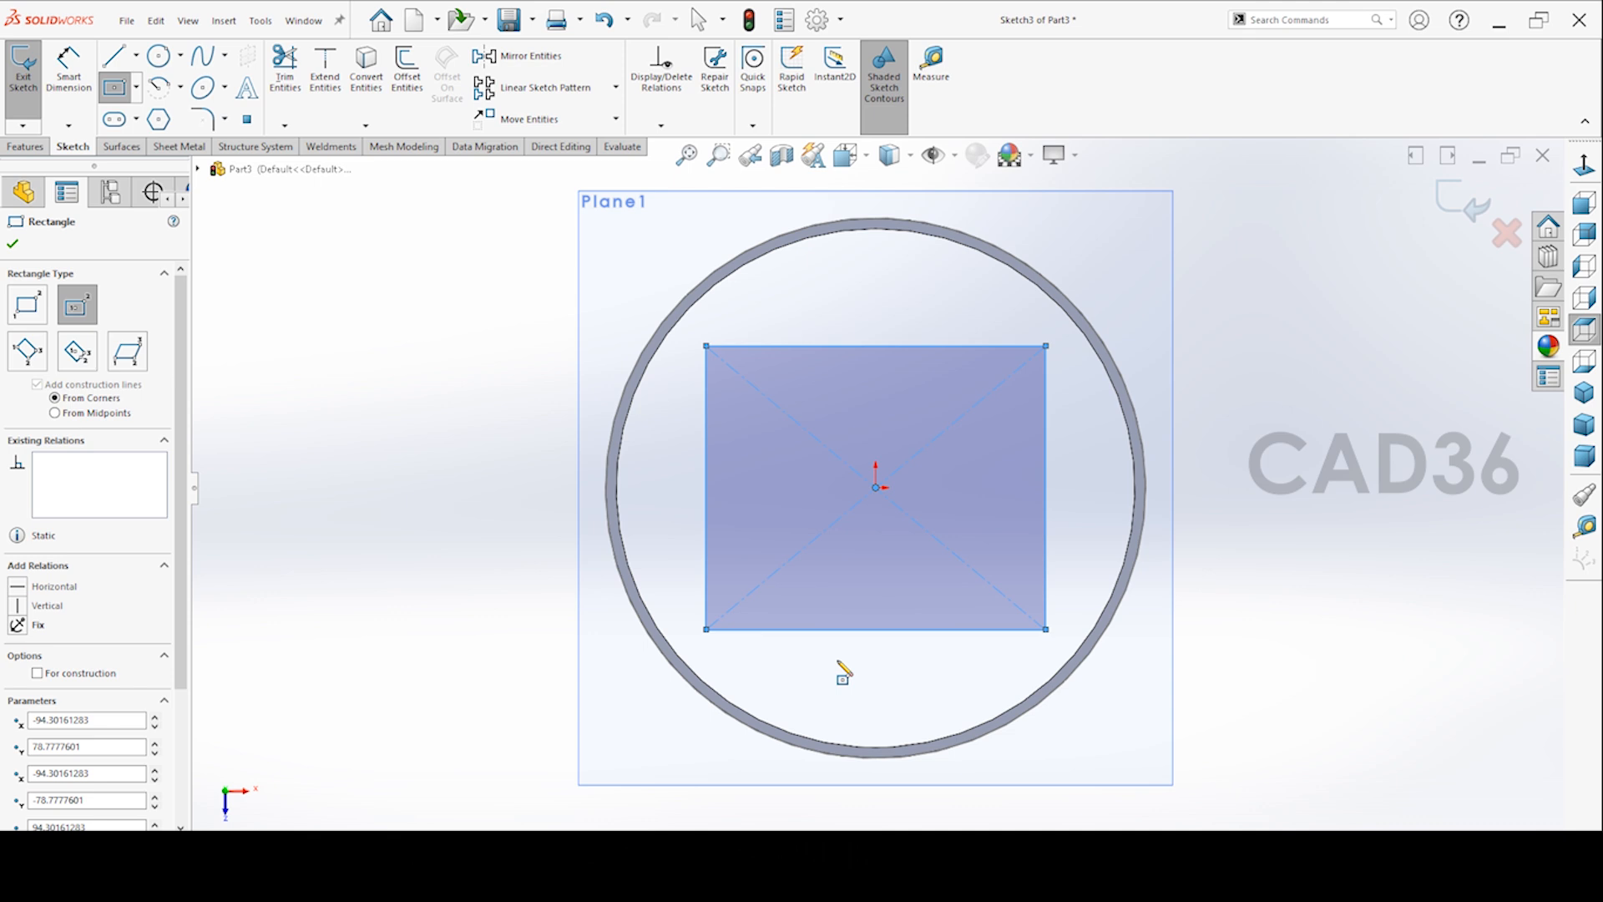
{"action": "left_click", "coordinate": [723, 615]}
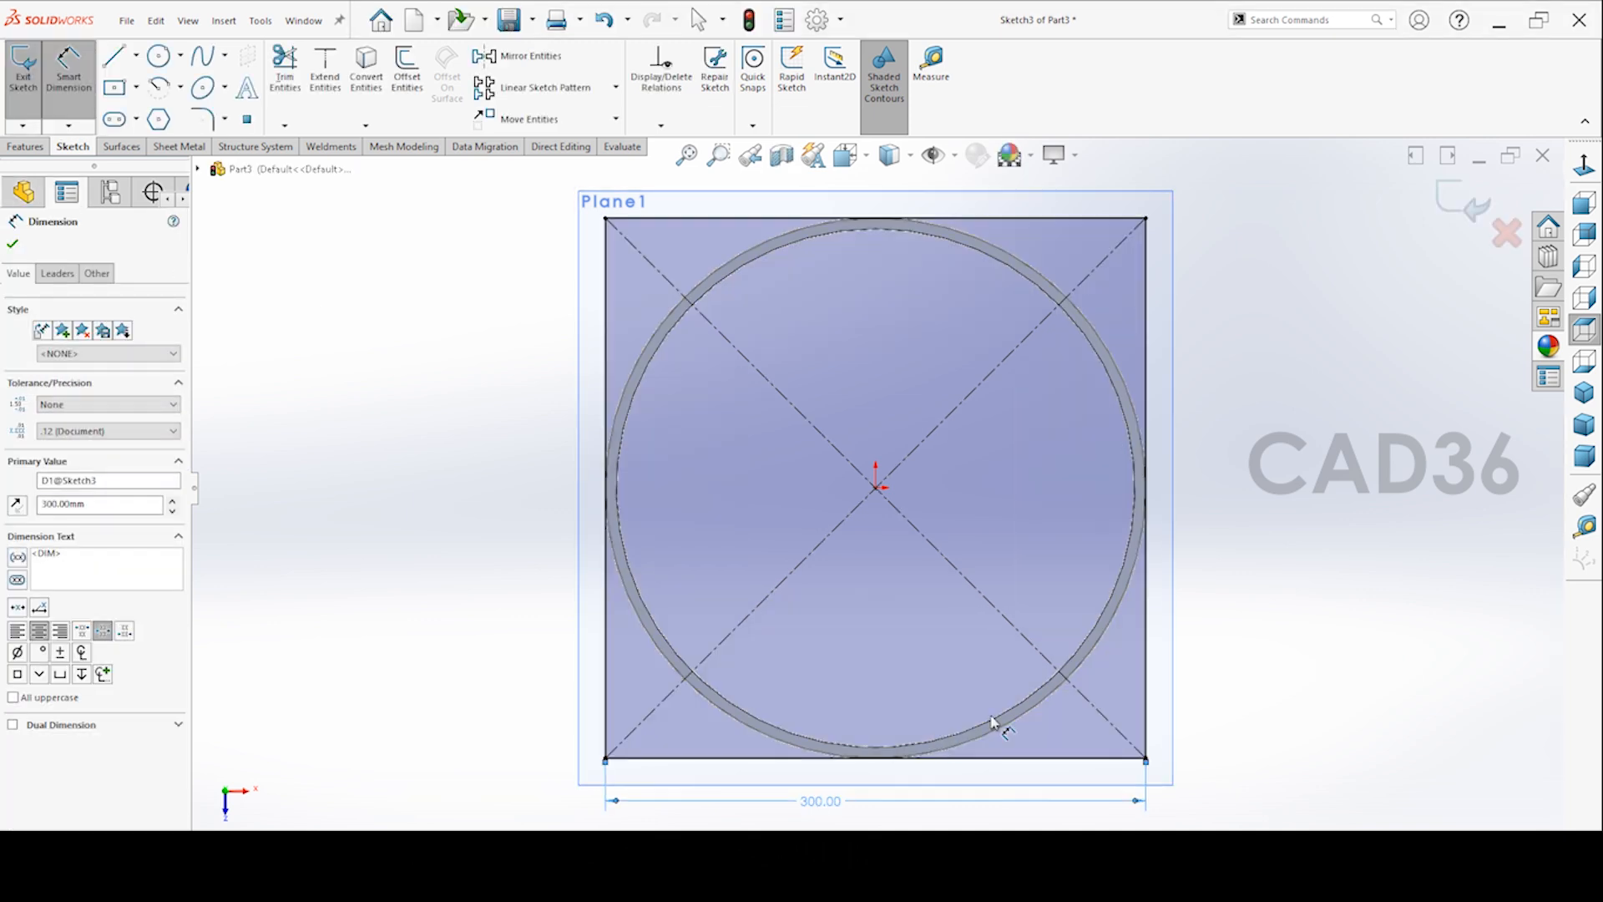
{"action": "left_click", "coordinate": [14, 244]}
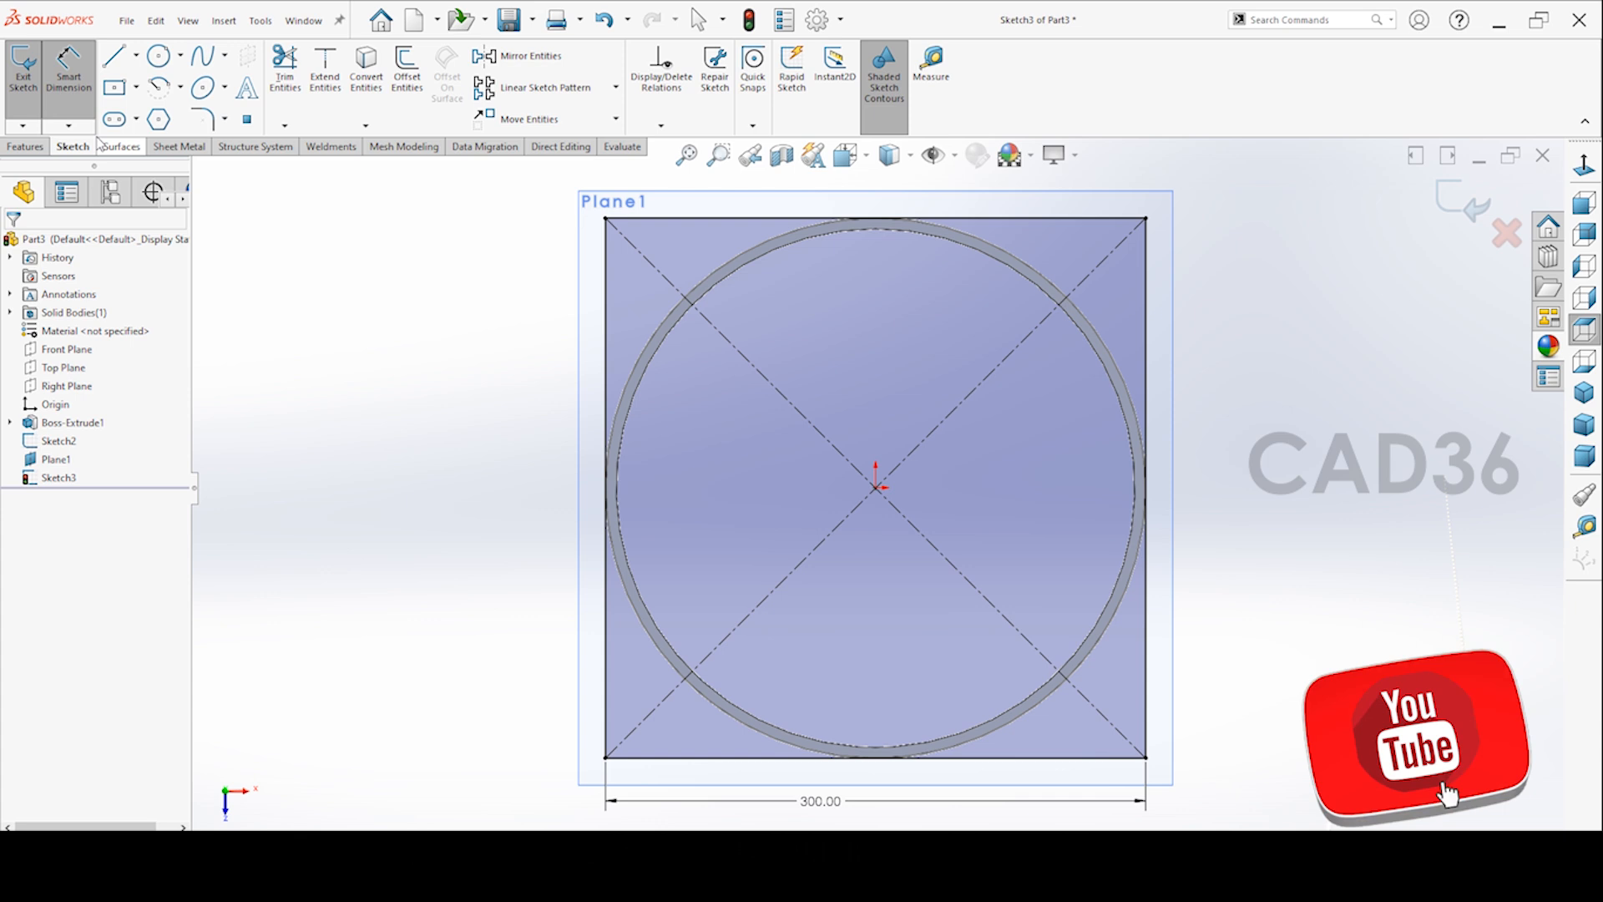
{"action": "mouse_move", "coordinate": [156, 56]}
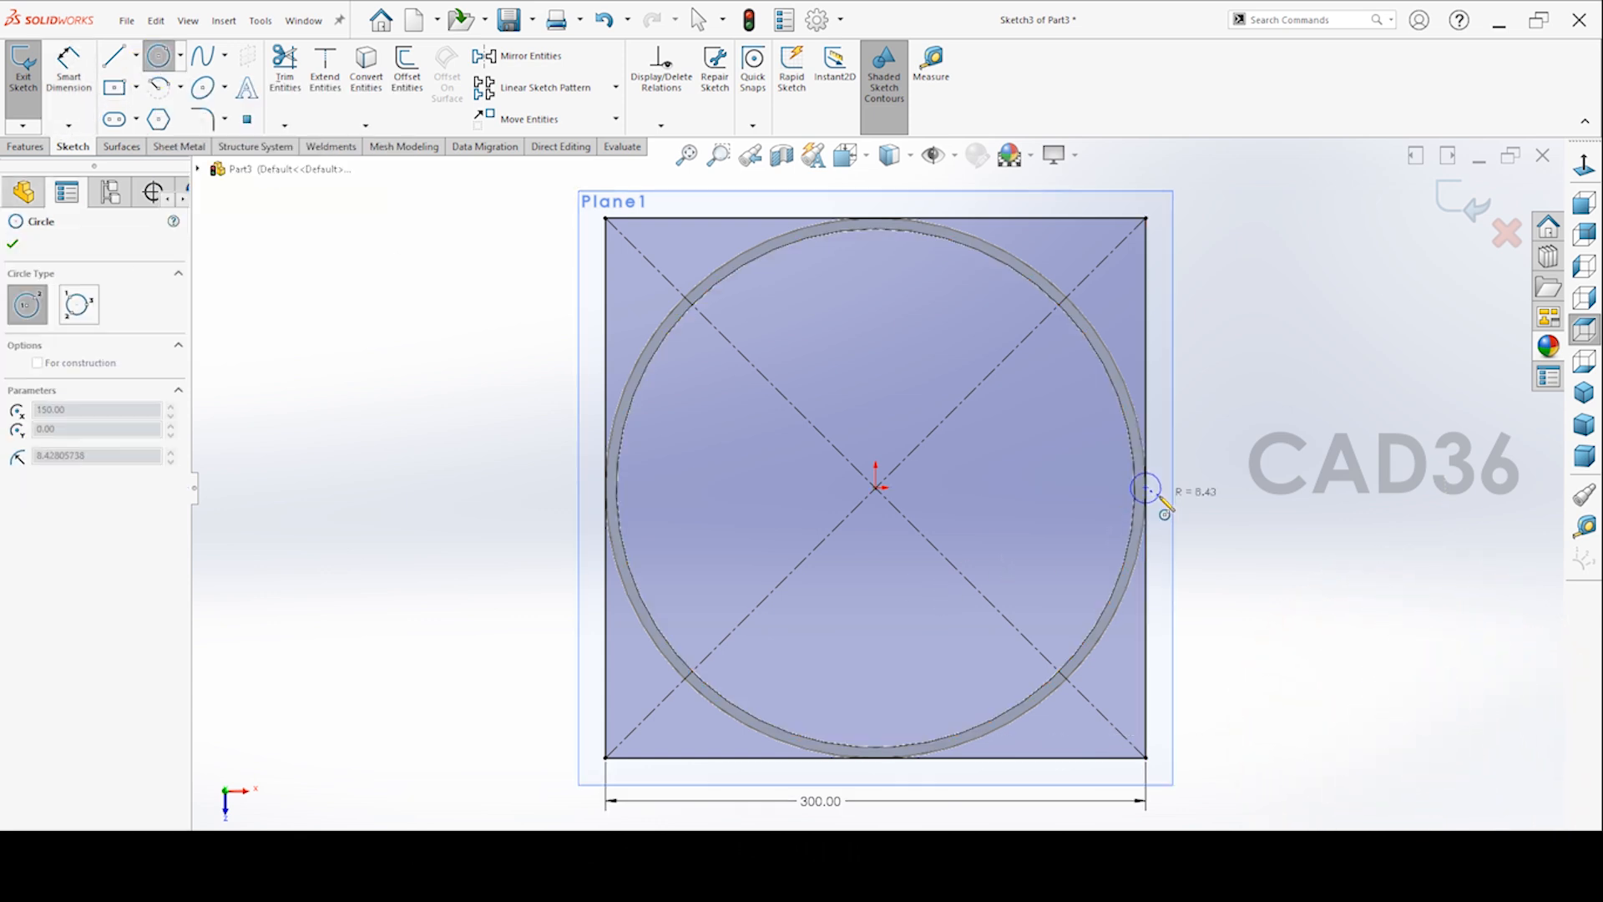
Add a dimensioned small circle at the square's right midpoint and trim it into a slit
{"action": "left_click", "coordinate": [13, 243]}
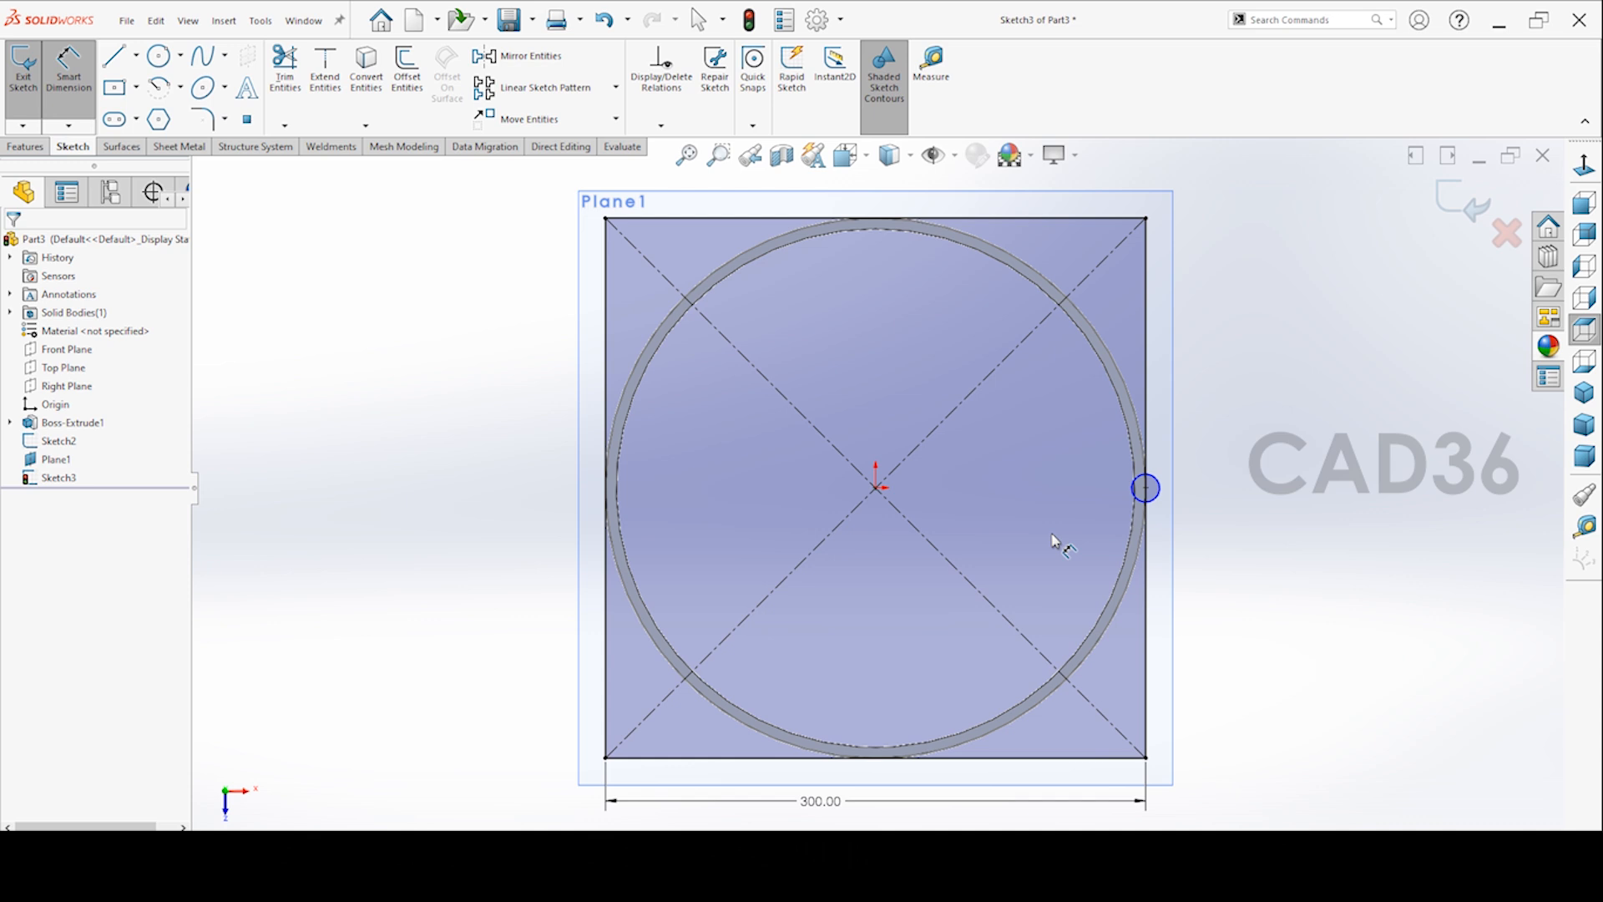
{"action": "left_click", "coordinate": [1145, 487]}
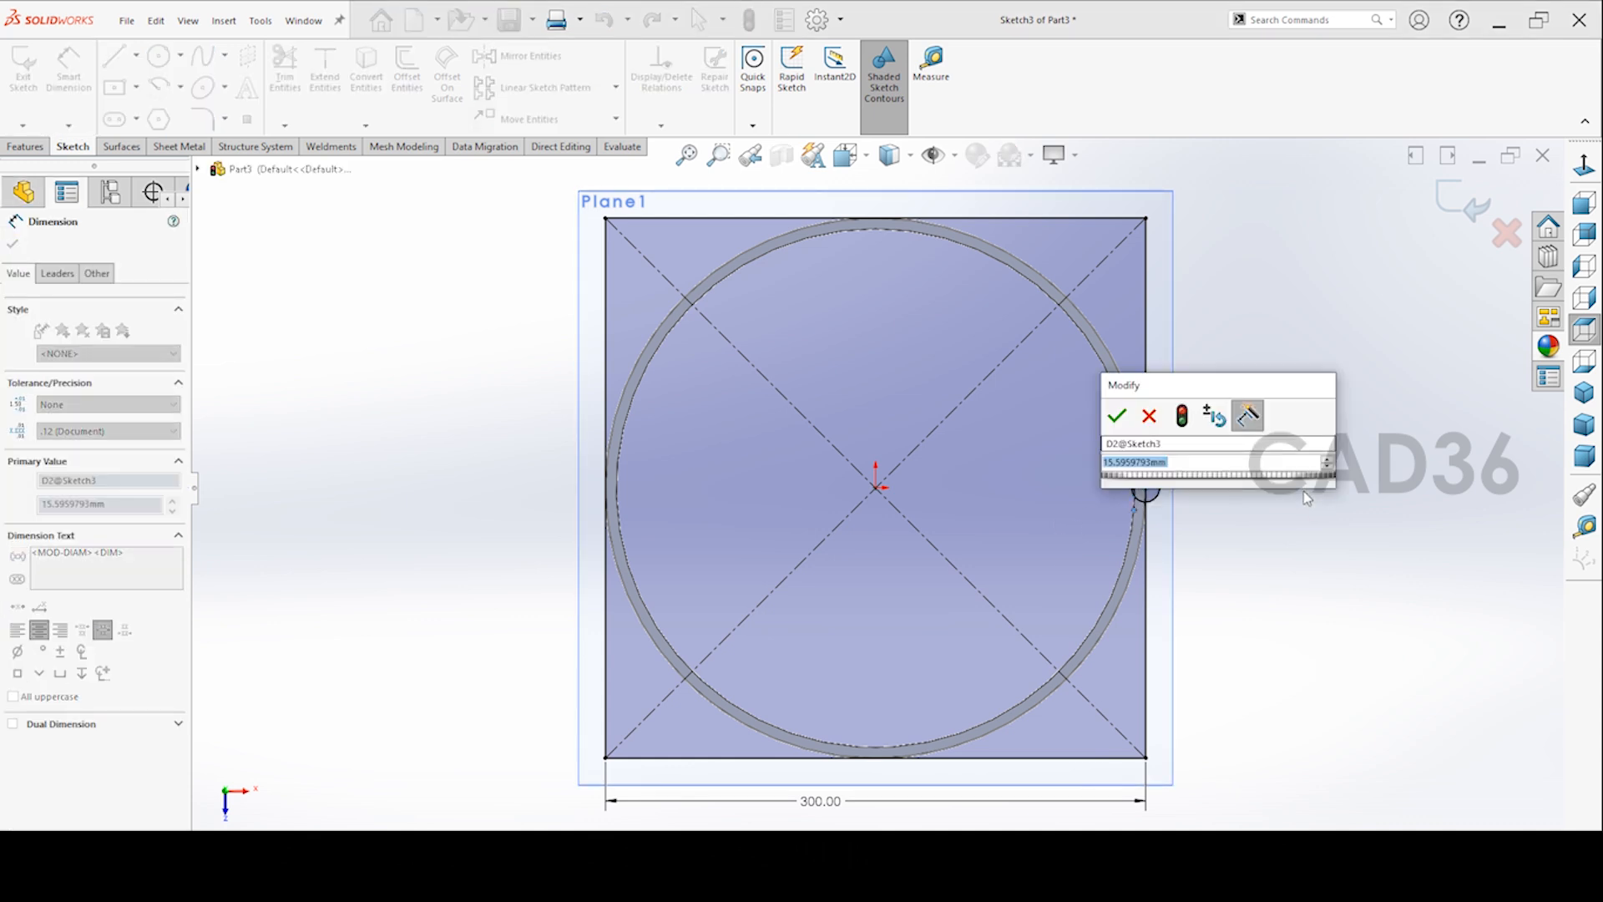
{"action": "left_click", "coordinate": [1117, 416]}
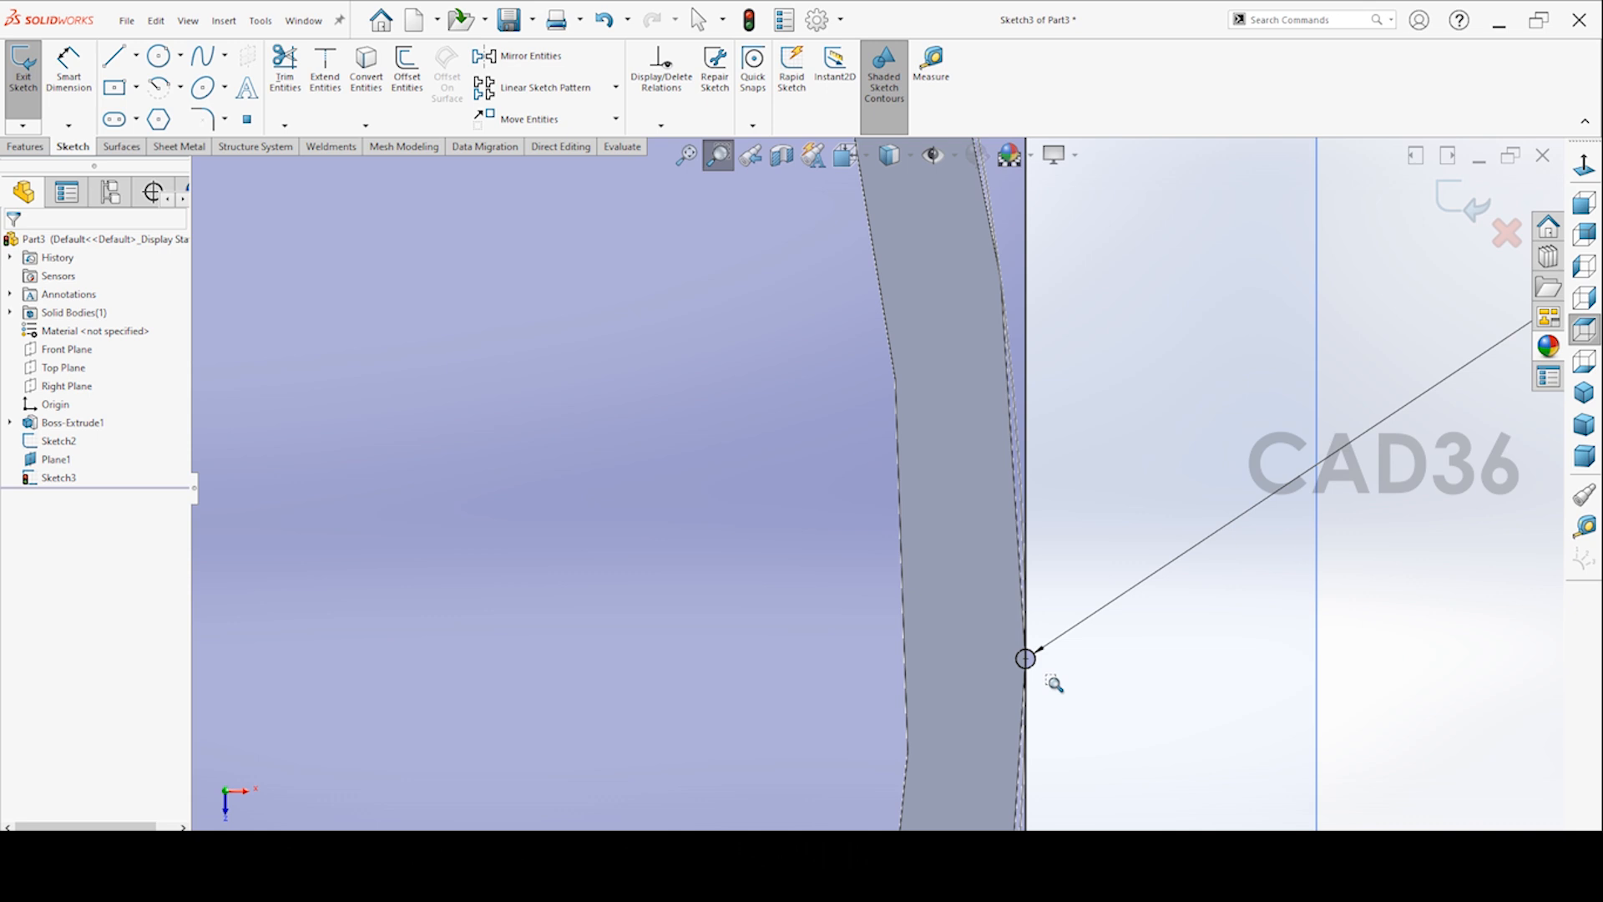
{"action": "left_click", "coordinate": [284, 69]}
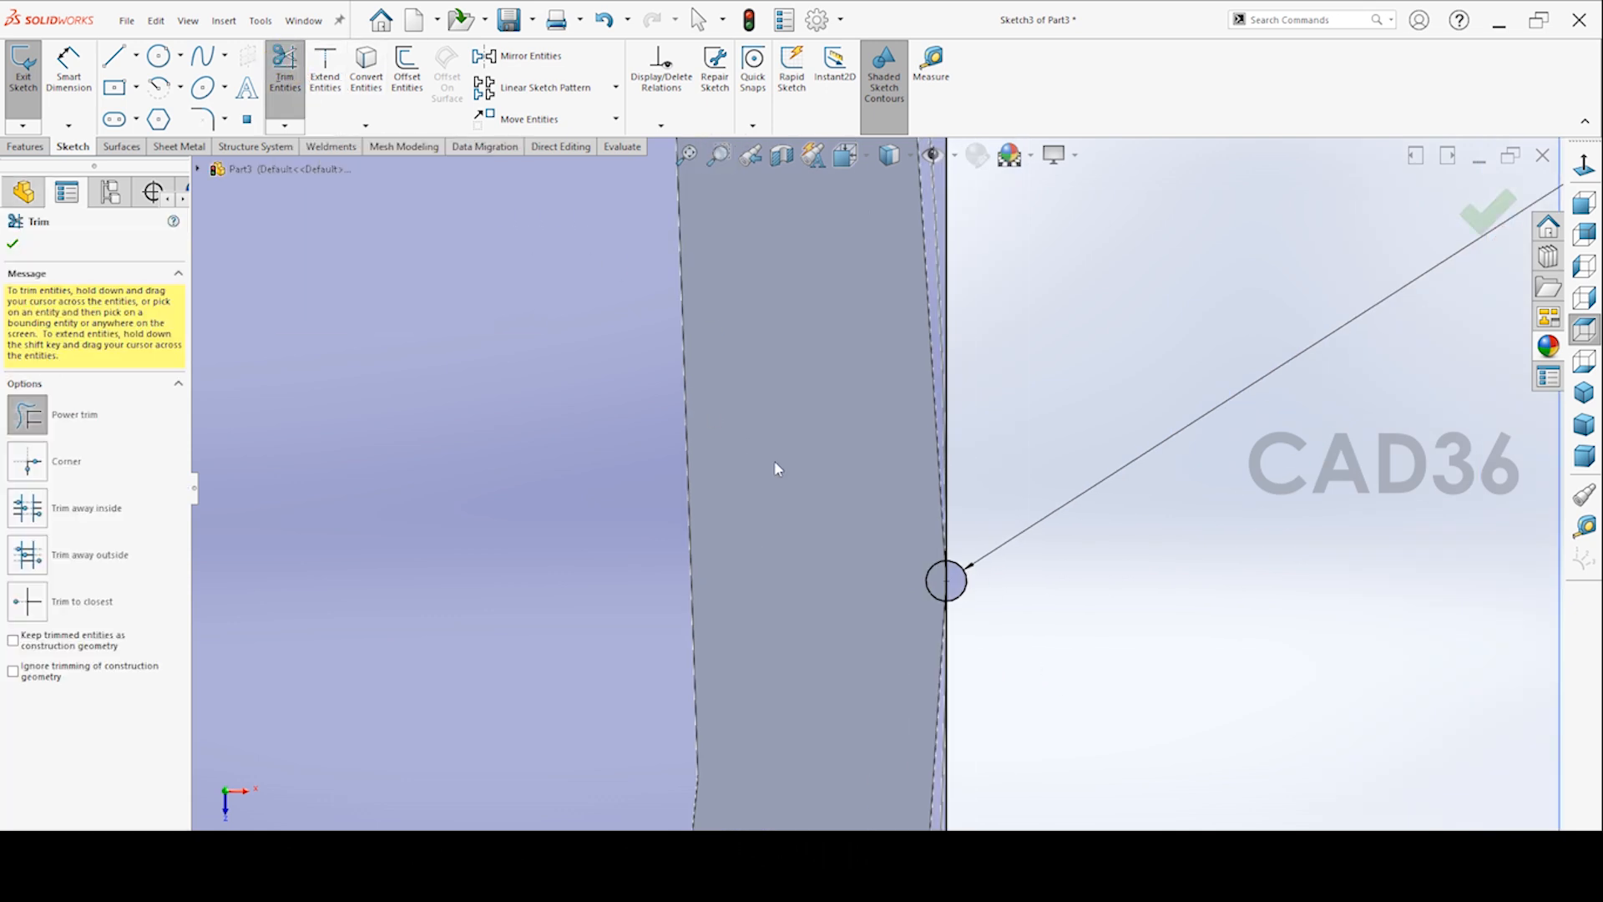
{"action": "left_click", "coordinate": [944, 579]}
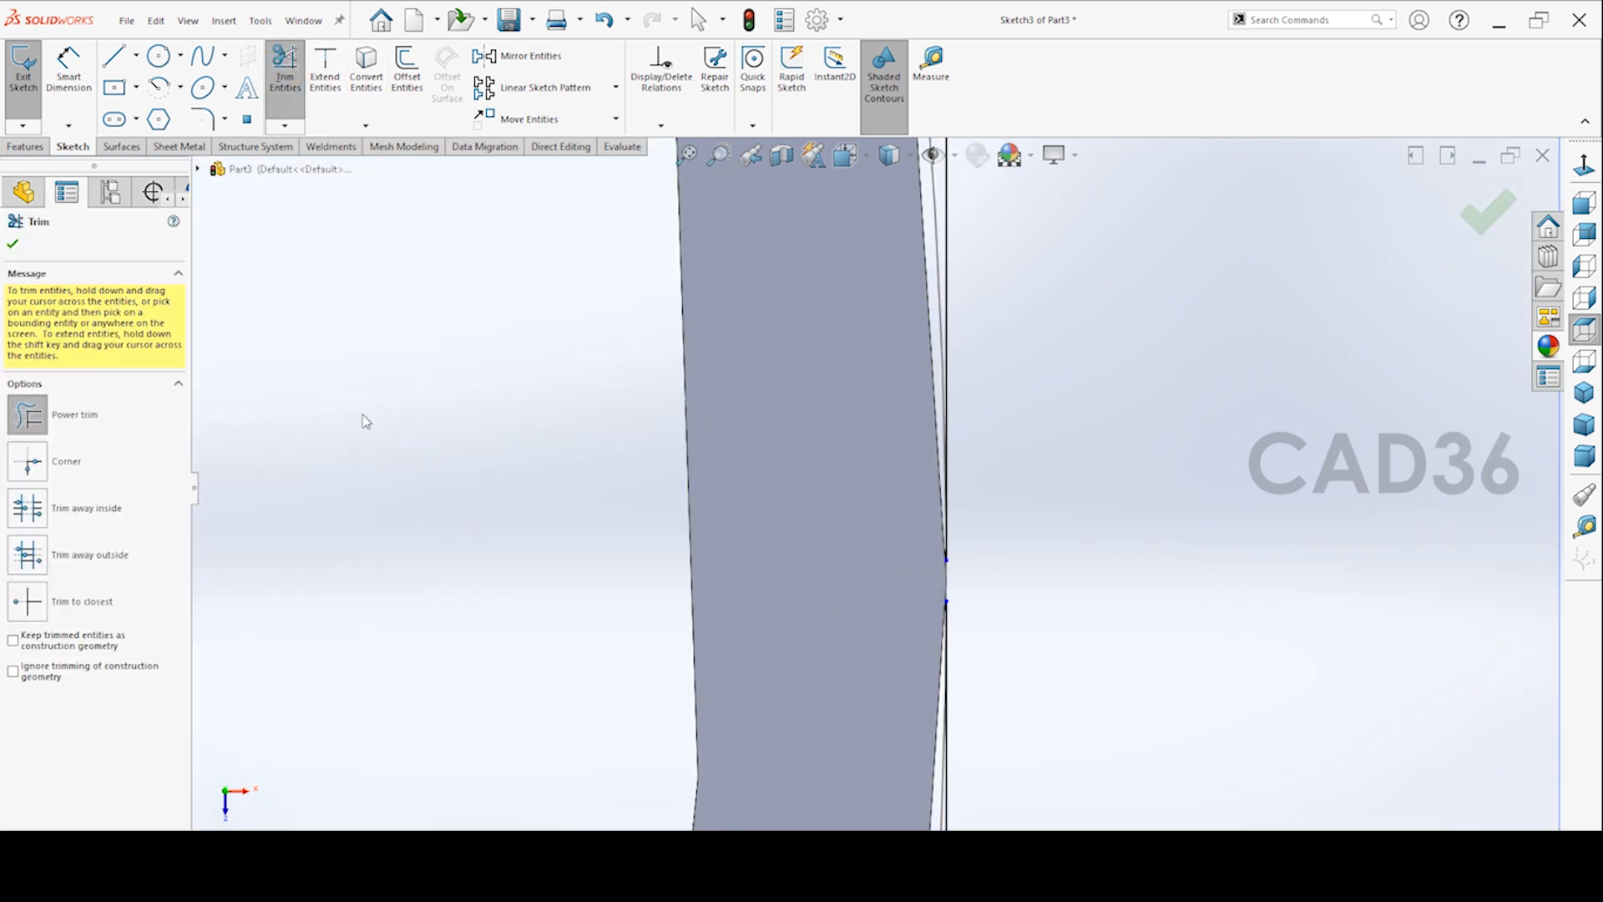
{"action": "left_click", "coordinate": [13, 243]}
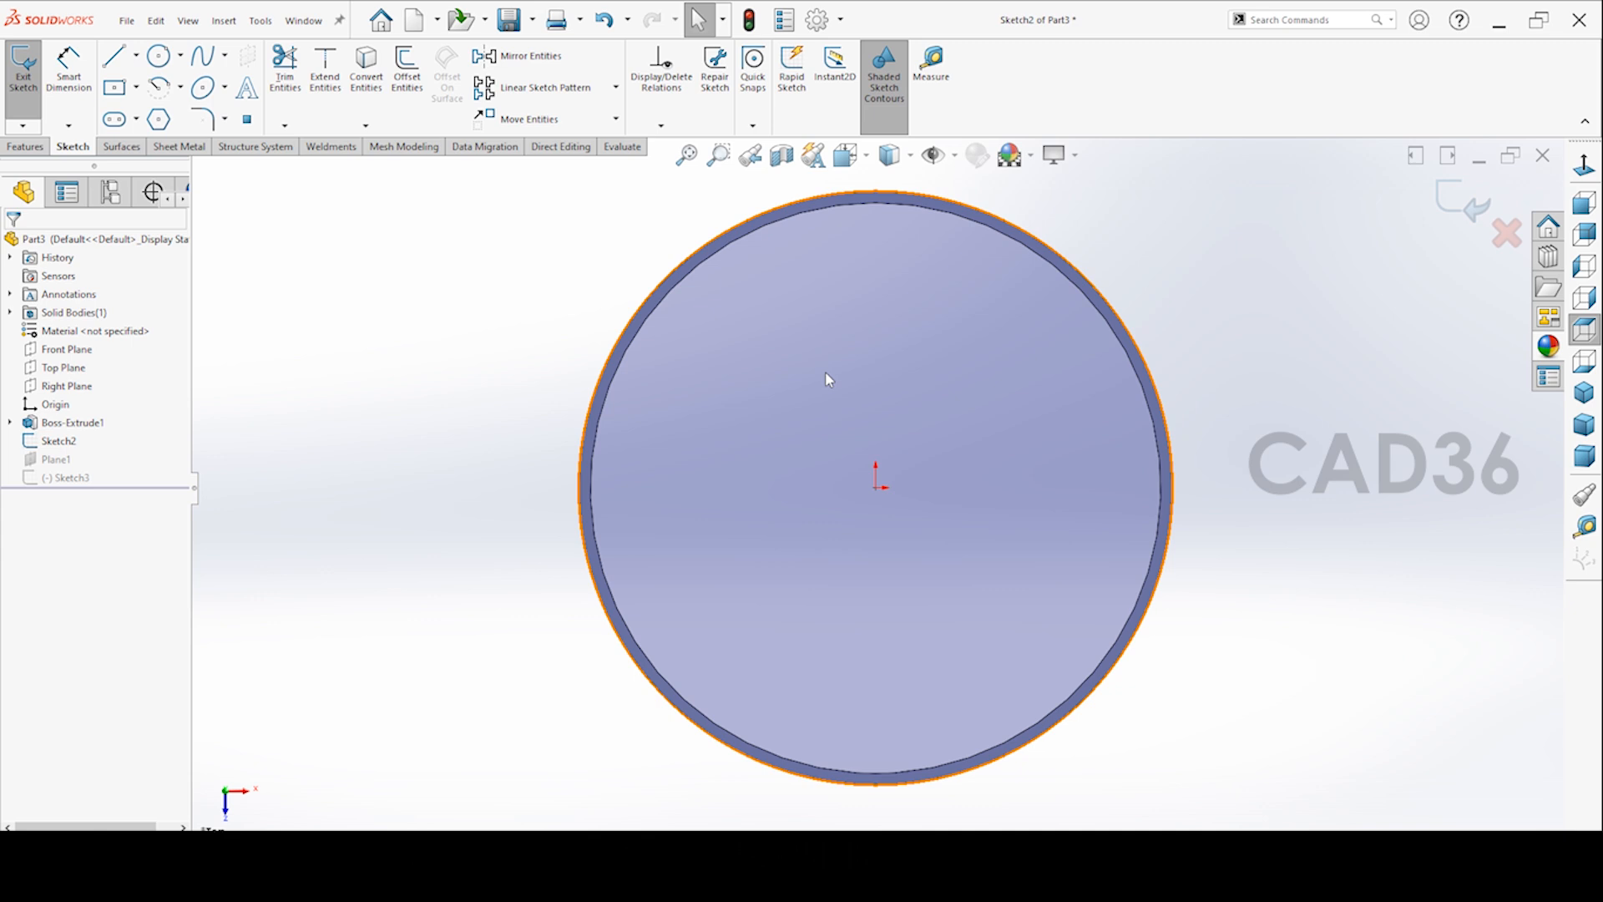
Trim a matching slit into the Sketch2 ring with a small circle, then exit the sketch
{"action": "left_click", "coordinate": [156, 55]}
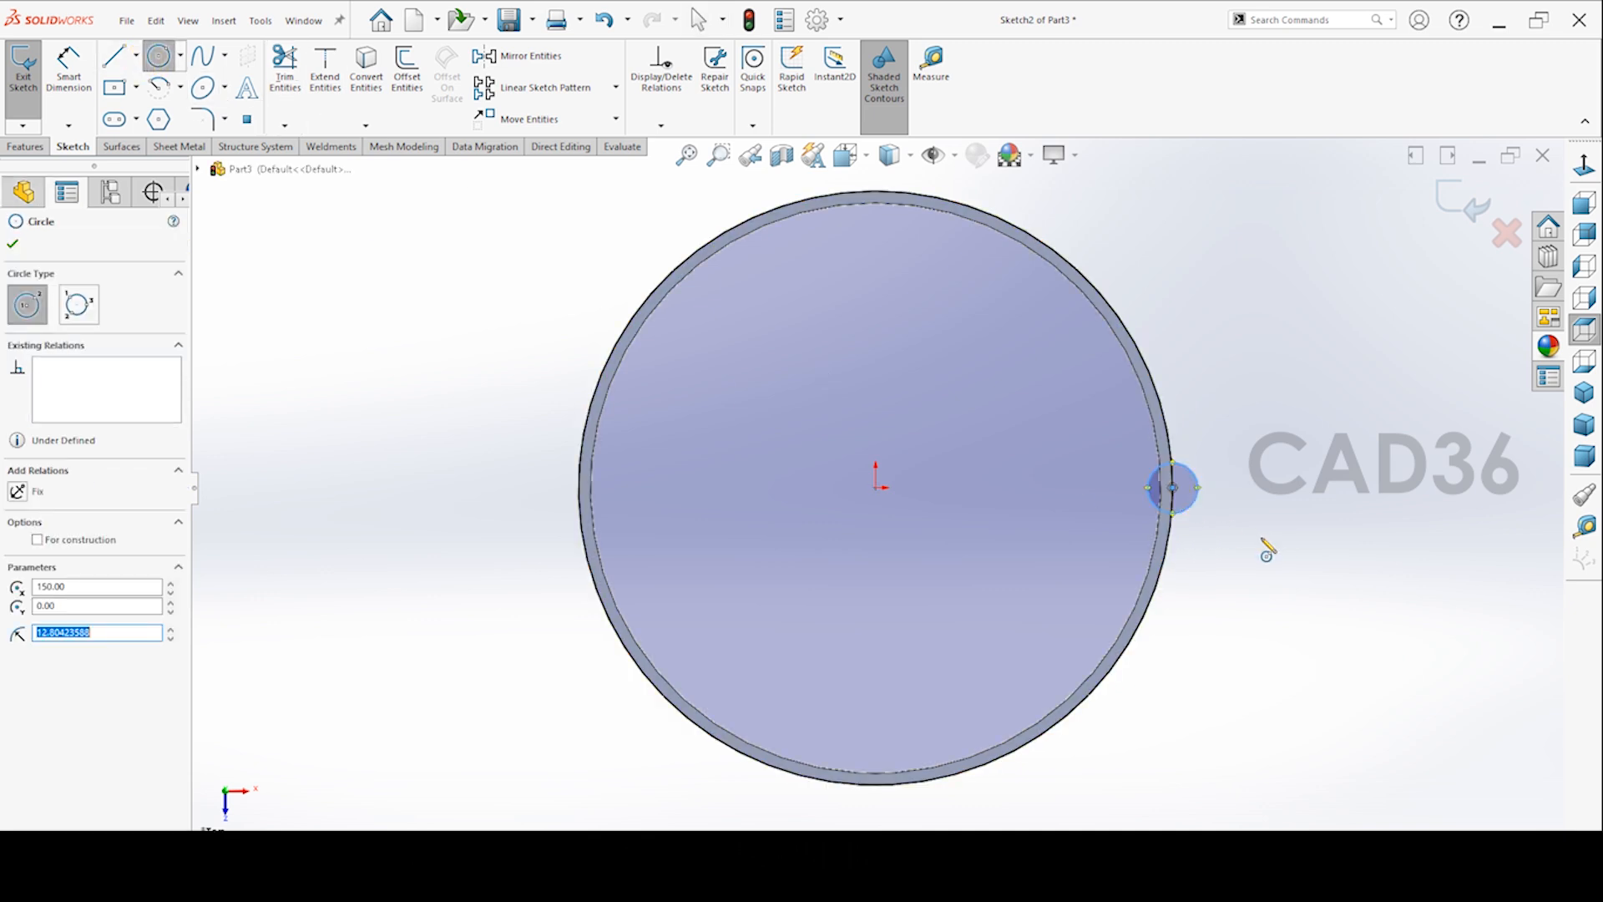
{"action": "left_click", "coordinate": [284, 69]}
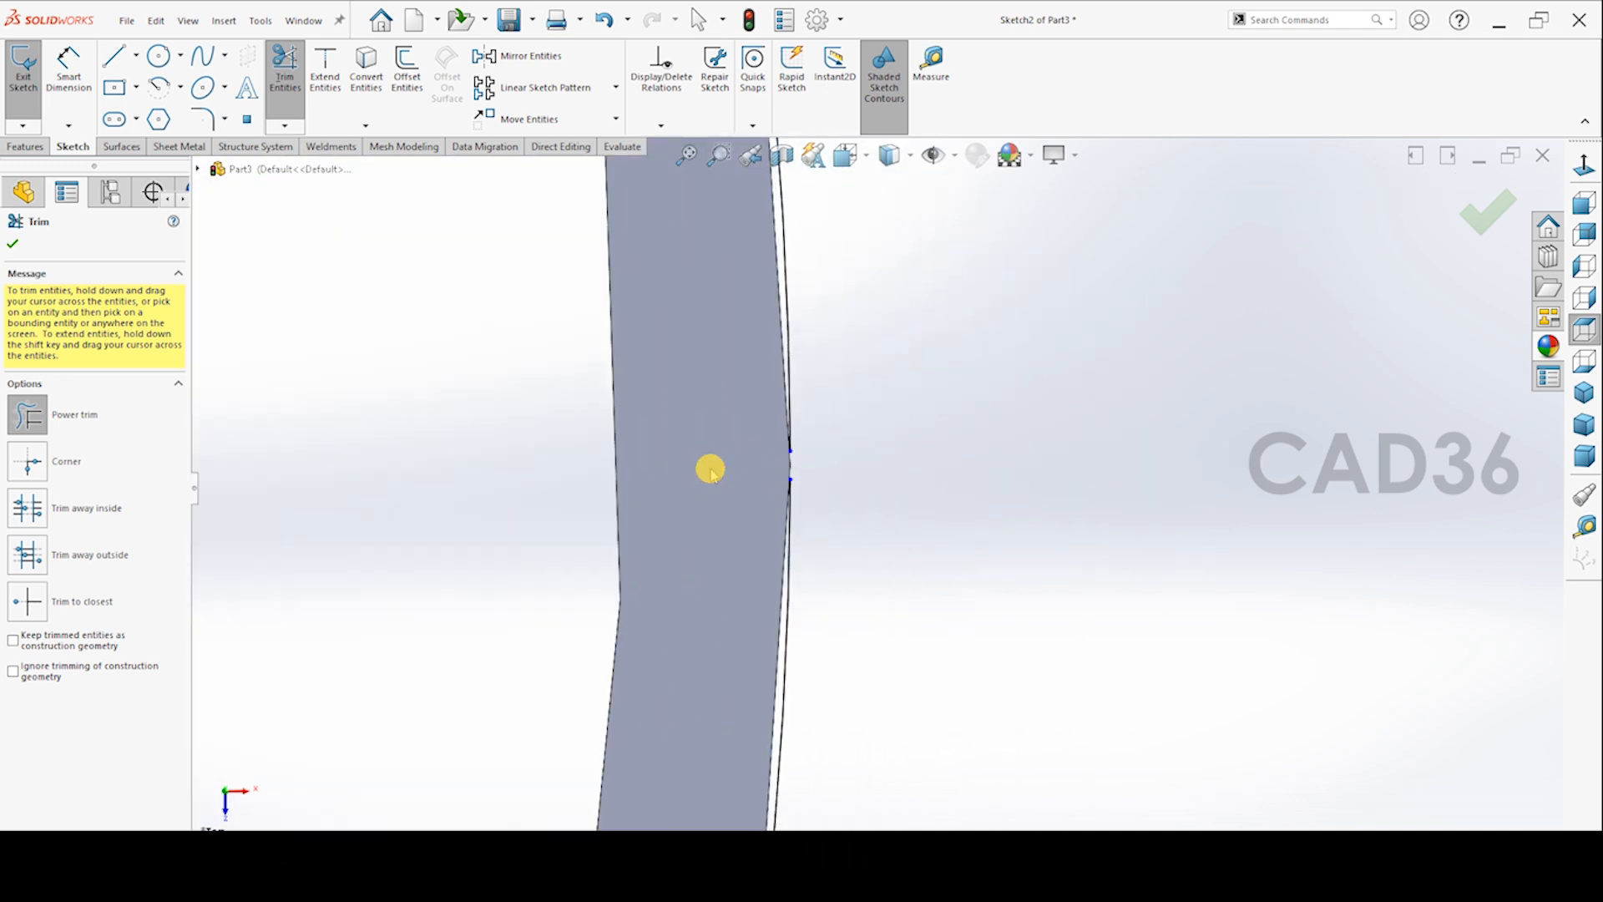
{"action": "left_click", "coordinate": [13, 242]}
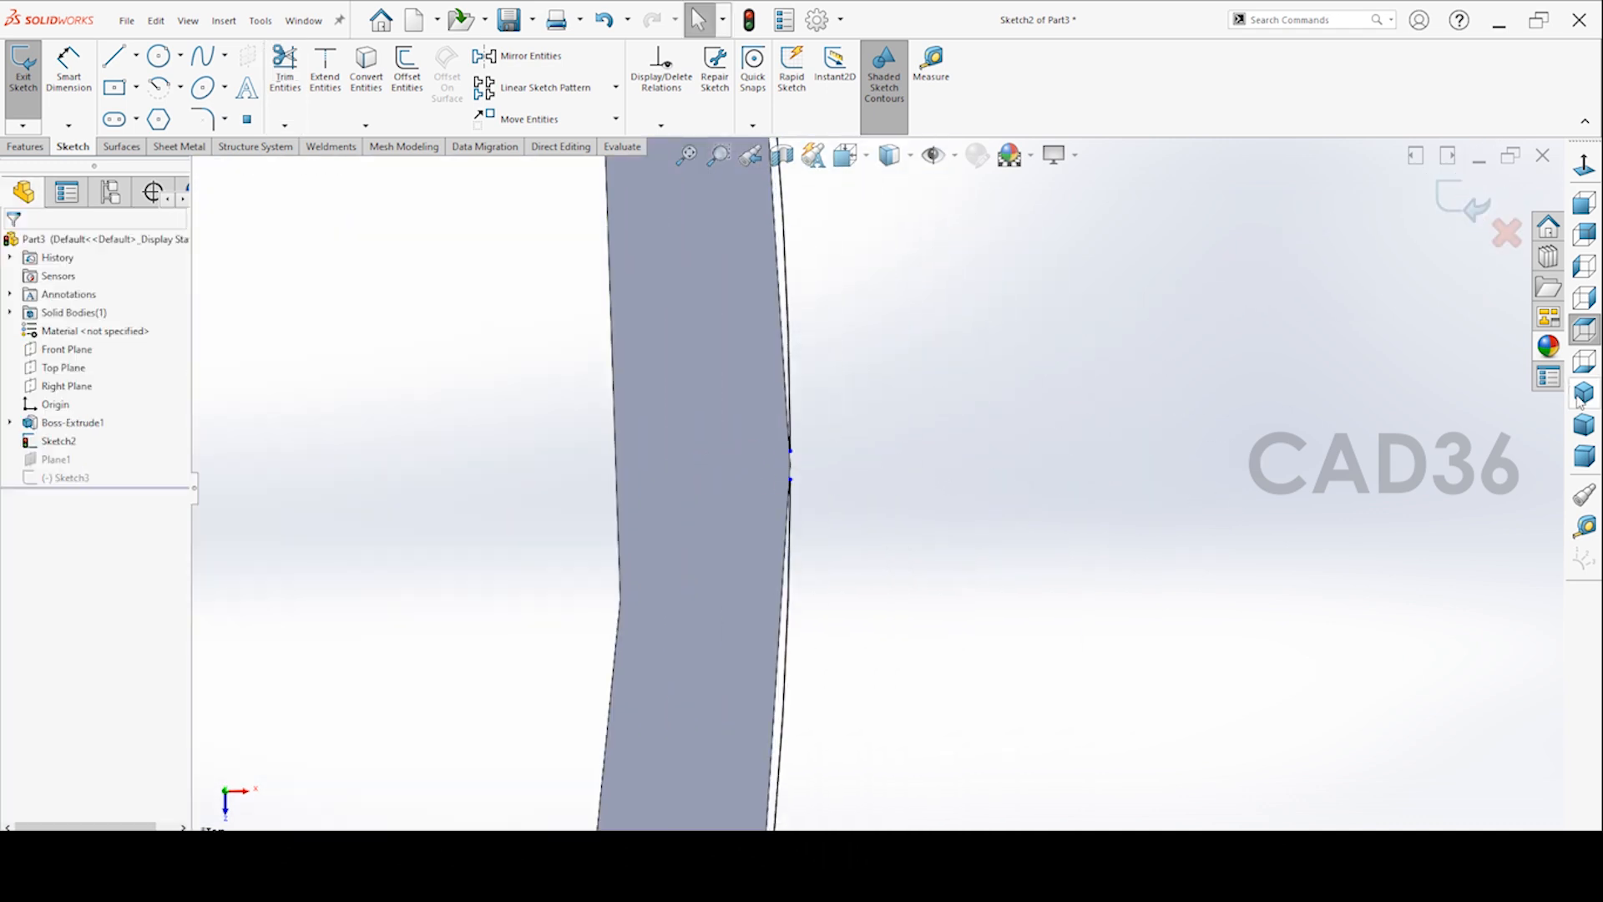
{"action": "left_click", "coordinate": [23, 70]}
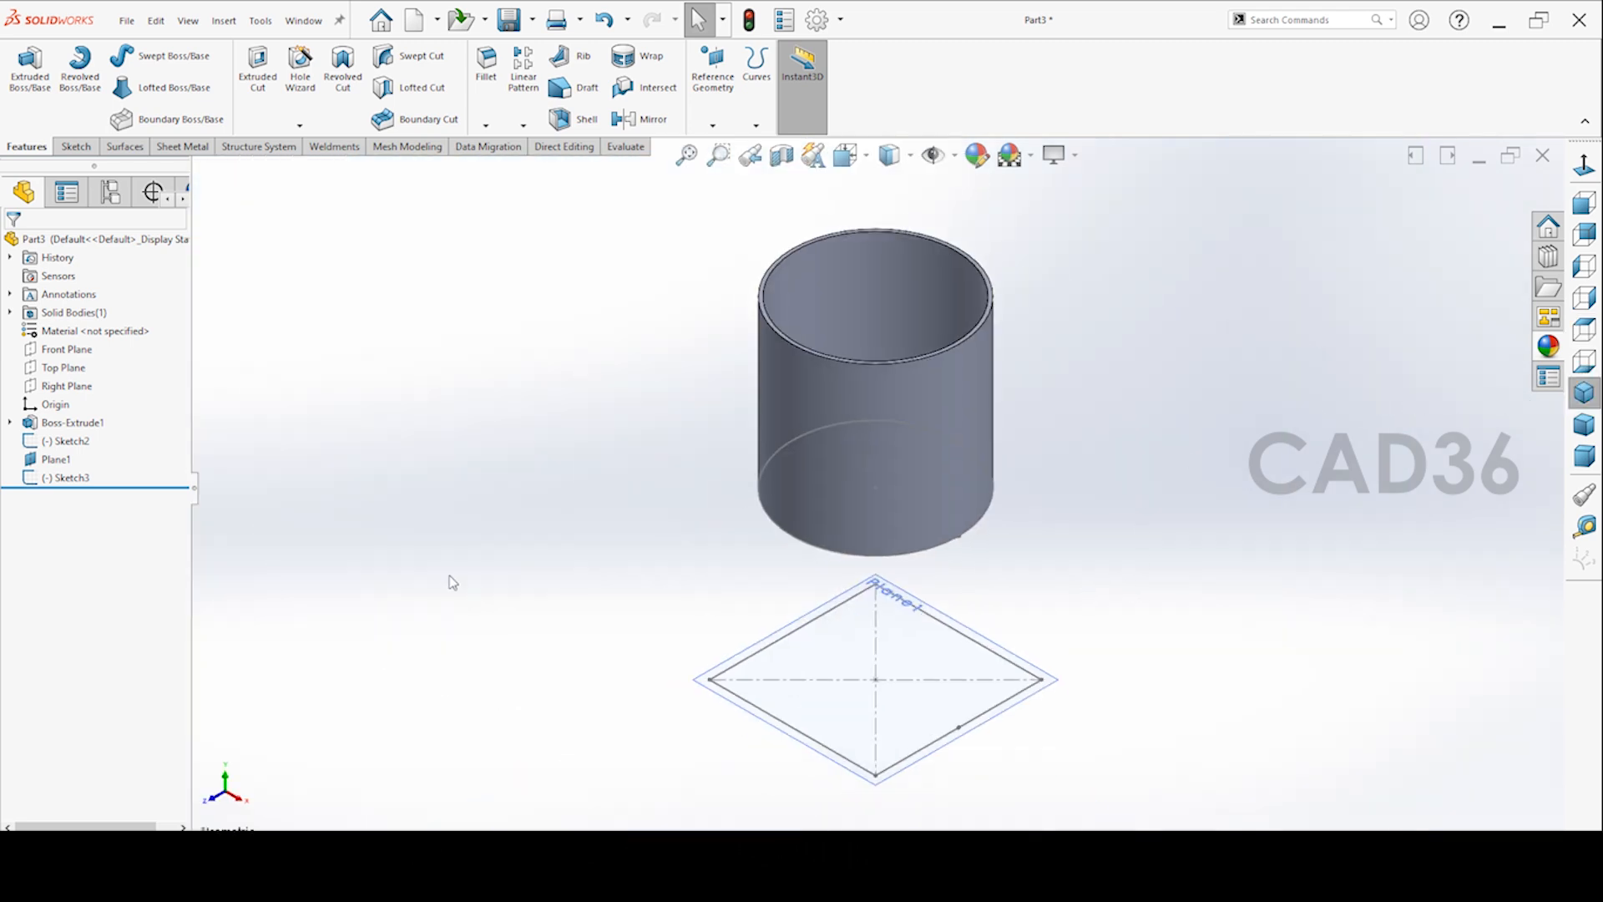
Edit Sketch3 and apply 25 mm sketch fillets to all four corners, accepting the relation warning
{"action": "left_click", "coordinate": [69, 478]}
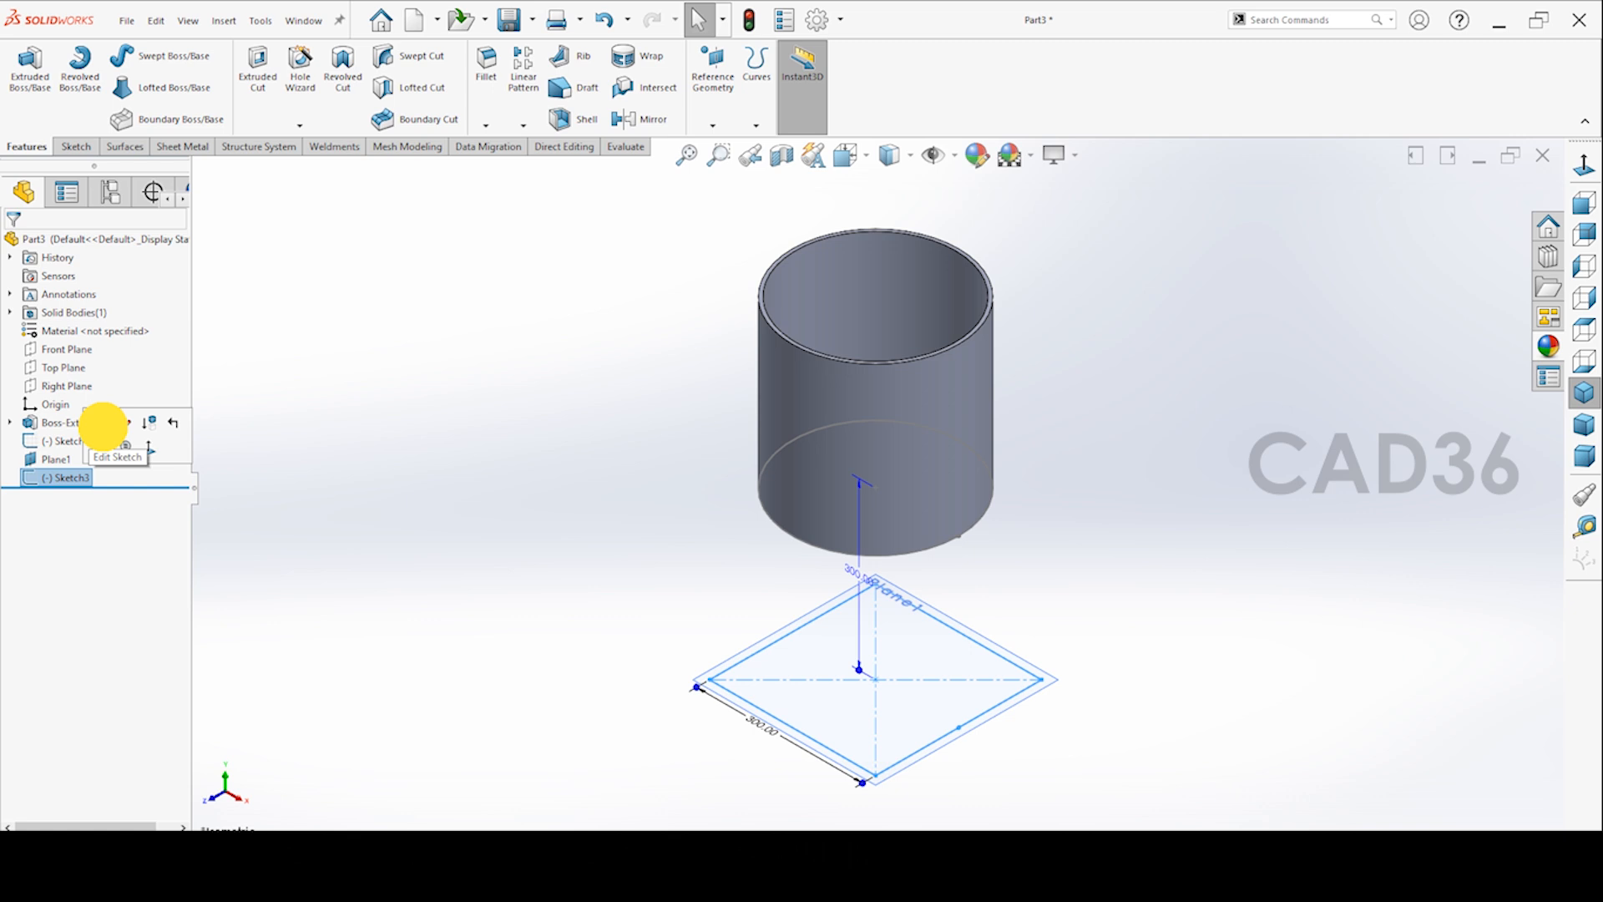
{"action": "left_click", "coordinate": [117, 456]}
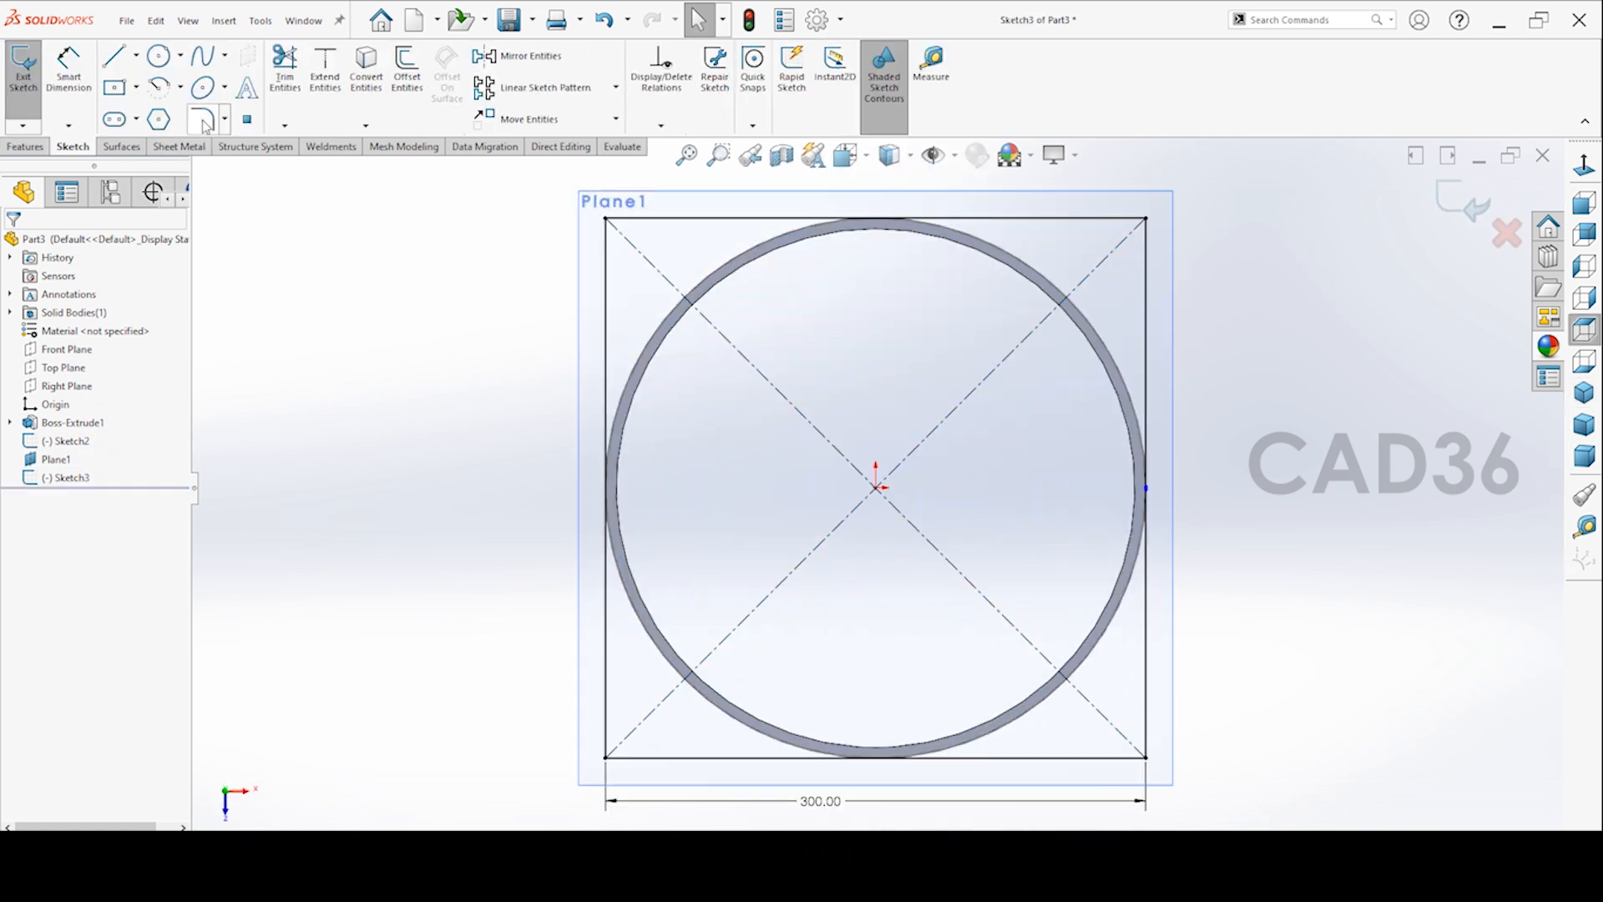
{"action": "left_click", "coordinate": [201, 118]}
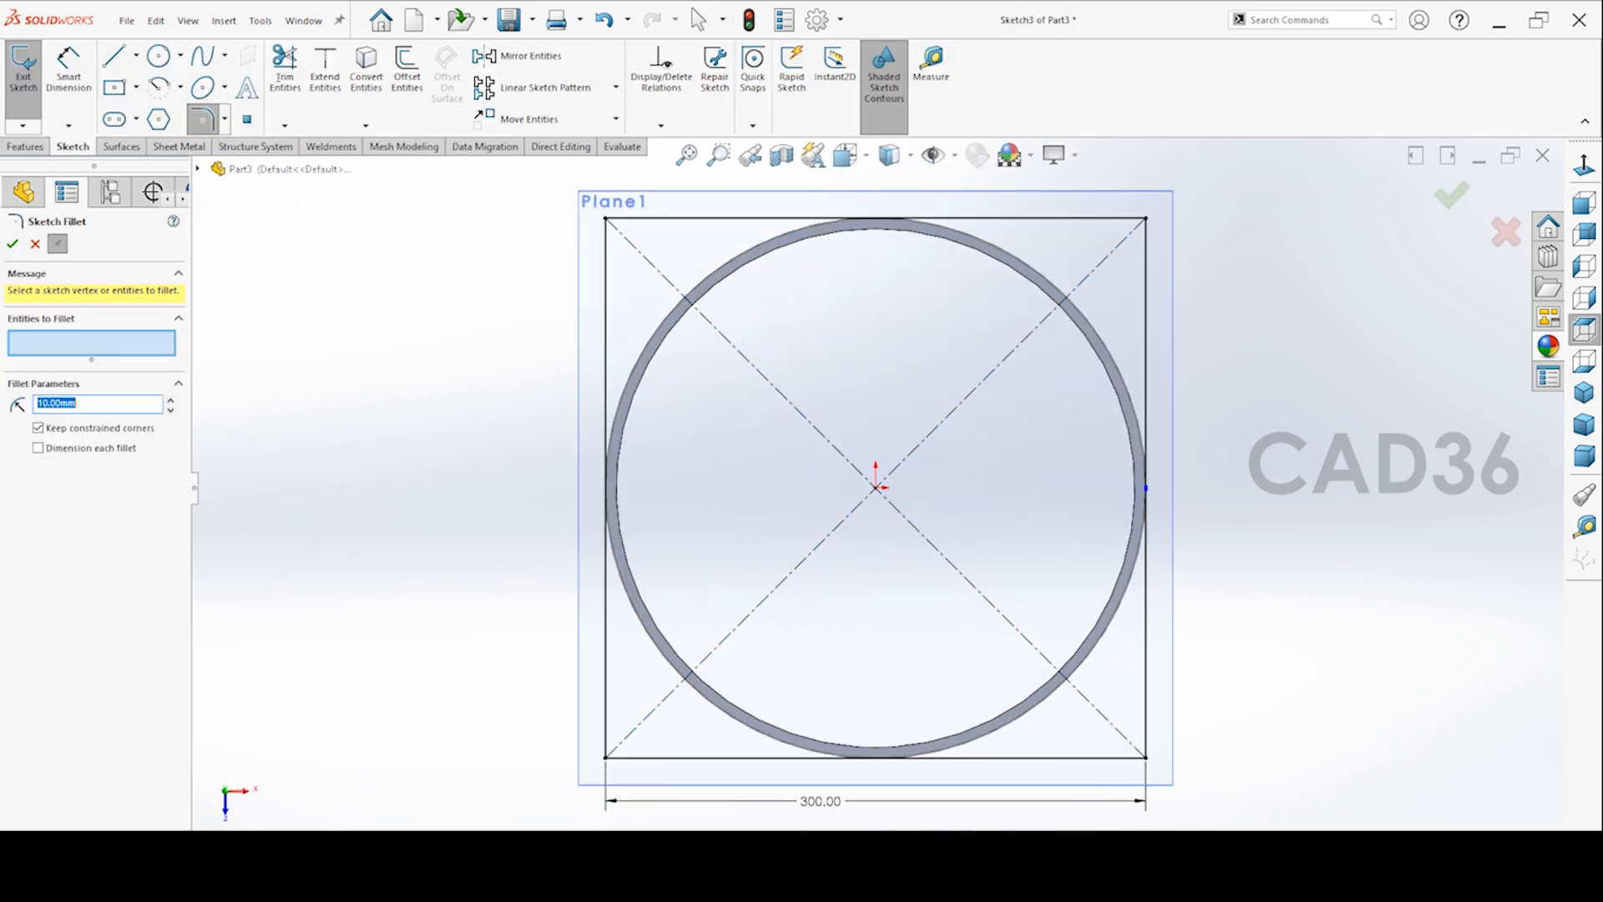
{"action": "type", "text": "25.00mm"}
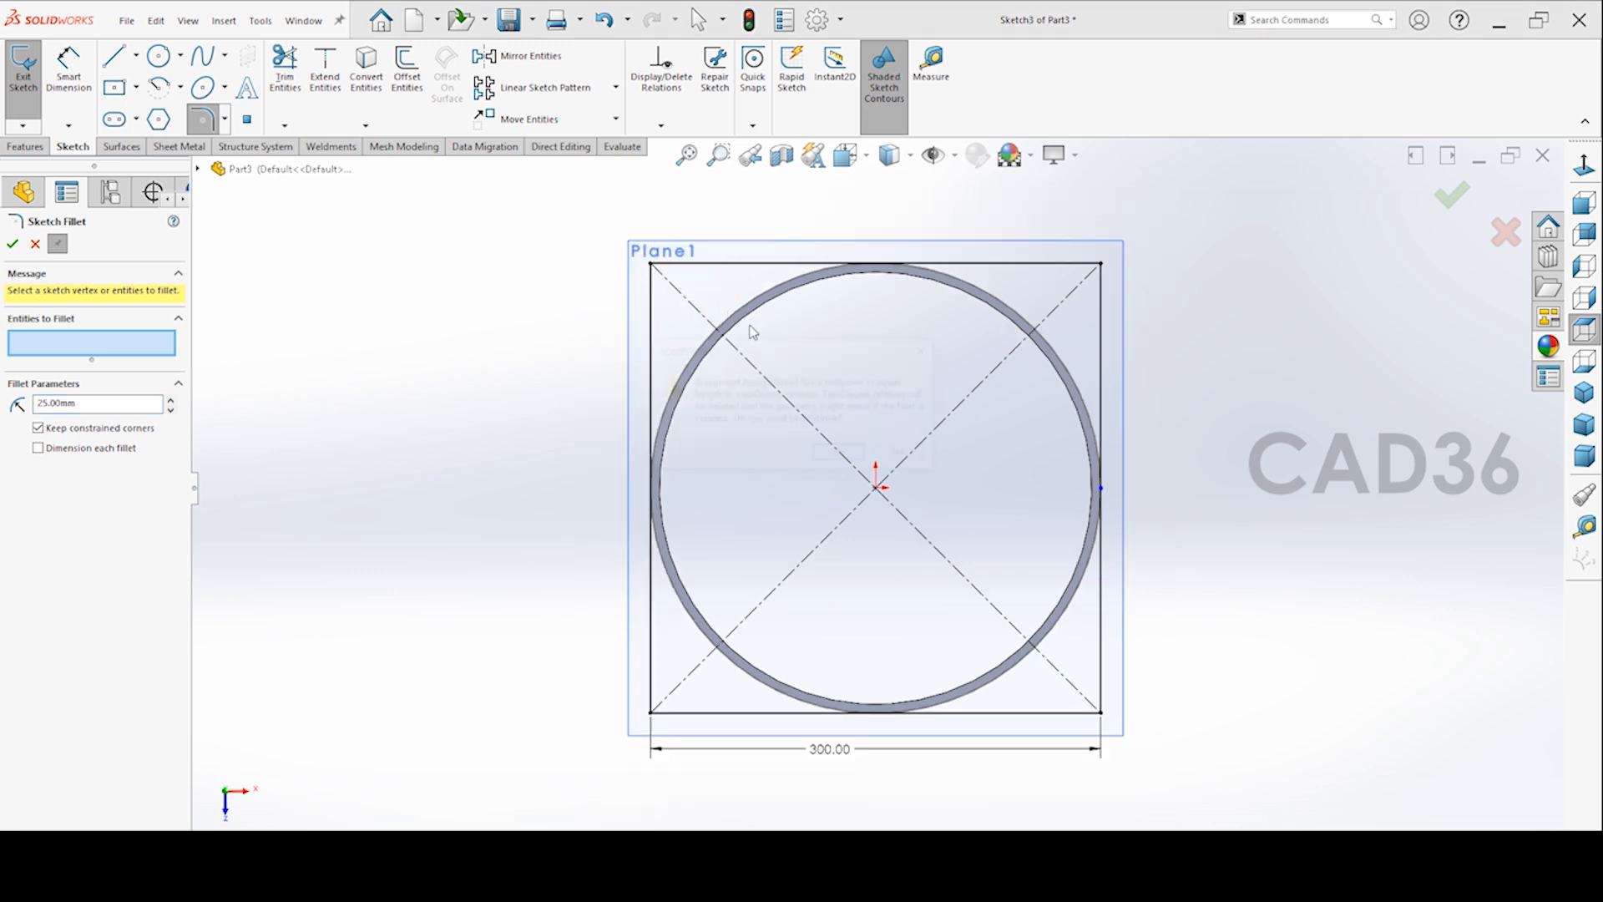
{"action": "left_click", "coordinate": [1101, 267]}
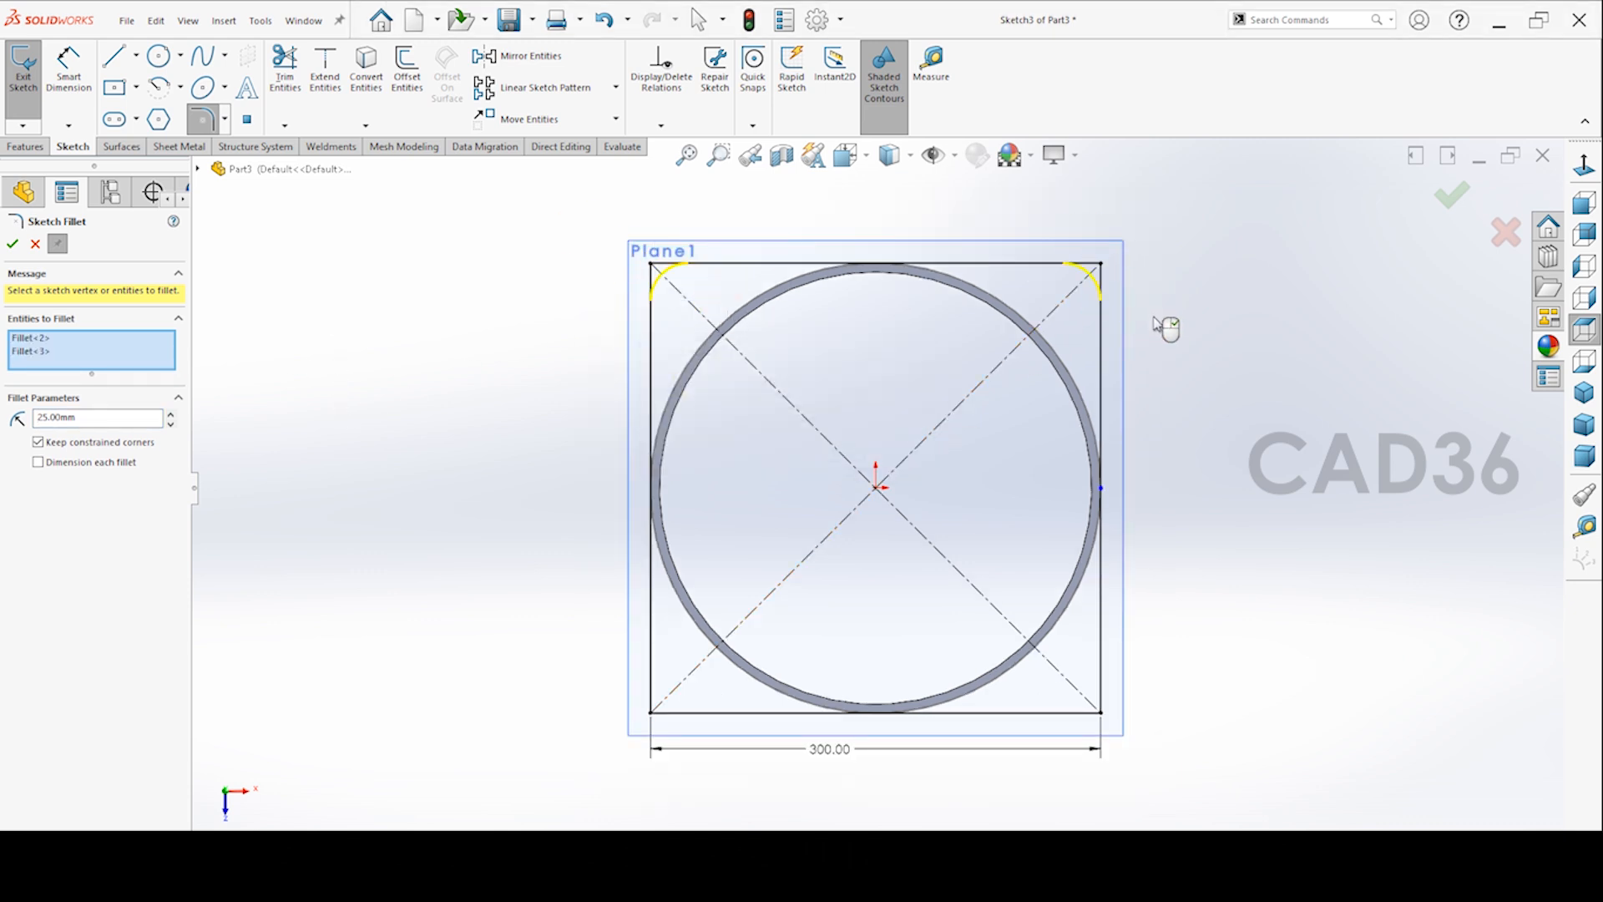
{"action": "left_click", "coordinate": [13, 243]}
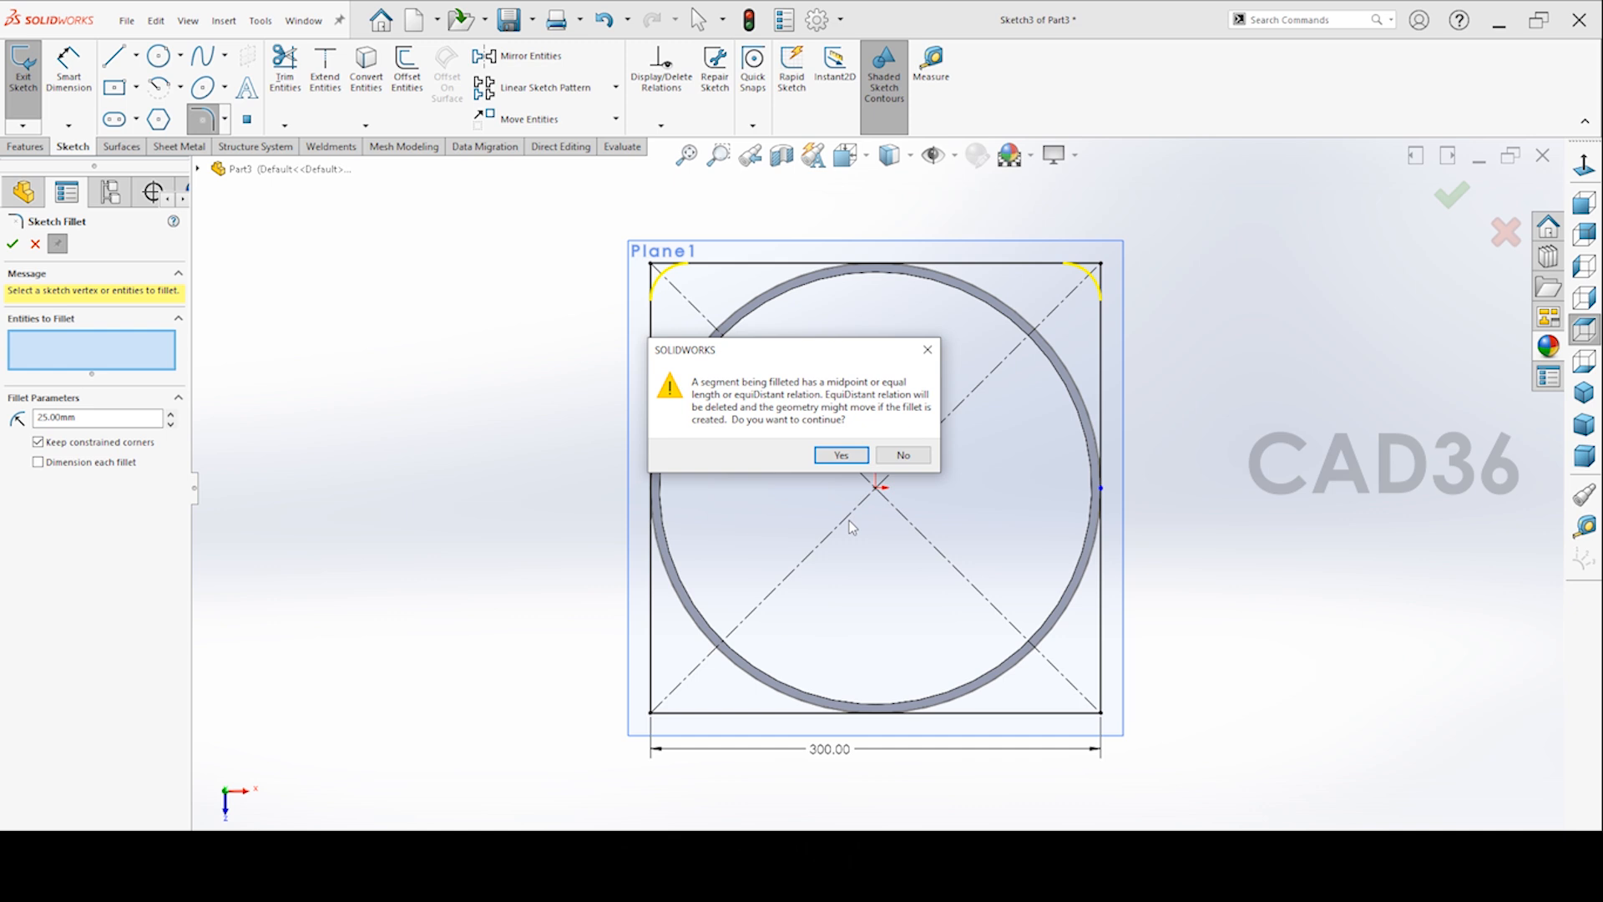
{"action": "left_click", "coordinate": [840, 454]}
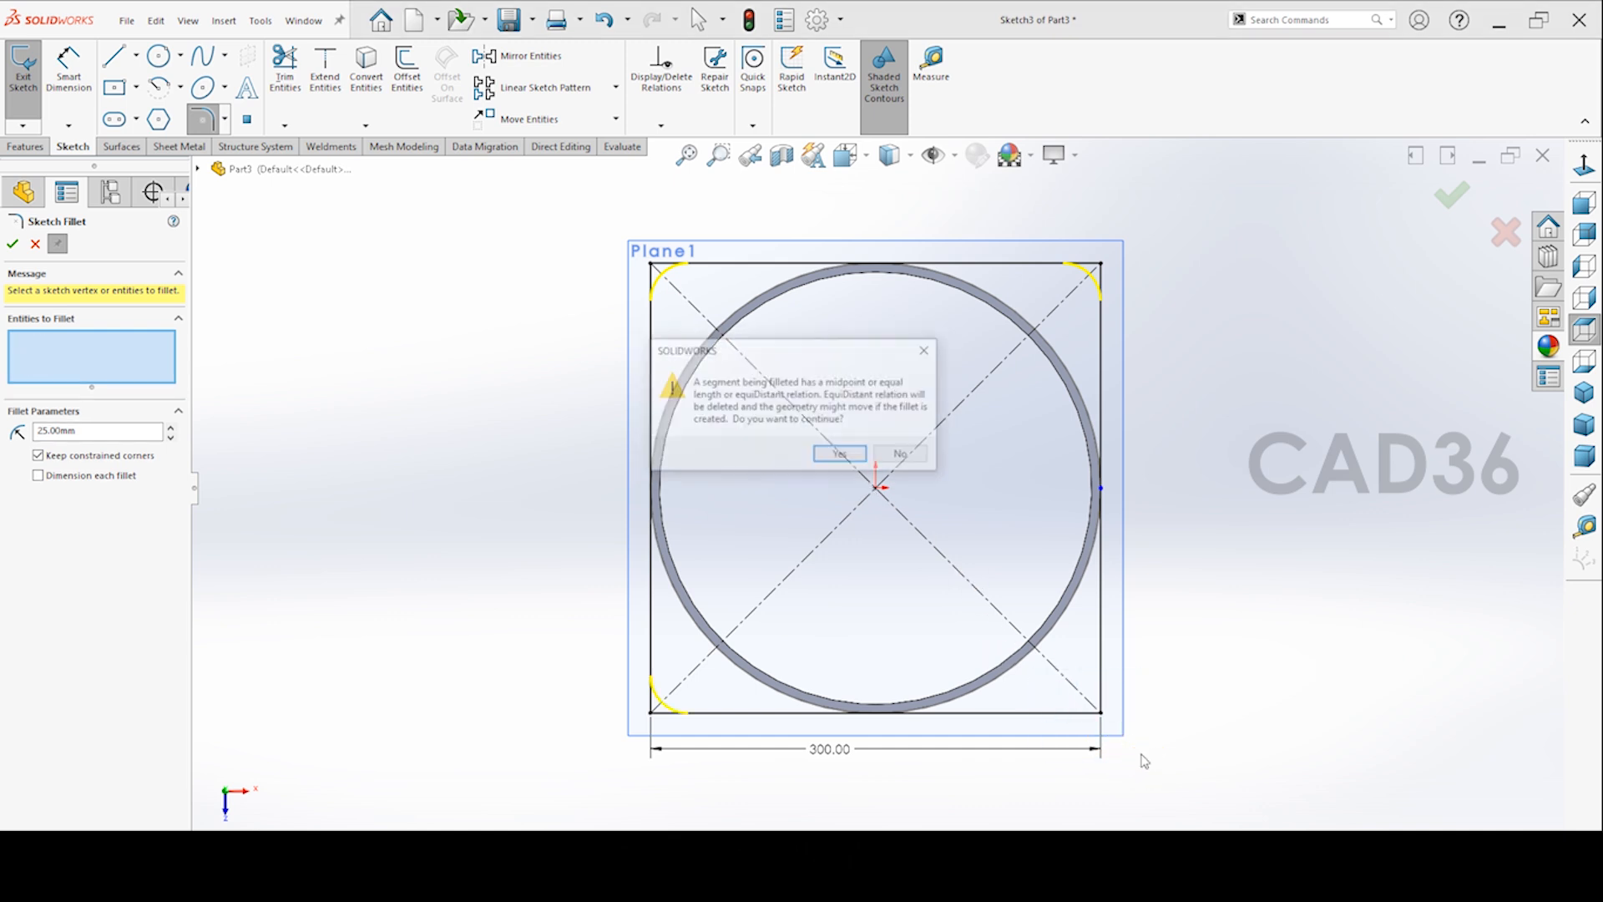
{"action": "left_click", "coordinate": [838, 453]}
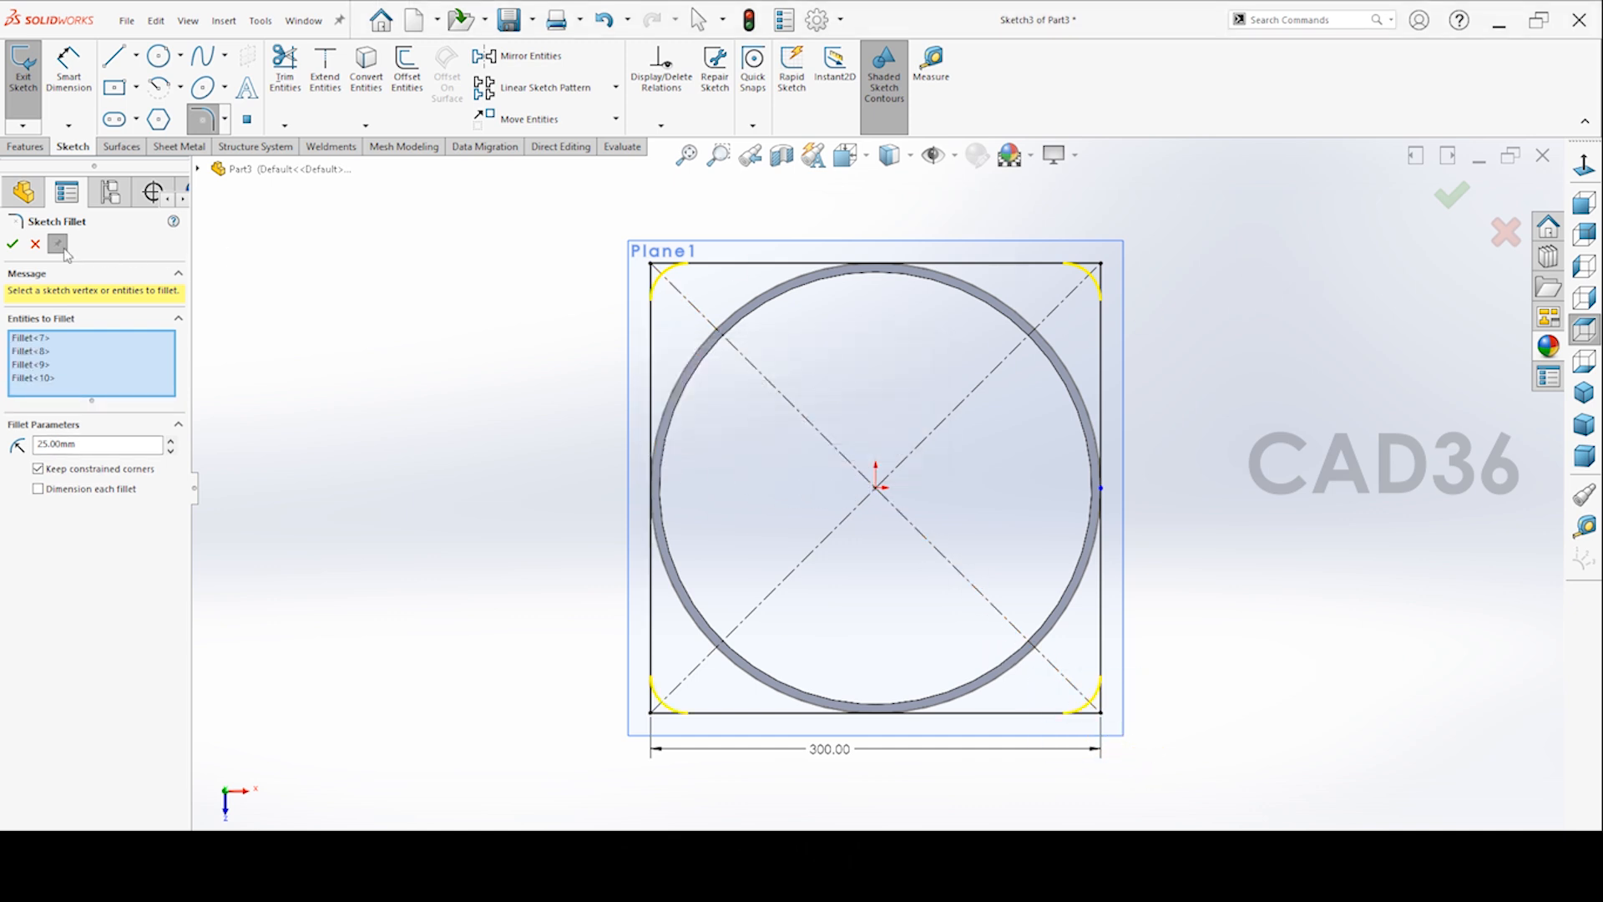
{"action": "left_click", "coordinate": [13, 243]}
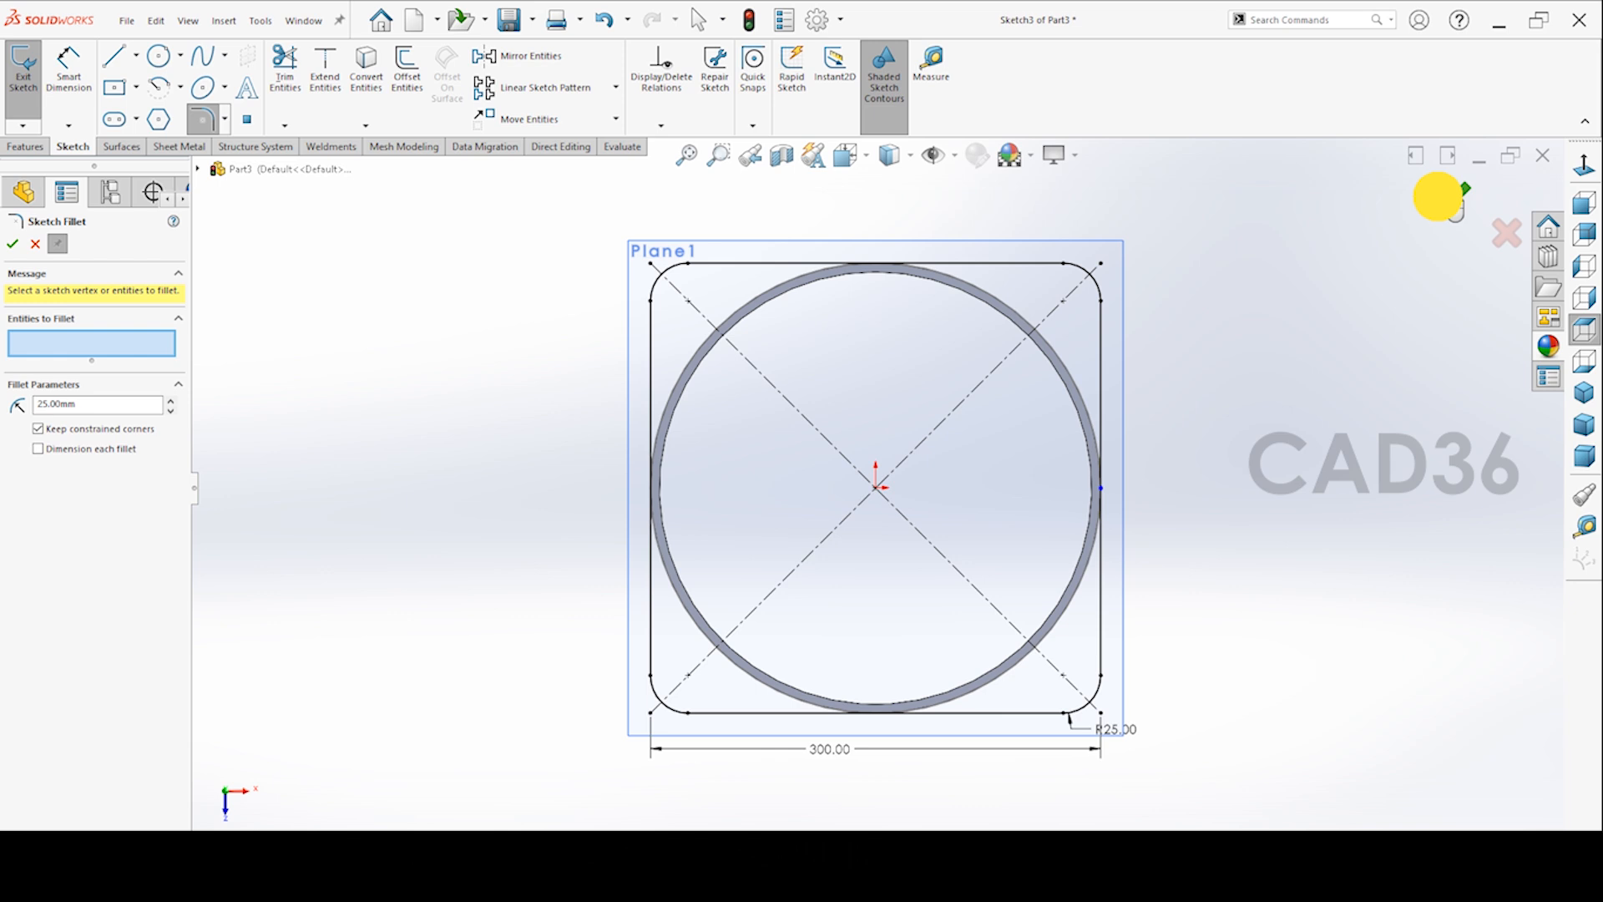
{"action": "left_click", "coordinate": [12, 243]}
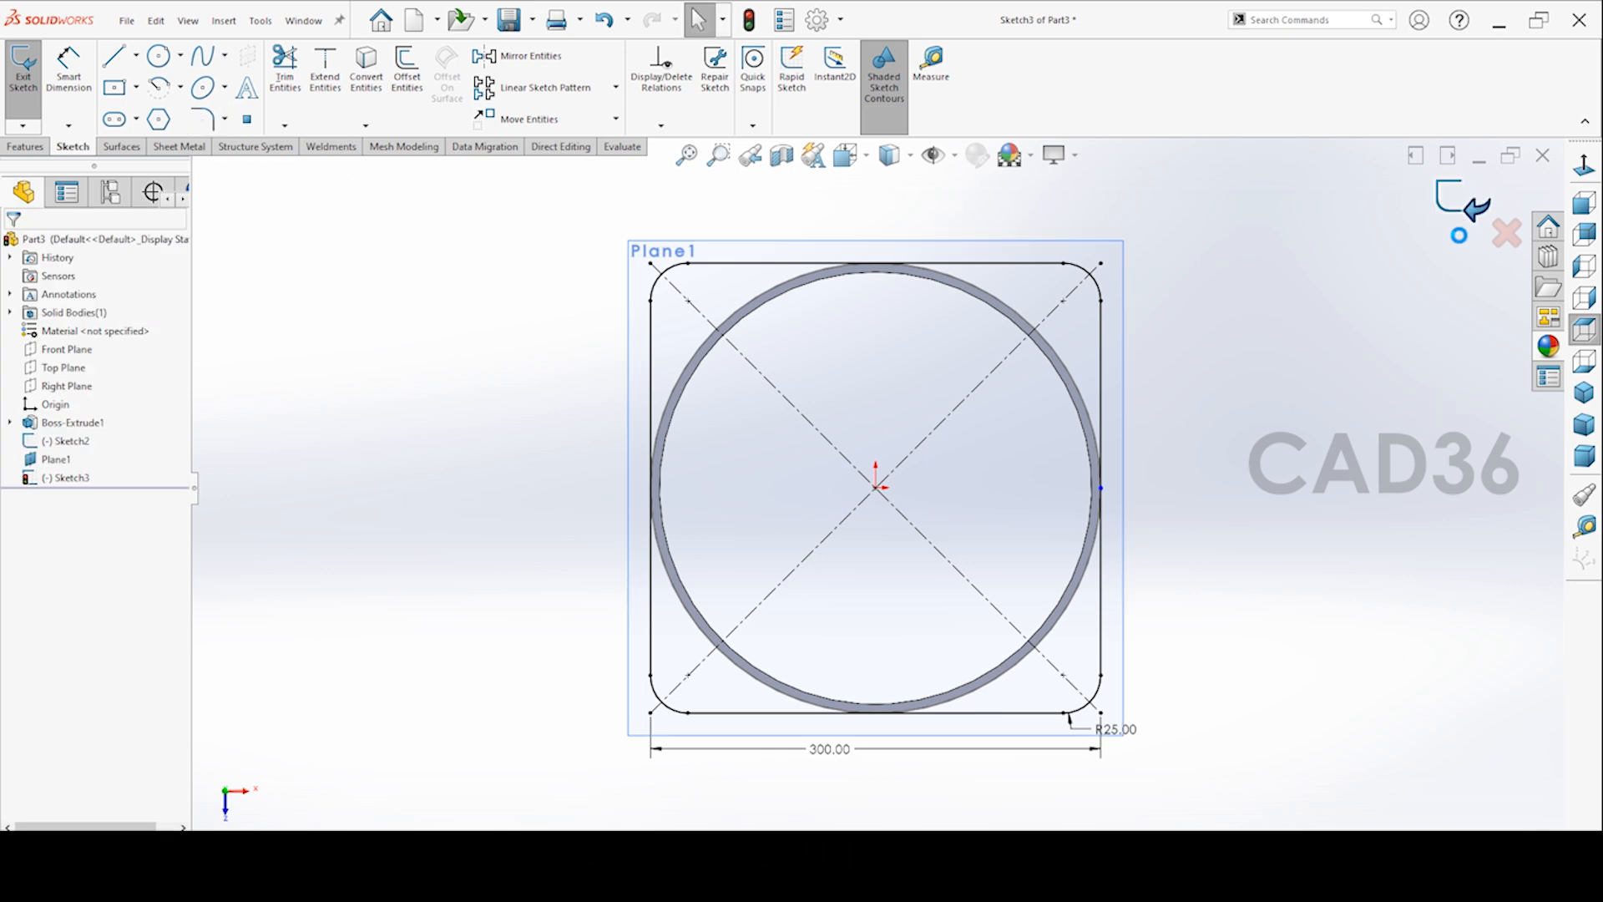
{"action": "left_click", "coordinate": [22, 69]}
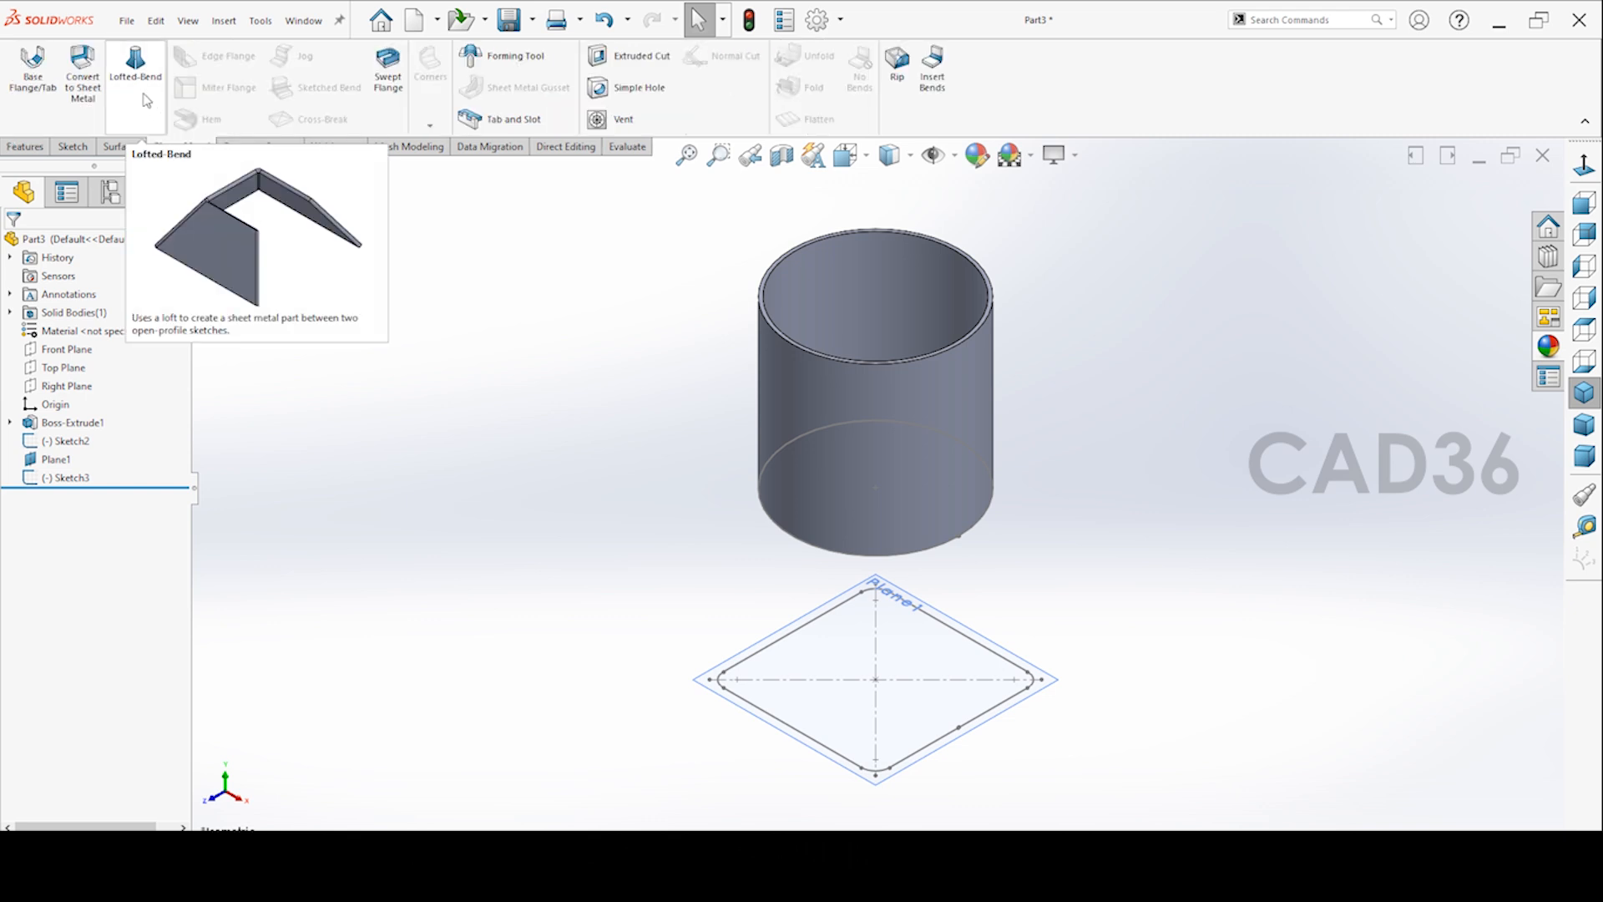
Create a Lofted-Bend between Sketch3 and Sketch2 using the Bent method
{"action": "left_click", "coordinate": [133, 68]}
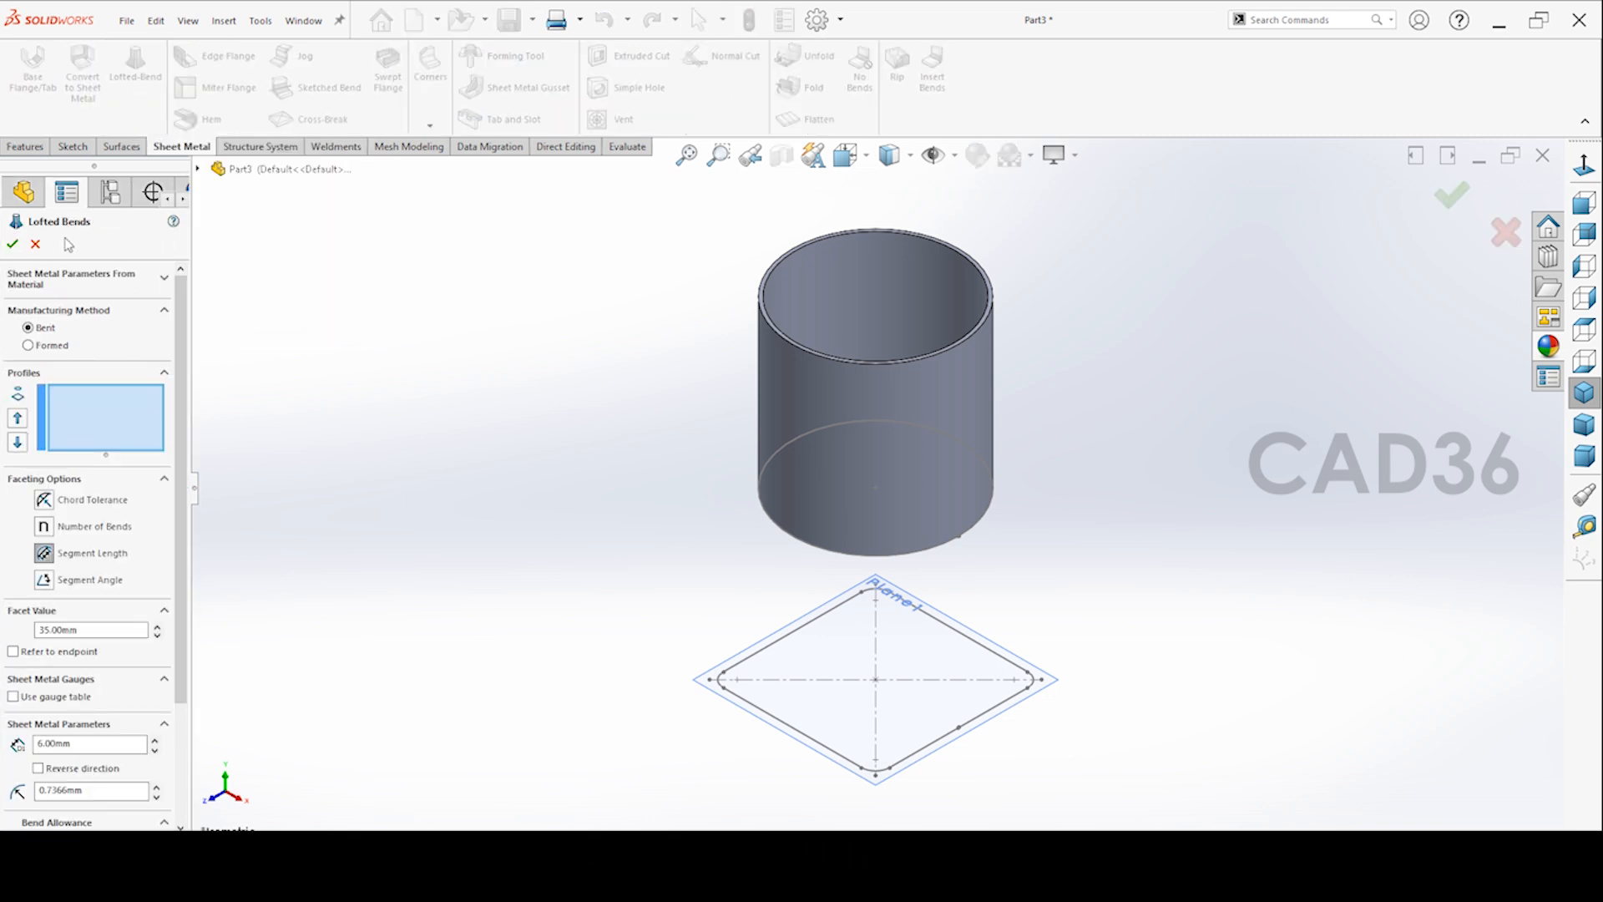
{"action": "left_click", "coordinate": [28, 360]}
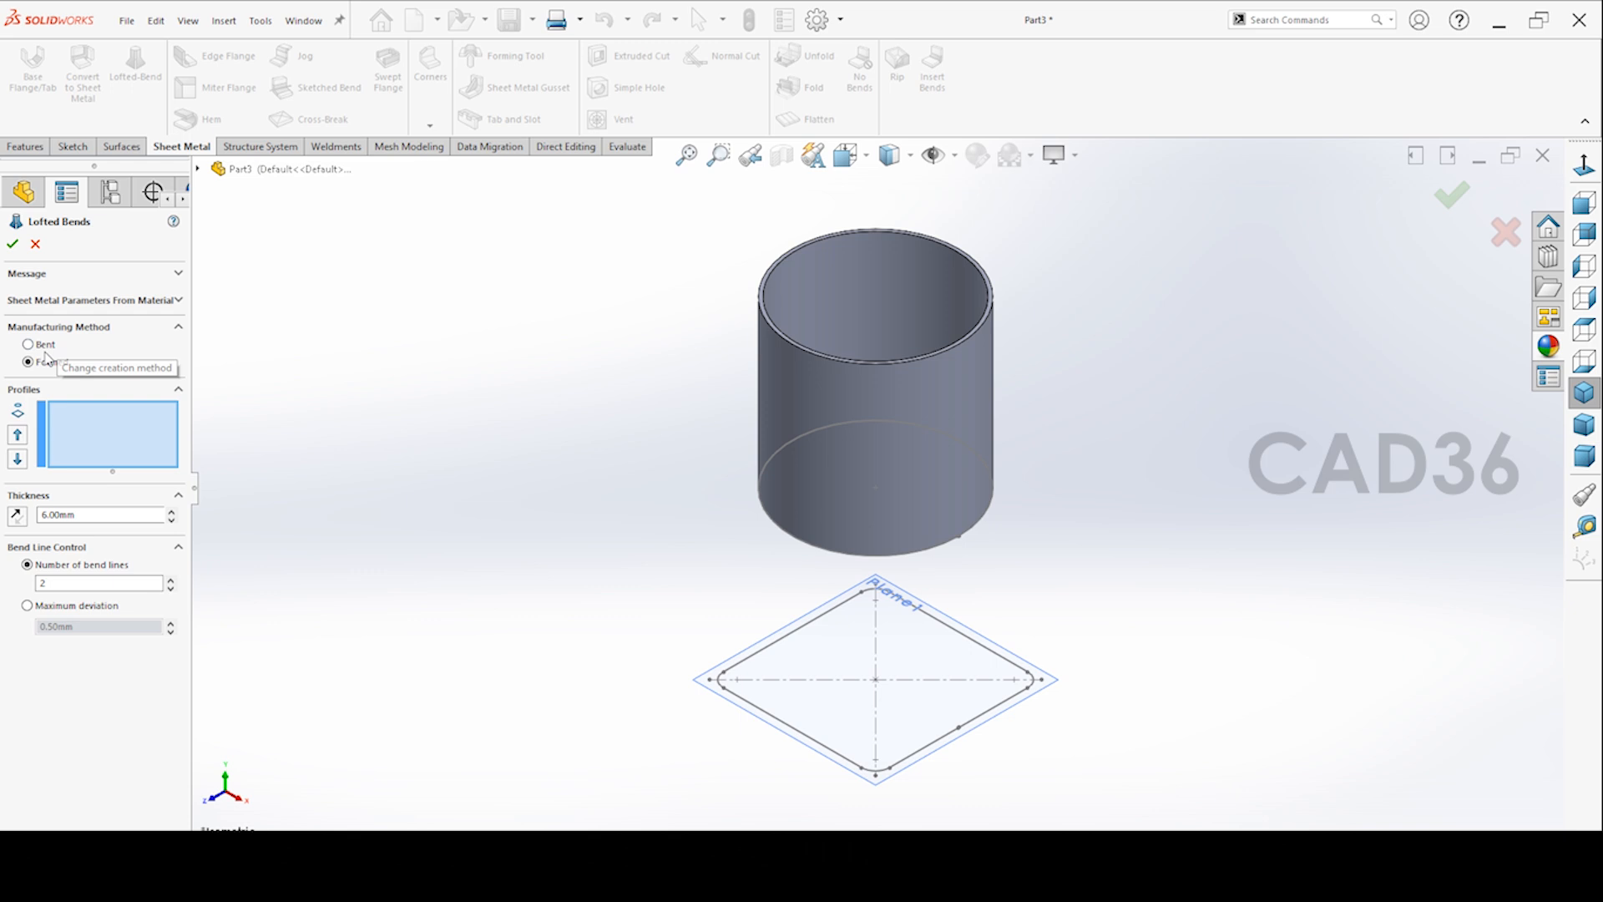
{"action": "left_click", "coordinate": [27, 327]}
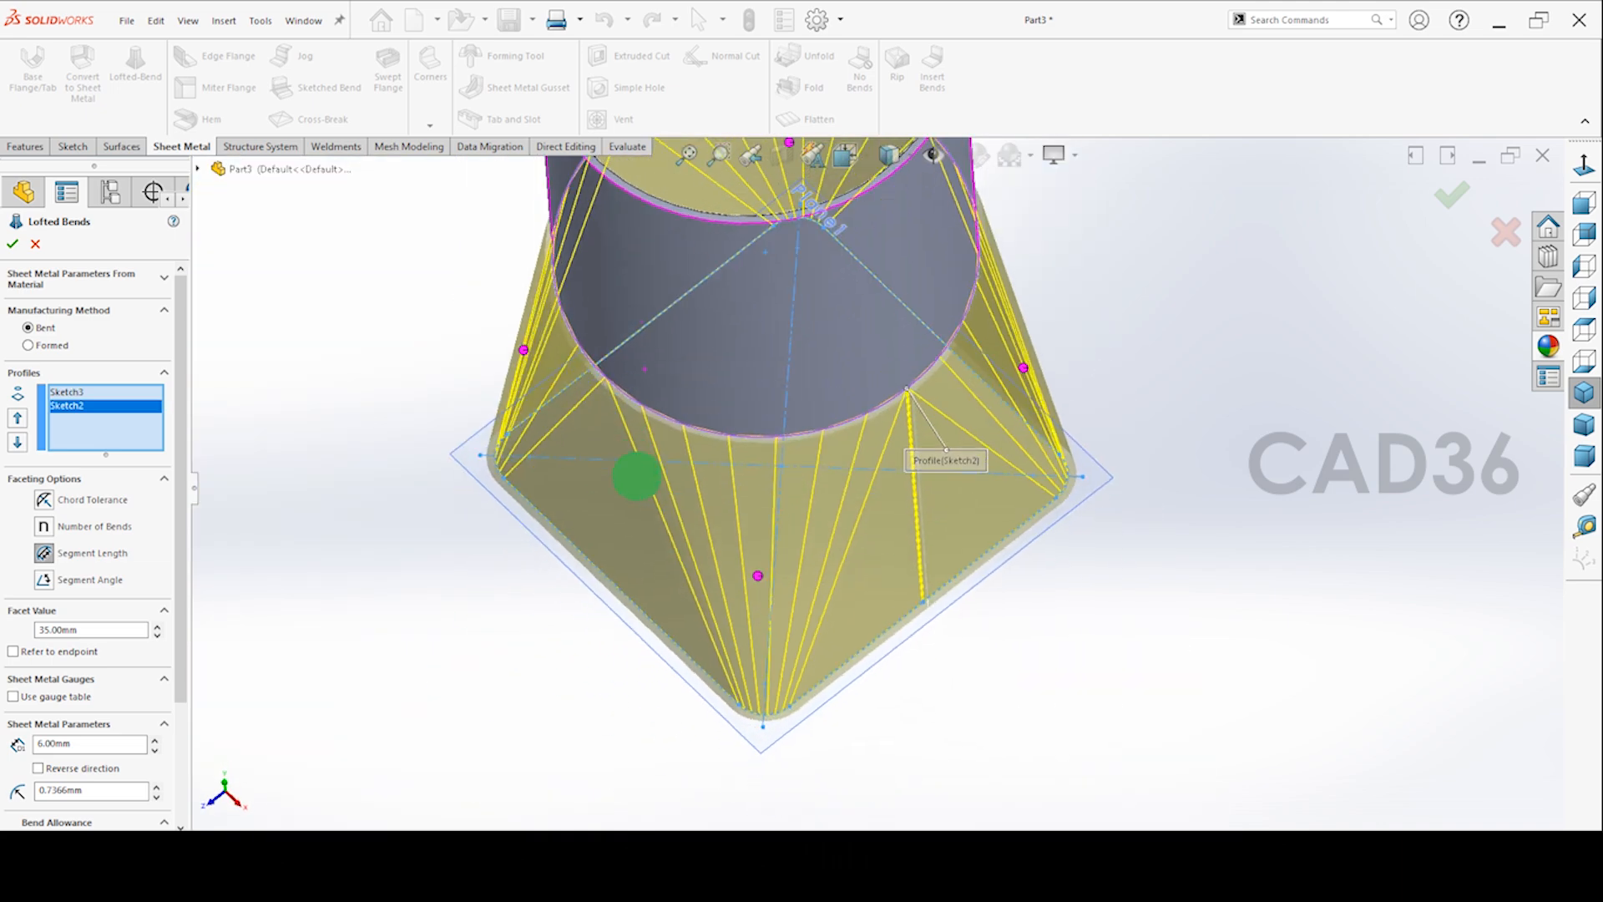
{"action": "scroll", "scroll_direction": "up", "scroll_amount": 3}
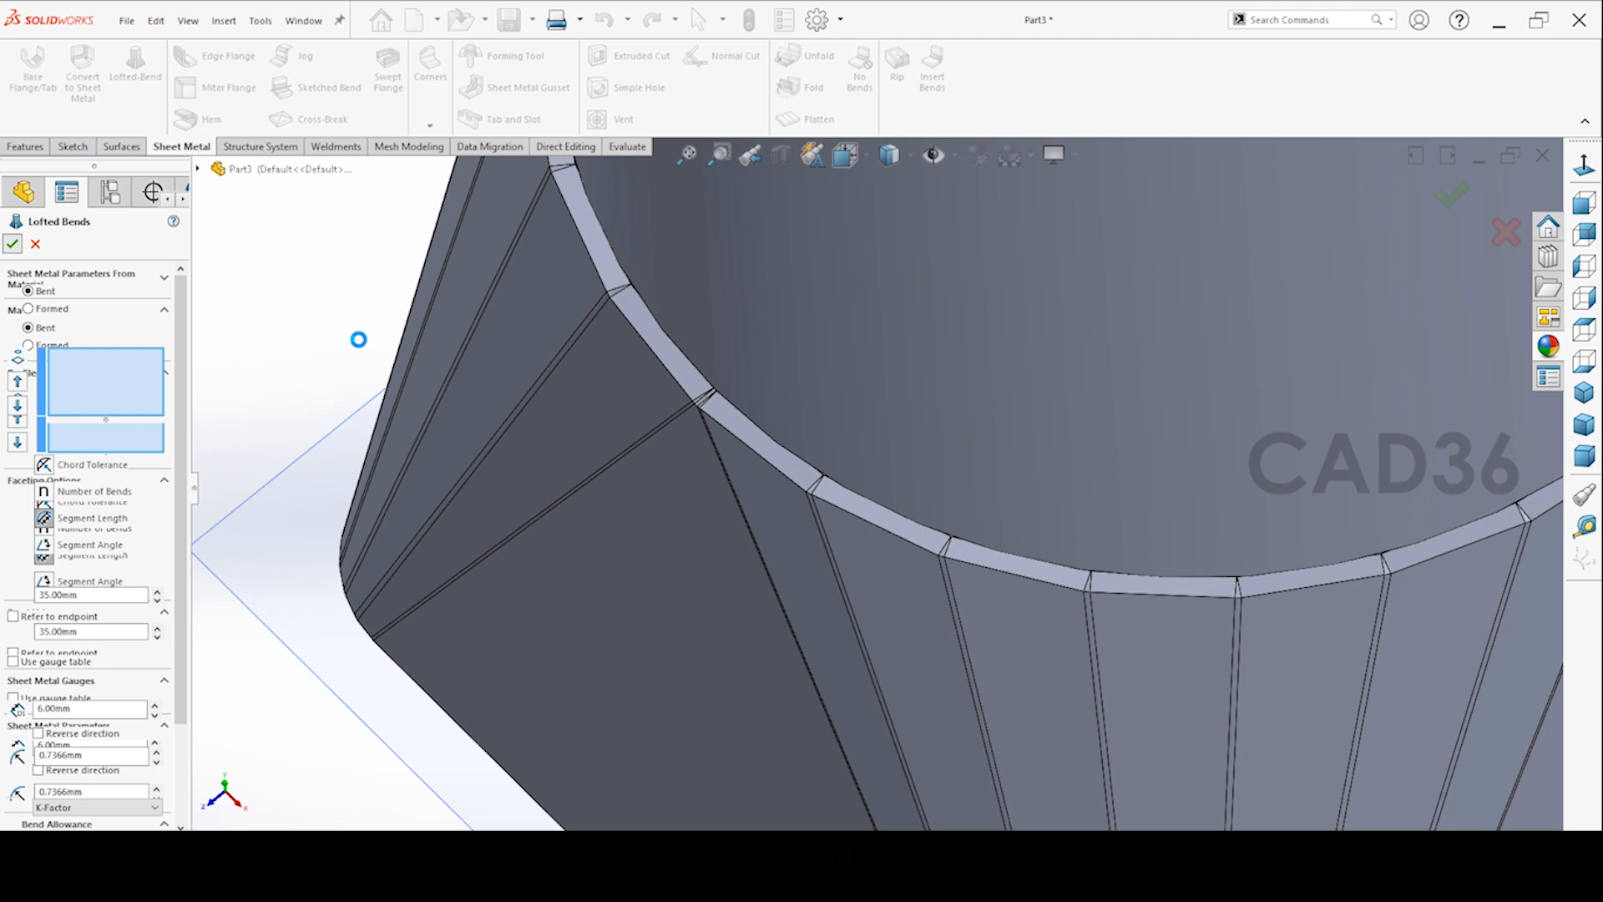
{"action": "left_click", "coordinate": [12, 243]}
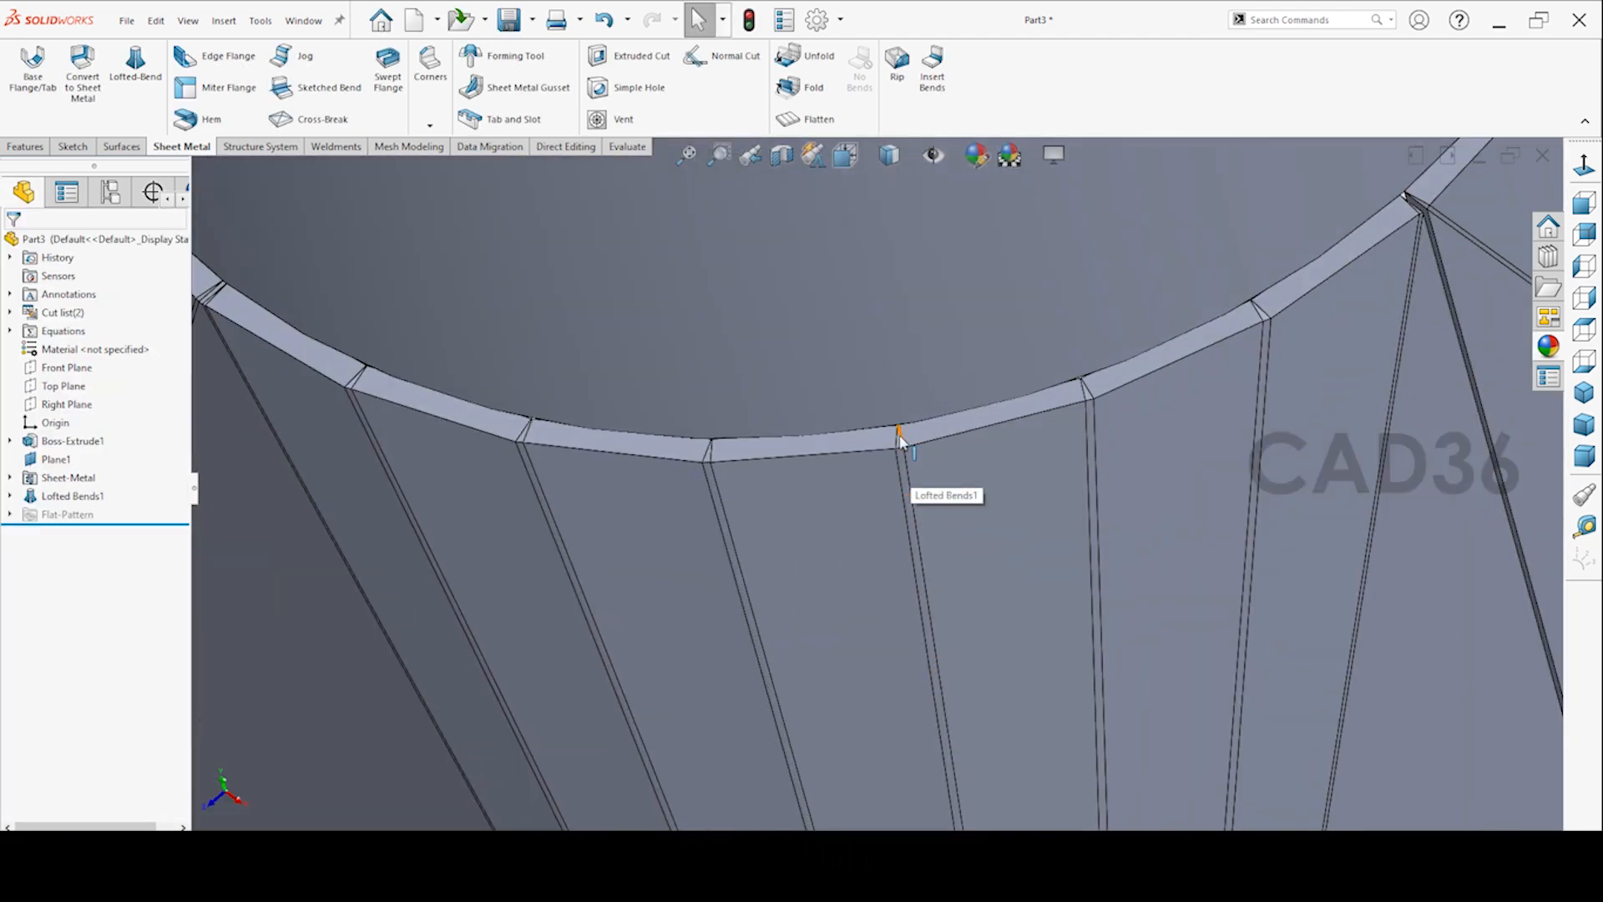
Override Lofted Bends1's default parameters and reverse its thickness direction, then select Plane1
{"action": "left_click", "coordinate": [73, 496]}
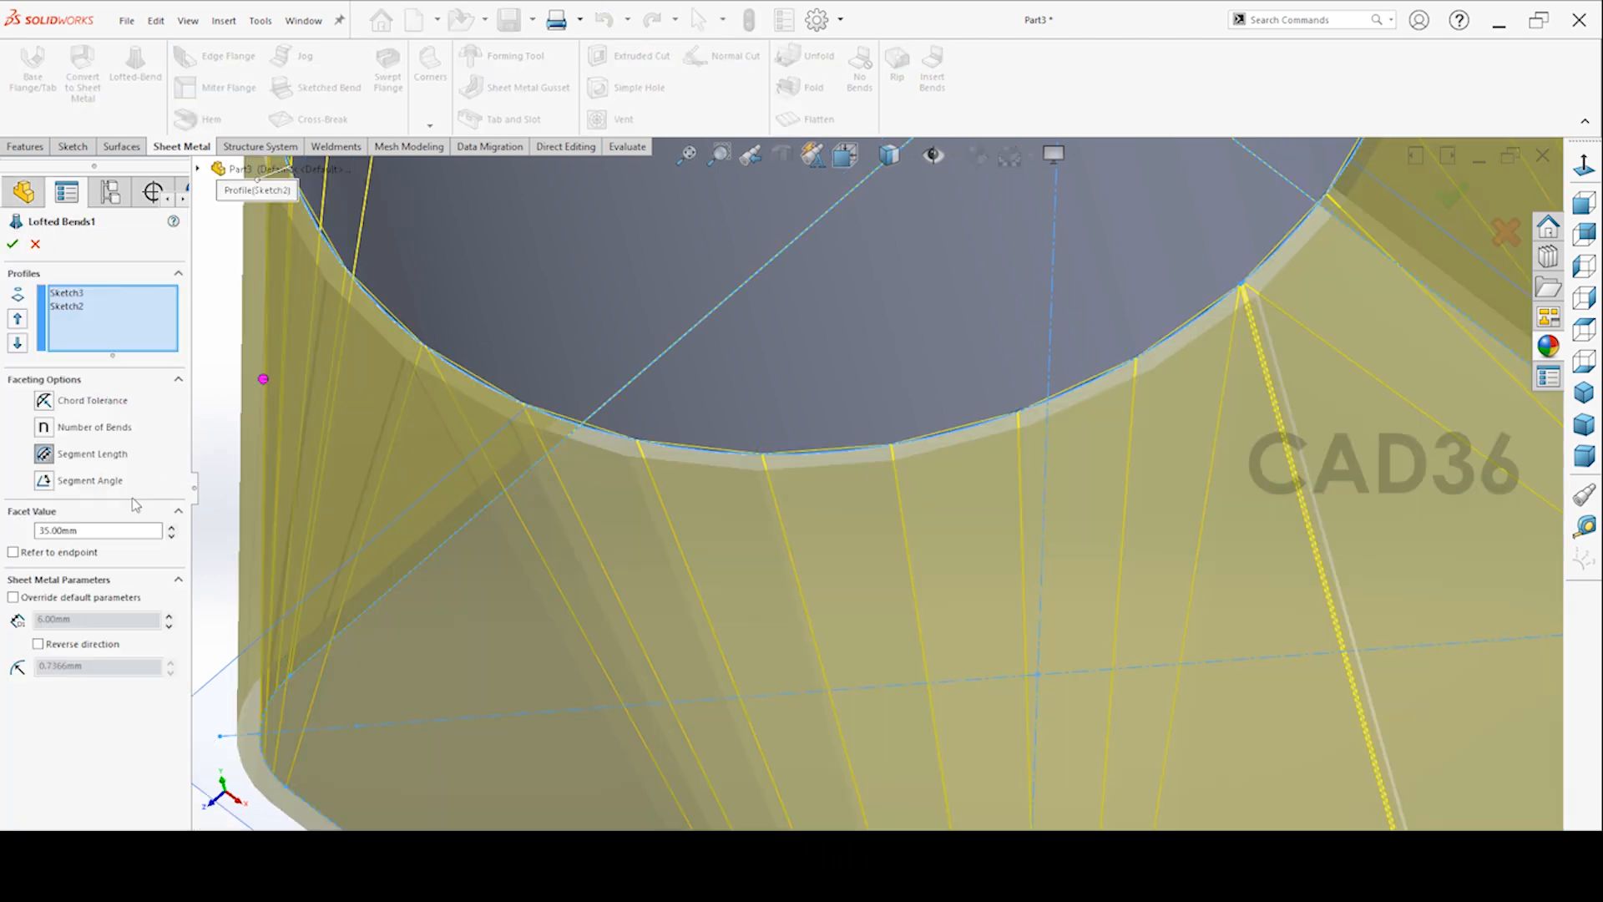
{"action": "left_click", "coordinate": [13, 597]}
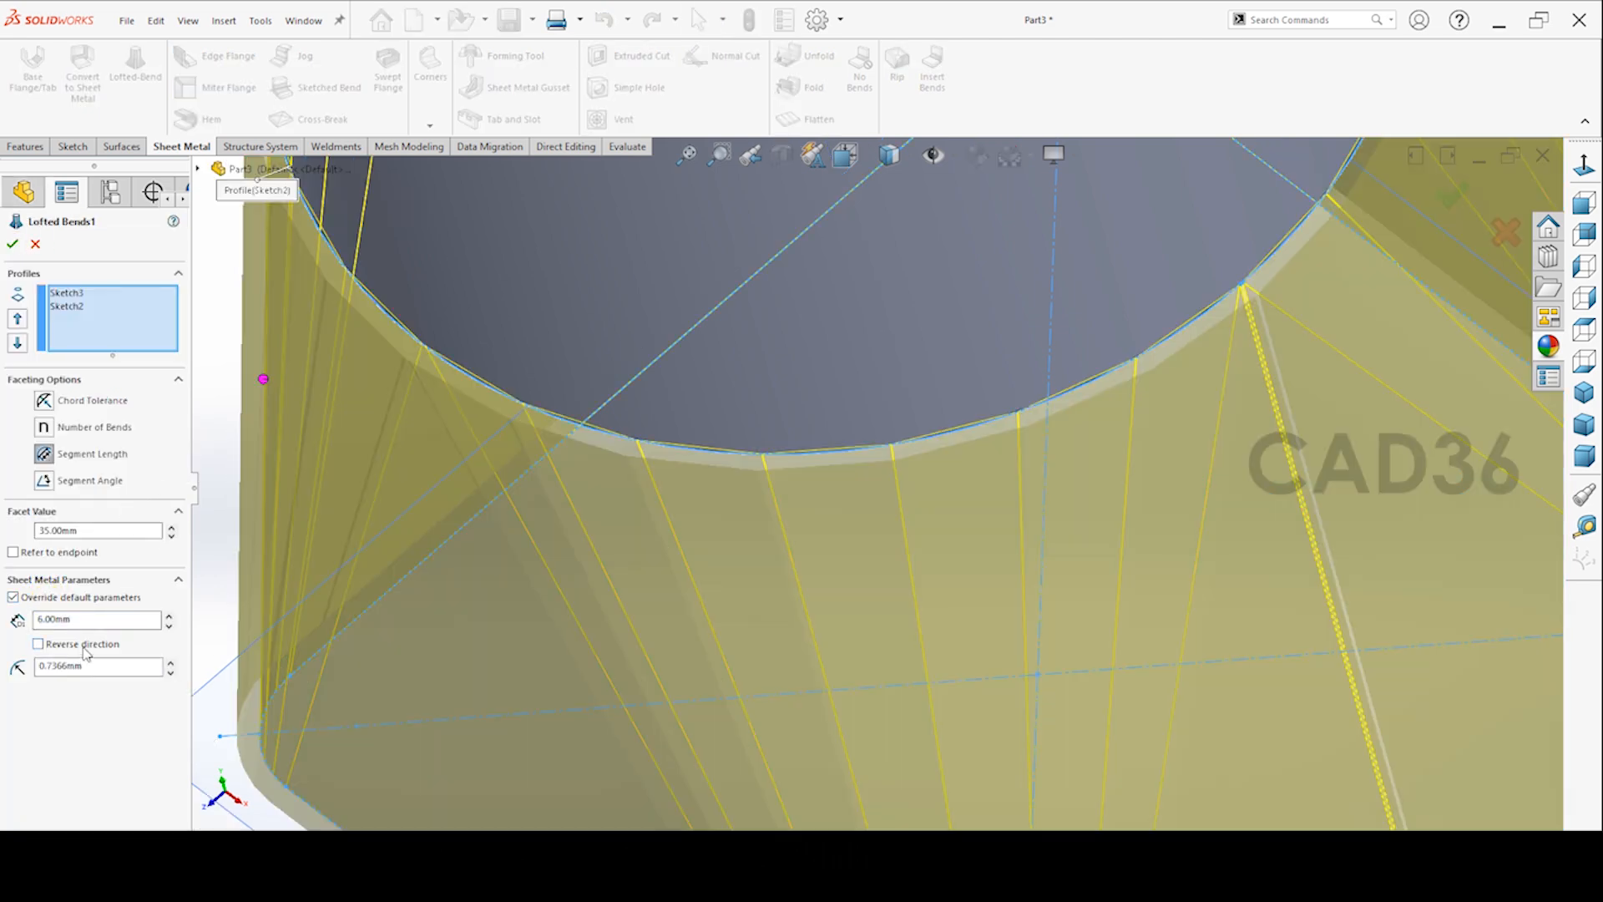
{"action": "left_click", "coordinate": [38, 643]}
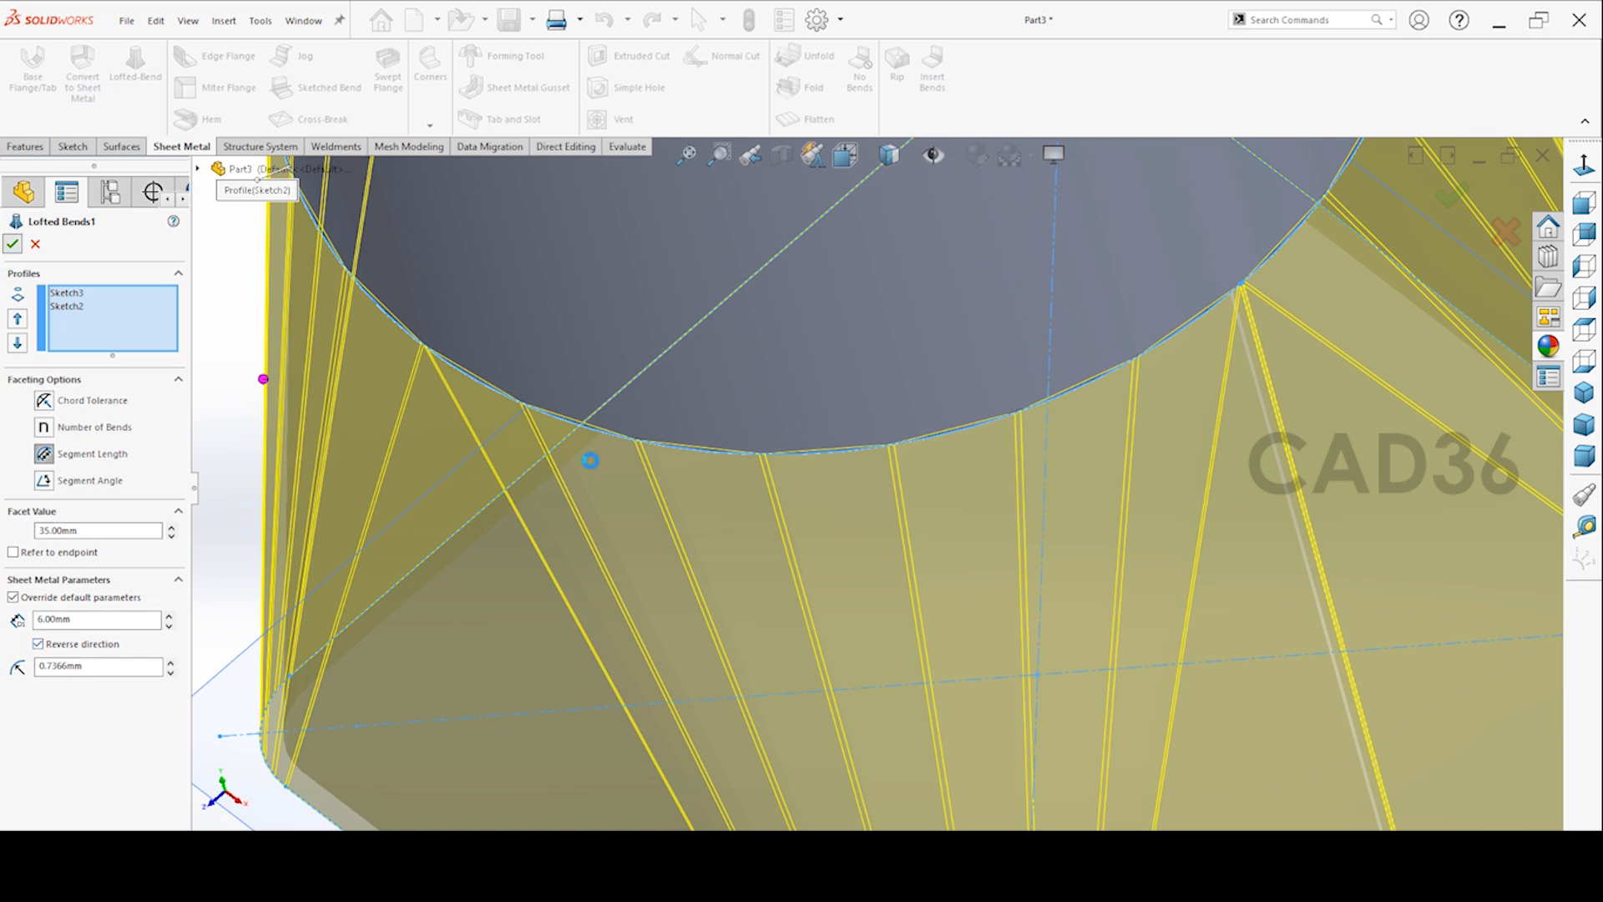
{"action": "left_click", "coordinate": [13, 243]}
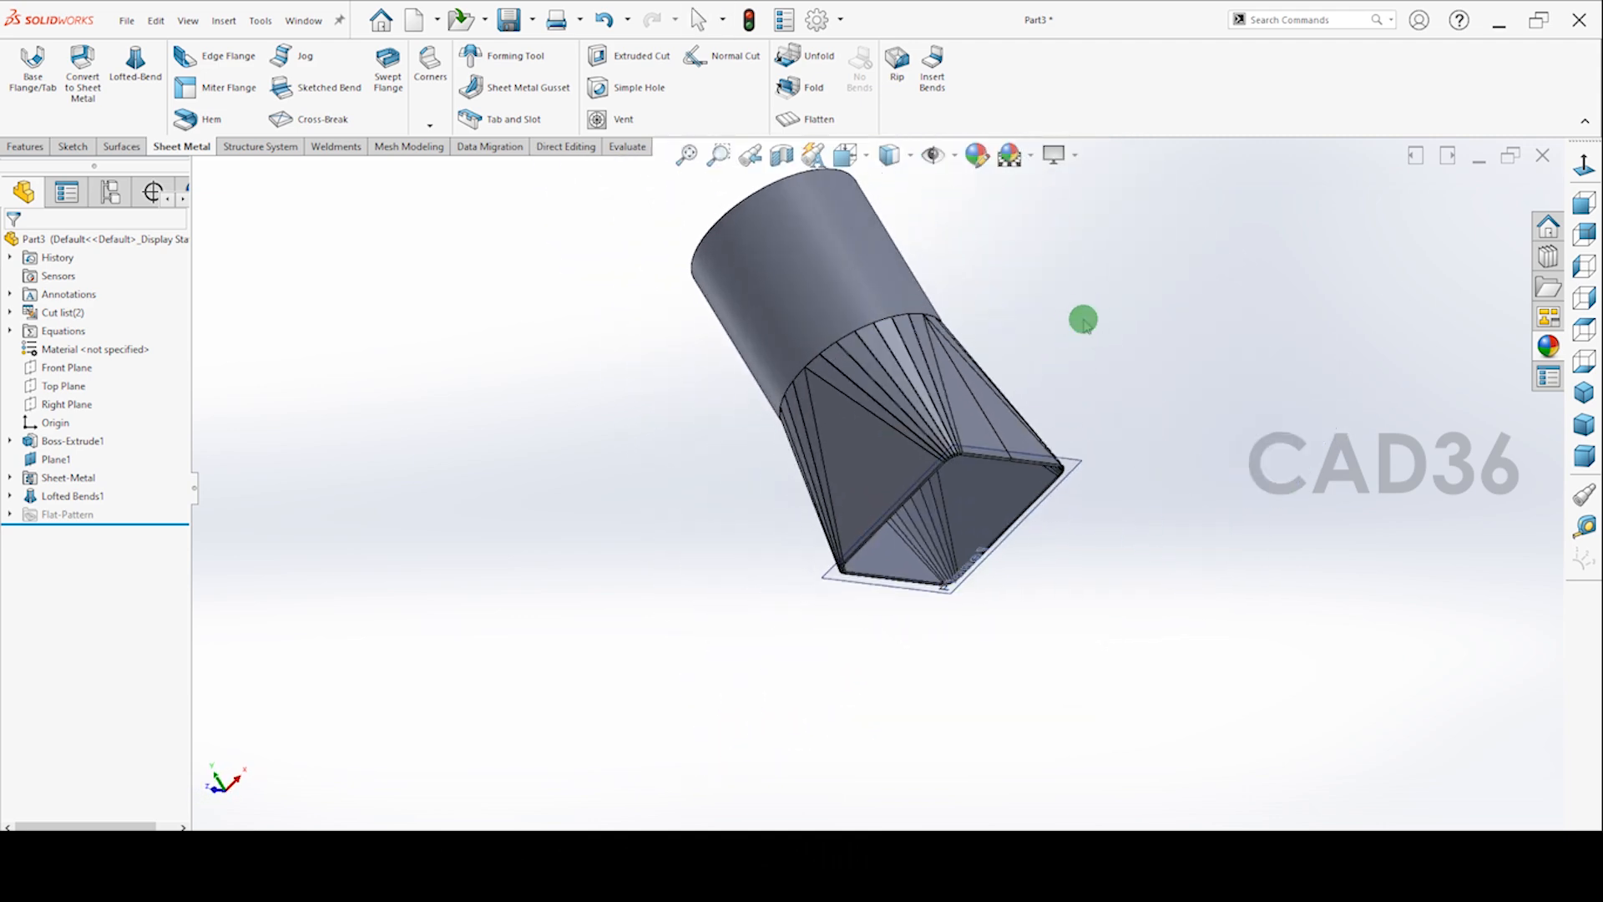
{"action": "left_click", "coordinate": [56, 459]}
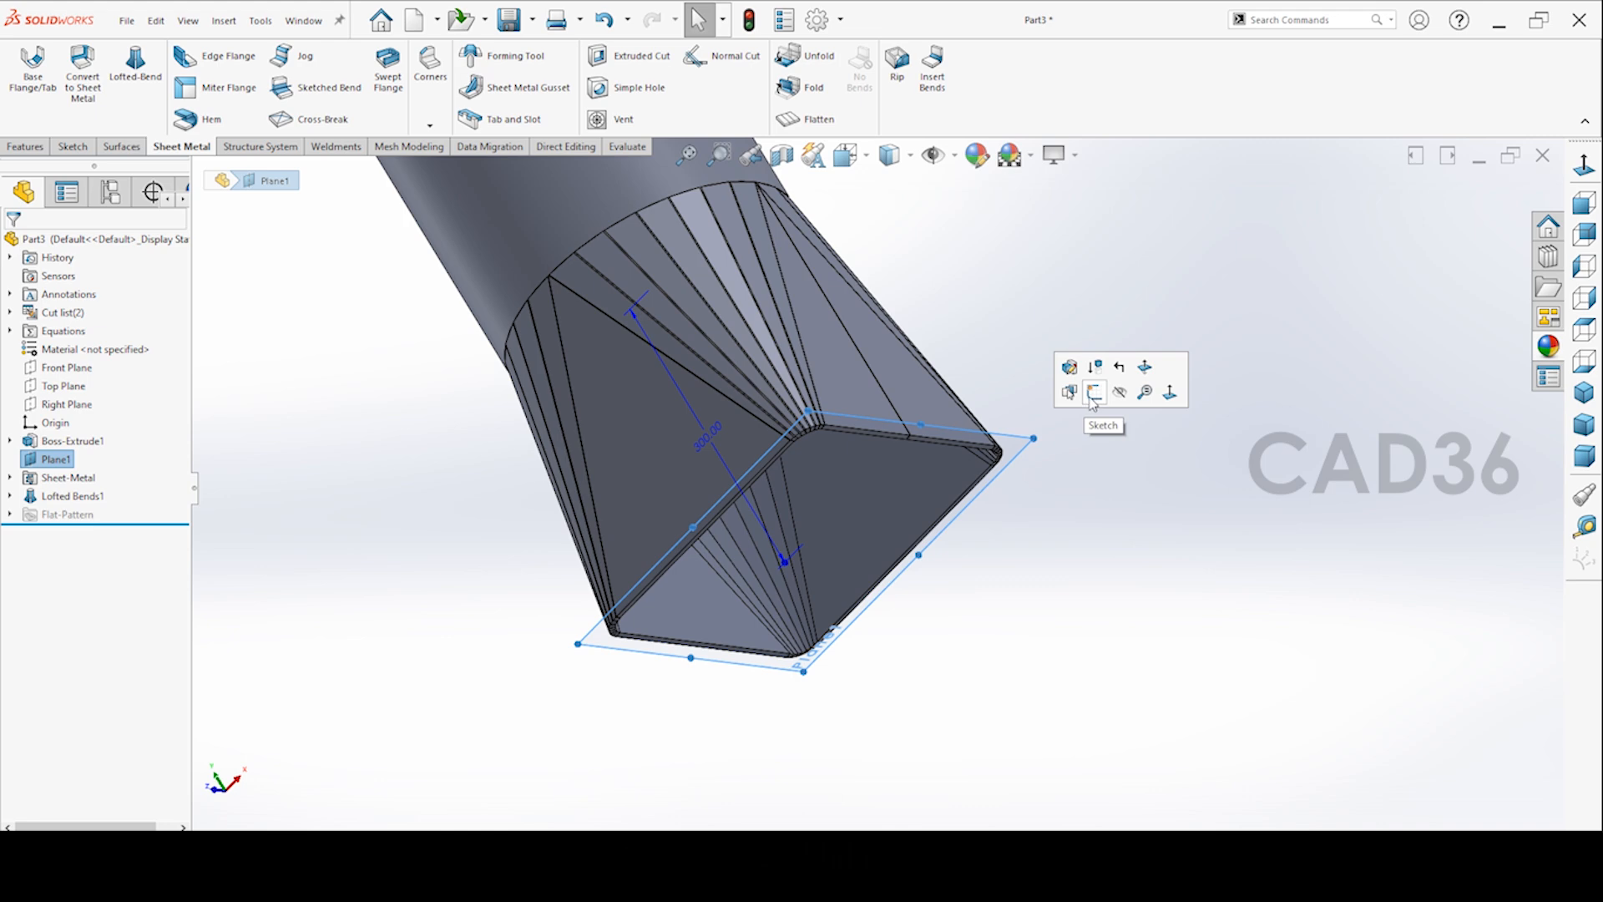
Sketch a thin rectangle on Plane1, dimensioning its height 6 mm and adding a length dimension
{"action": "left_click", "coordinate": [1094, 391]}
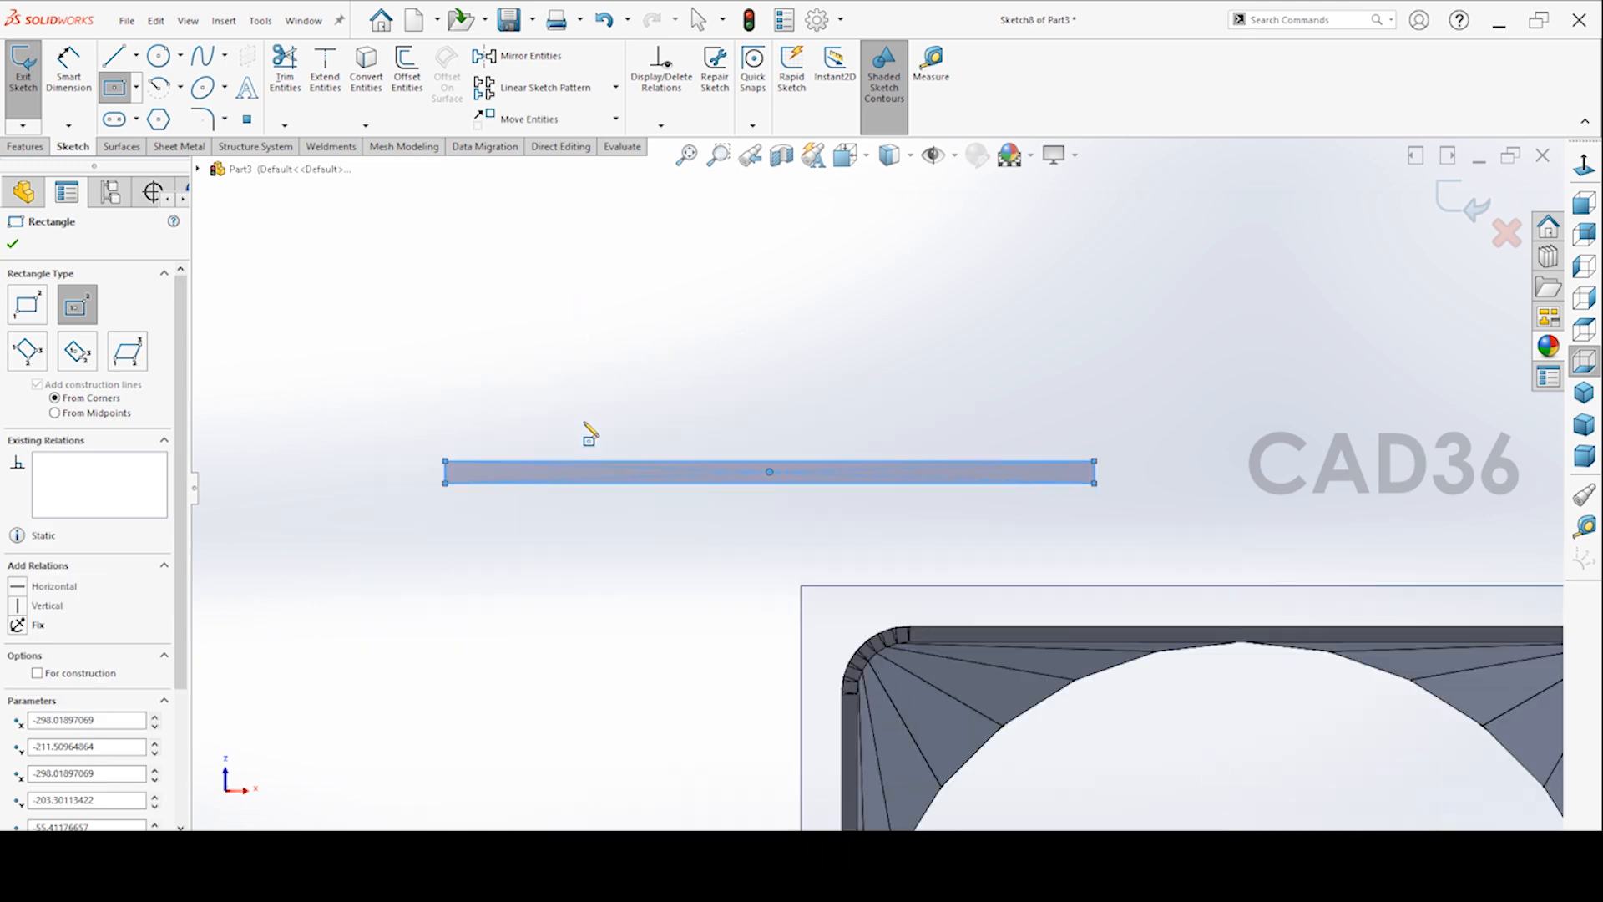
{"action": "left_click", "coordinate": [13, 243]}
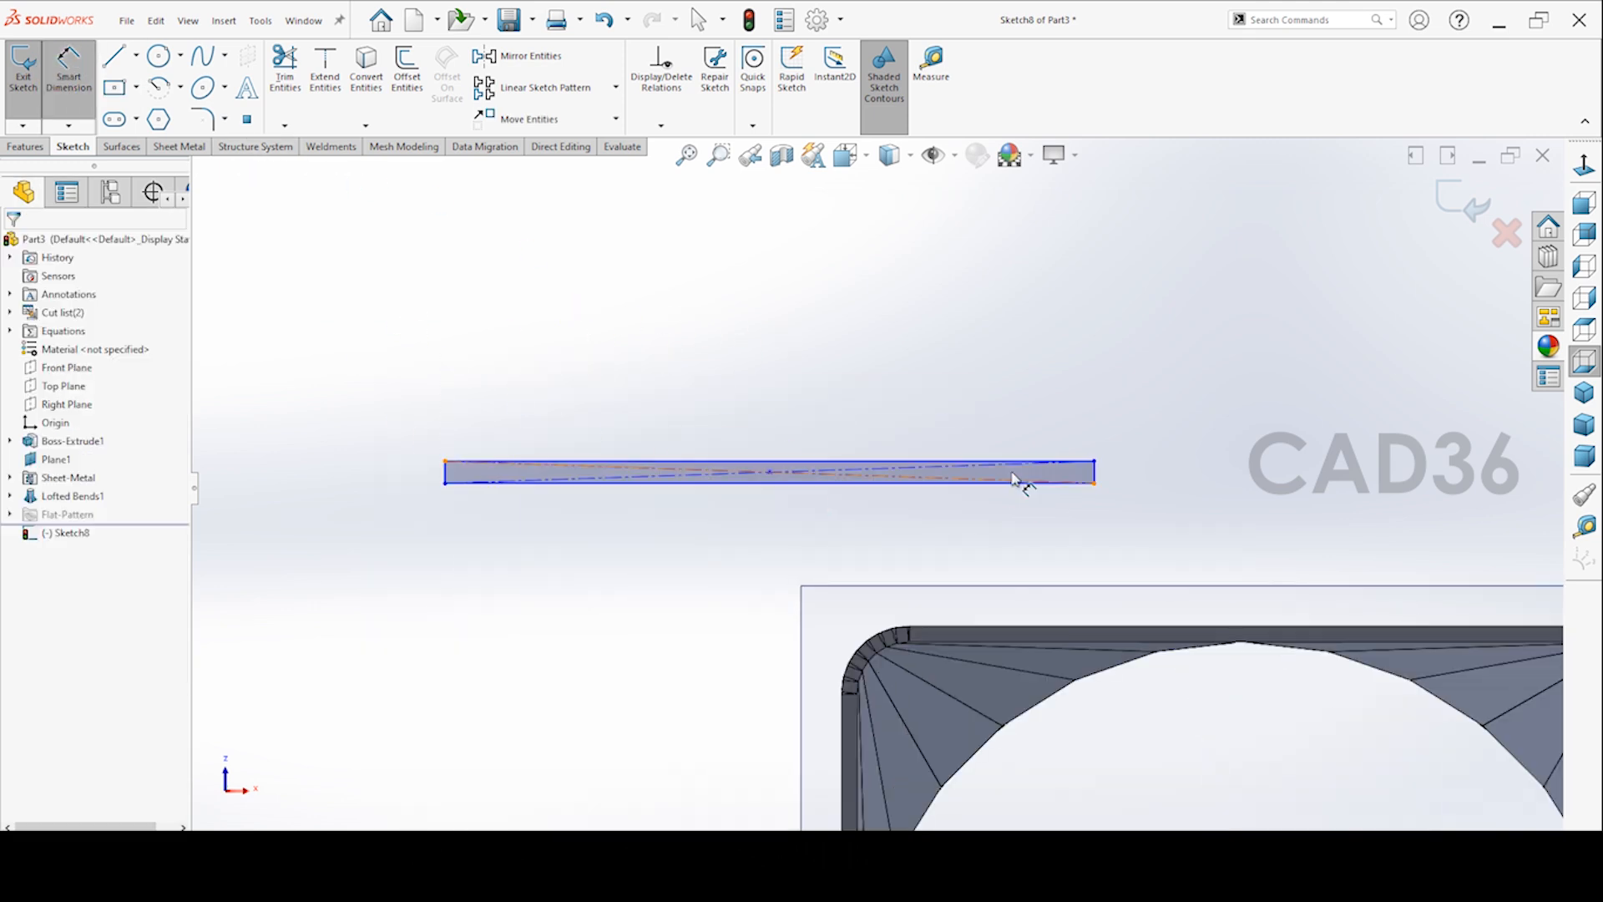
{"action": "left_click", "coordinate": [1013, 478]}
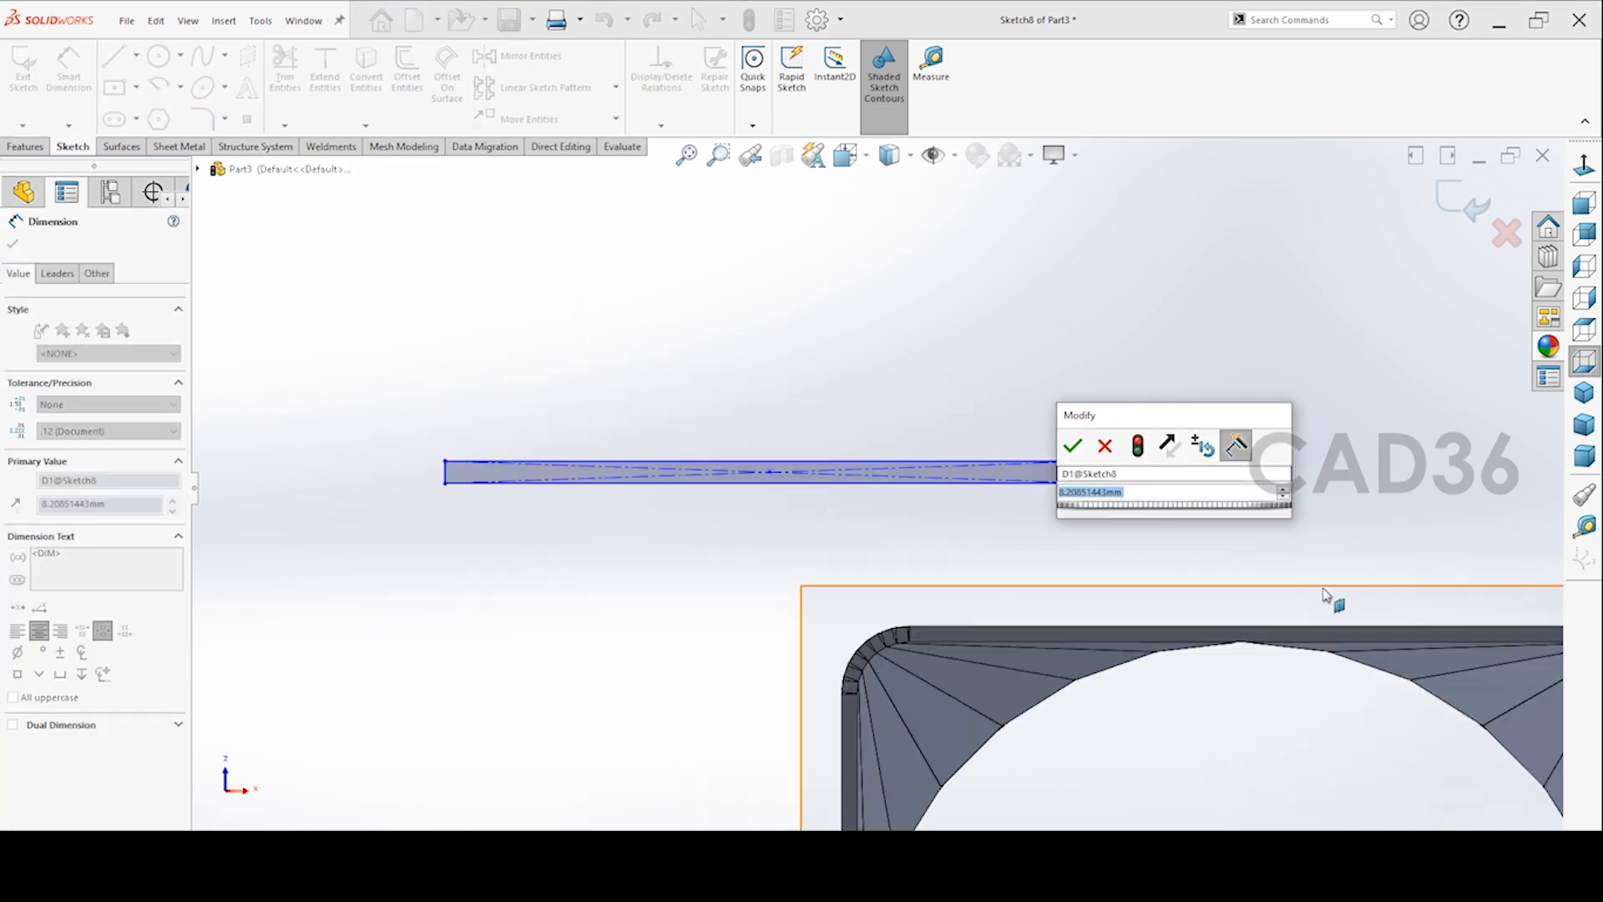
{"action": "left_click", "coordinate": [1072, 446]}
{"action": "type", "text": "300"}
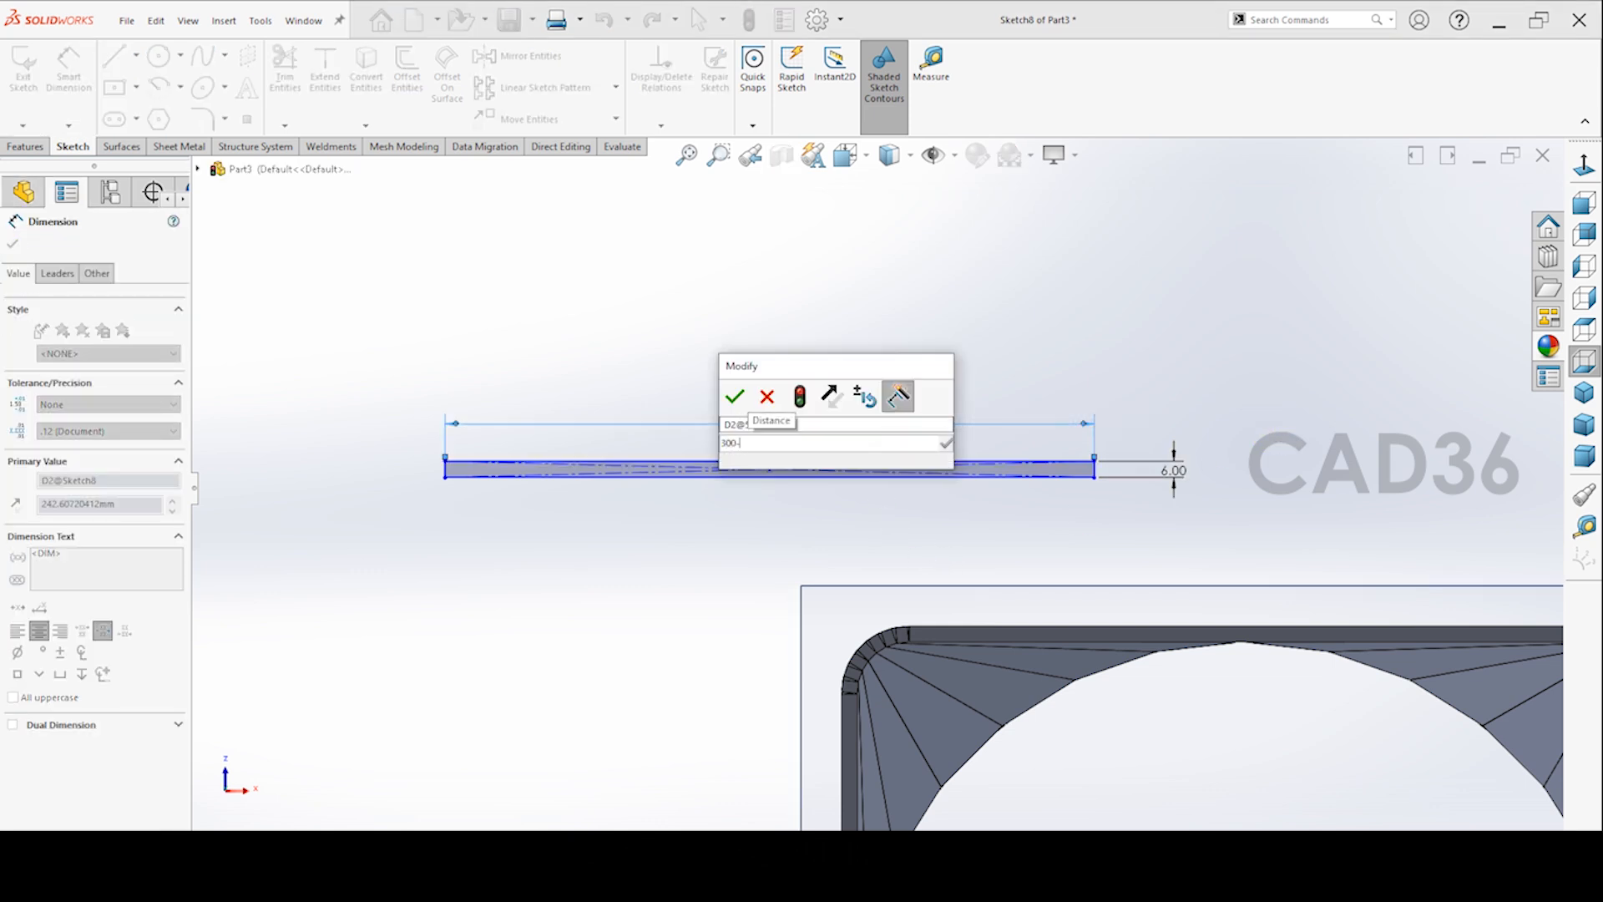
{"action": "left_click", "coordinate": [734, 397]}
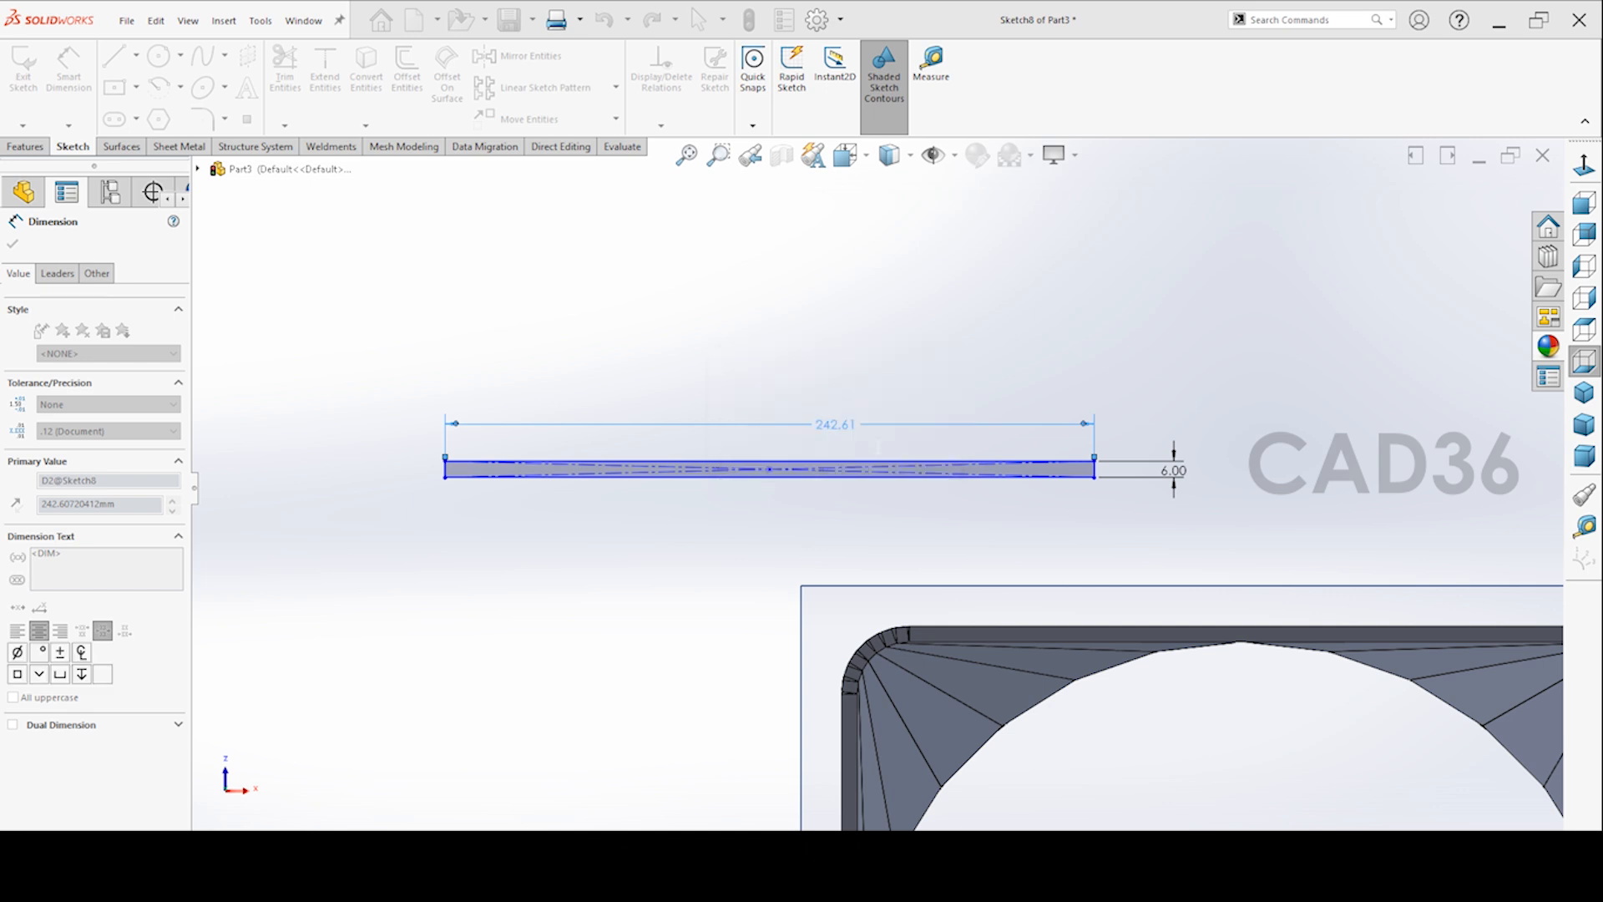
{"action": "left_click", "coordinate": [14, 243]}
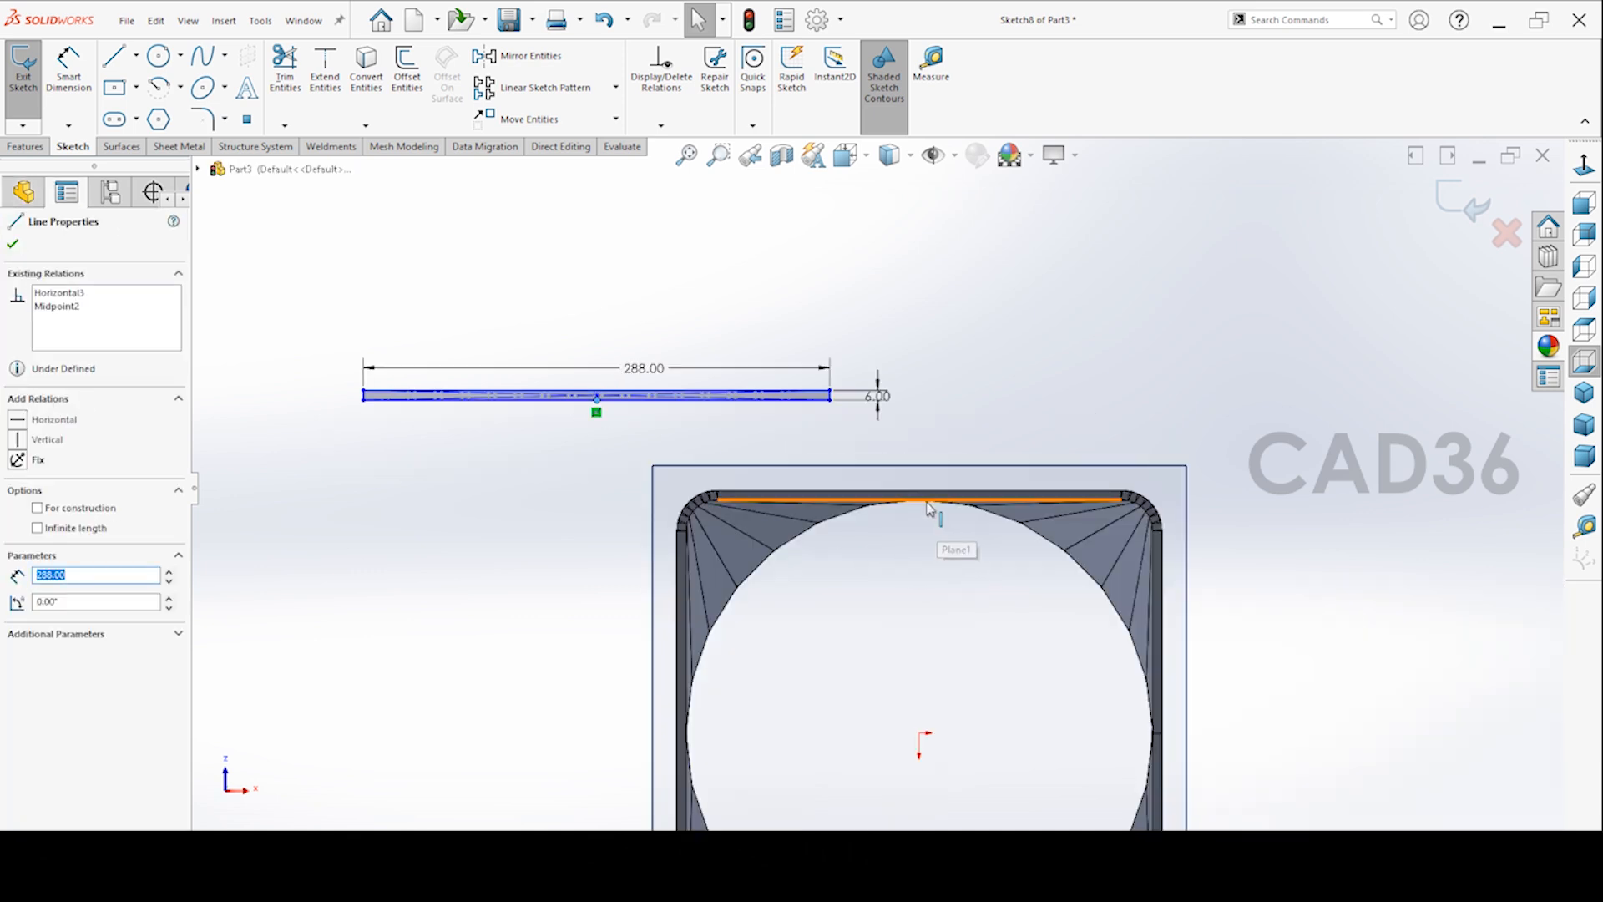
{"action": "mouse_move", "coordinate": [925, 506]}
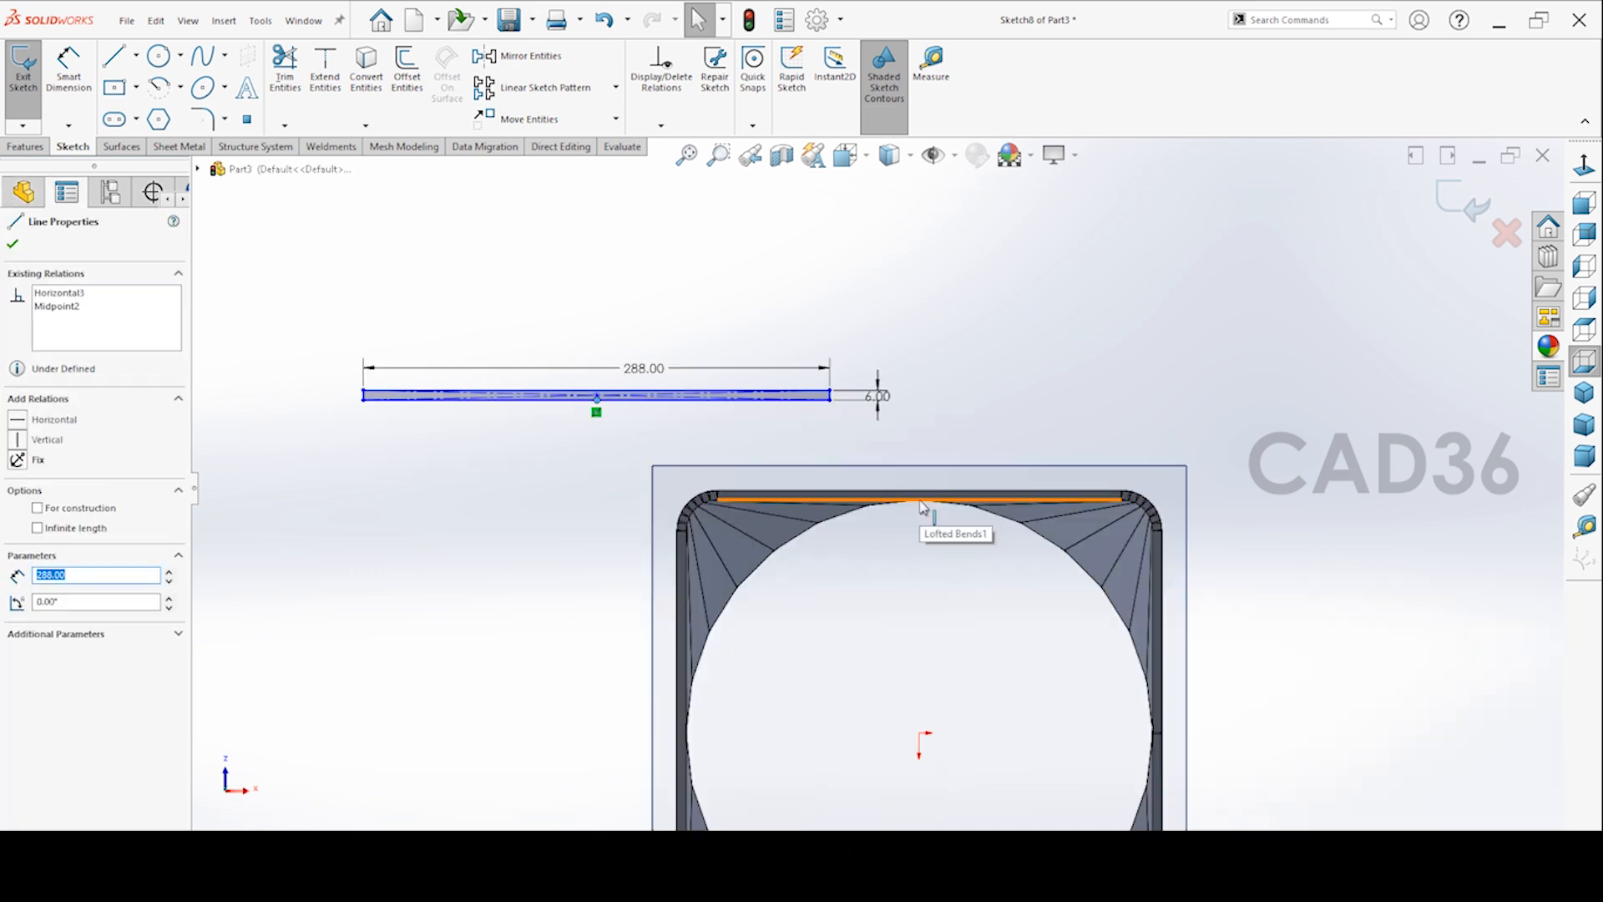
Set the strip length to 288 and make its long edge collinear with the square's top edge
{"action": "left_click", "coordinate": [14, 245]}
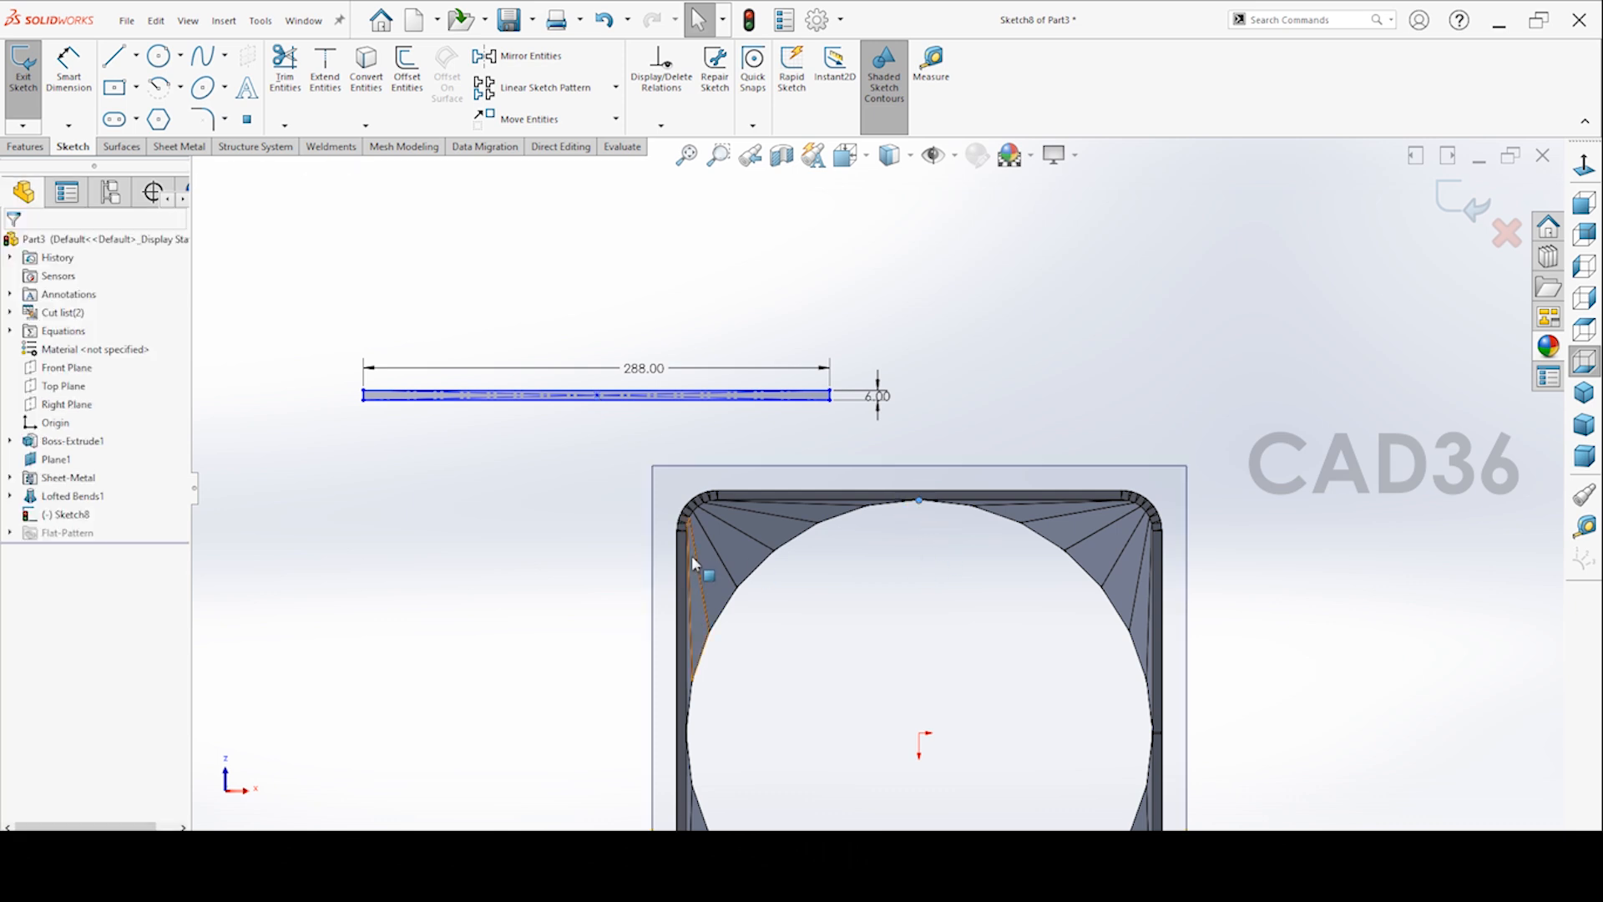
{"action": "left_click", "coordinate": [596, 396]}
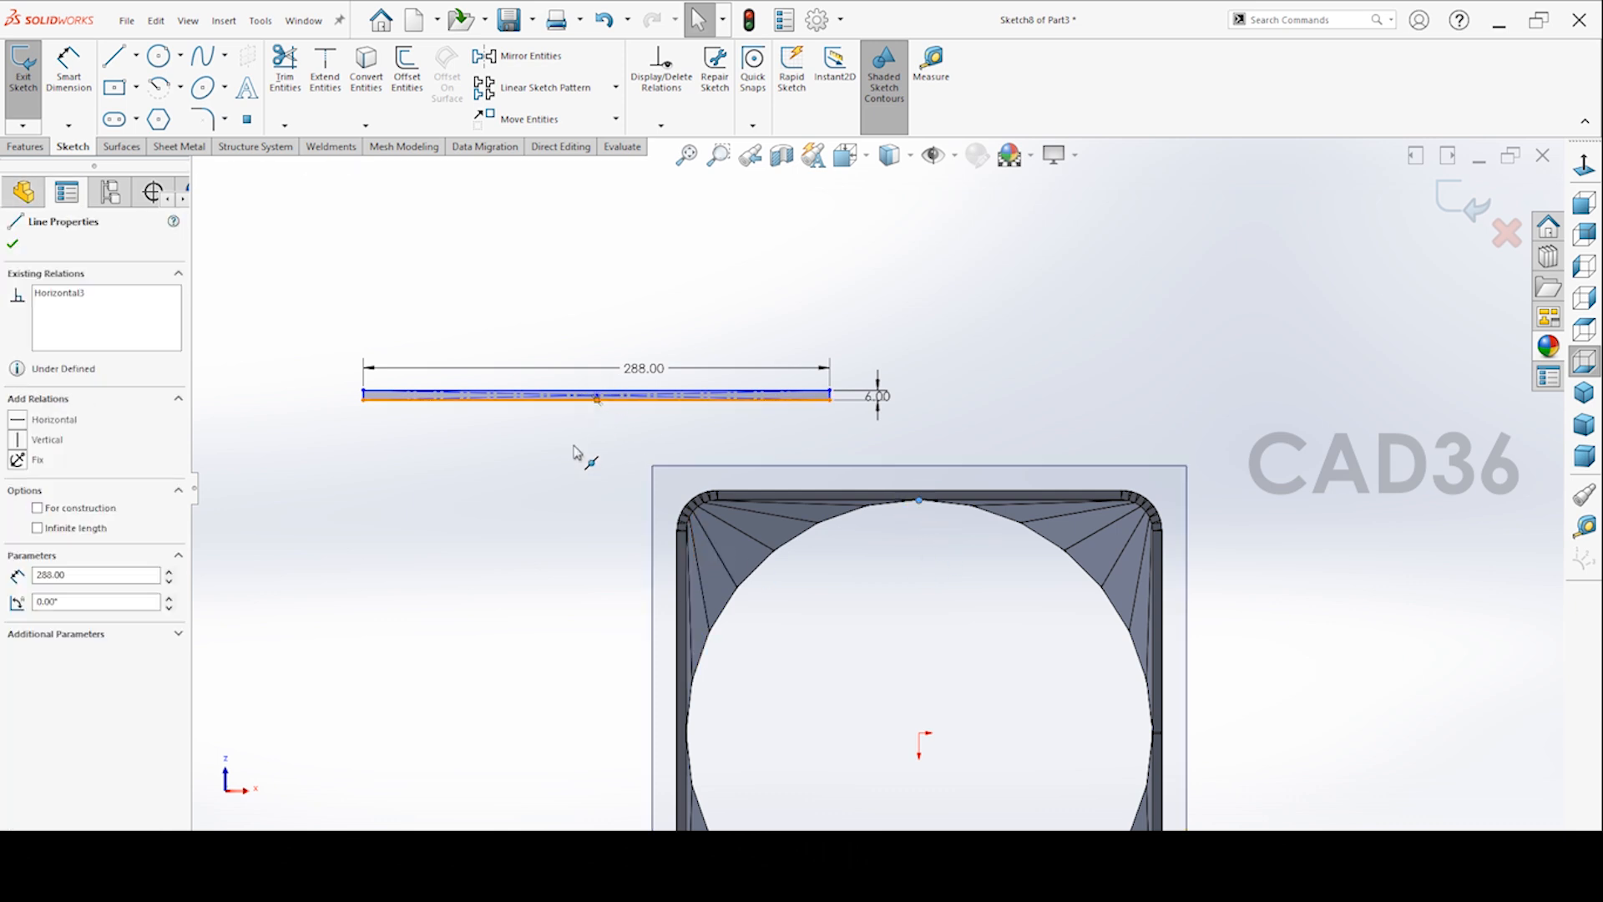
{"action": "left_click", "coordinate": [14, 245]}
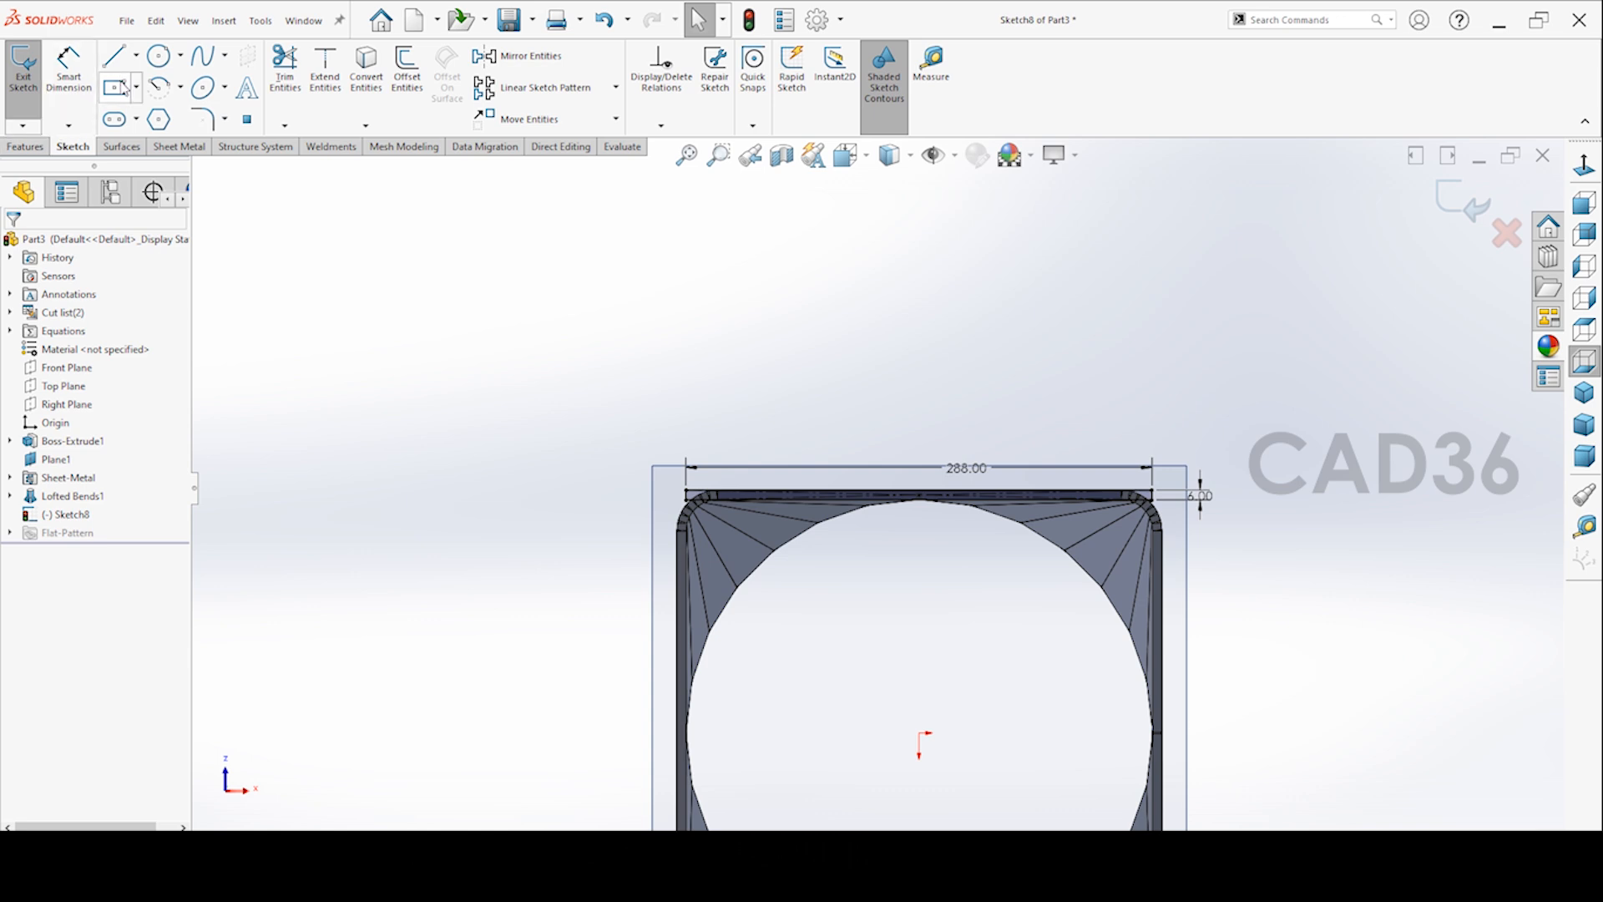
{"action": "left_click", "coordinate": [138, 90]}
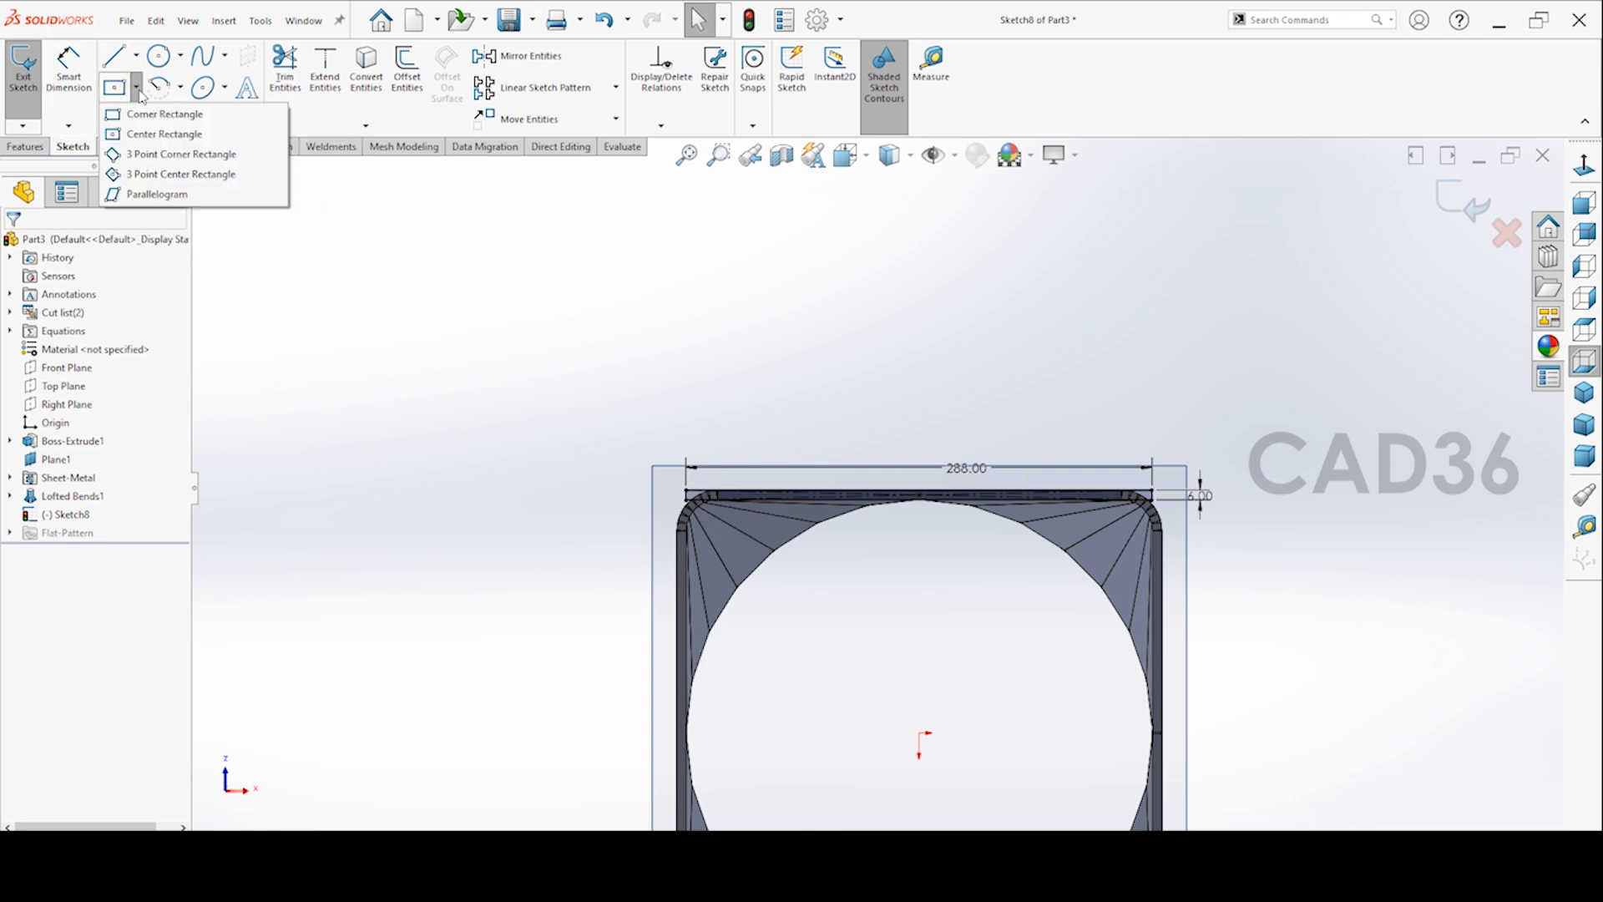
Draw a thin corner rectangle along the left edge of the square duct profile
{"action": "left_click", "coordinate": [163, 113]}
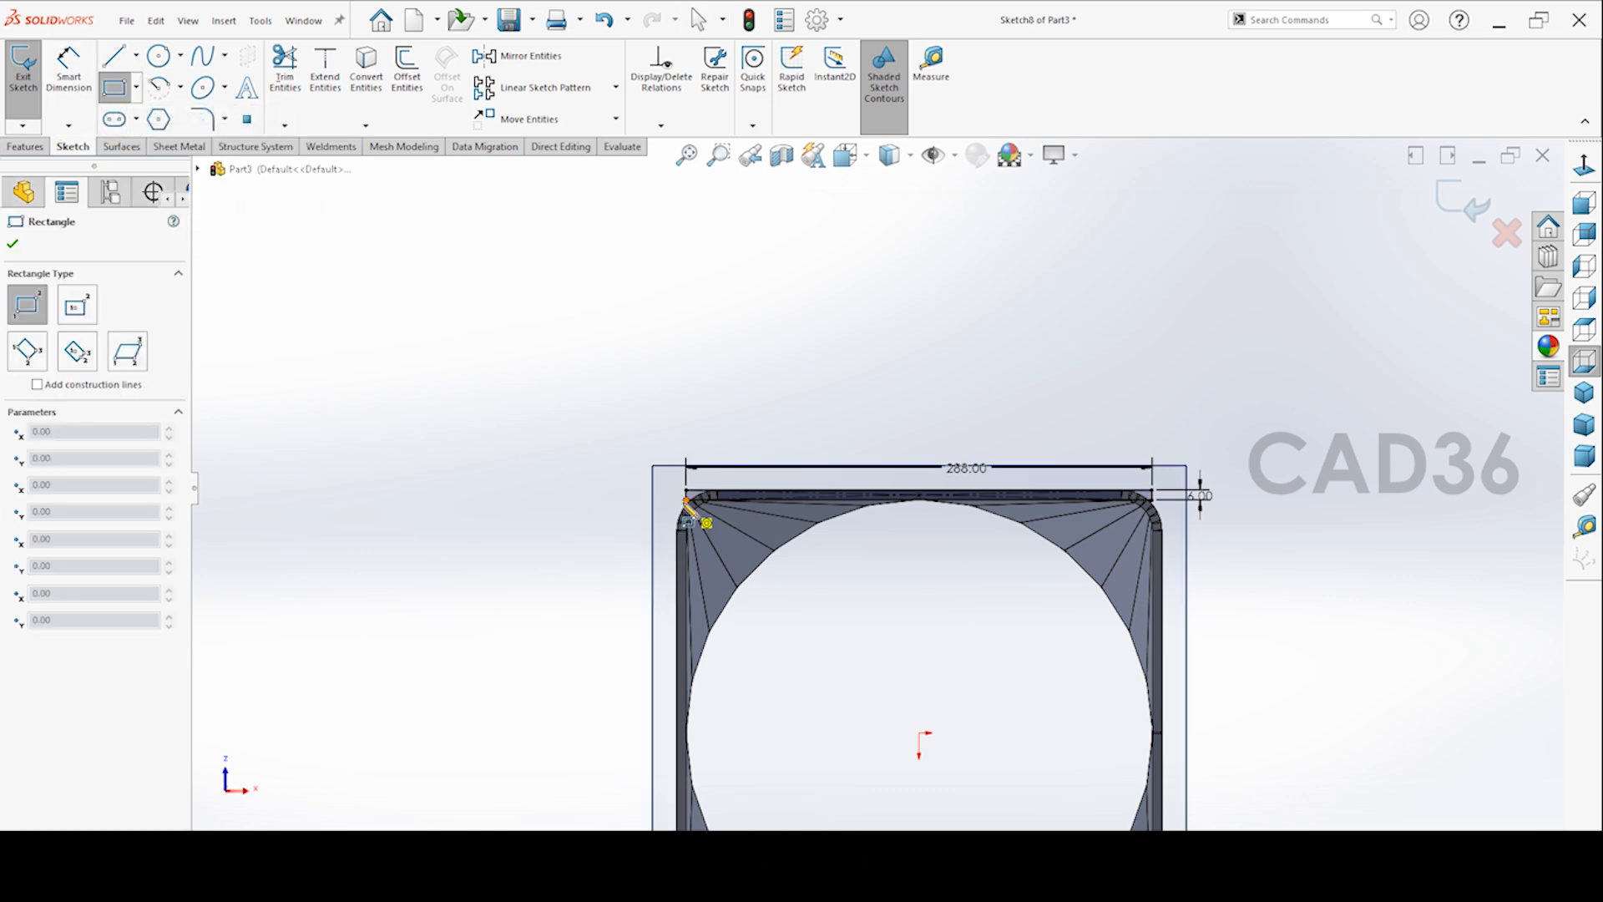
{"action": "left_click", "coordinate": [13, 243]}
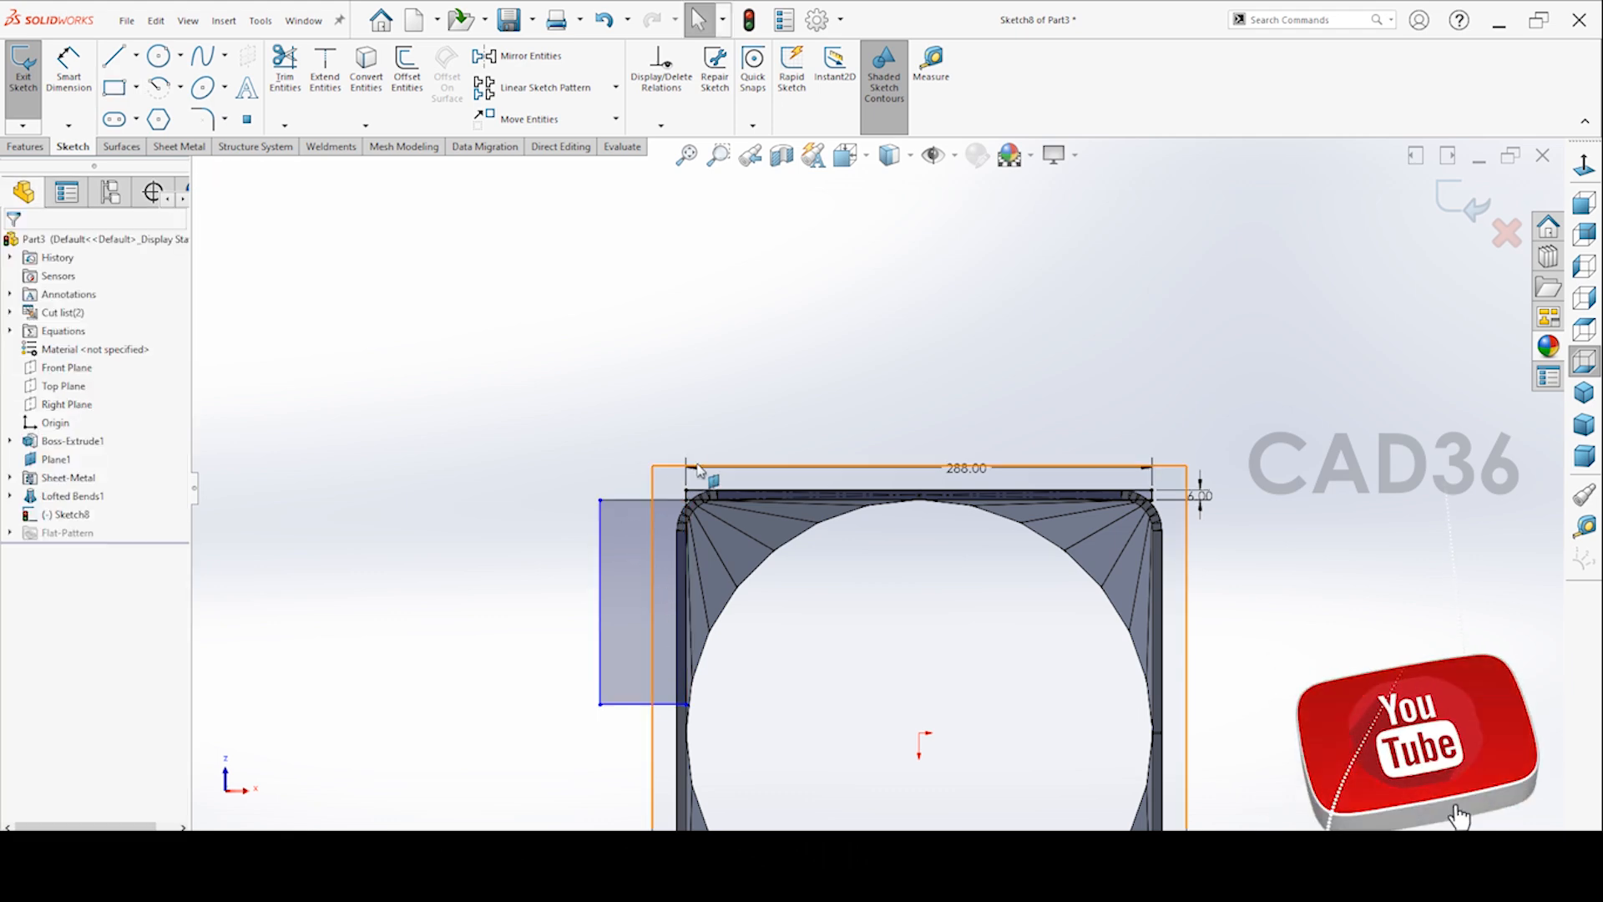
{"action": "left_click", "coordinate": [695, 468]}
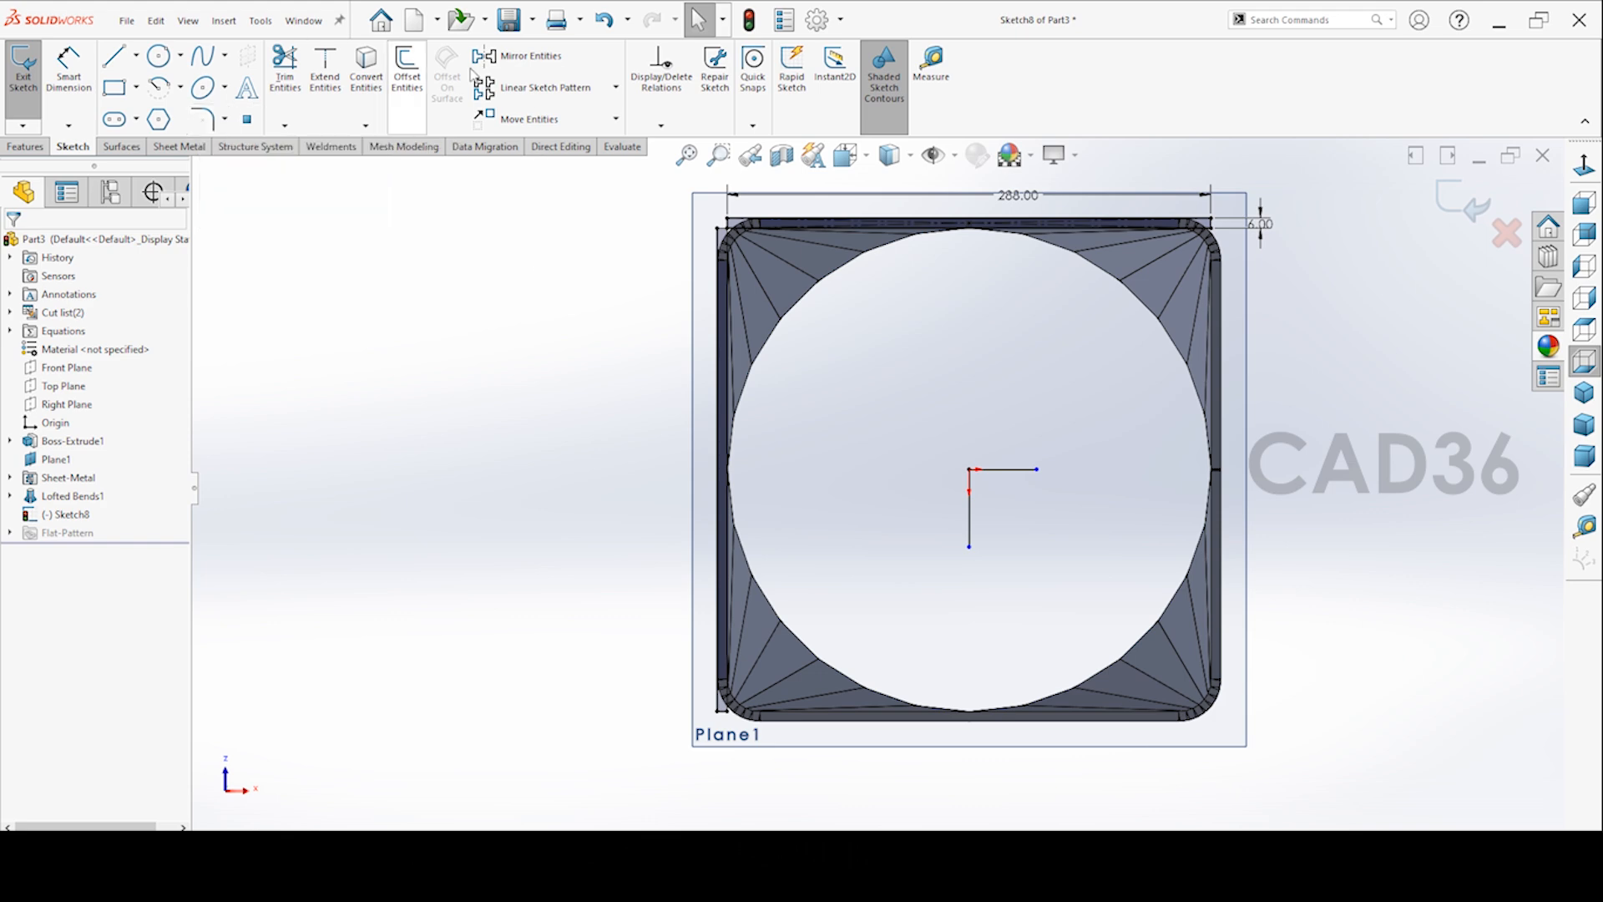
{"action": "left_click", "coordinate": [499, 56]}
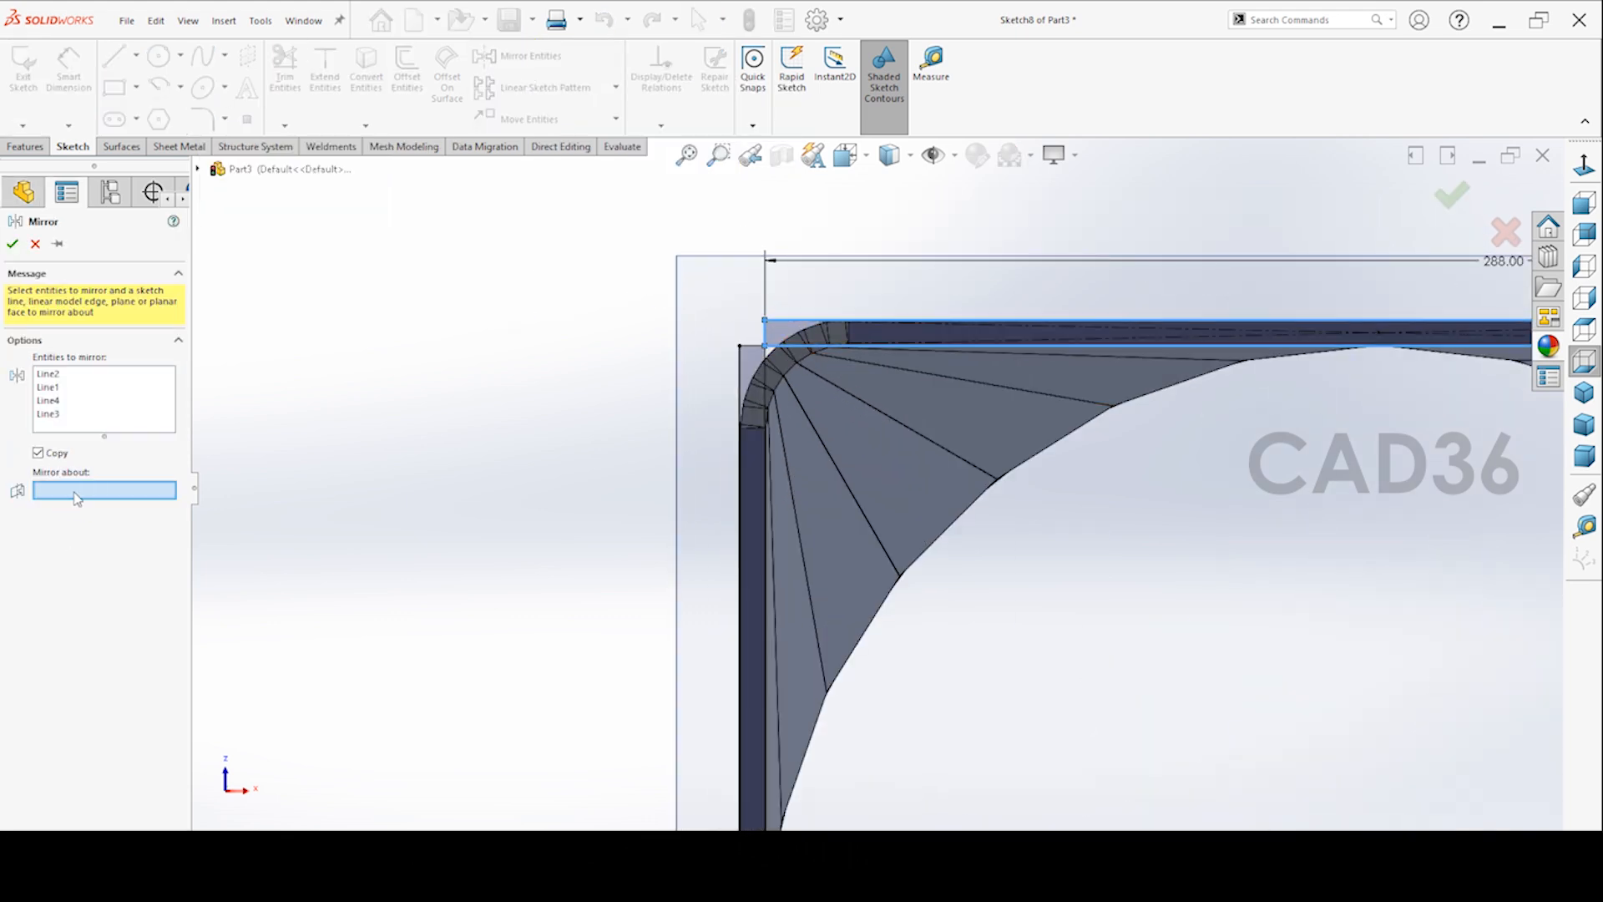
Mirror the top strip about the horizontal centreline and the left strip to the right side
{"action": "scroll", "scroll_direction": "down", "scroll_amount": 3}
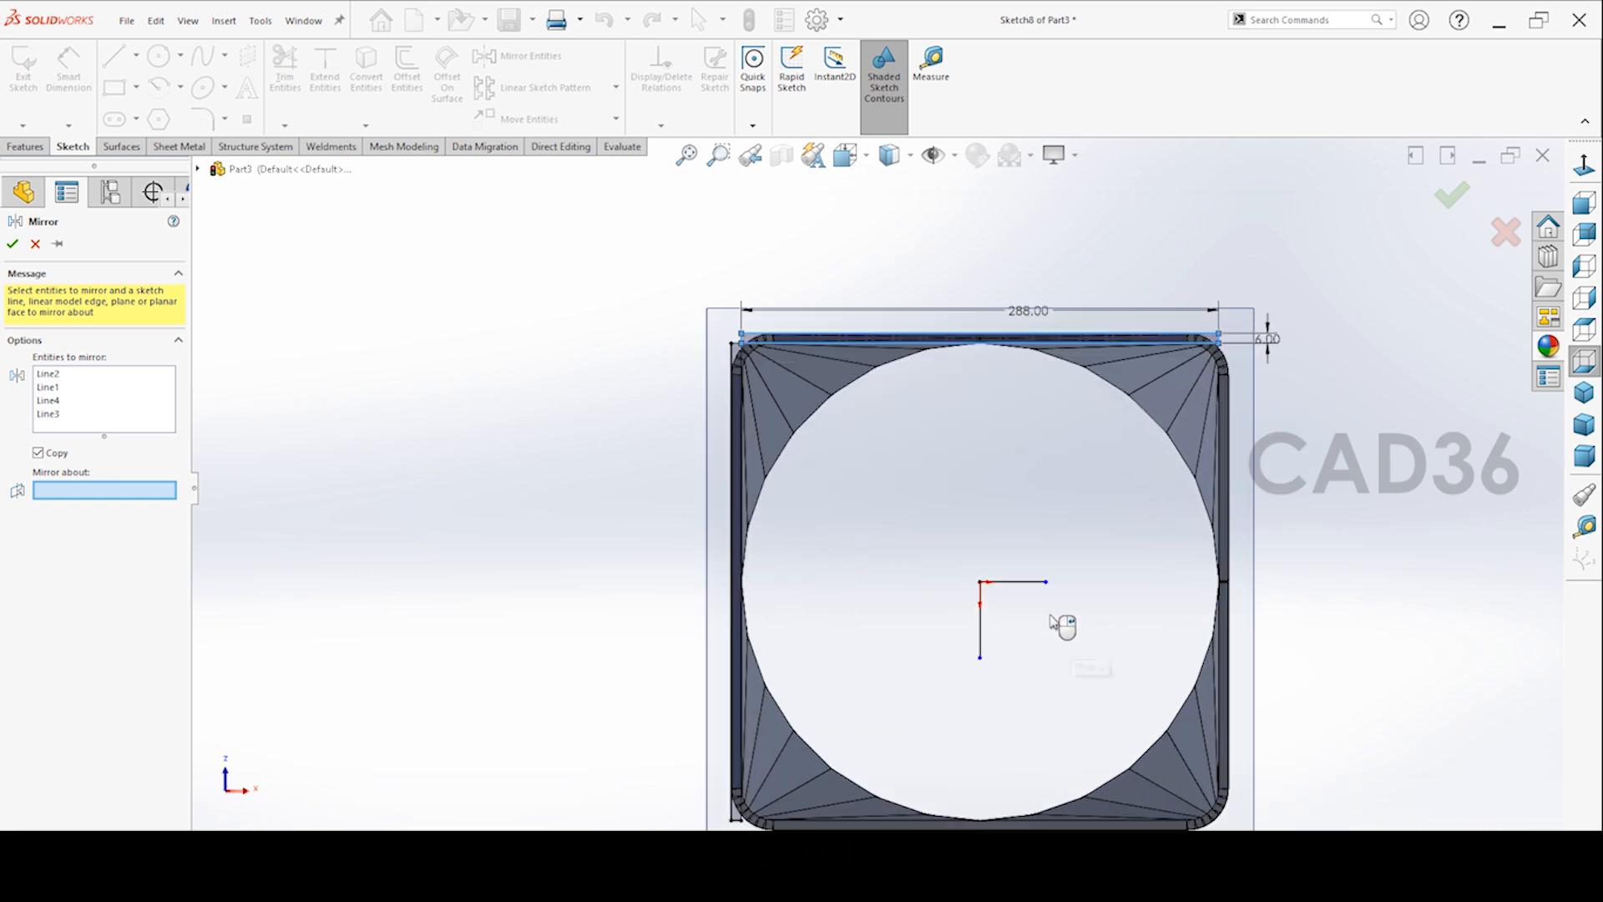
{"action": "left_click", "coordinate": [976, 823]}
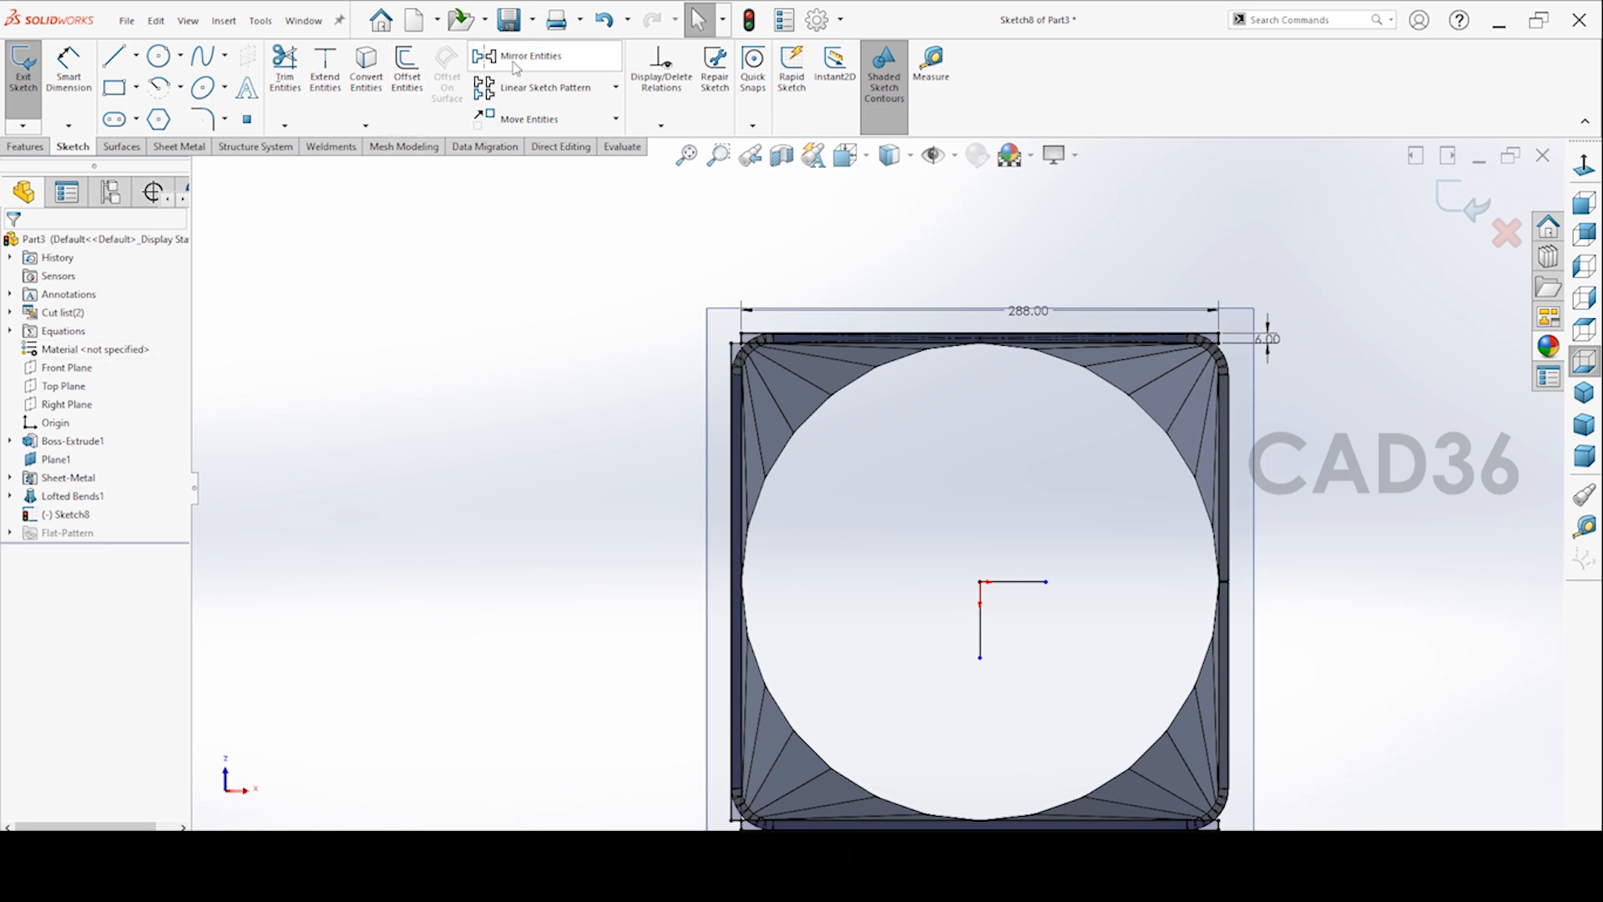
{"action": "left_click", "coordinate": [531, 55]}
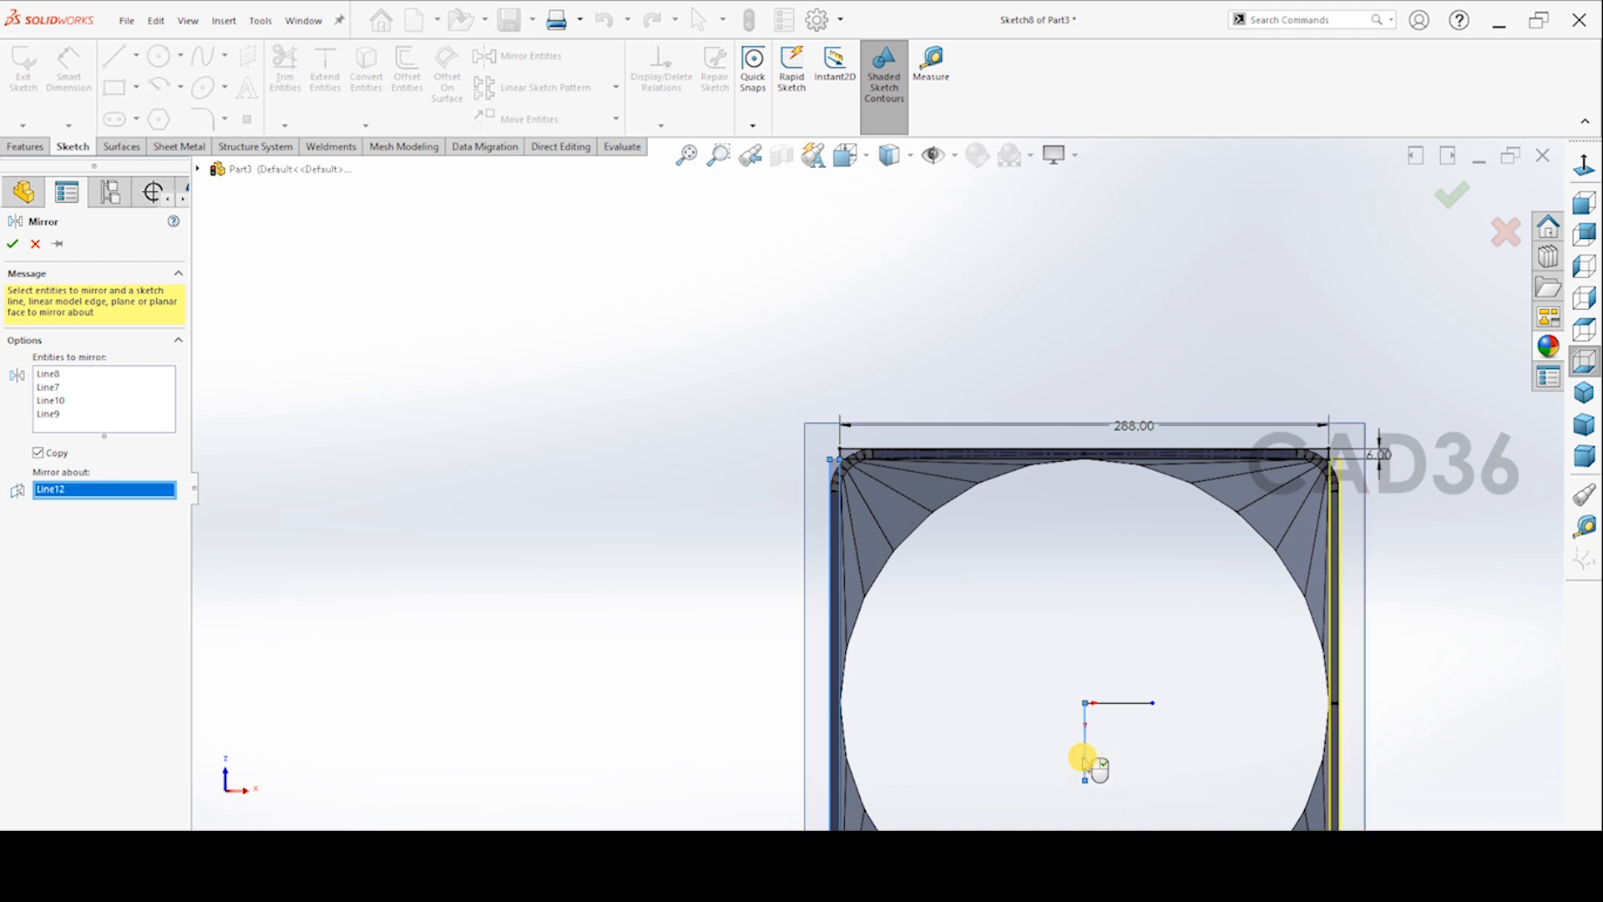
{"action": "left_click", "coordinate": [11, 243]}
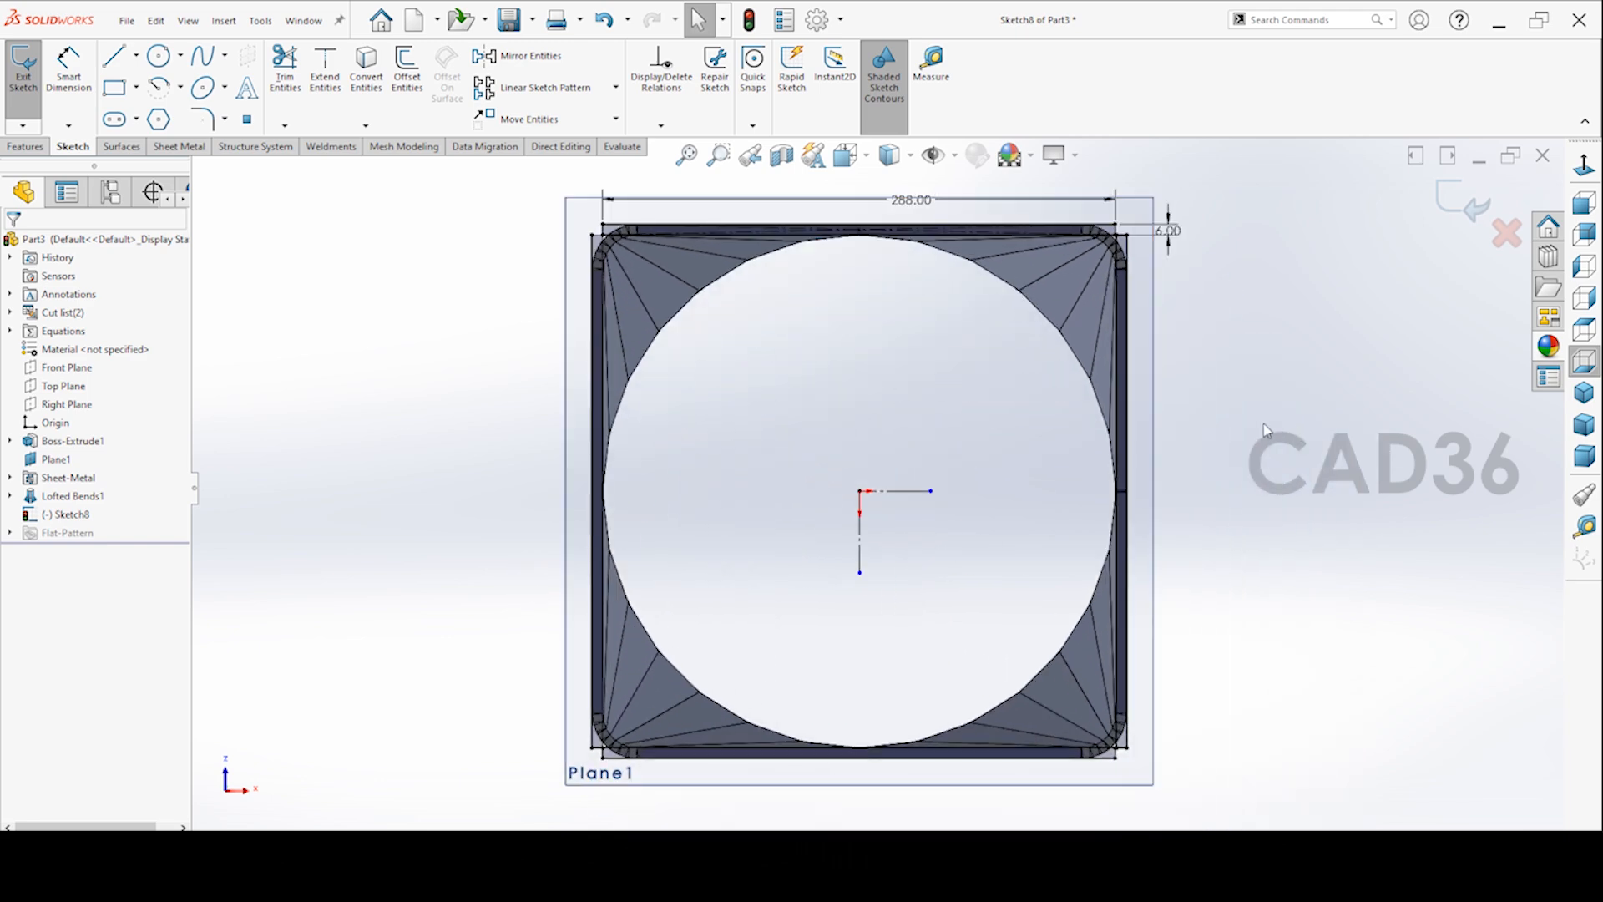
{"action": "left_click", "coordinate": [22, 70]}
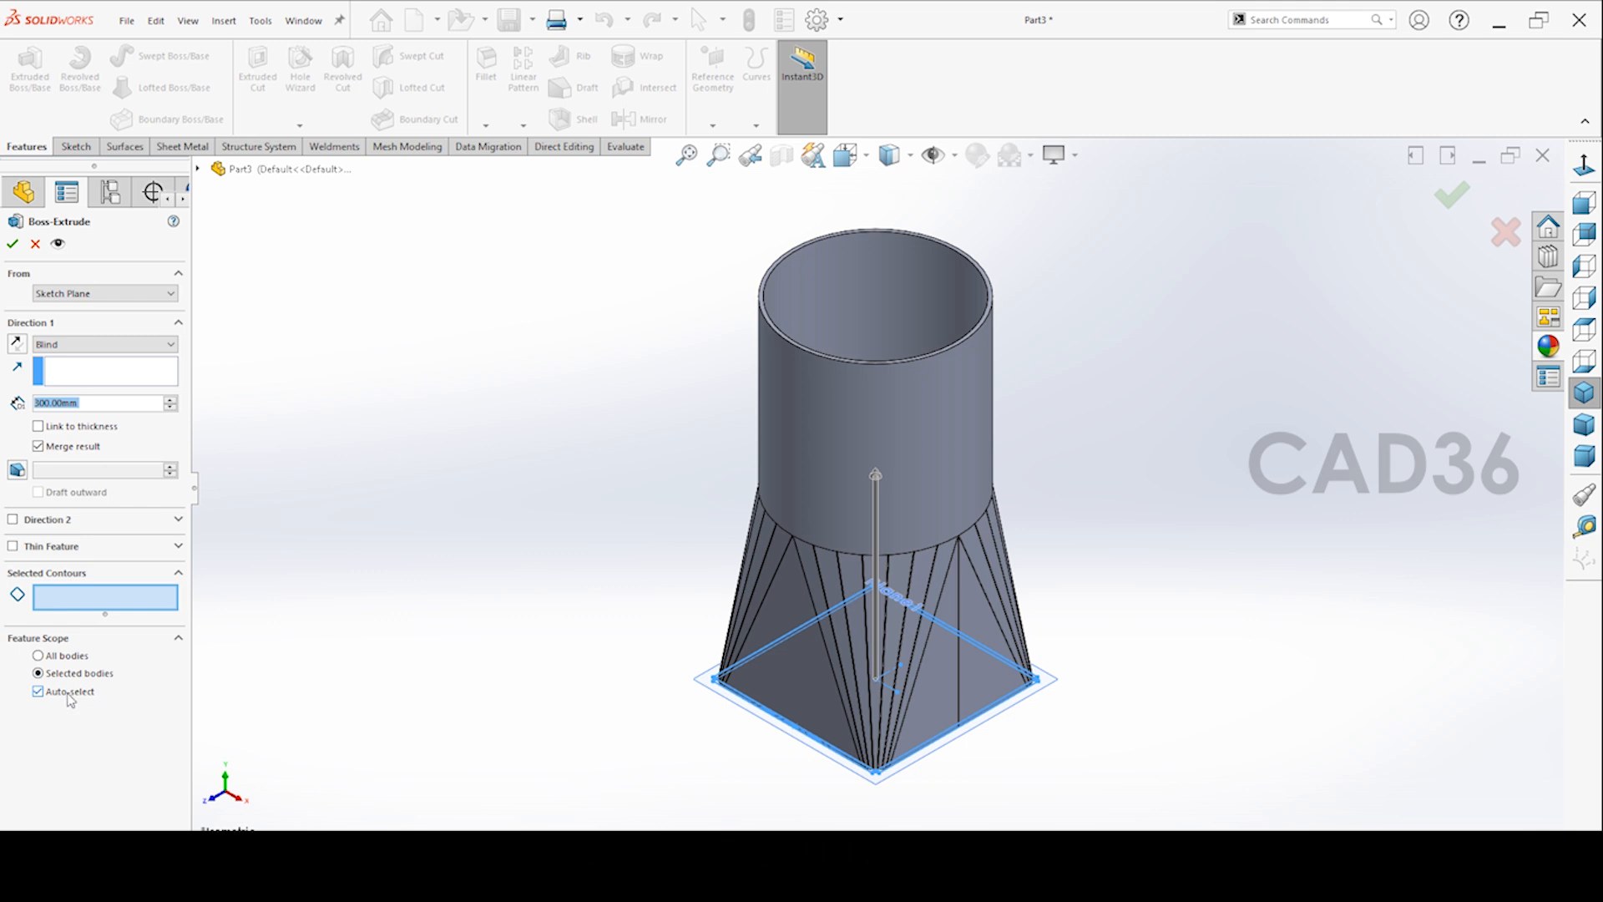
{"action": "mouse_move", "coordinate": [41, 453]}
{"action": "type", "text": "100"}
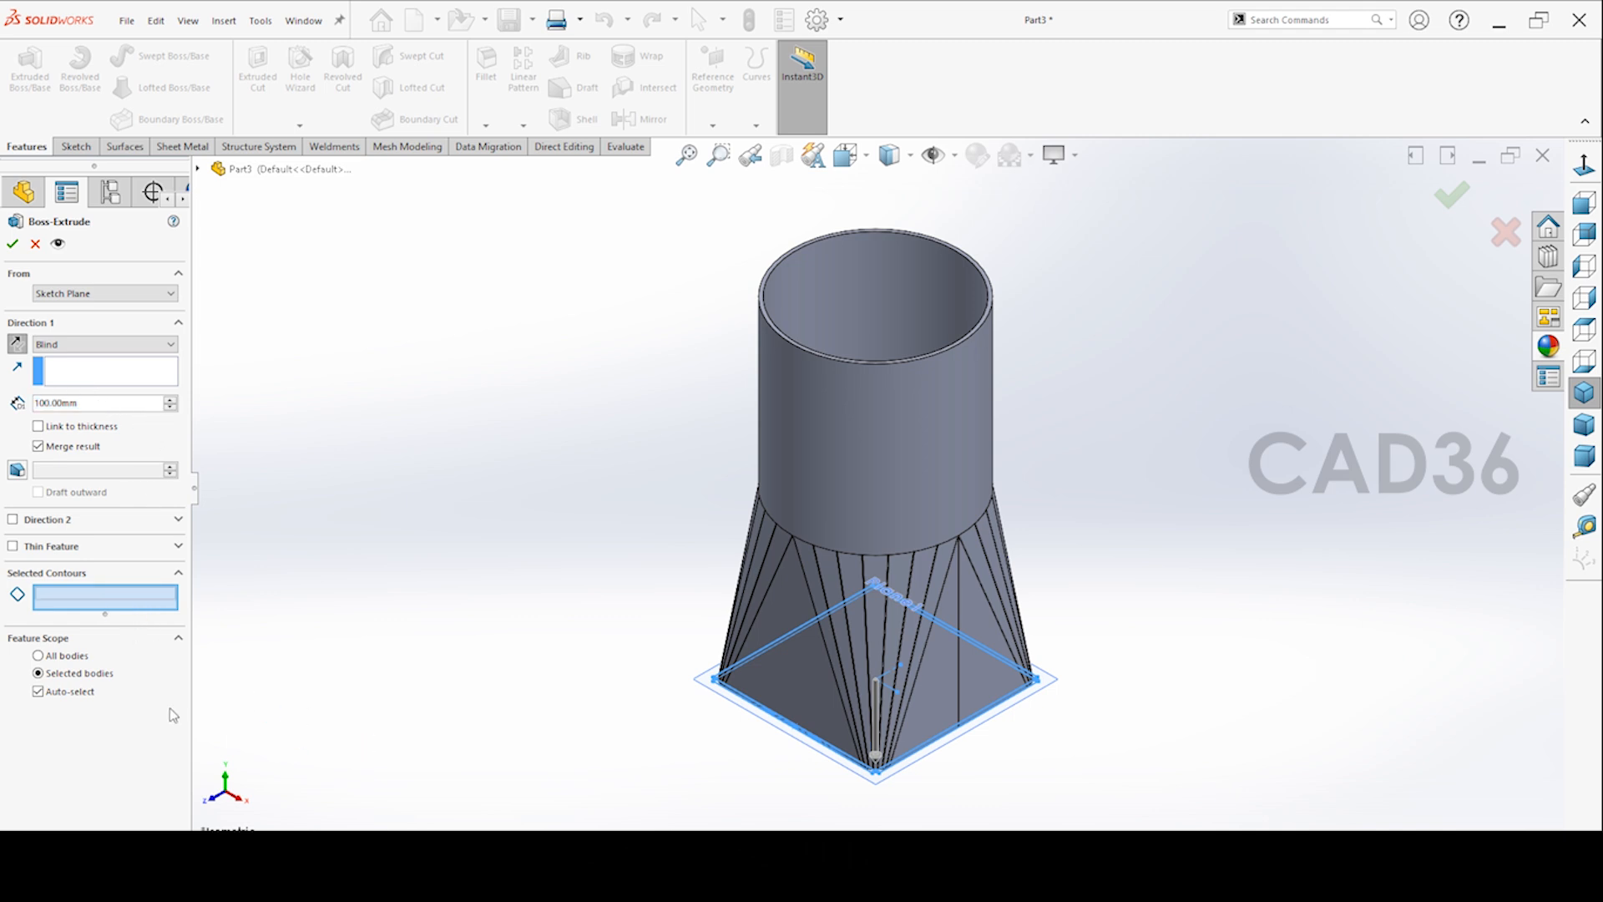
Extrude the four strips 100 mm downward as a separate, unmerged body
{"action": "left_click", "coordinate": [38, 655]}
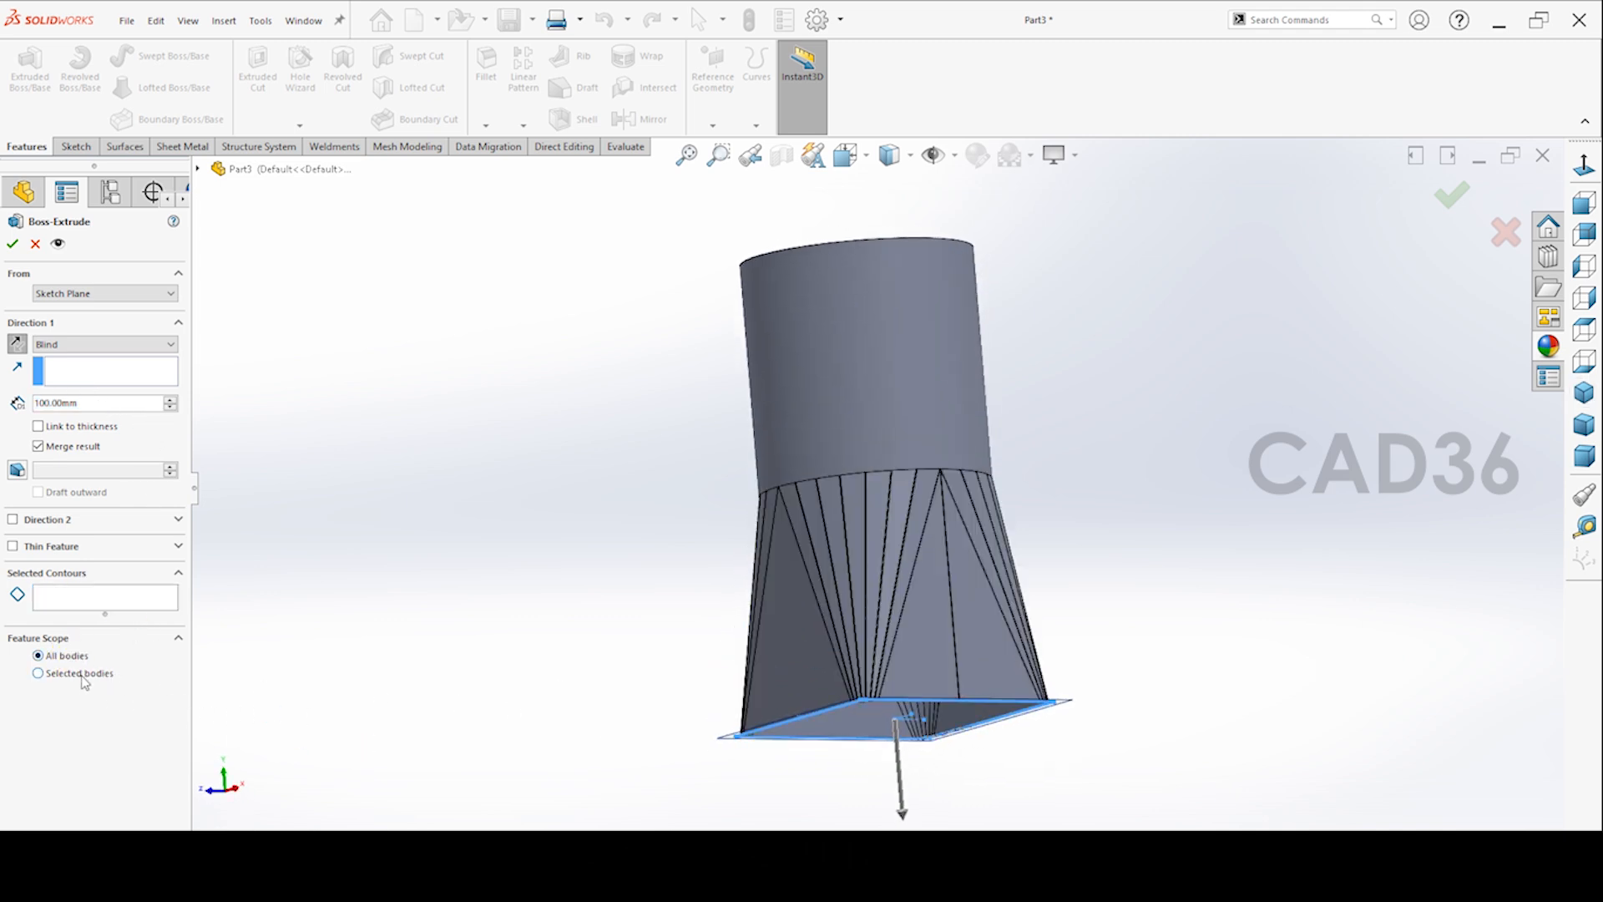
{"action": "left_click", "coordinate": [38, 673]}
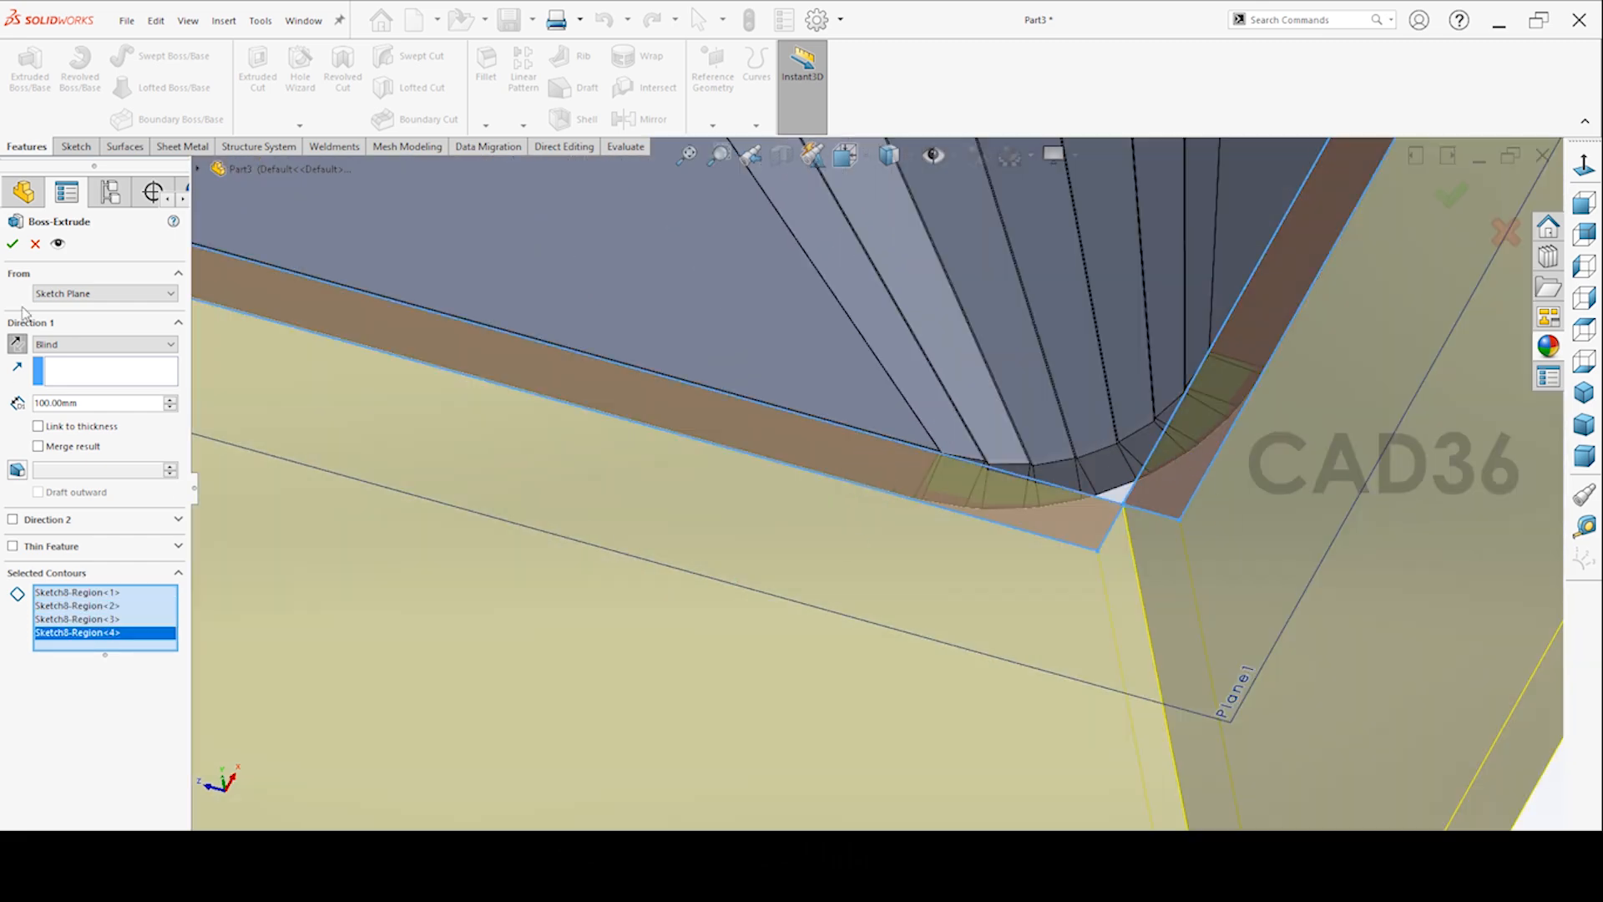
{"action": "left_click", "coordinate": [13, 243]}
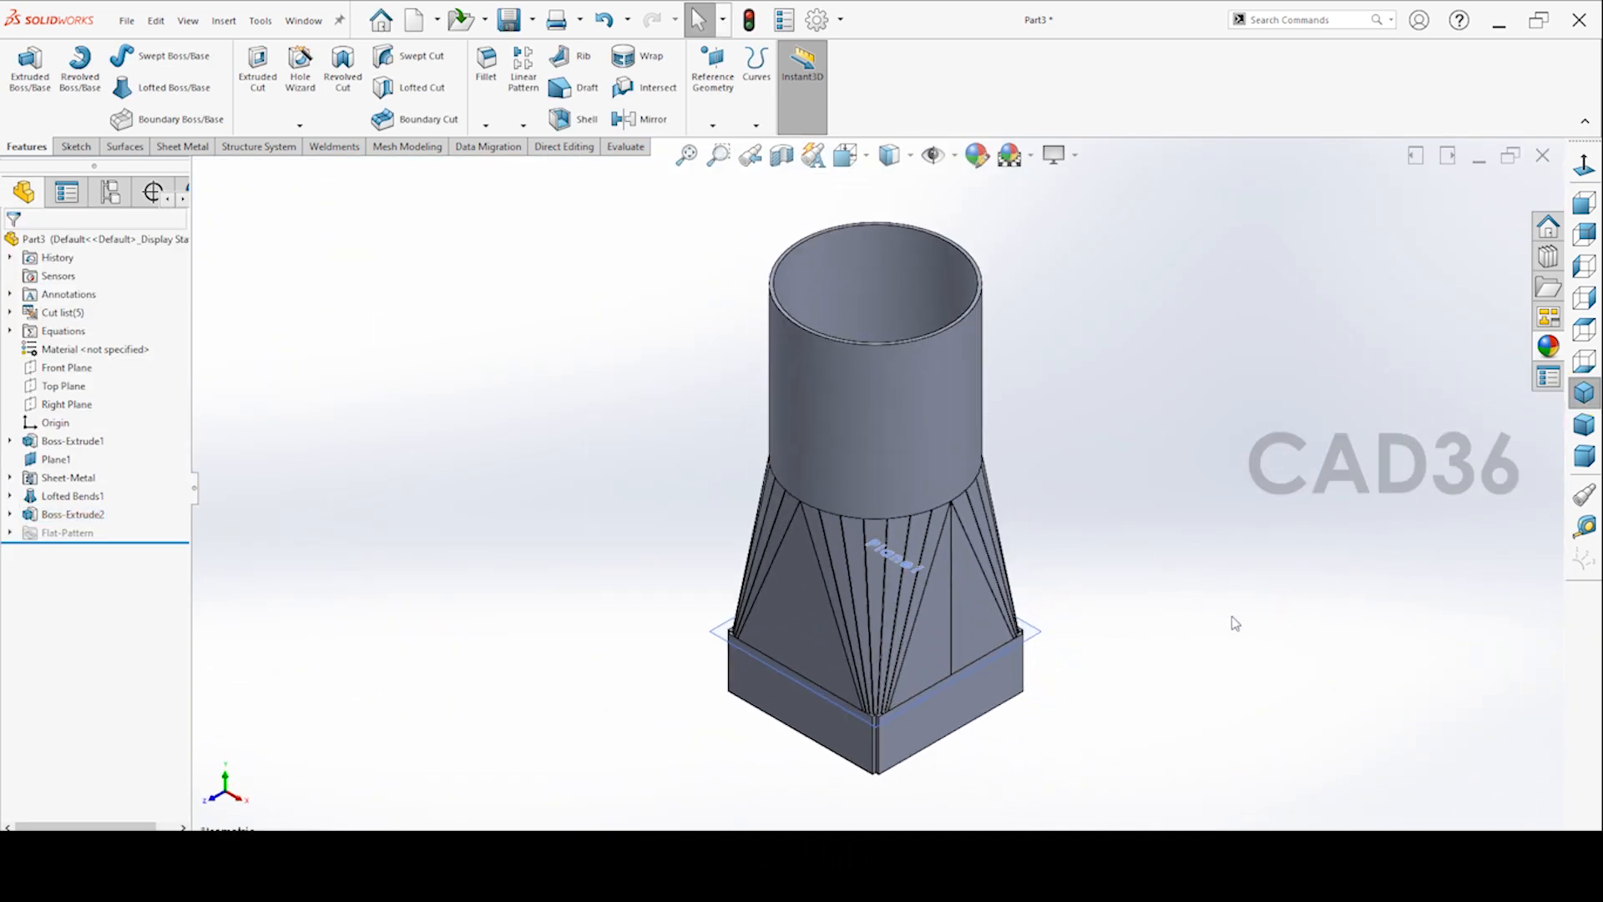
Hide Plane1, then toggle Flatten on Lofted Bends1 and return to the formed shape
{"action": "left_click", "coordinate": [56, 459]}
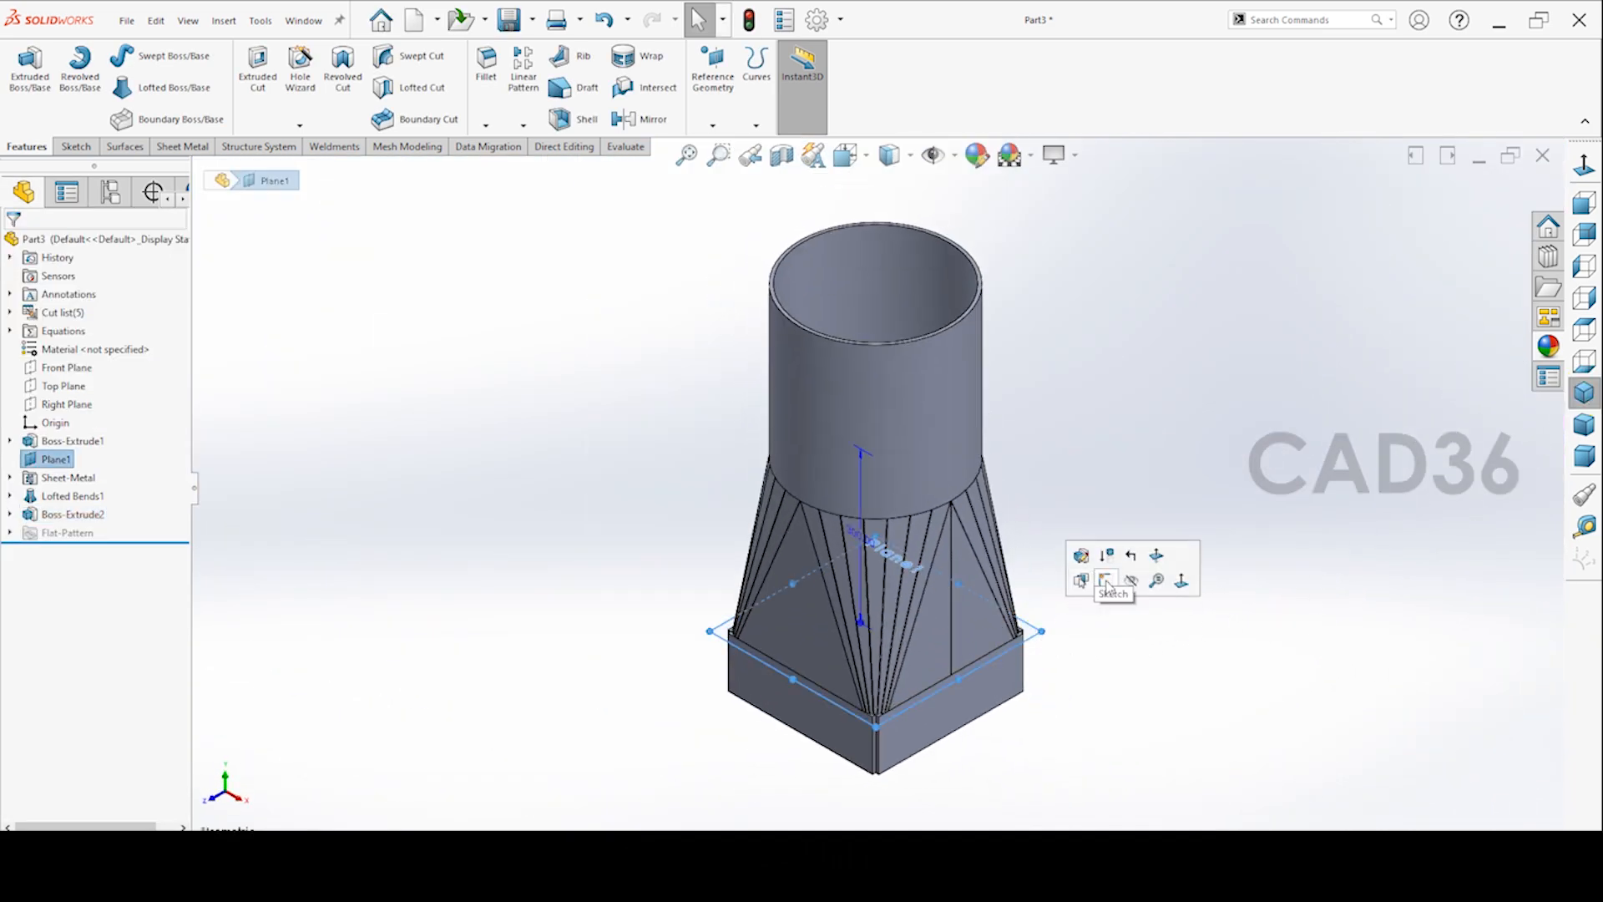
{"action": "left_click", "coordinate": [511, 325]}
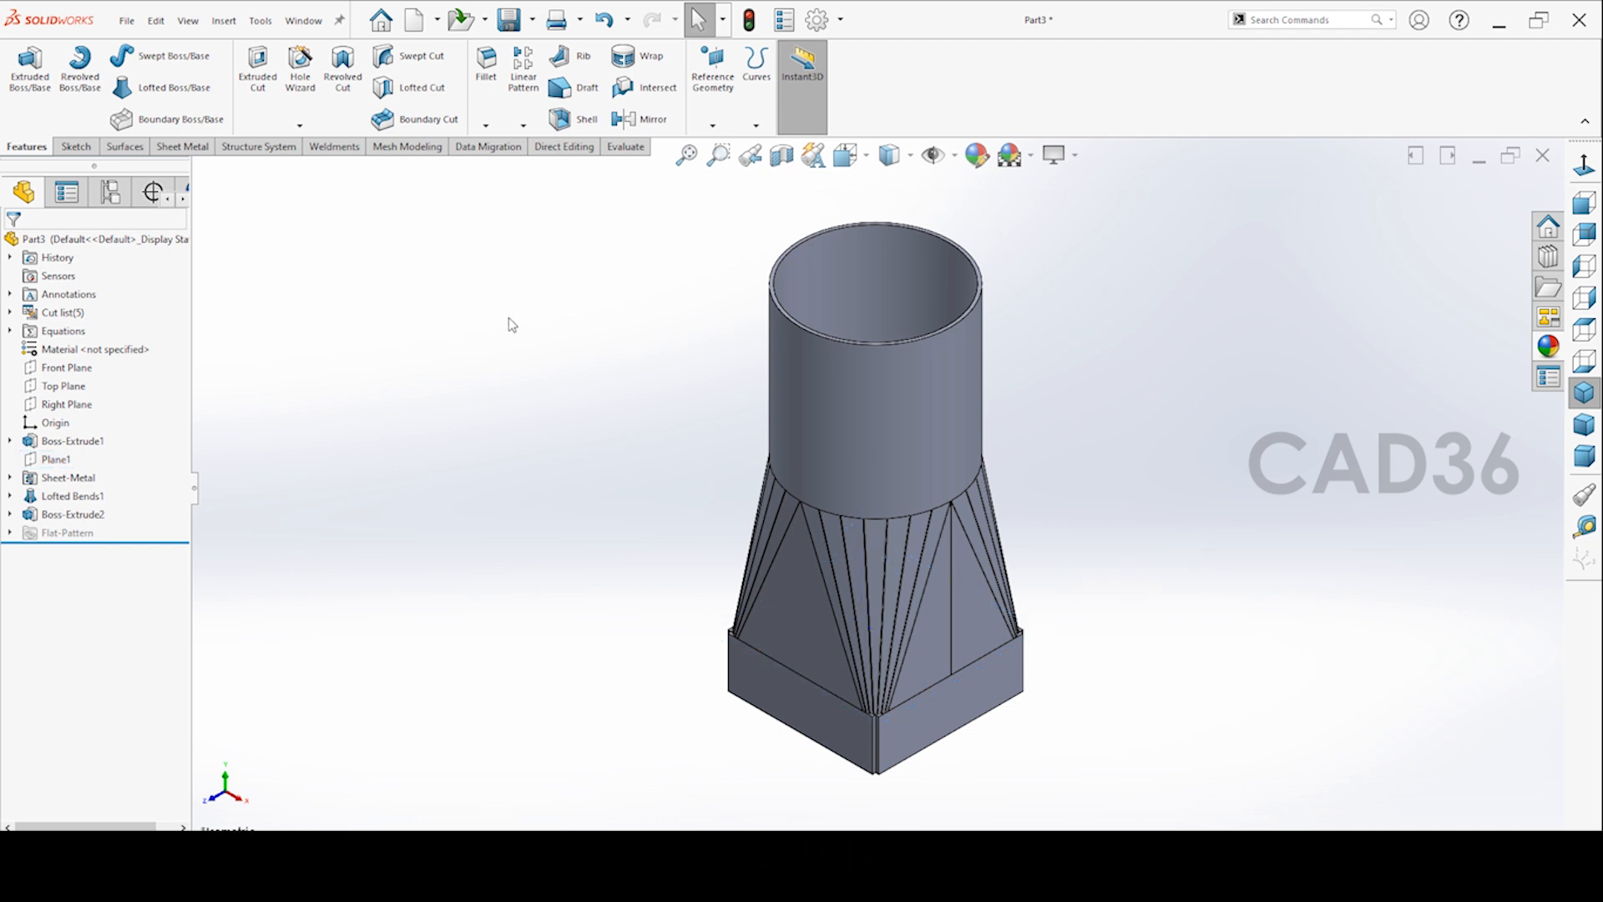
{"action": "mouse_move", "coordinate": [940, 621]}
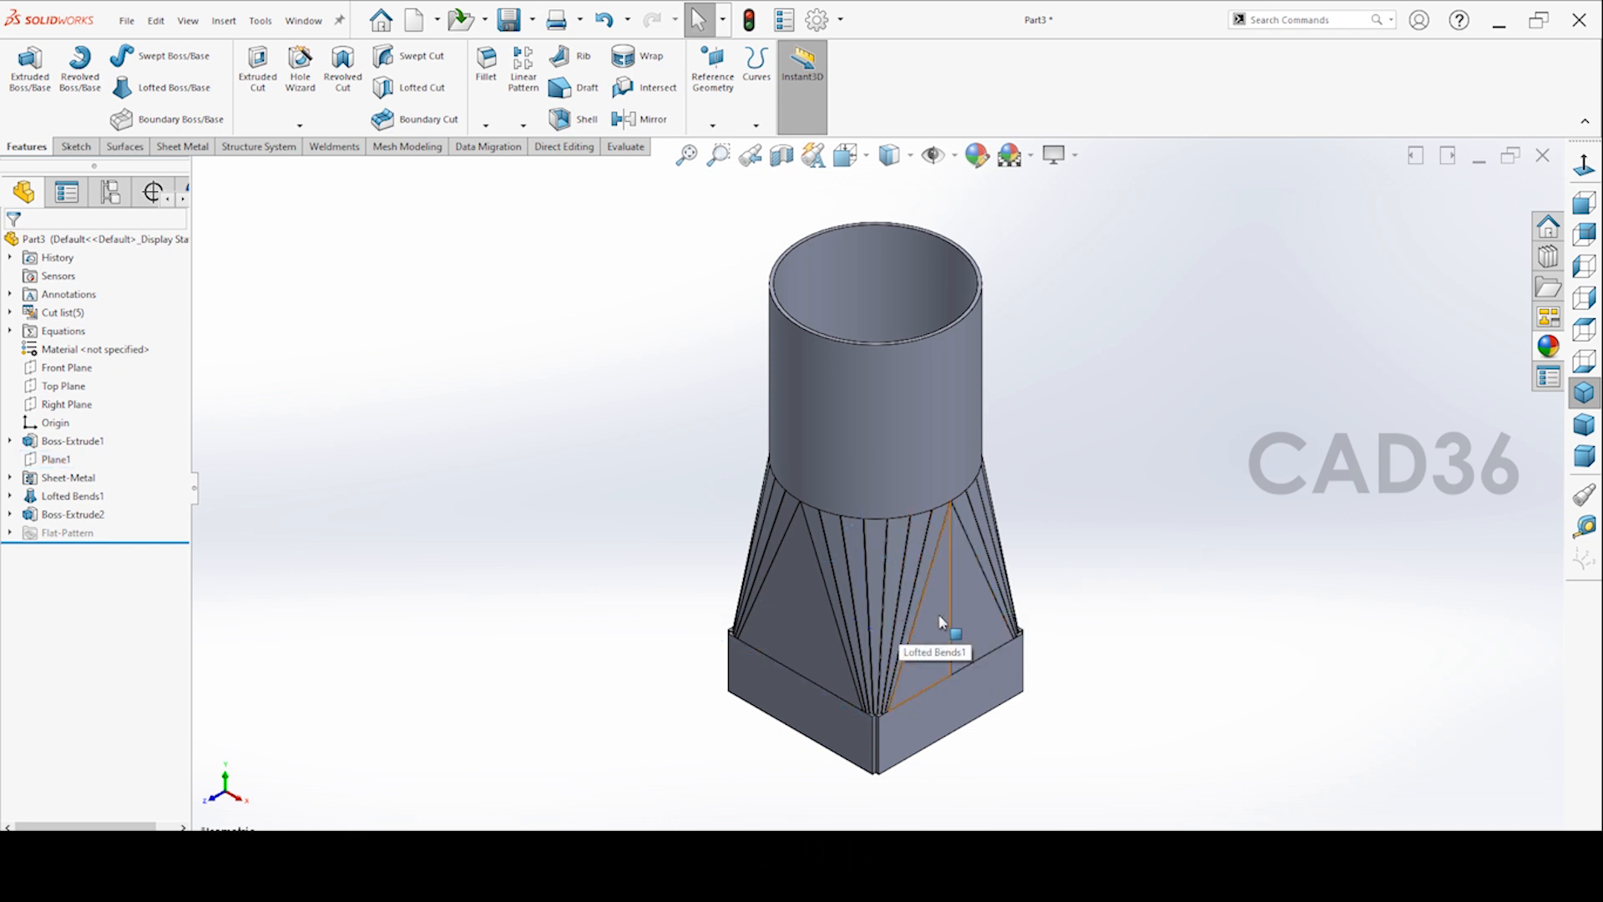
{"action": "left_click", "coordinate": [72, 496]}
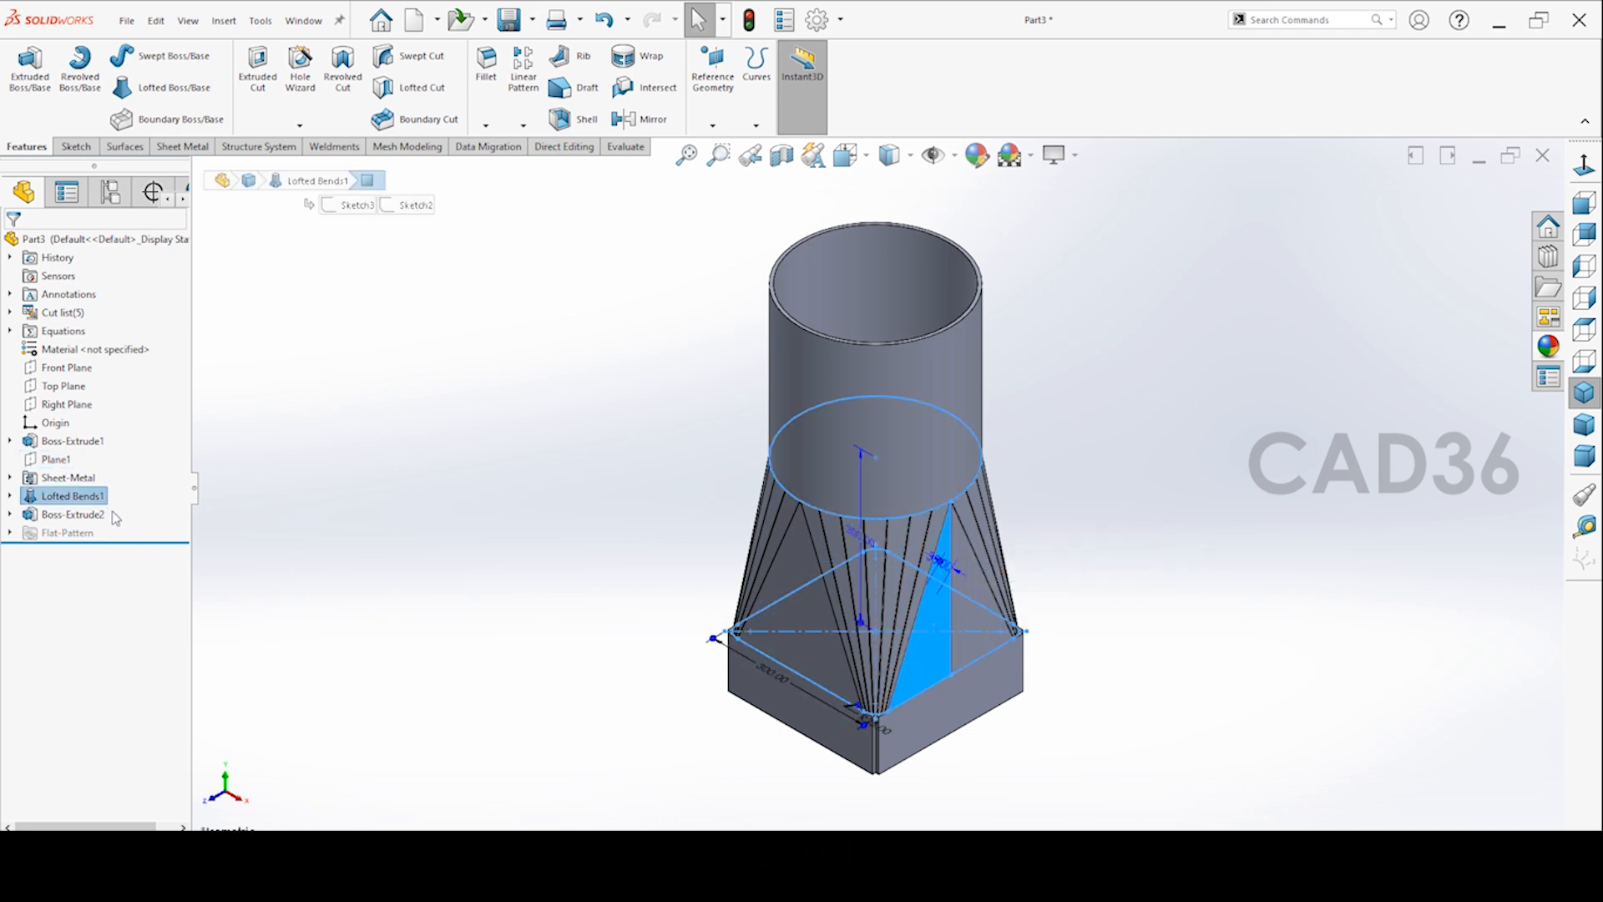
{"action": "left_click", "coordinate": [70, 496]}
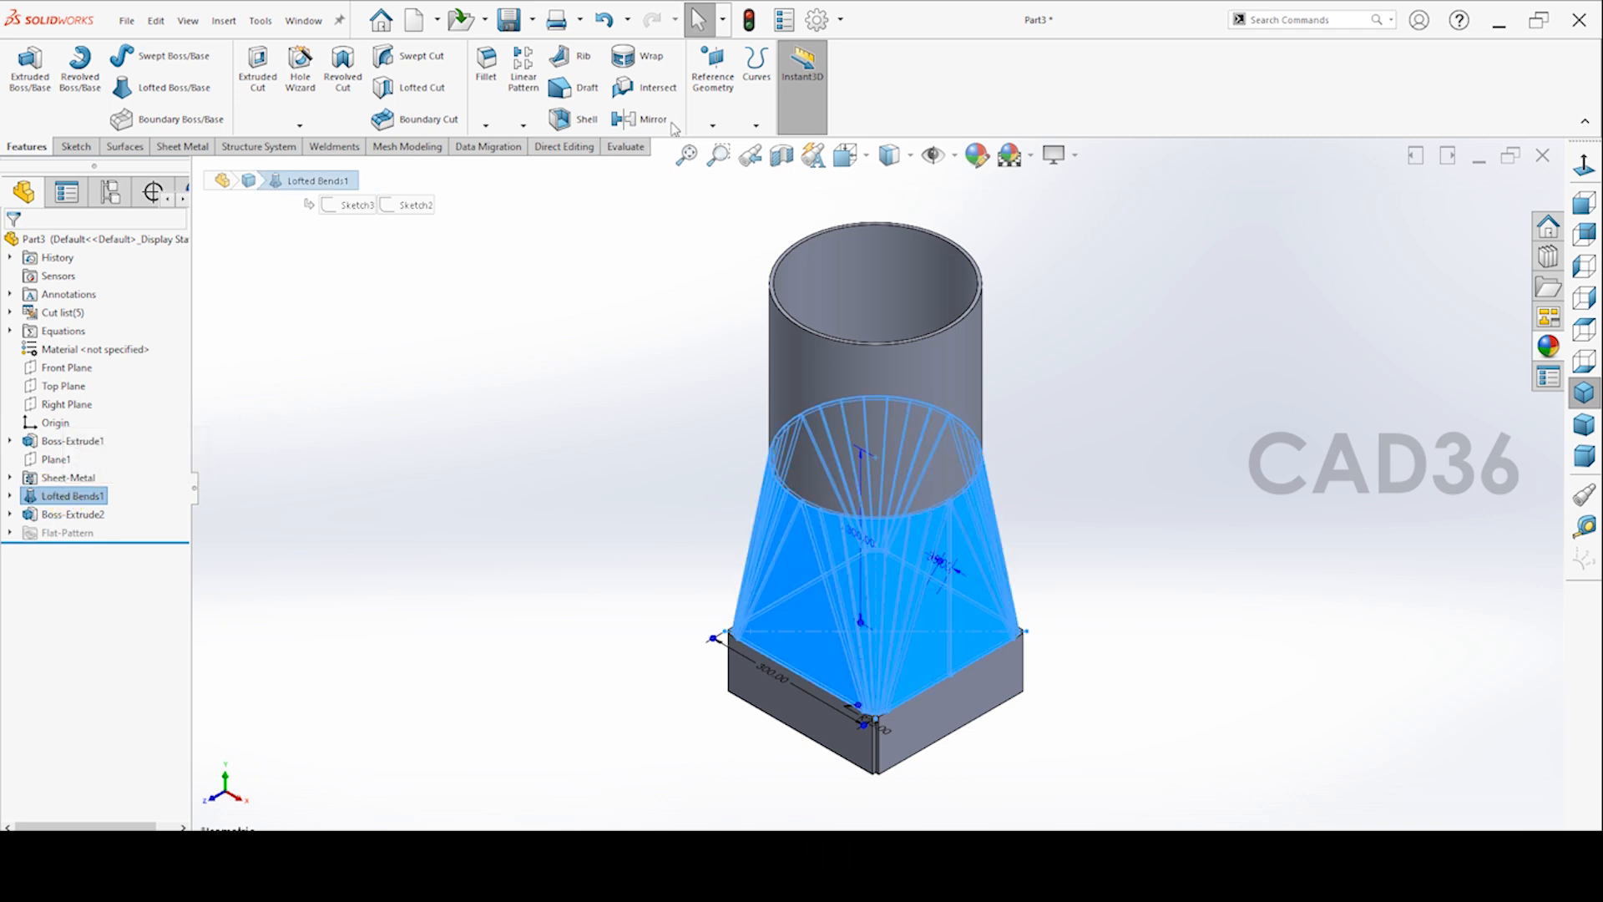
{"action": "left_click", "coordinate": [181, 147]}
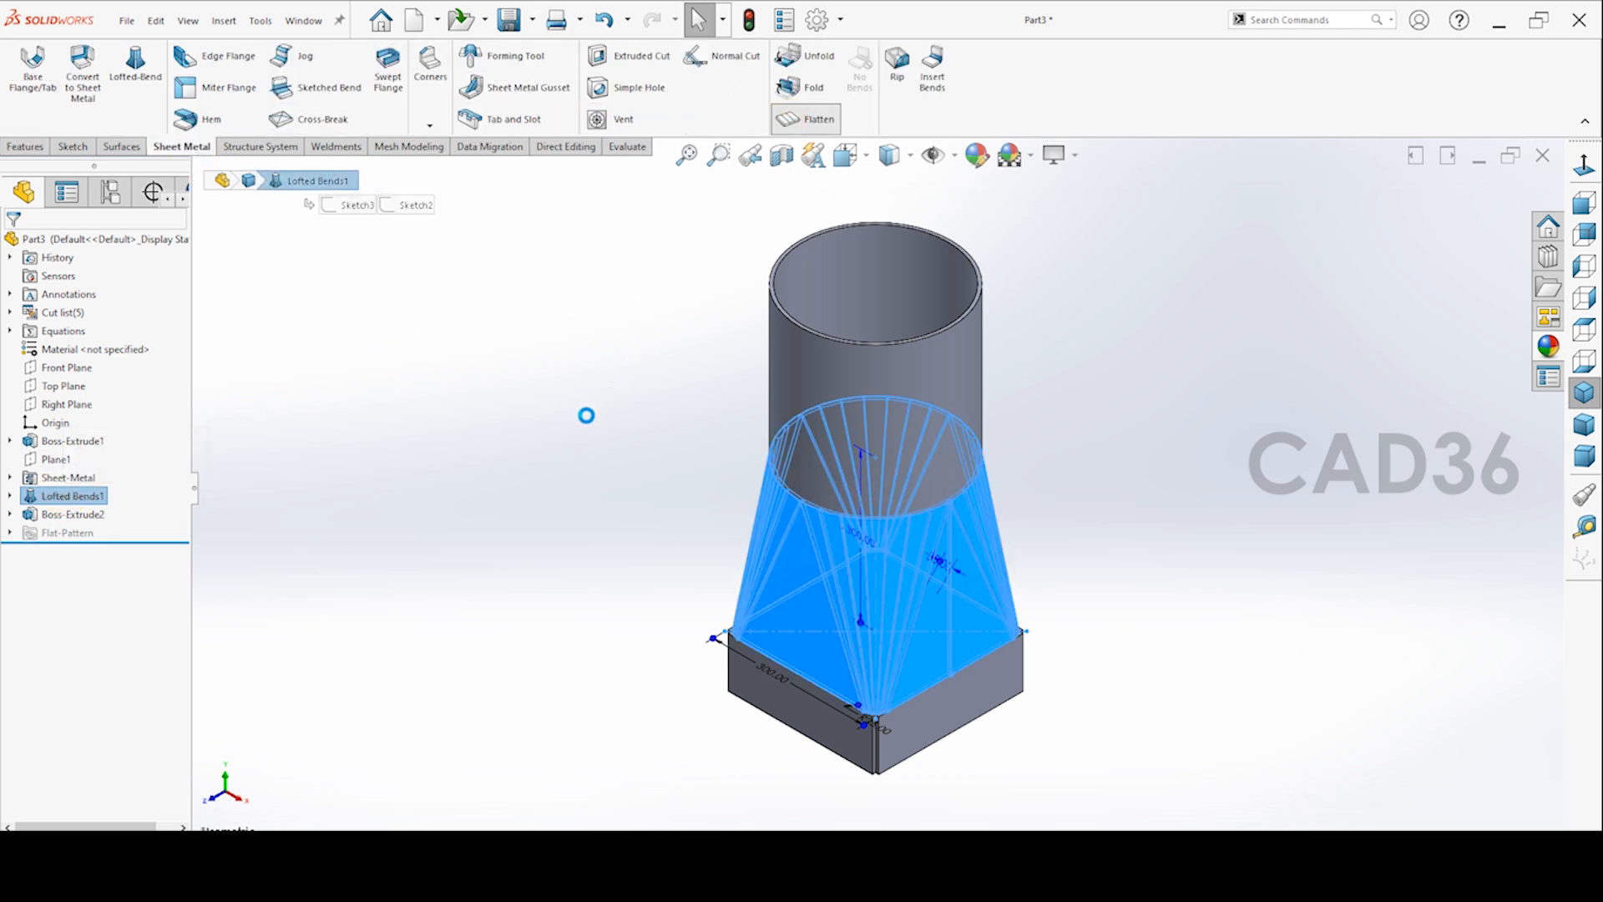
{"action": "left_click", "coordinate": [819, 112]}
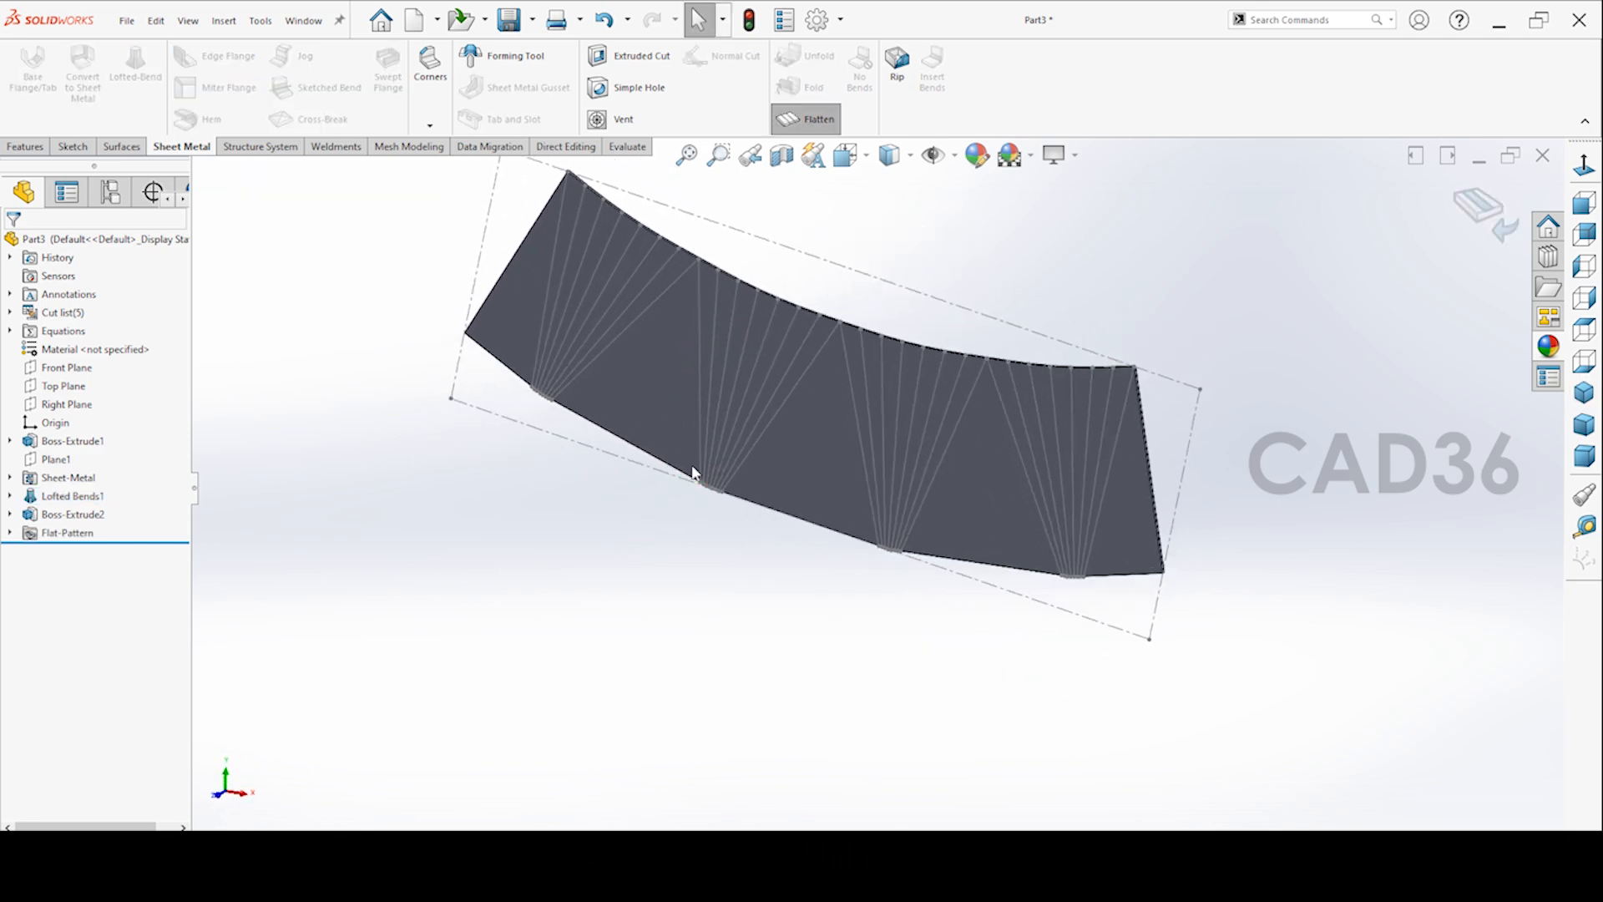
{"action": "left_click", "coordinate": [816, 119]}
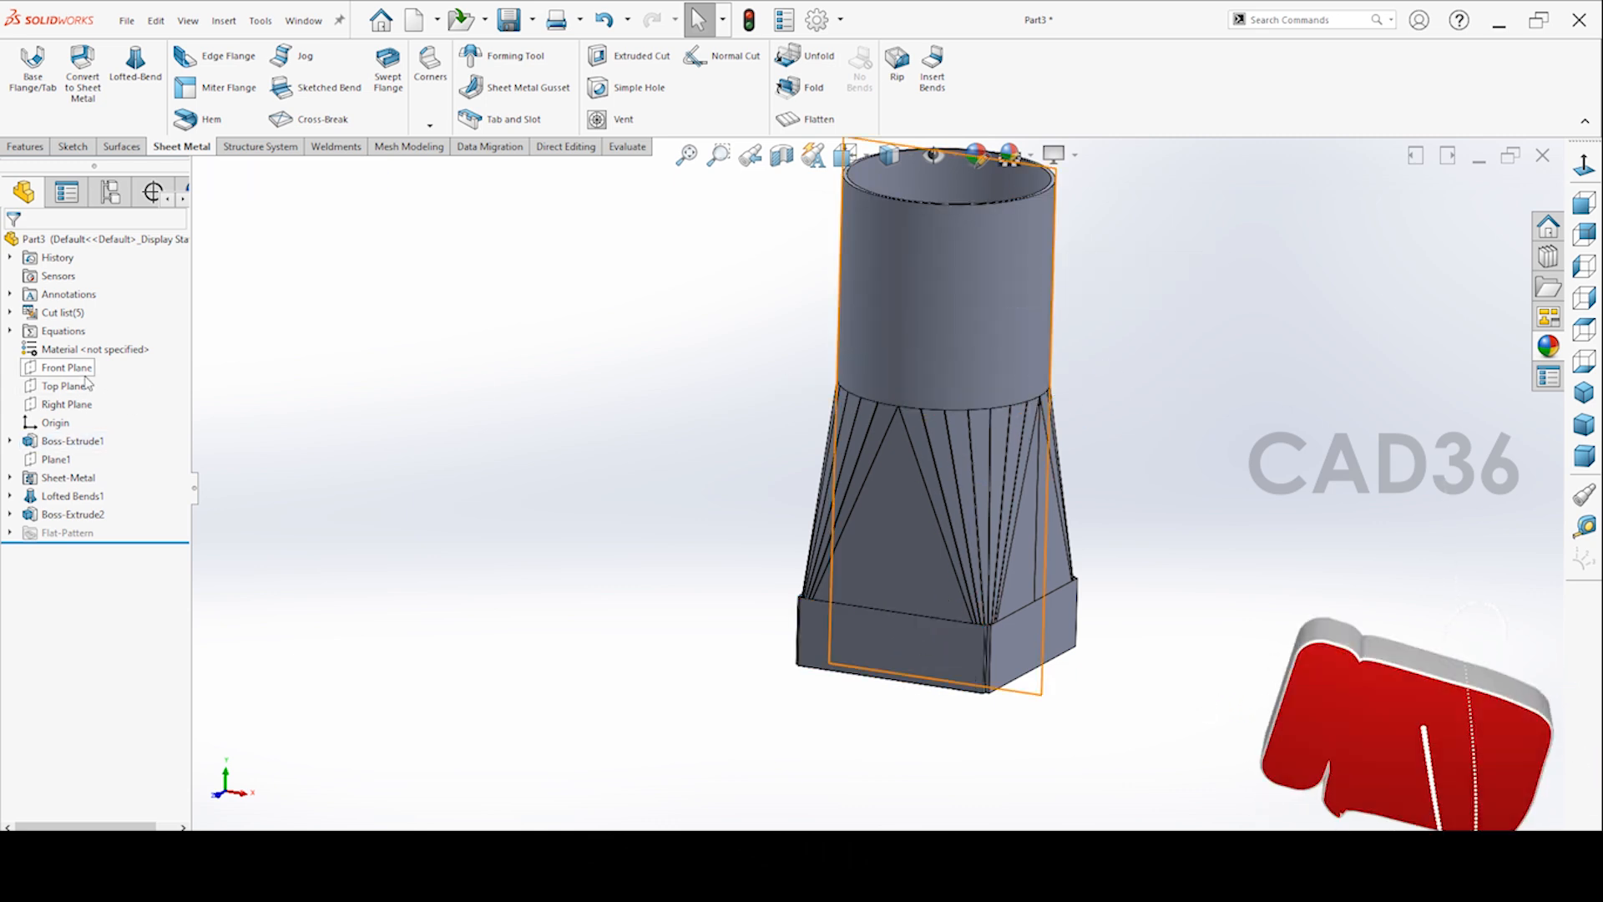
Sketch a large circle on the Front Plane and start an extruded cut, setting its end condition
{"action": "left_click", "coordinate": [65, 368]}
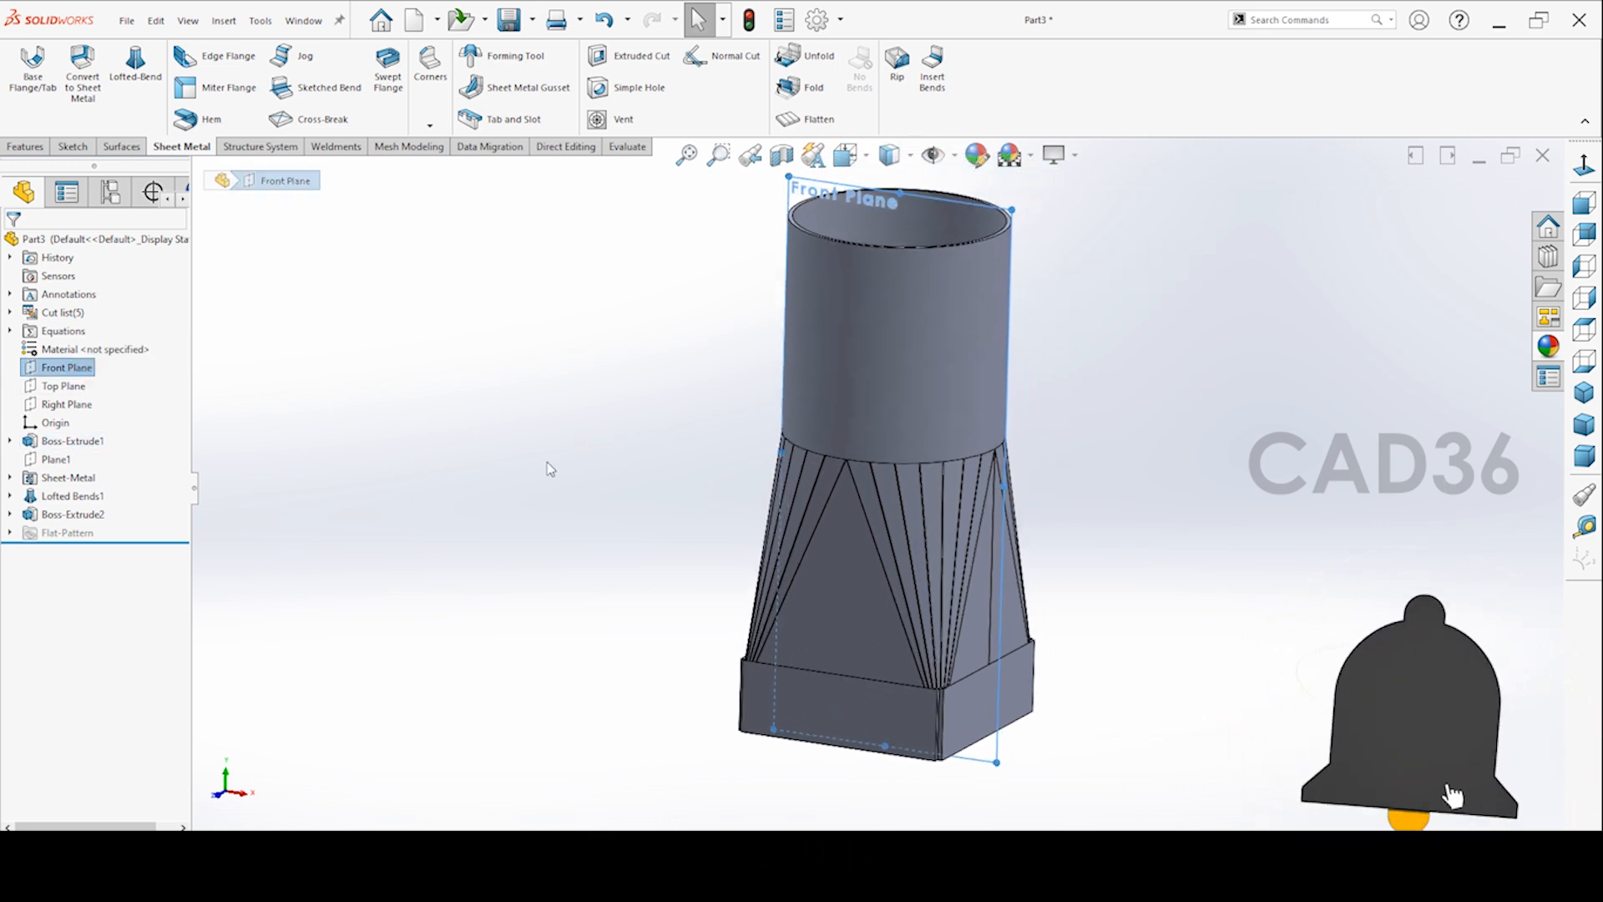
{"action": "right_click", "coordinate": [66, 367]}
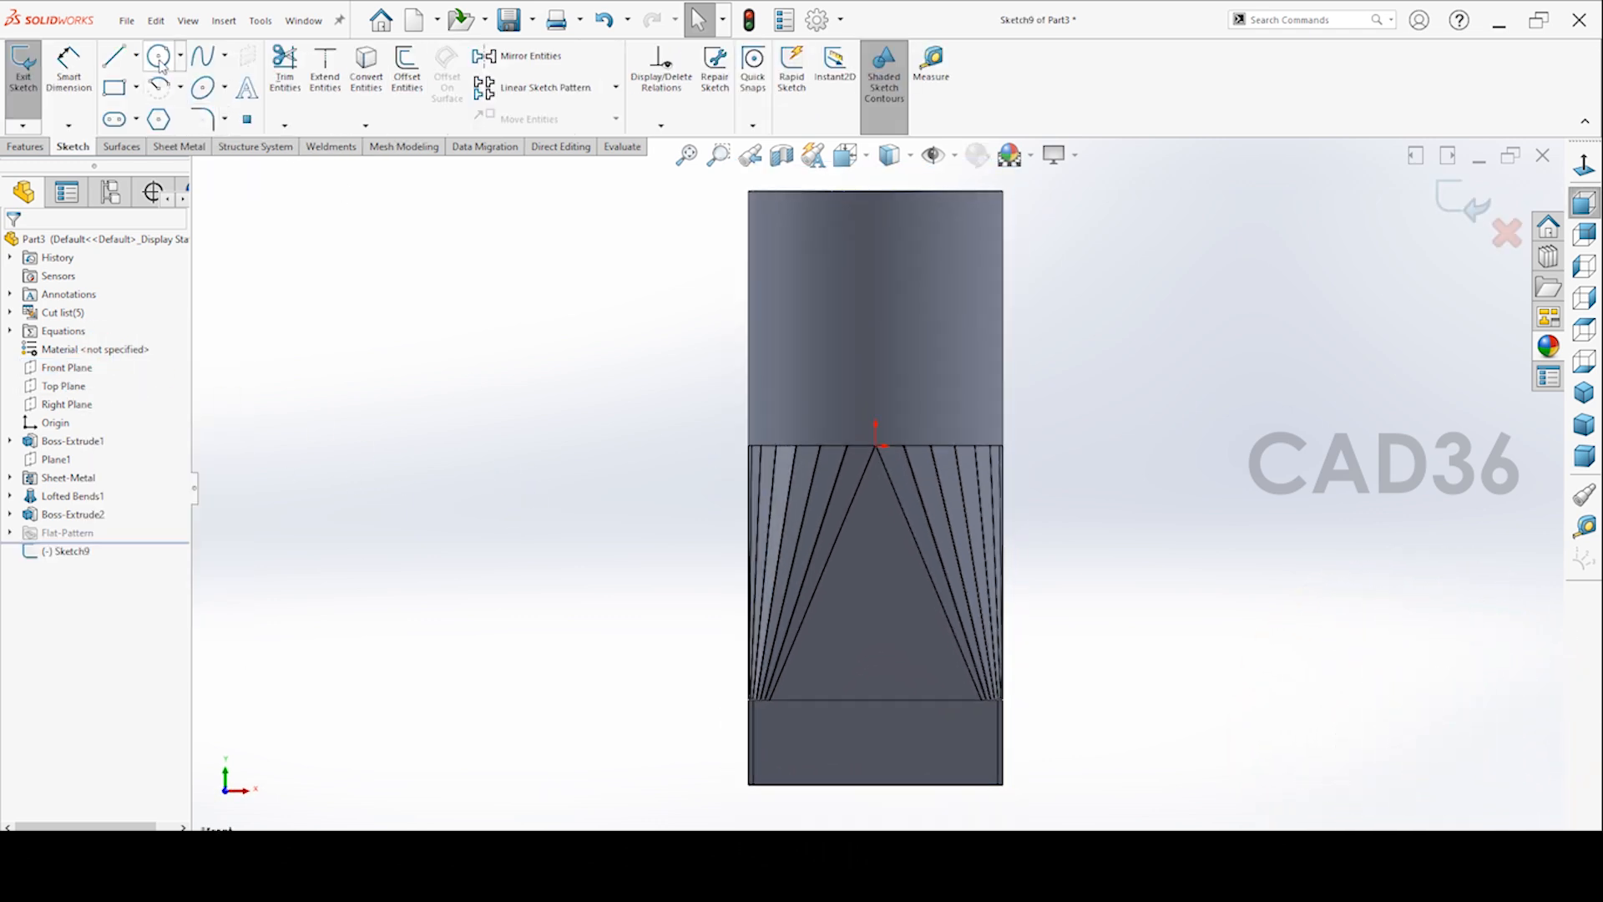
{"action": "left_click", "coordinate": [158, 56]}
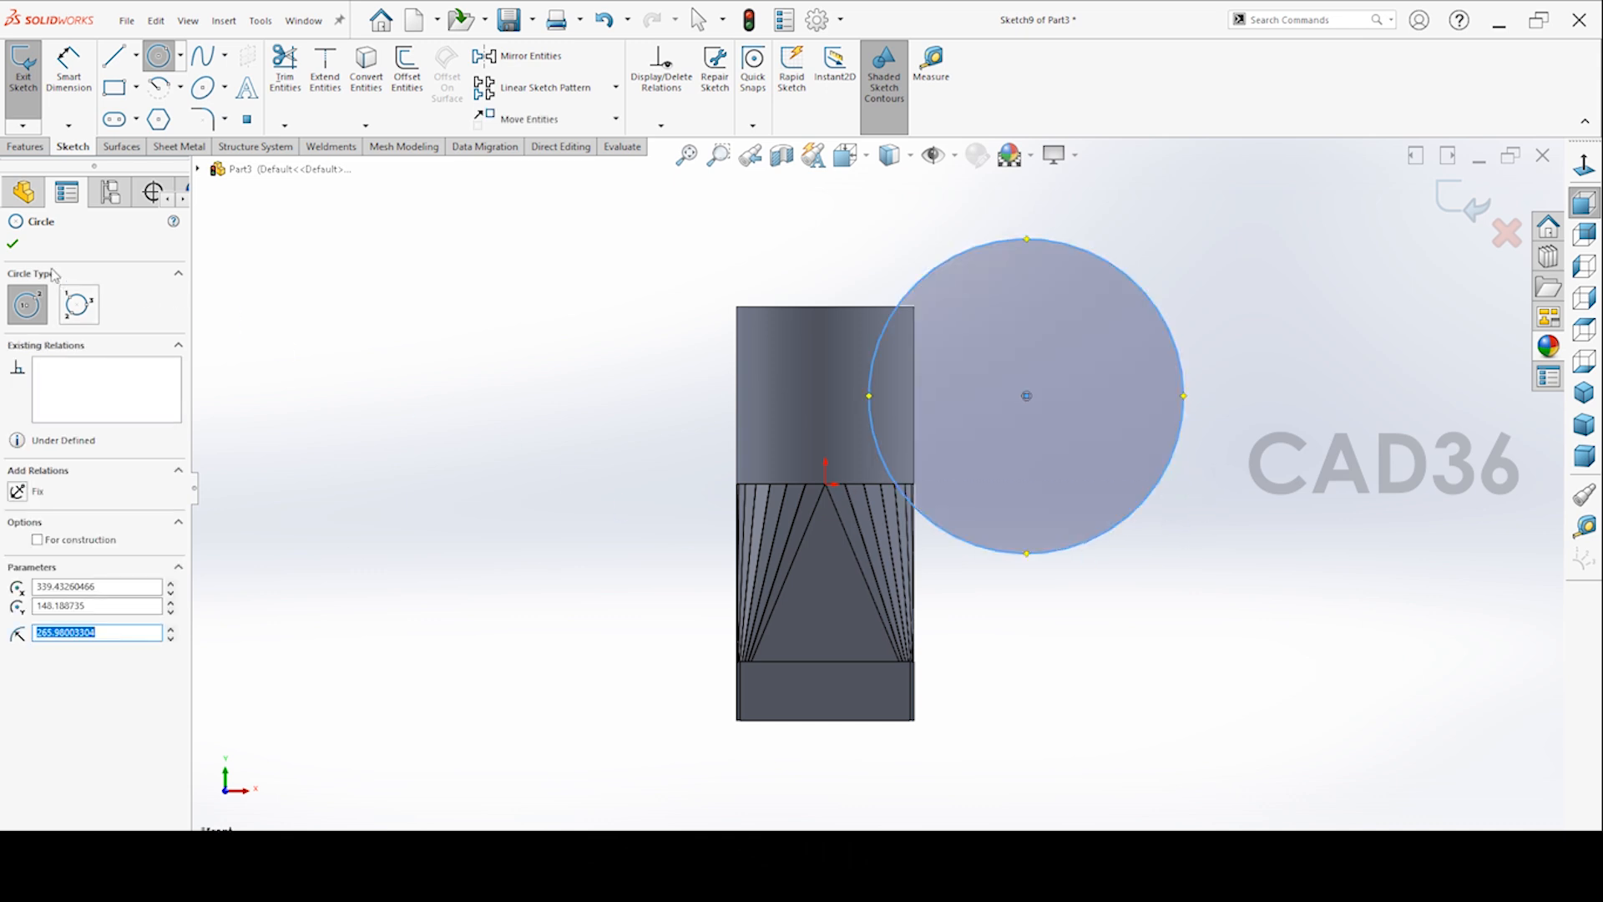
{"action": "left_click", "coordinate": [13, 218]}
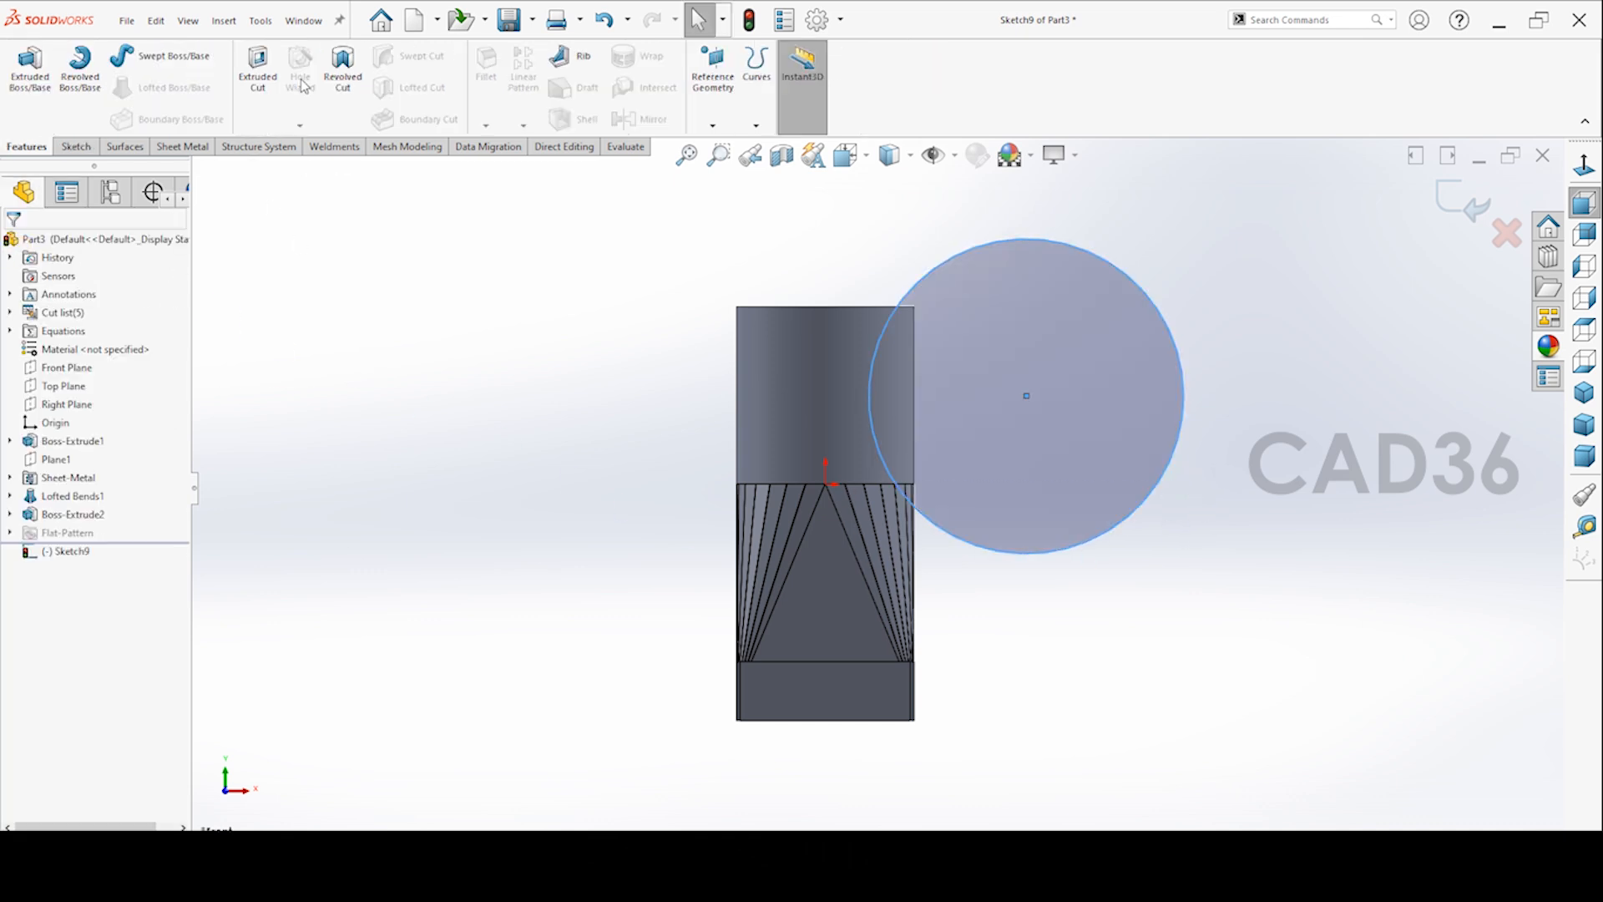
{"action": "left_click", "coordinate": [258, 72]}
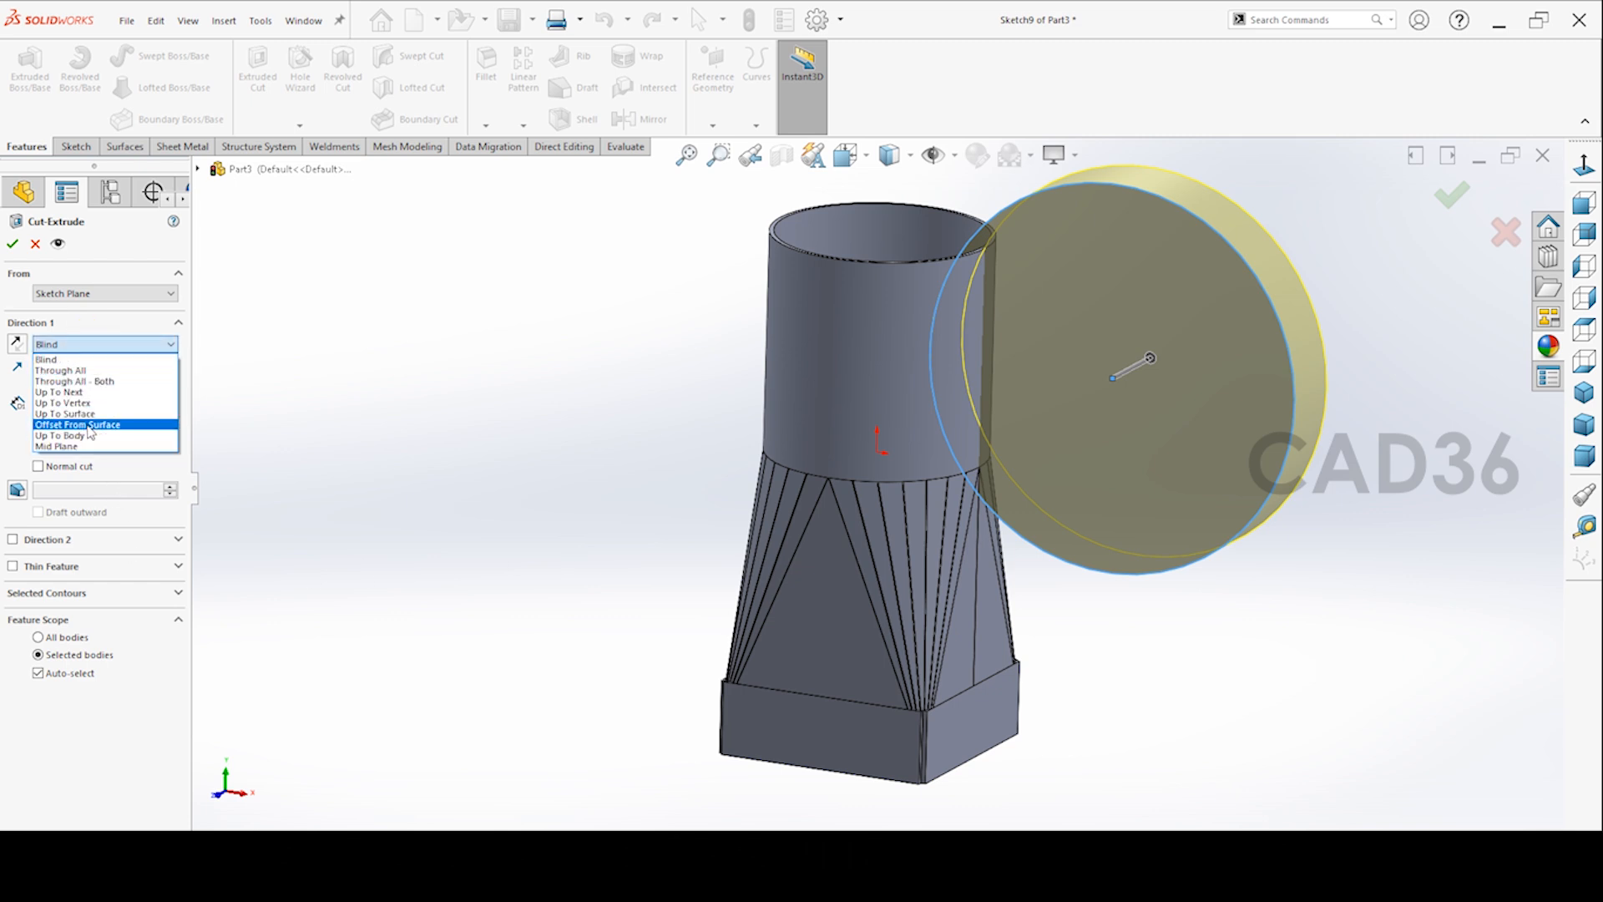
{"action": "left_click", "coordinate": [56, 446]}
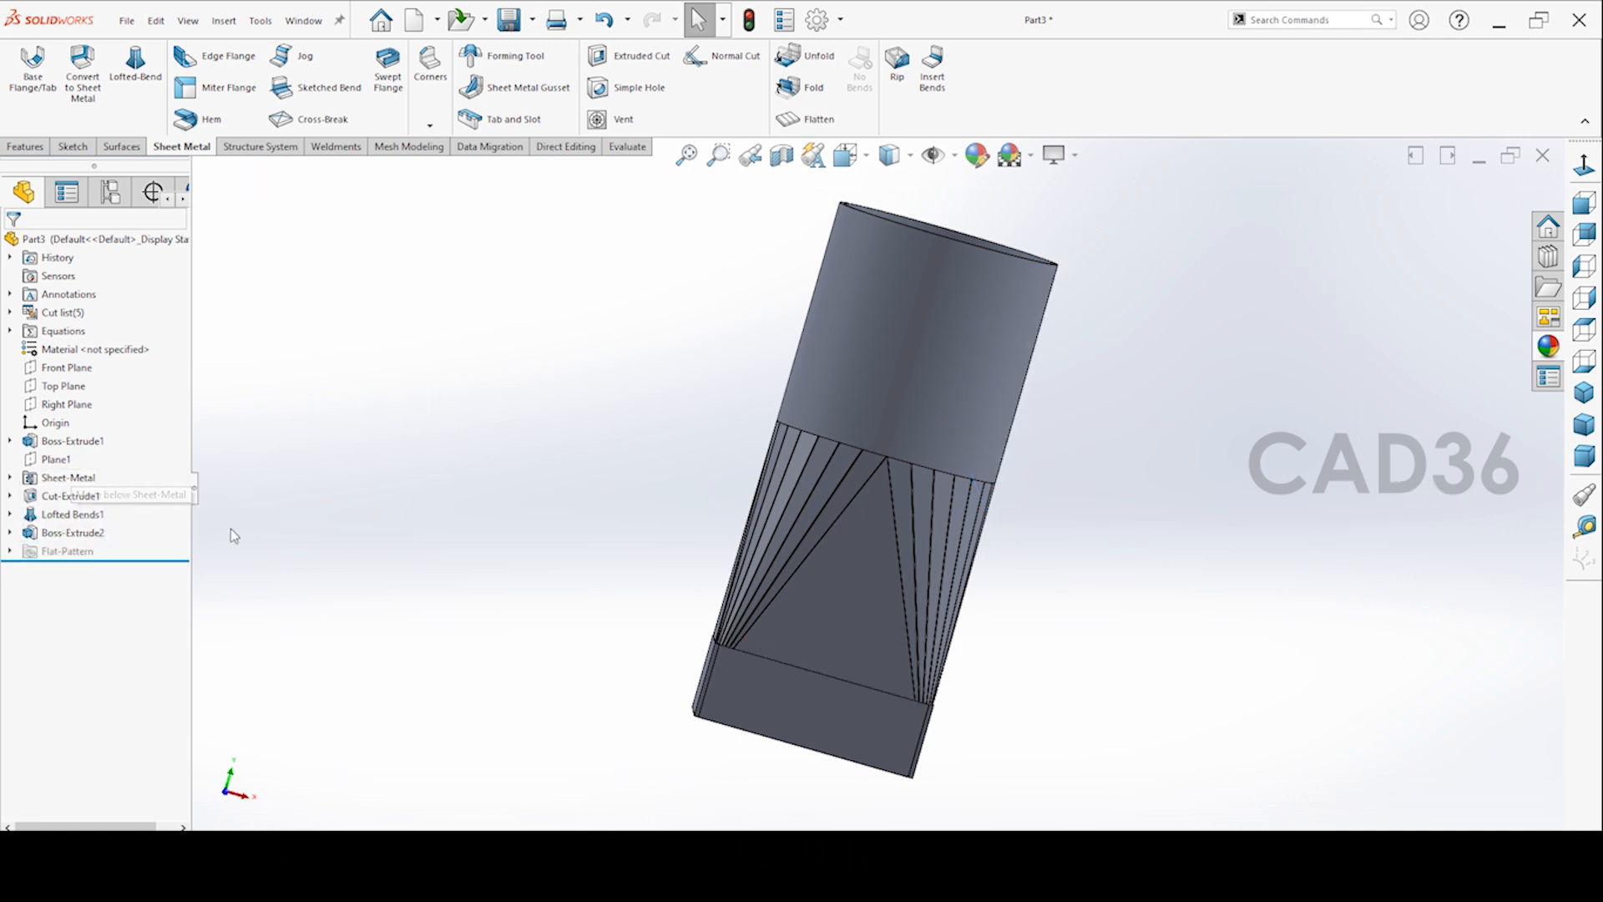
Drag Cut-Extrude1 above Lofted Bends1 in the feature tree so the slit rebuilds first
{"action": "left_click", "coordinate": [68, 477]}
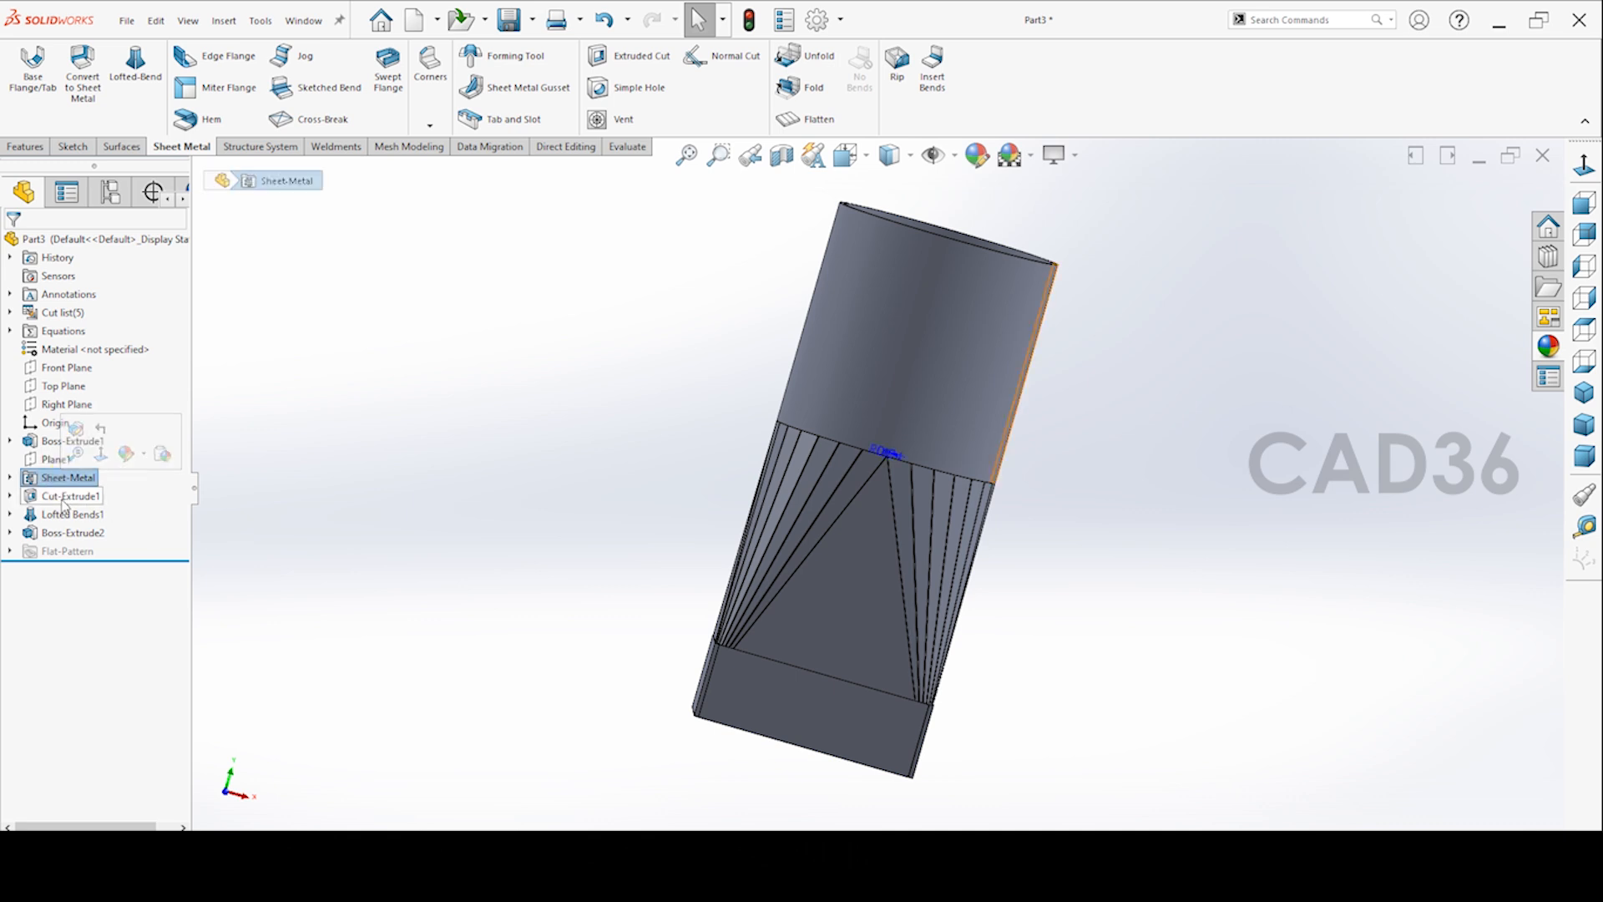
{"action": "left_click", "coordinate": [548, 468]}
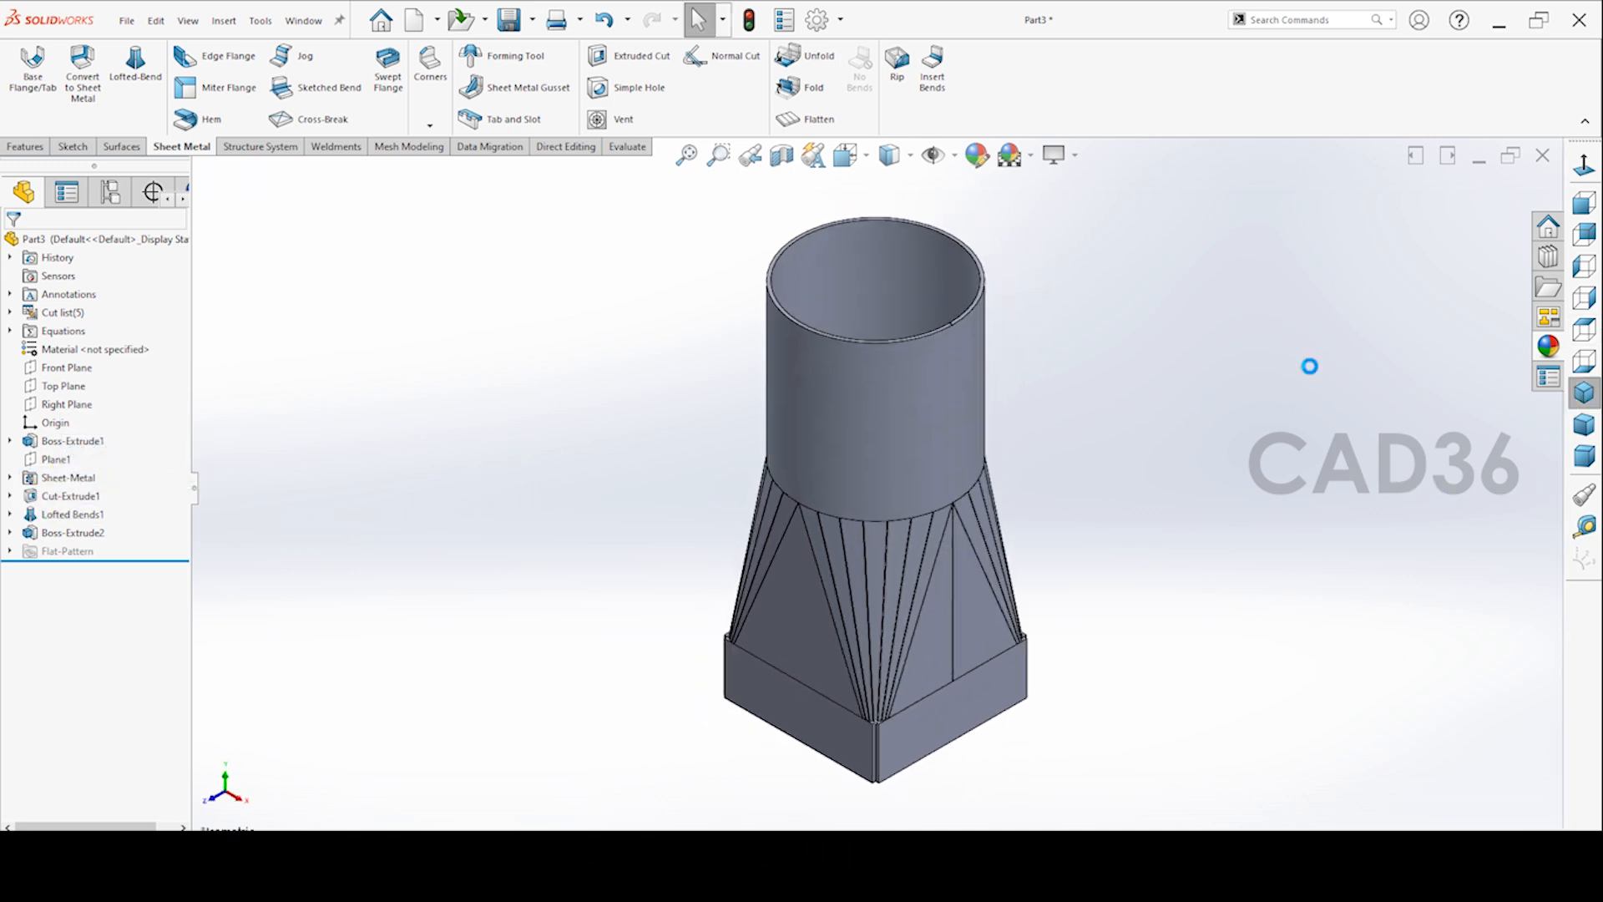
{"action": "left_click", "coordinate": [636, 149]}
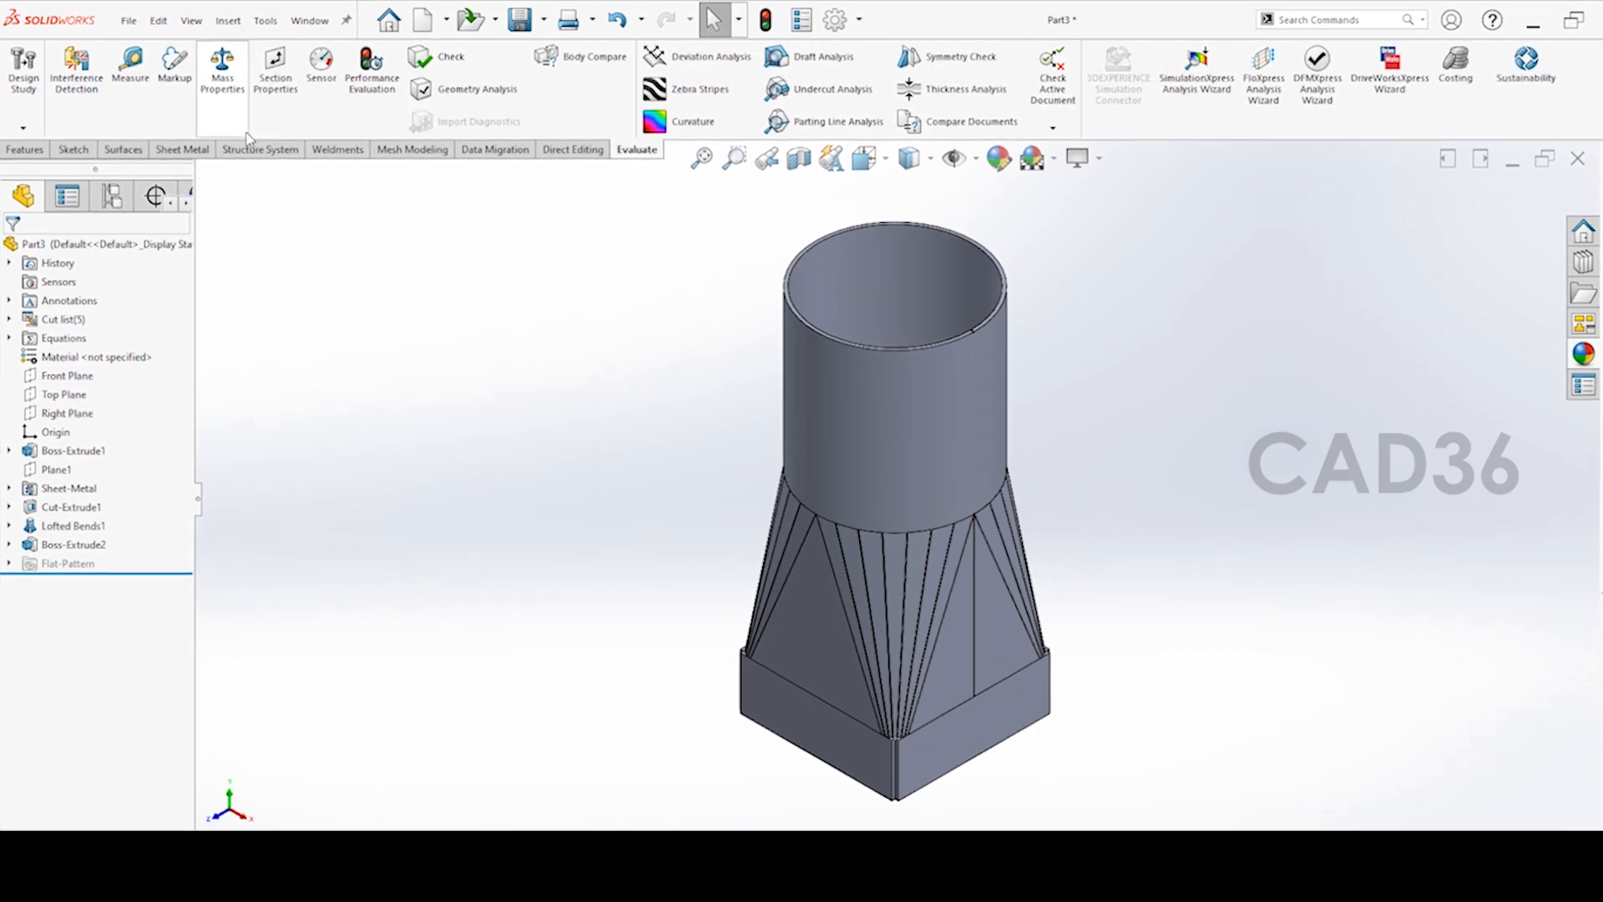
Report the duct mass in kilograms to three decimals (4.209 kg), then close Mass Properties
{"action": "left_click", "coordinate": [222, 68]}
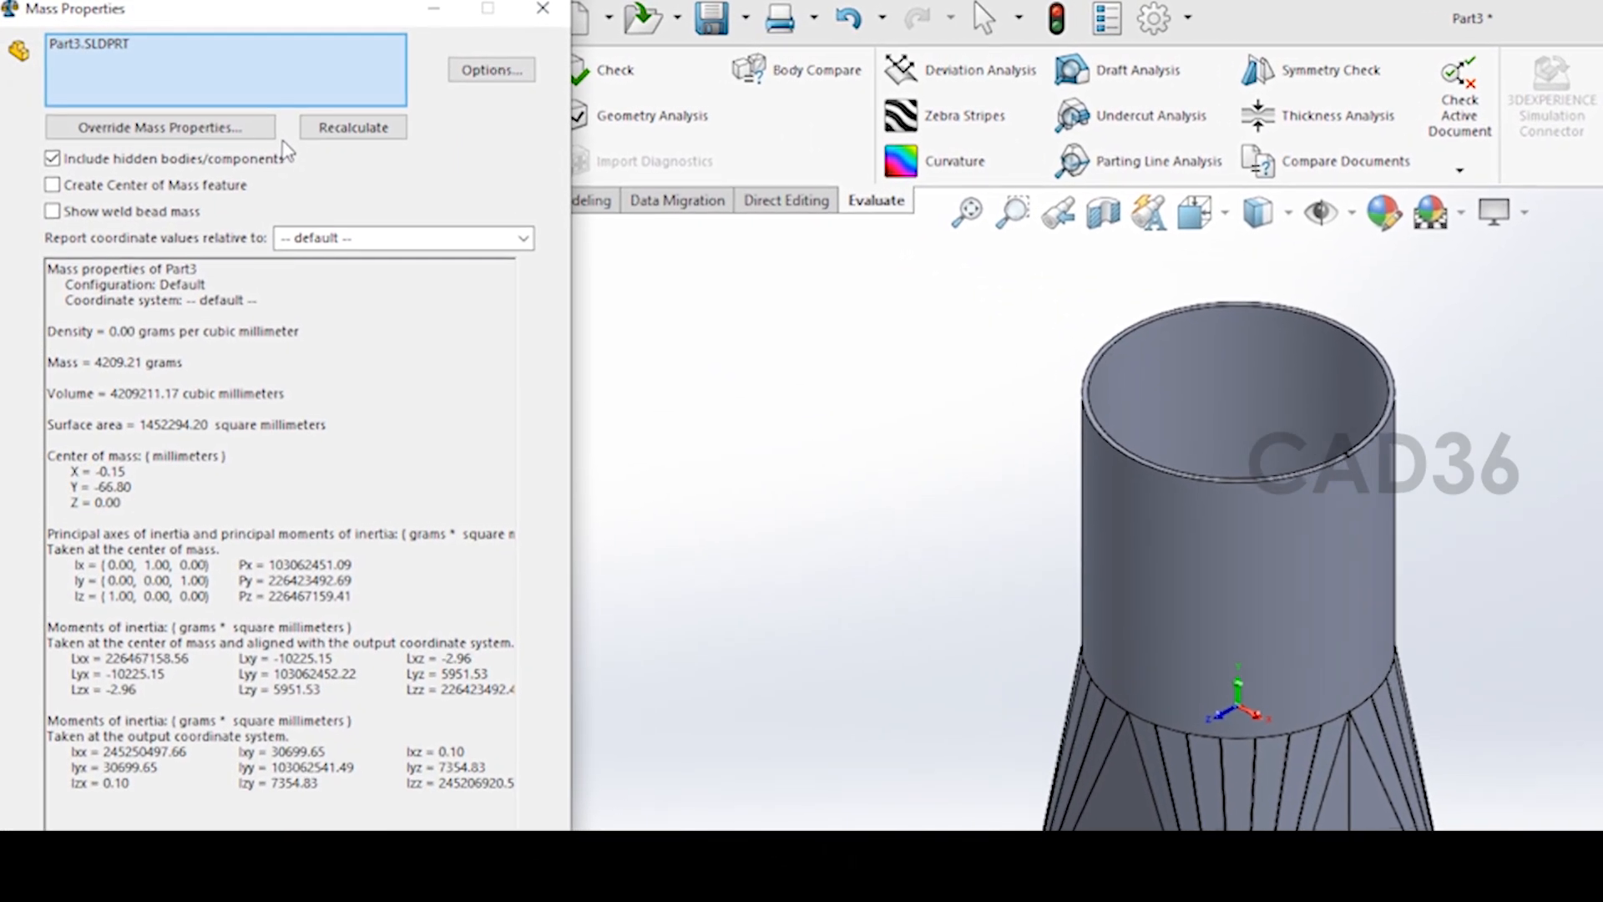
{"action": "double_click", "coordinate": [143, 377]}
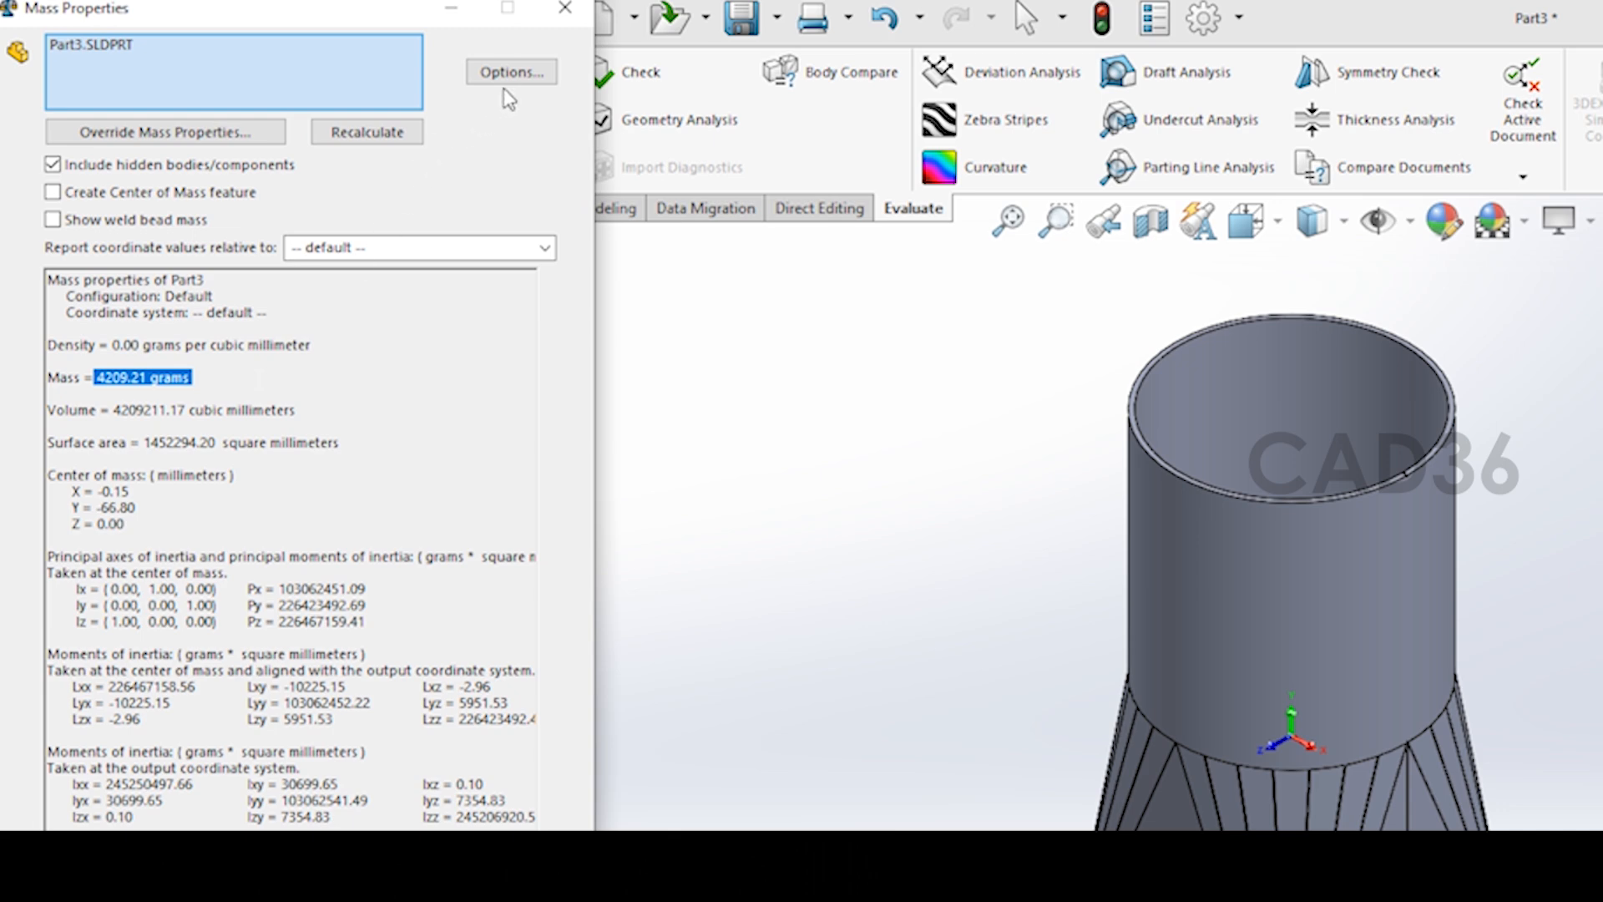
{"action": "left_click", "coordinate": [510, 72]}
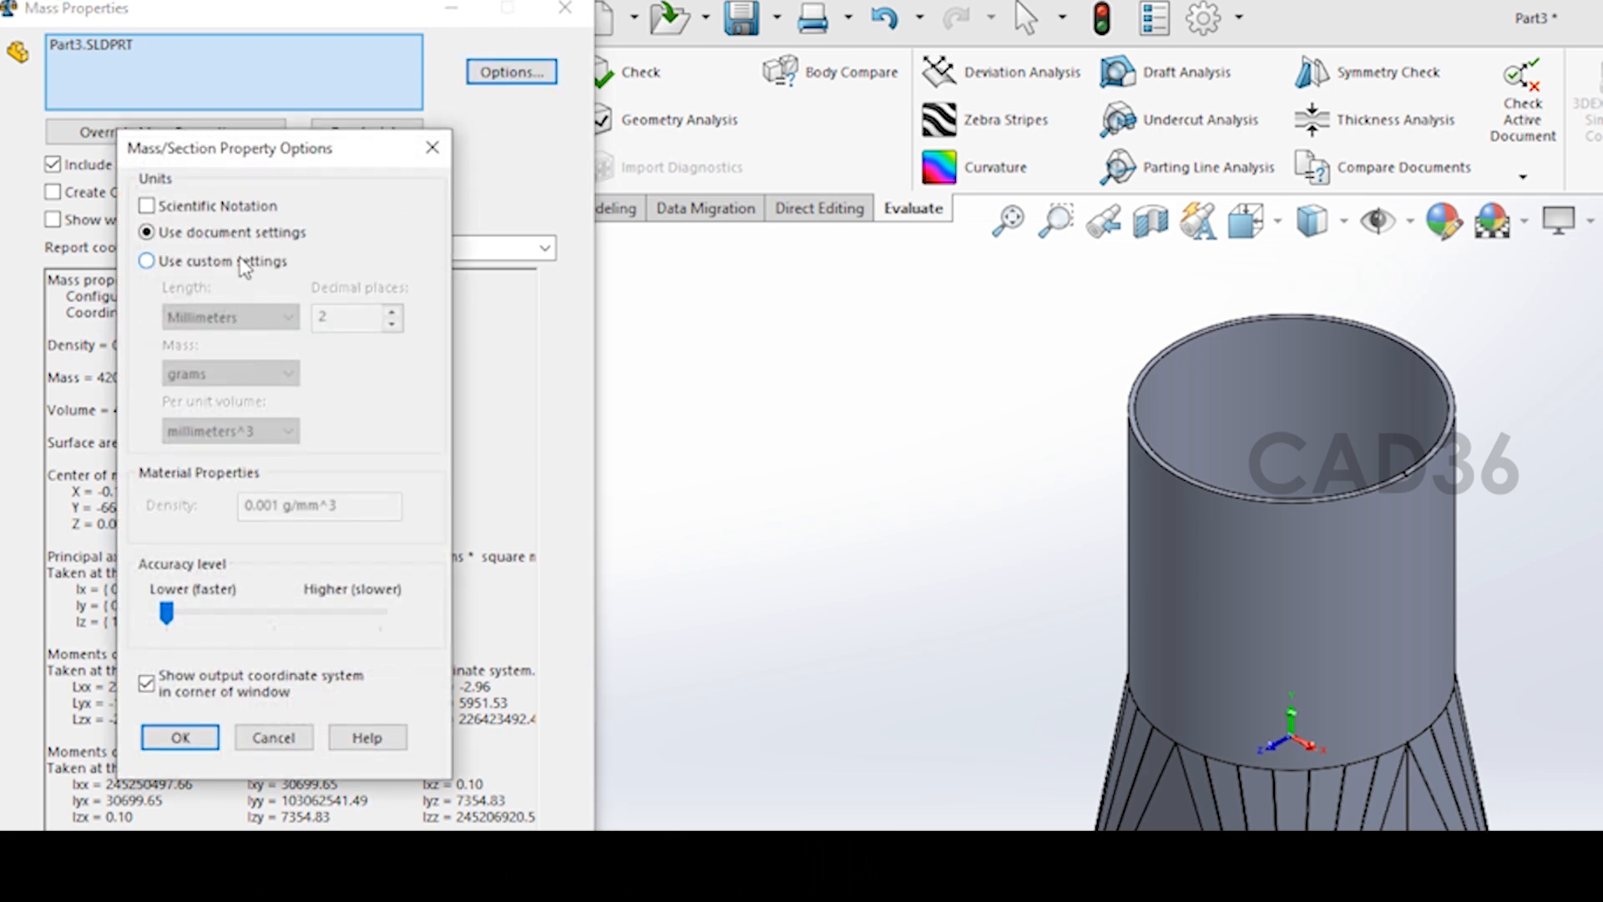
{"action": "left_click", "coordinate": [147, 260]}
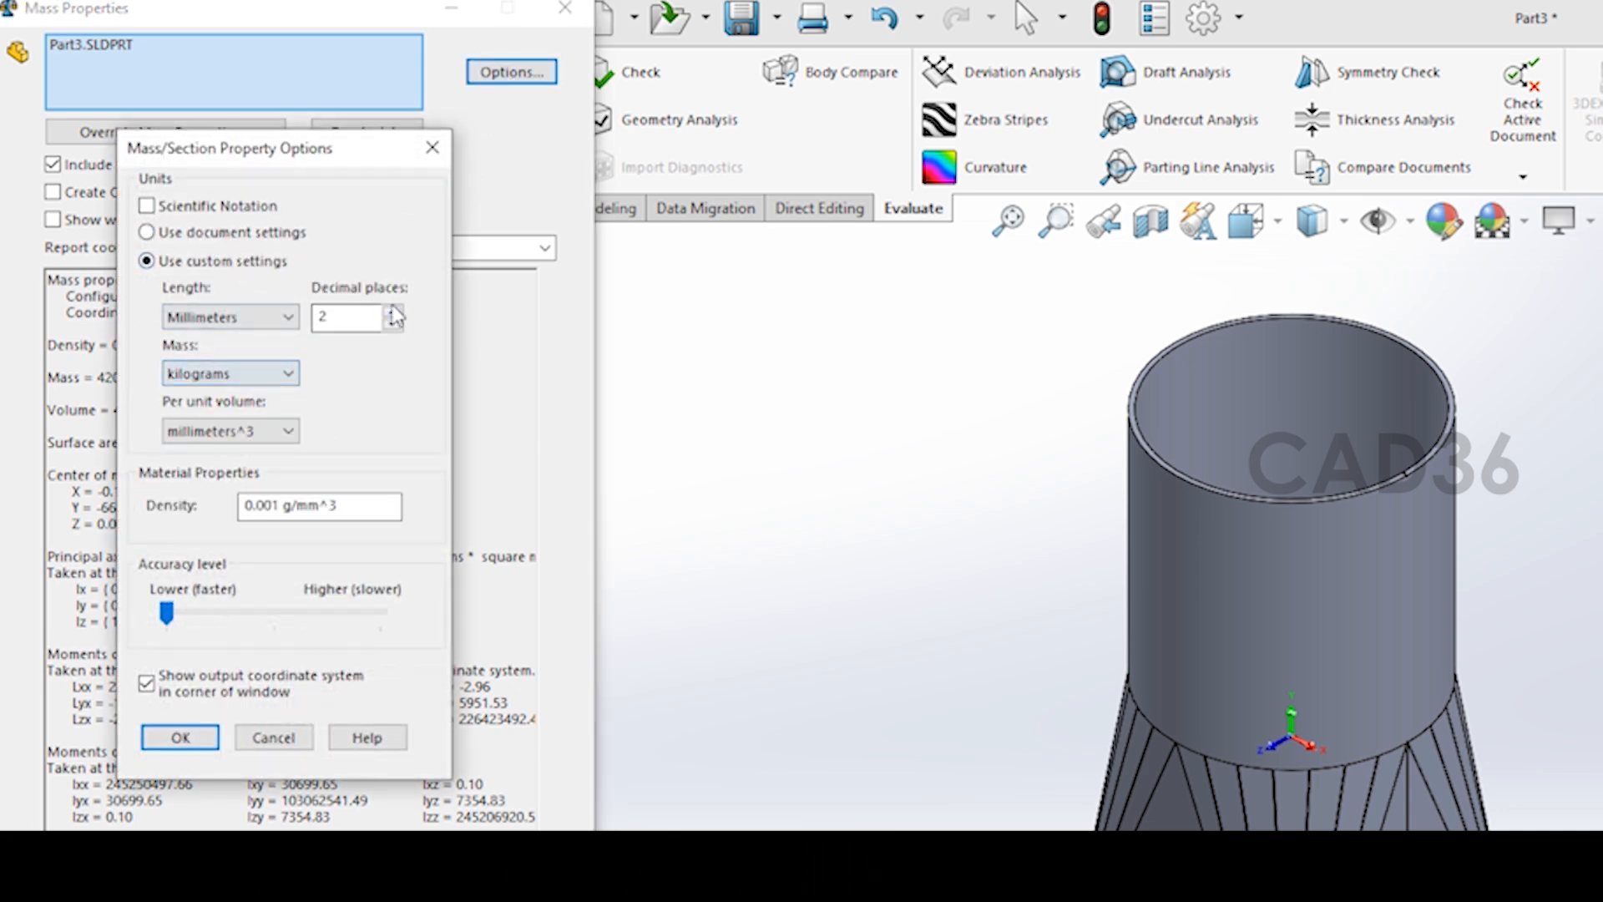
{"action": "left_click", "coordinate": [179, 736]}
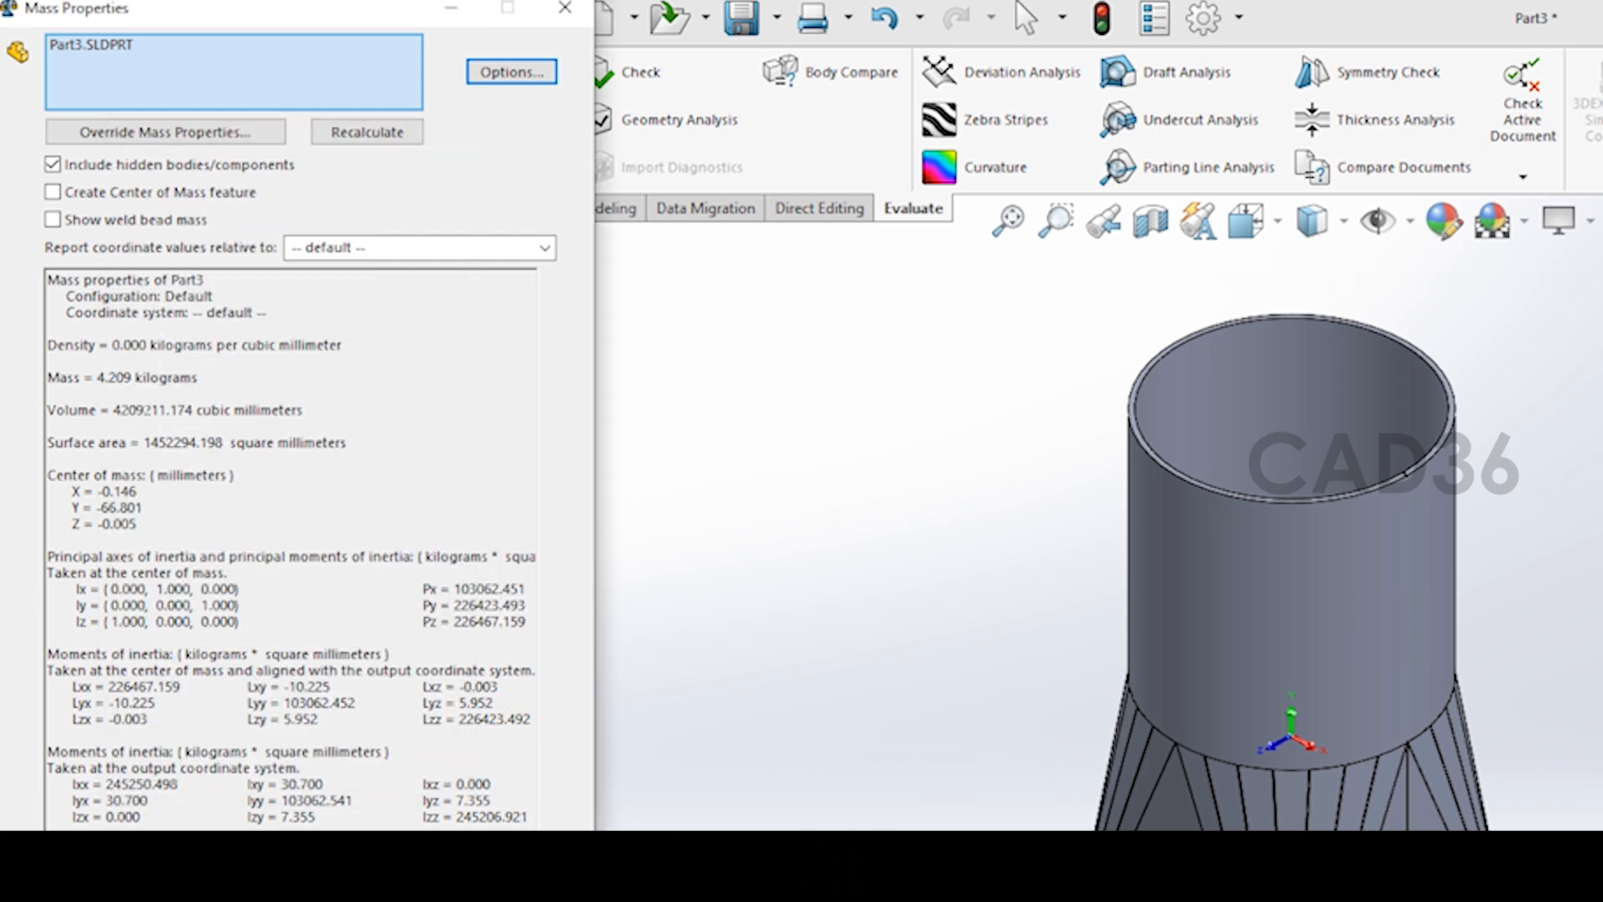
{"action": "double_click", "coordinate": [128, 378]}
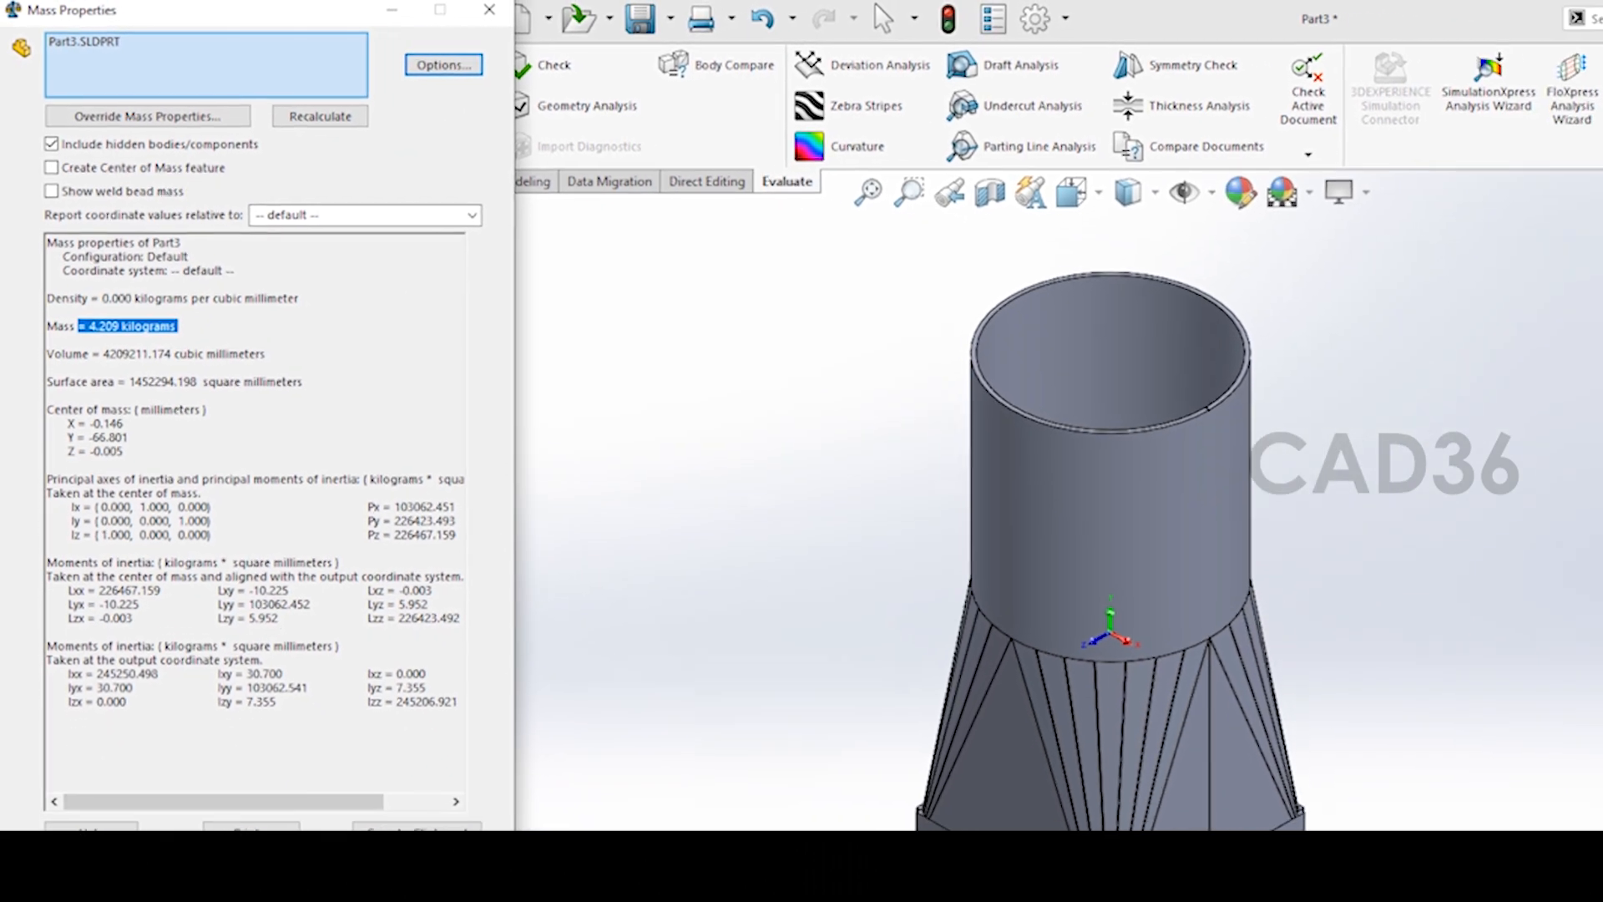
{"action": "left_click", "coordinate": [488, 10]}
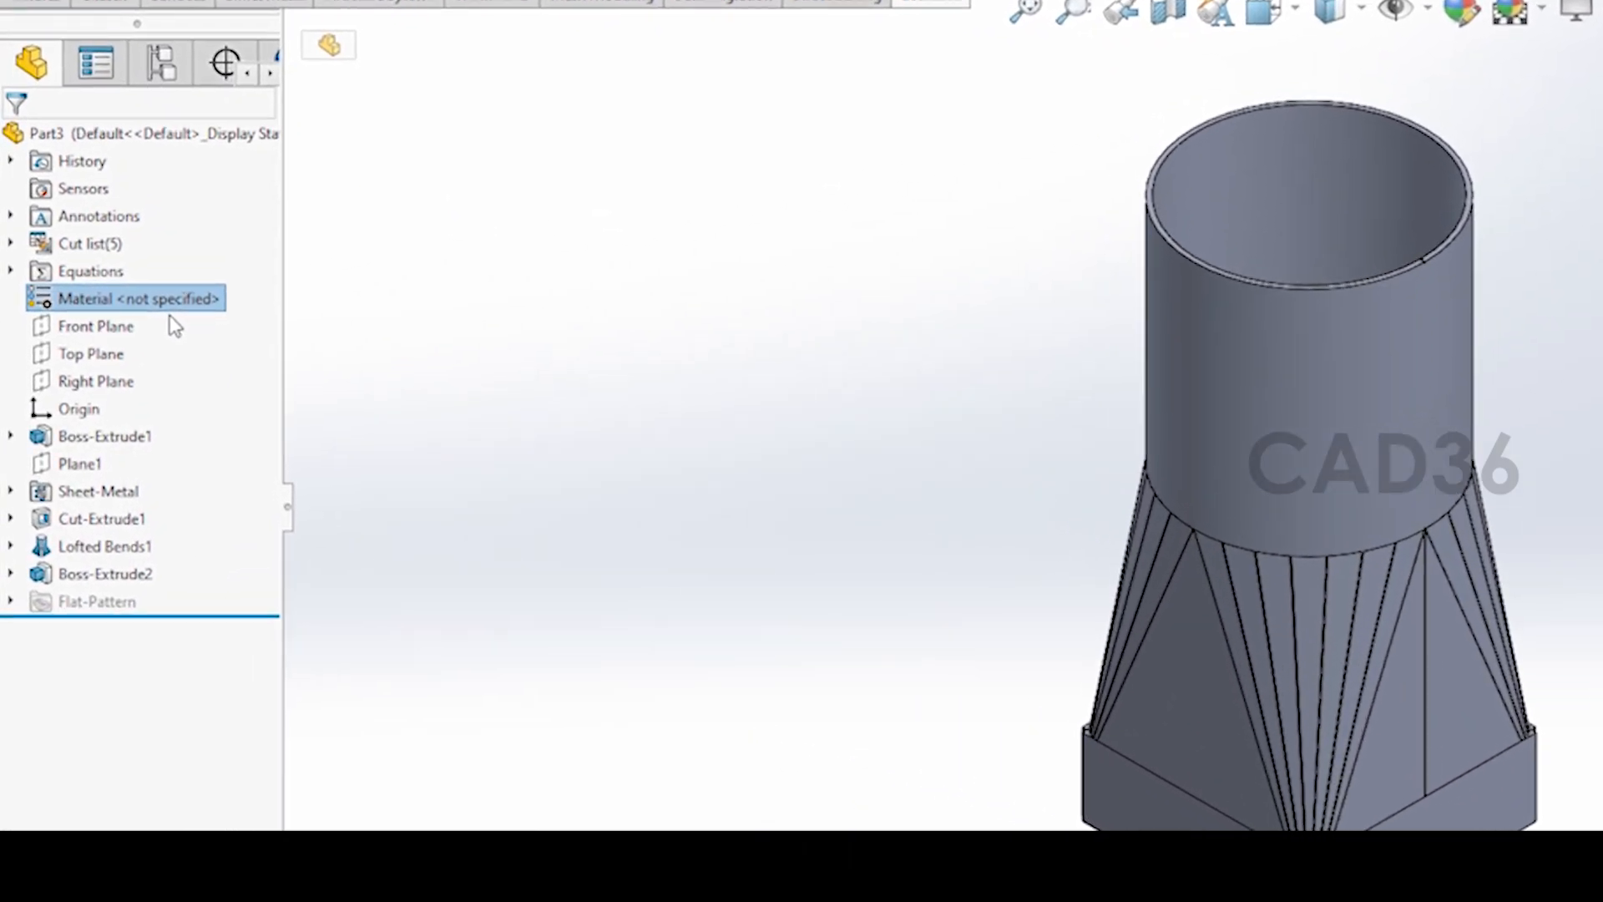
Assign ASTM A36 Steel to the duct and confirm the mass reads 33.042 kg
{"action": "right_click", "coordinate": [138, 297]}
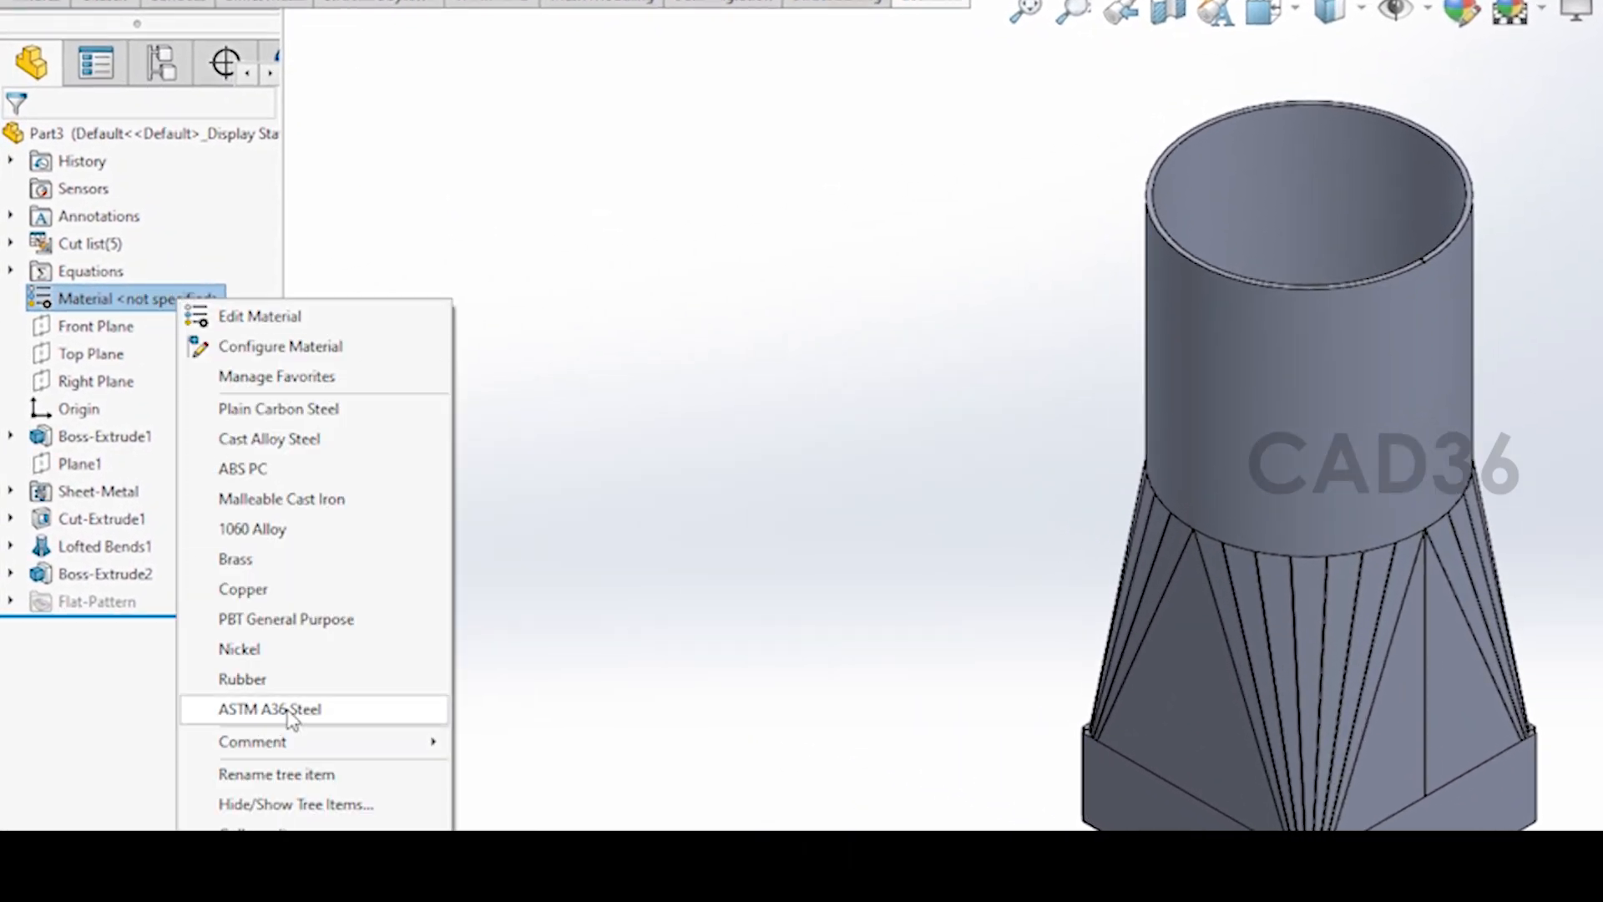
{"action": "left_click", "coordinate": [270, 709]}
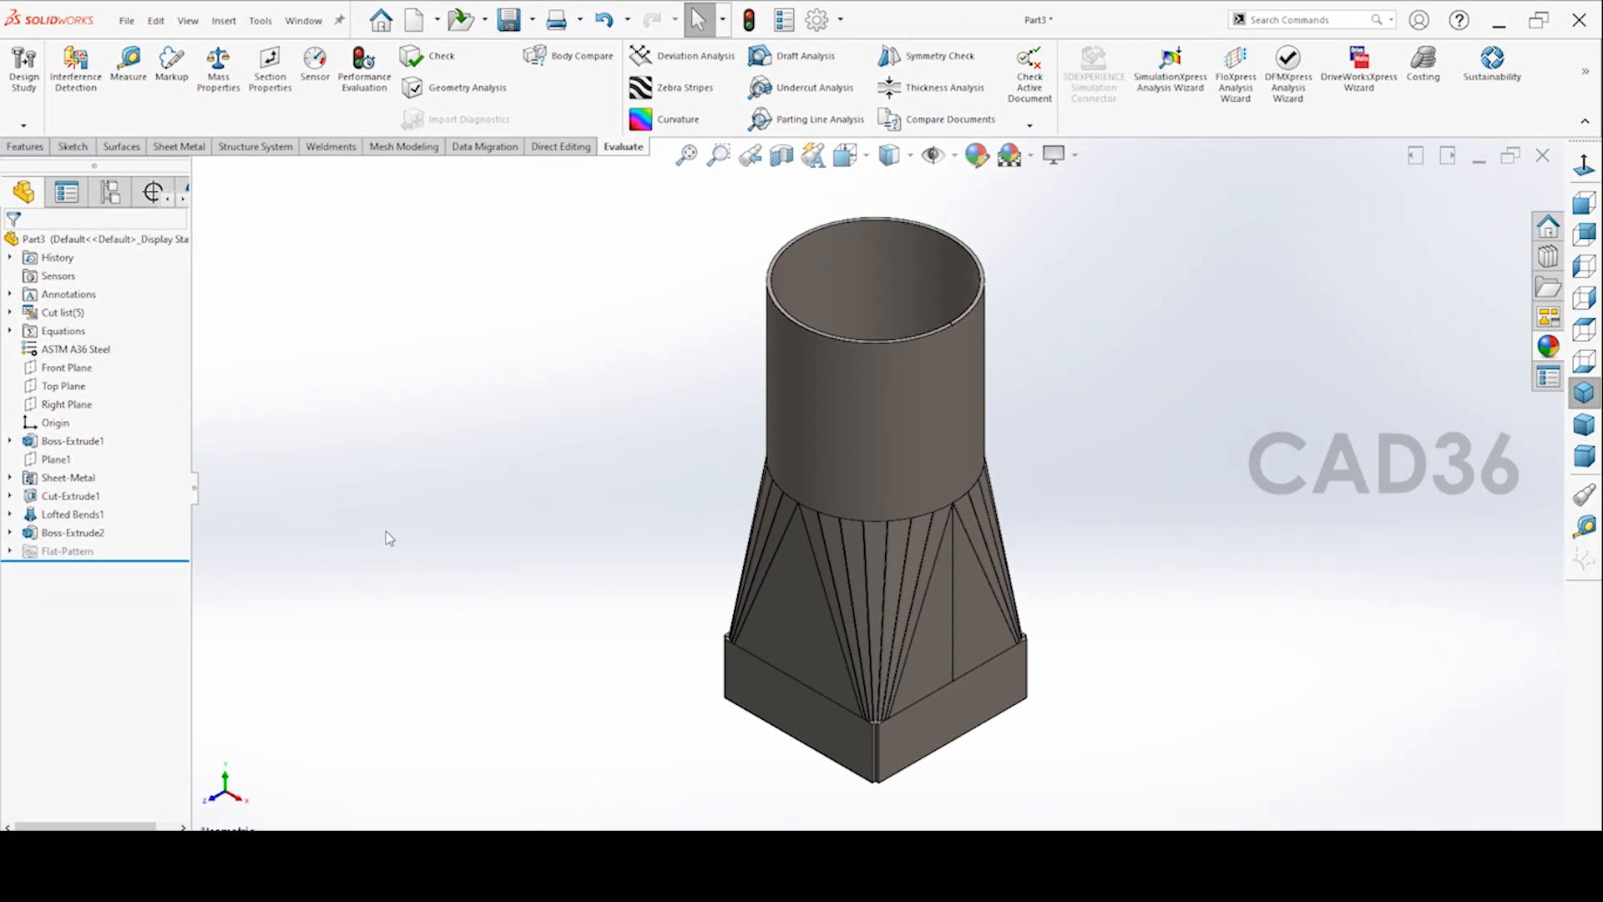
{"action": "left_click", "coordinate": [218, 67]}
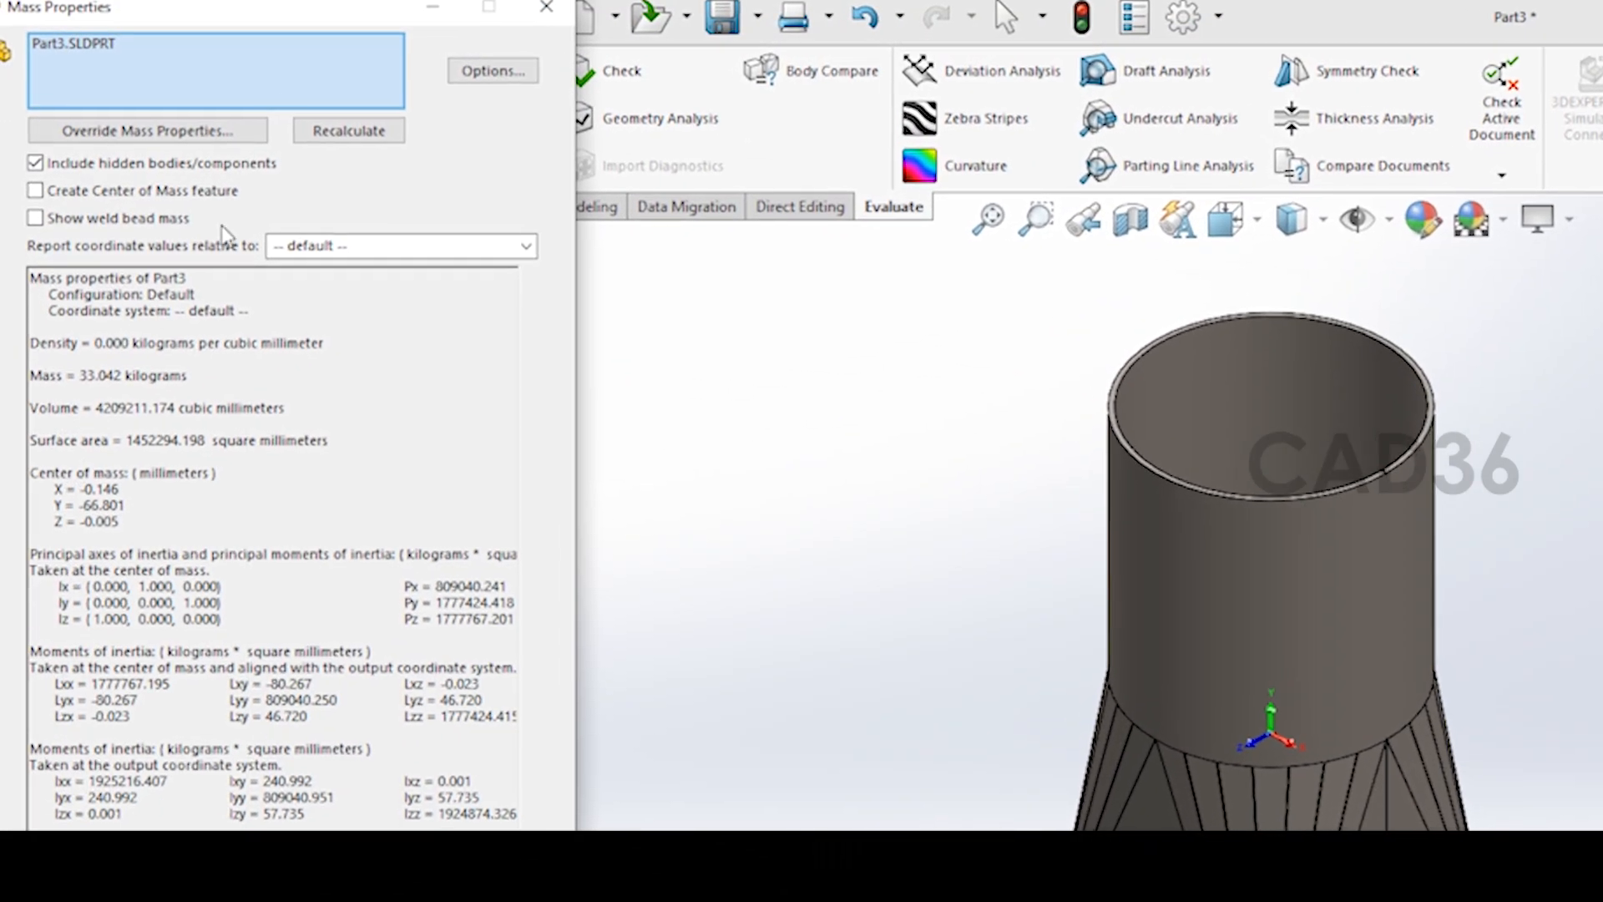
{"action": "double_click", "coordinate": [119, 375]}
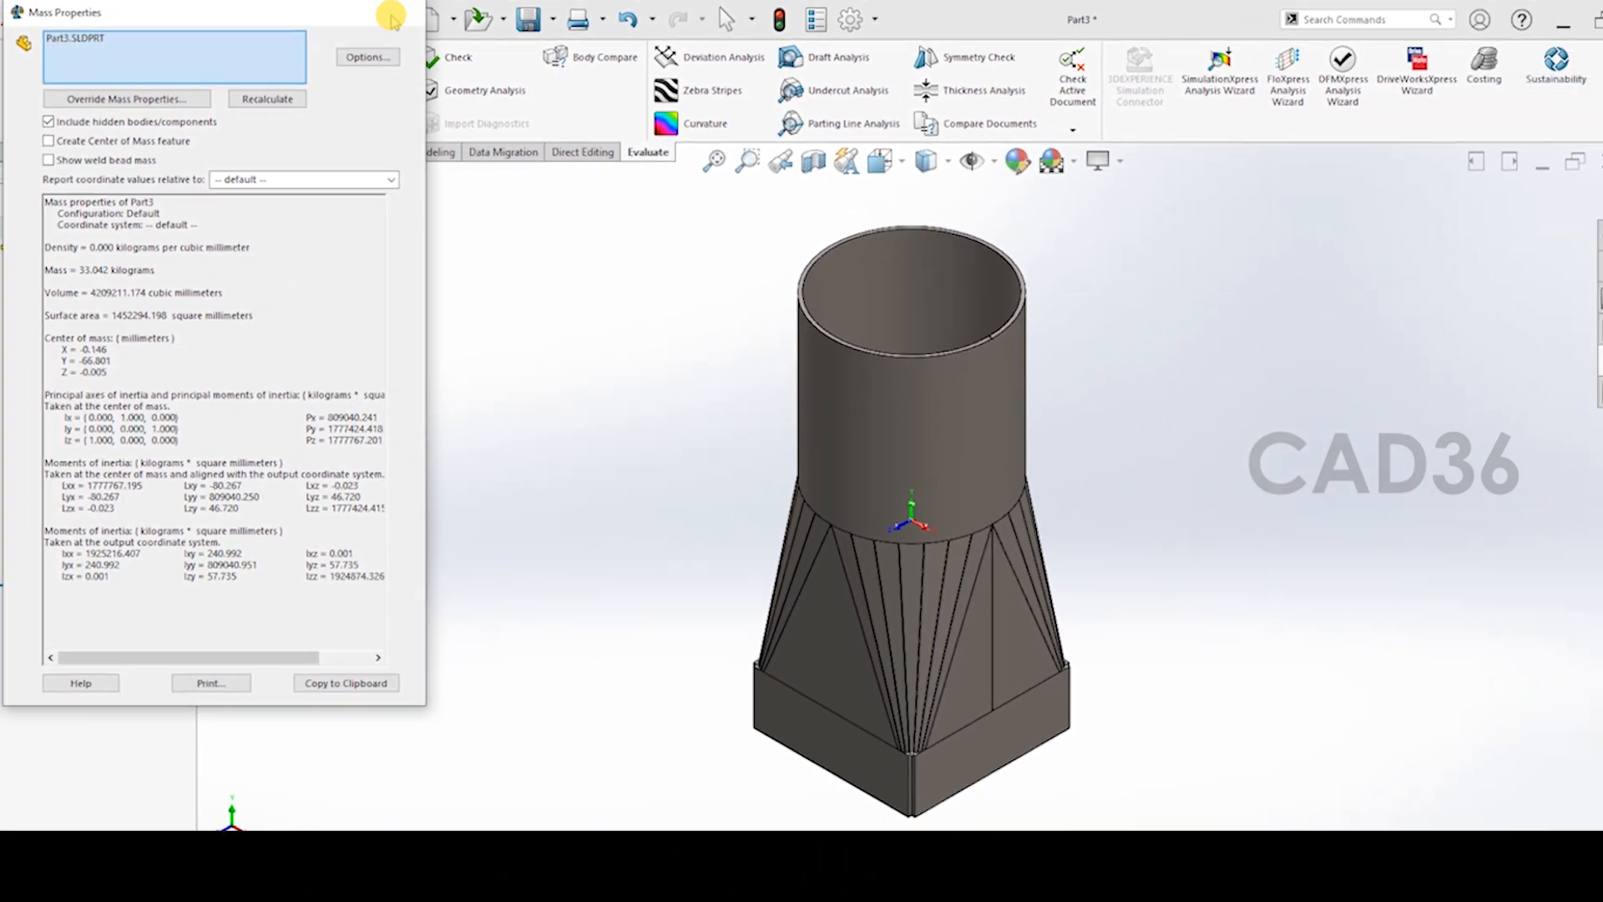
{"action": "left_click", "coordinate": [393, 20]}
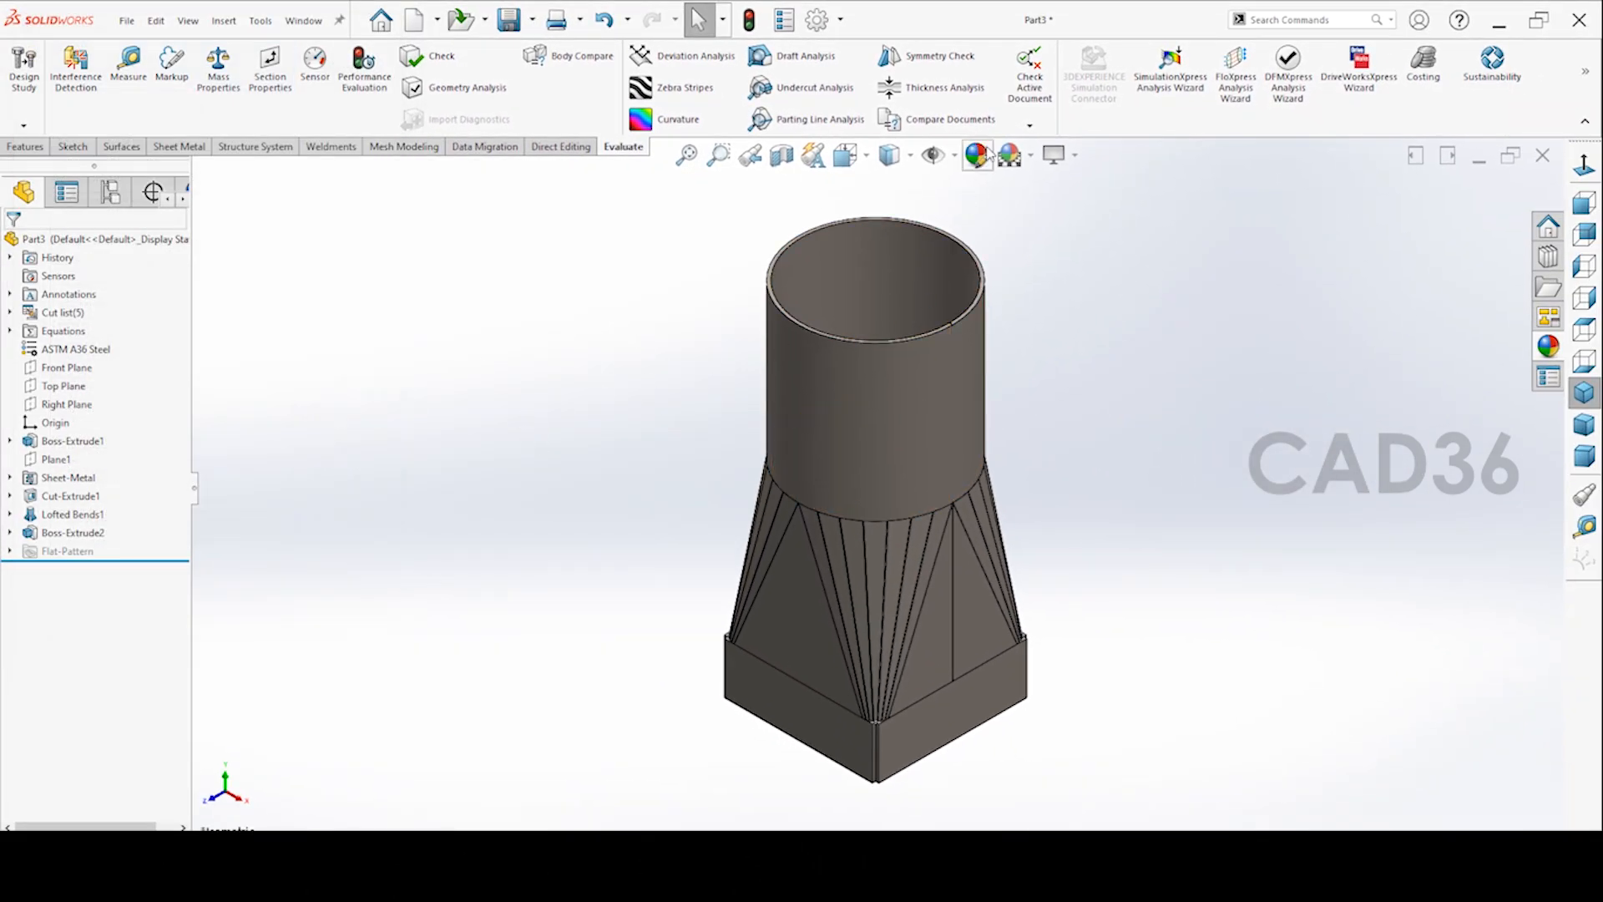
{"action": "left_click", "coordinate": [978, 154]}
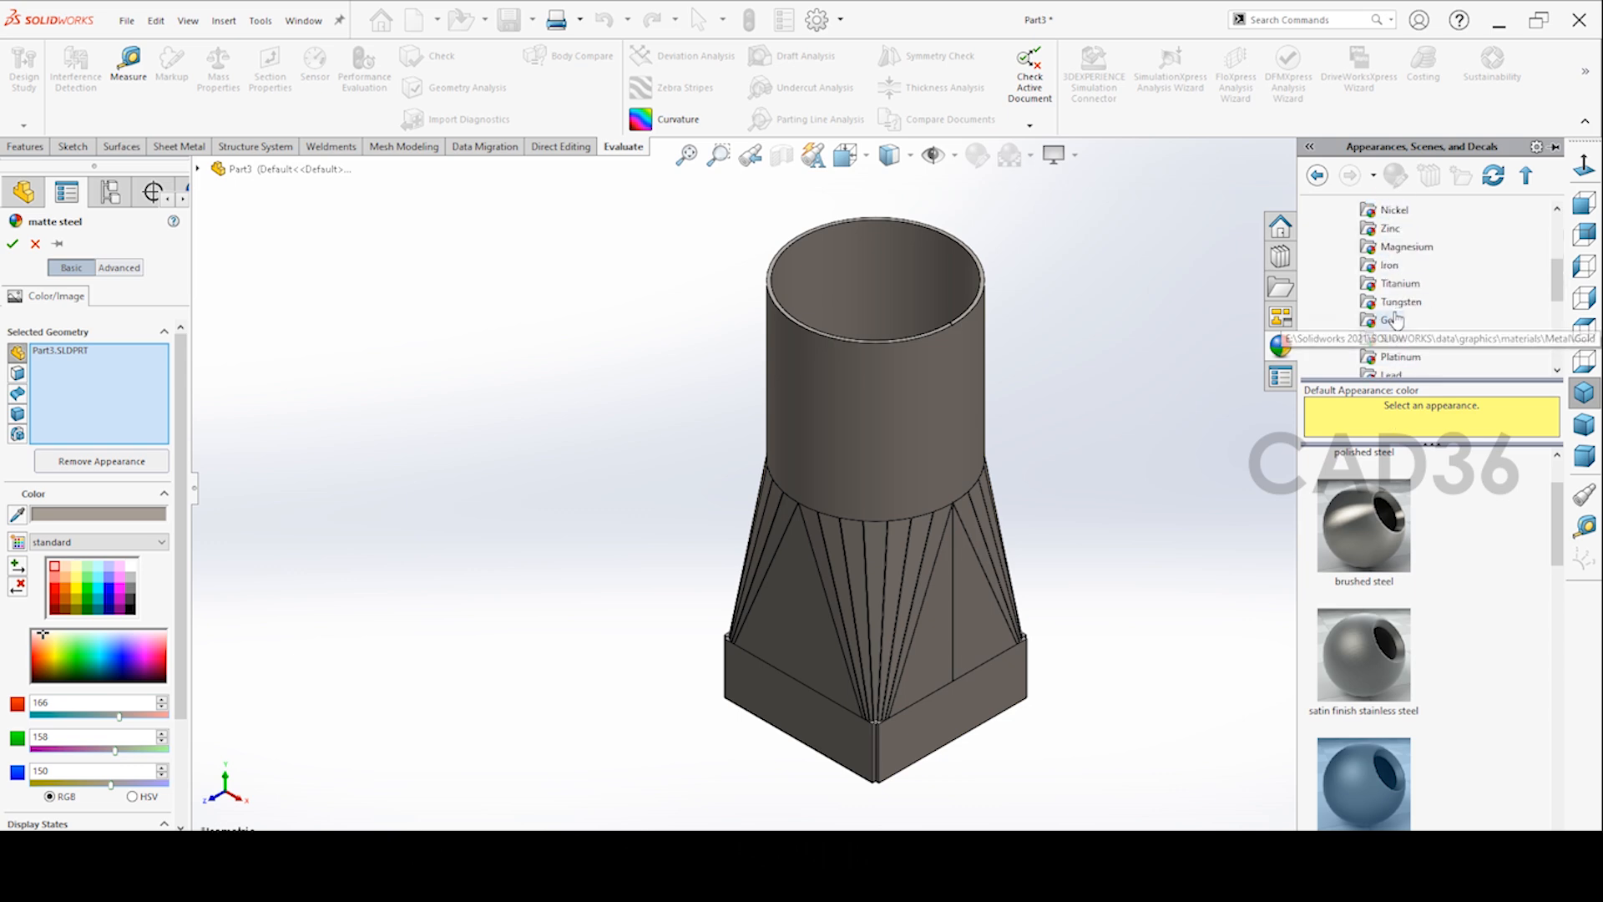
Apply a mottled textured steel appearance from Metal > Steel to the whole duct
{"action": "left_click", "coordinate": [1402, 338]}
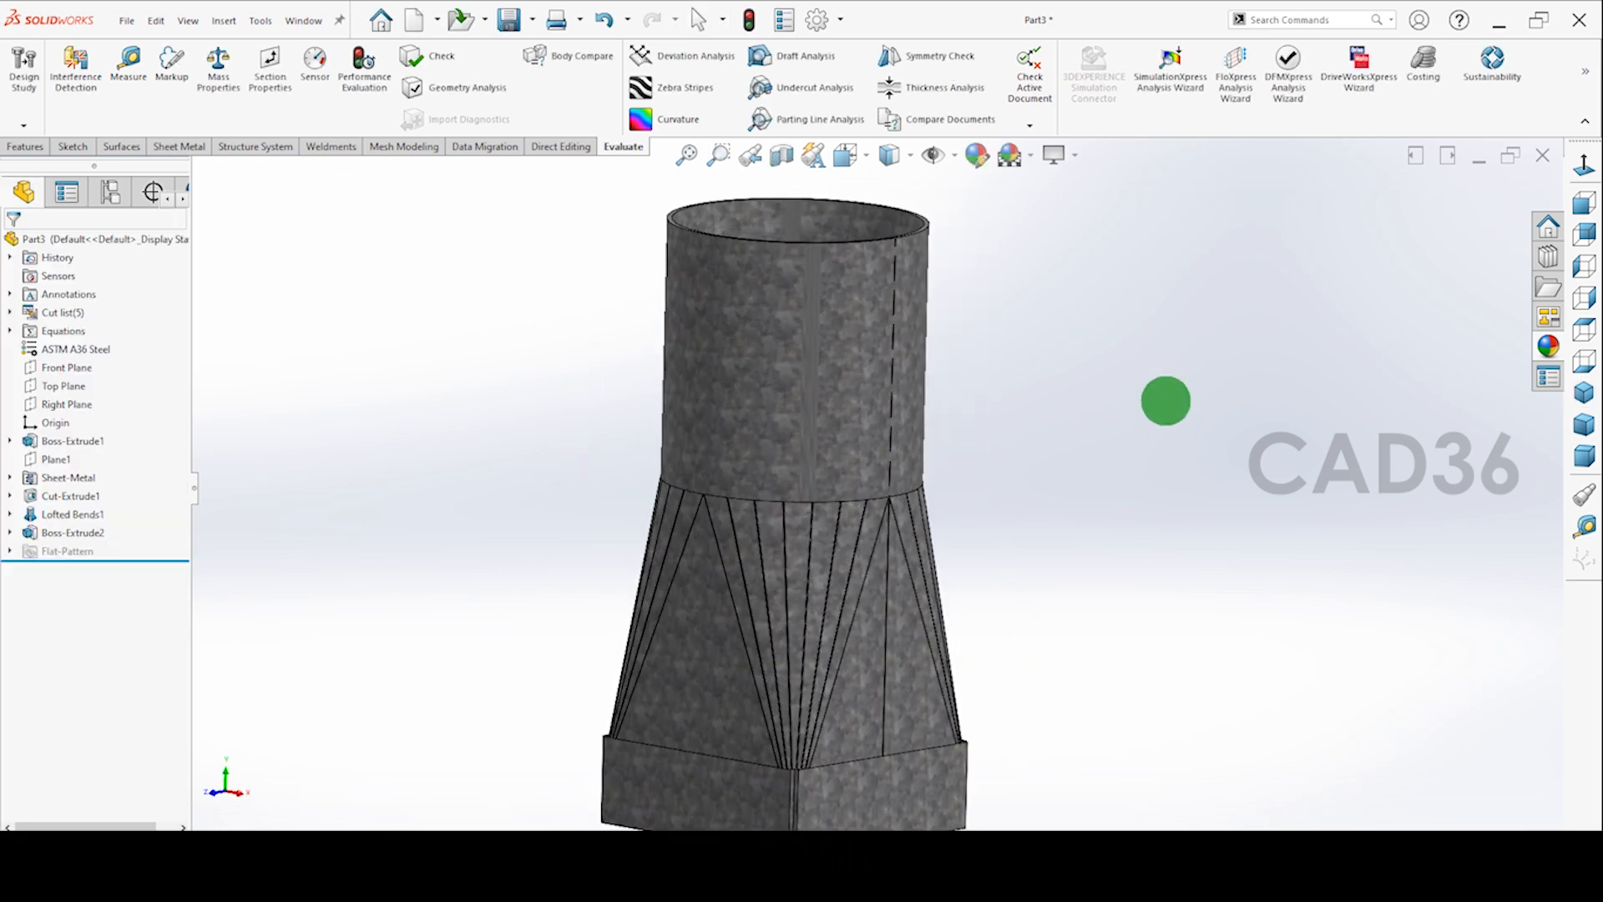
{"action": "left_click", "coordinate": [178, 147]}
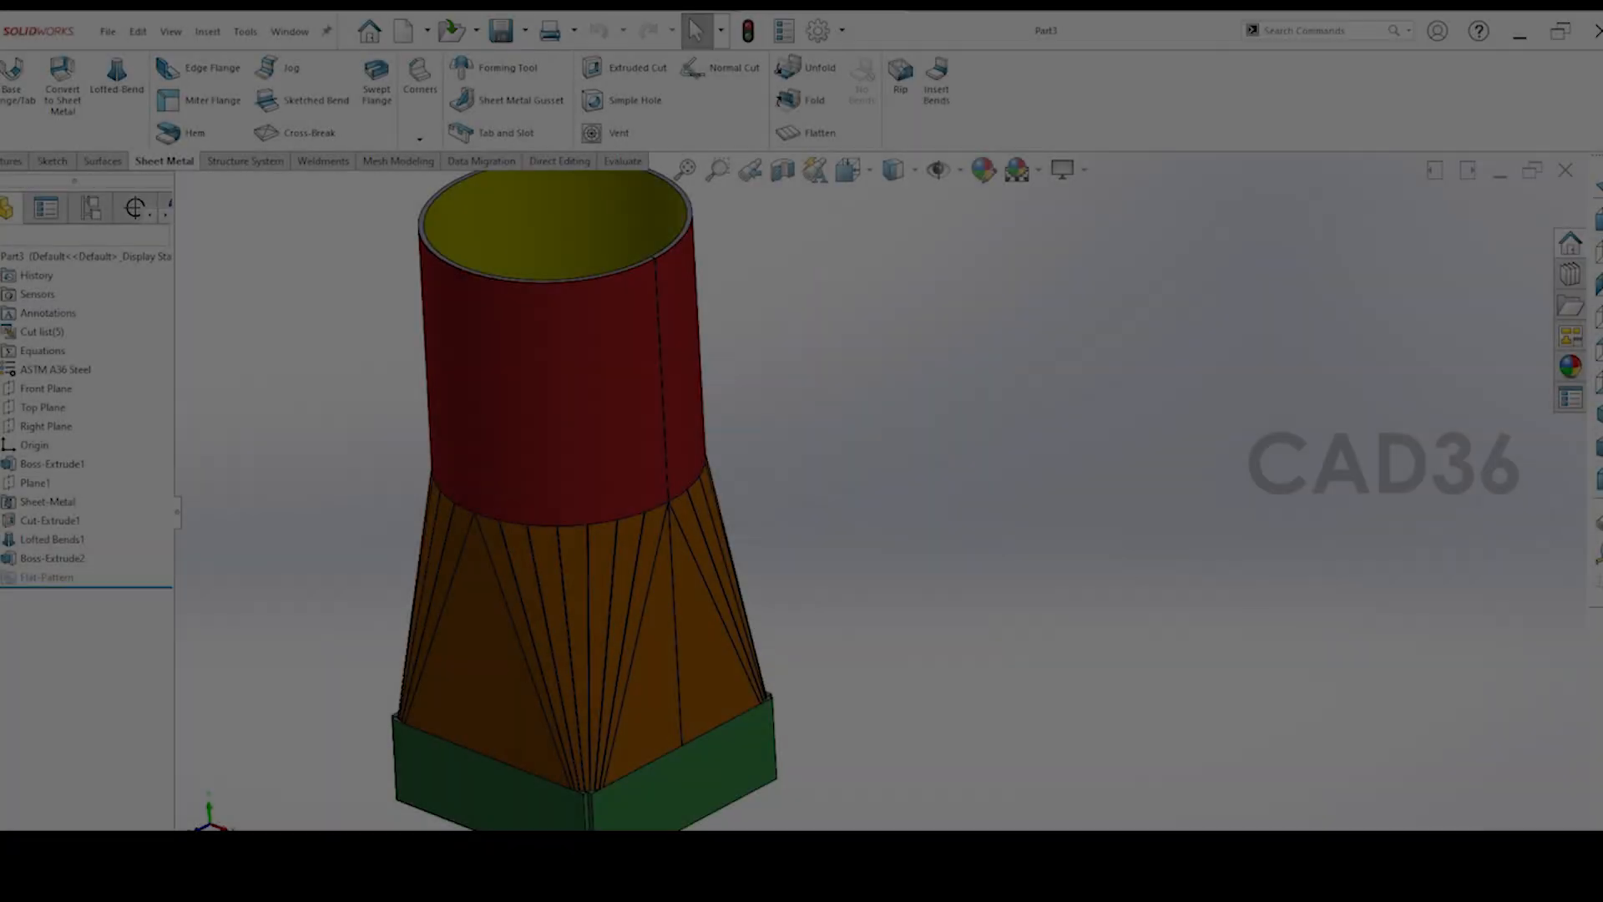